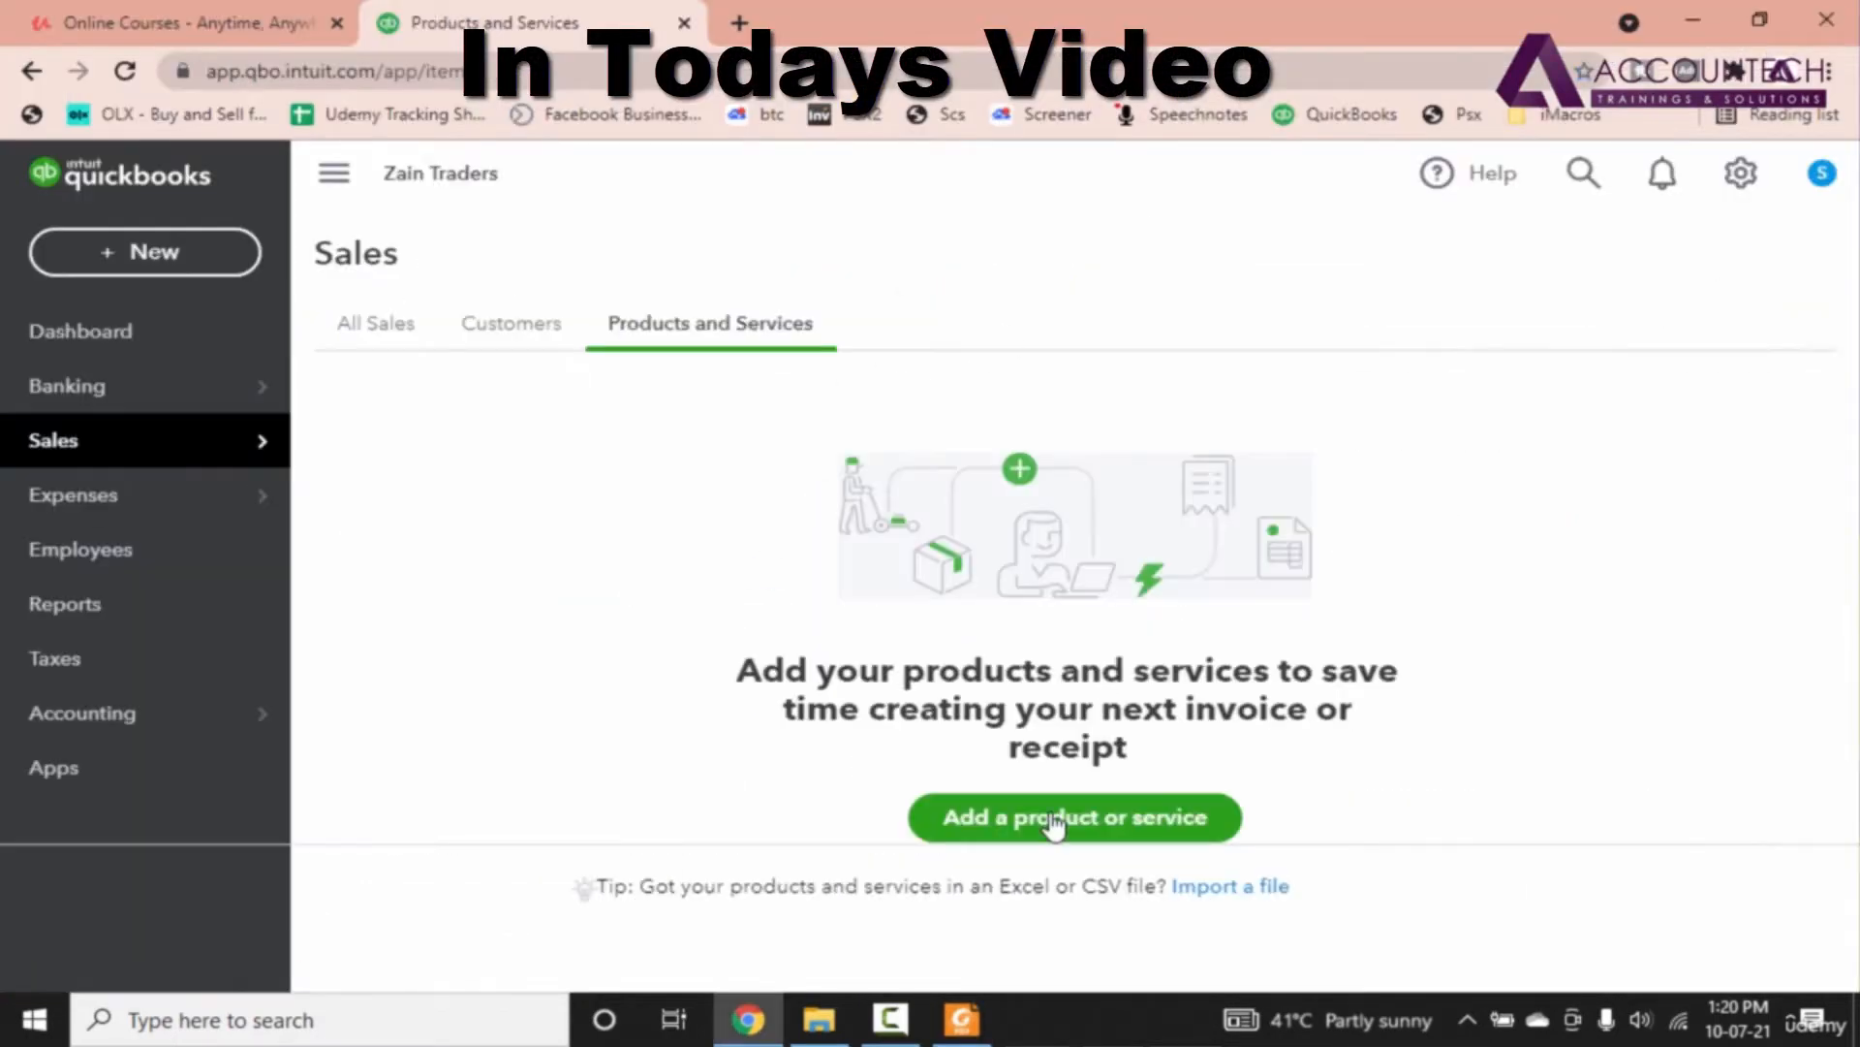
Step: Preview adding a product with 'Each', then view the 900,000.00 Inventory Asset balance
left_click(1075, 817)
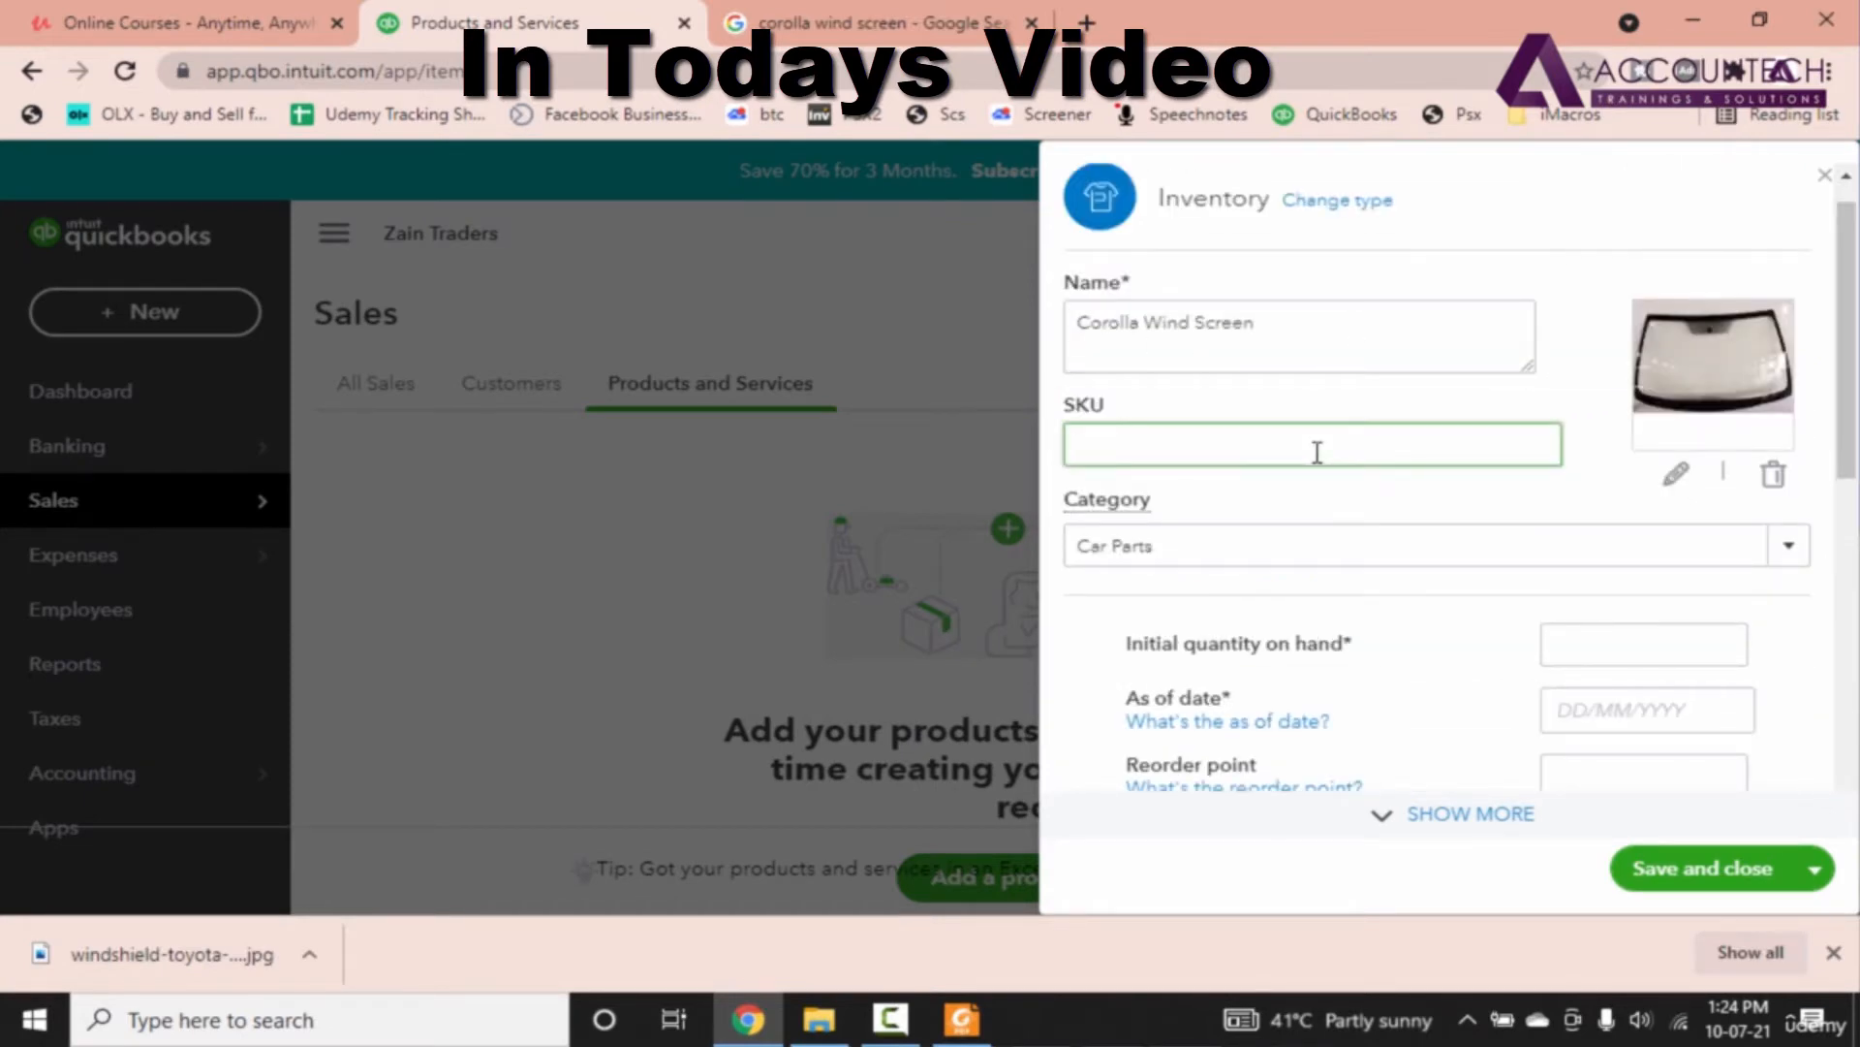
type("Each")
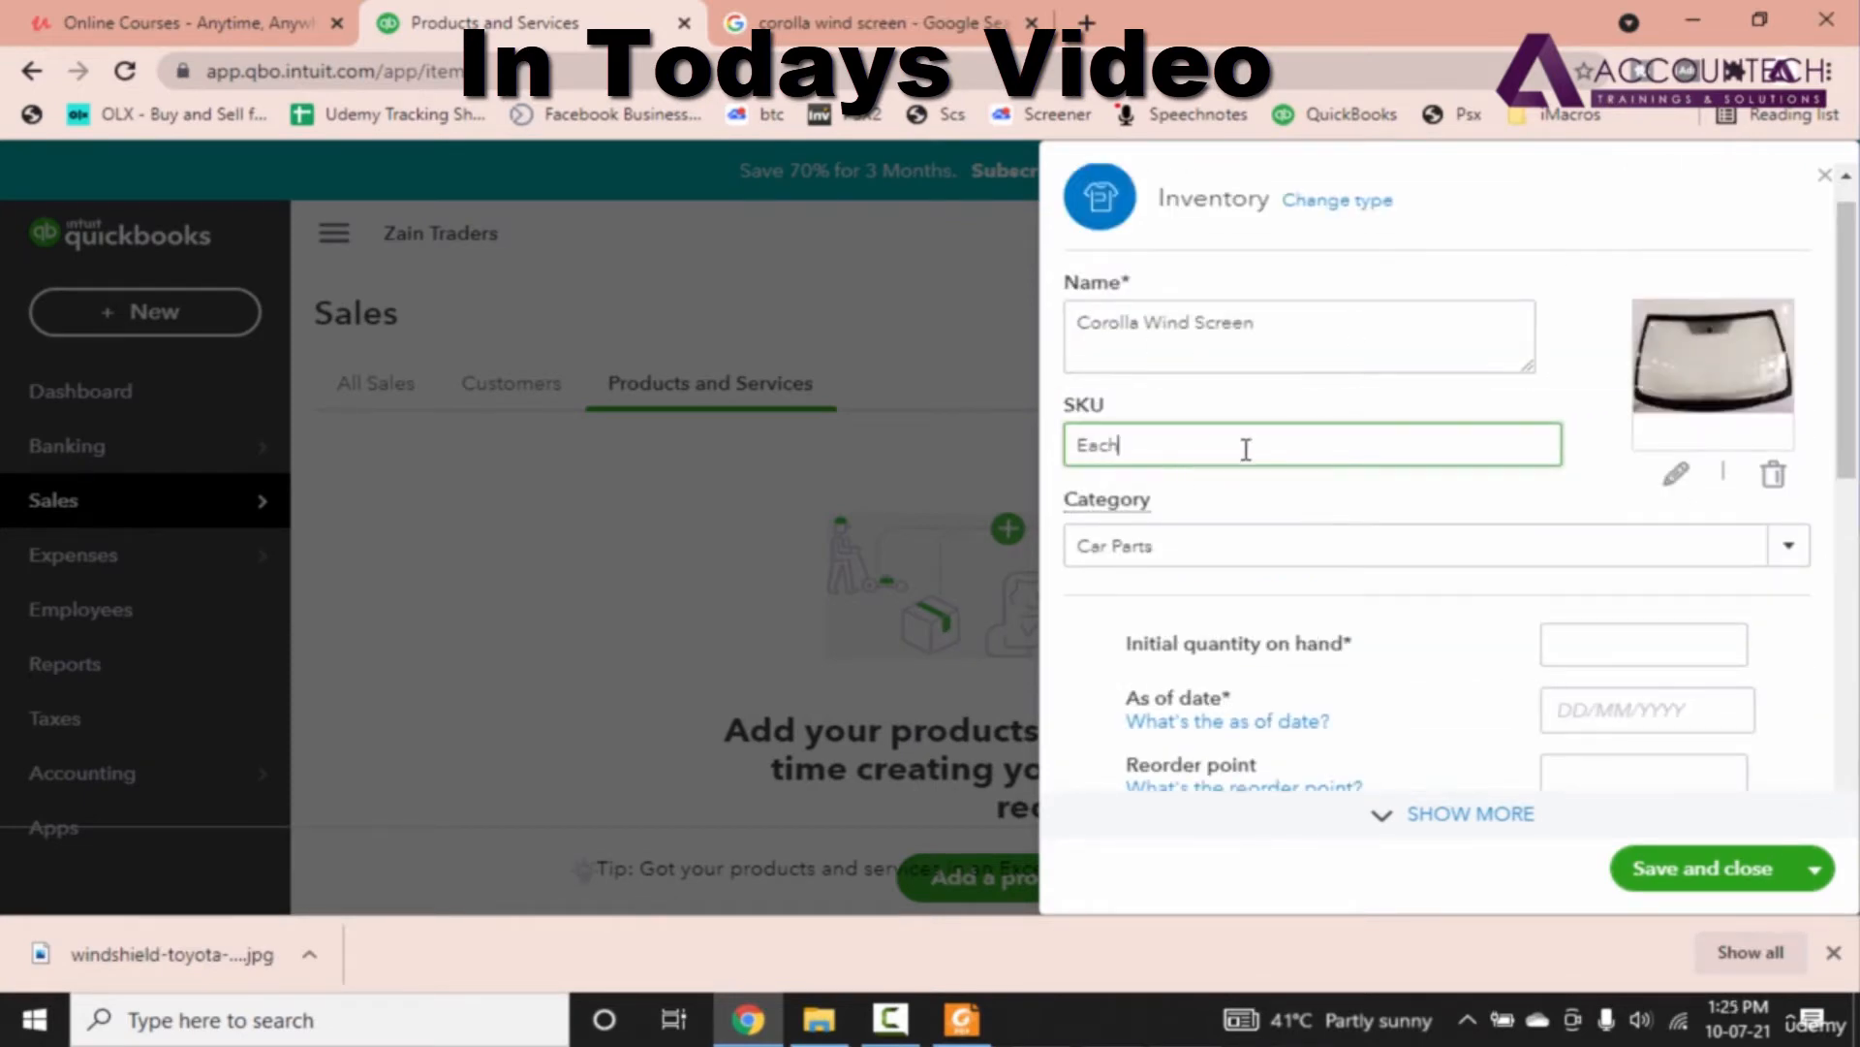
scroll("down", 3)
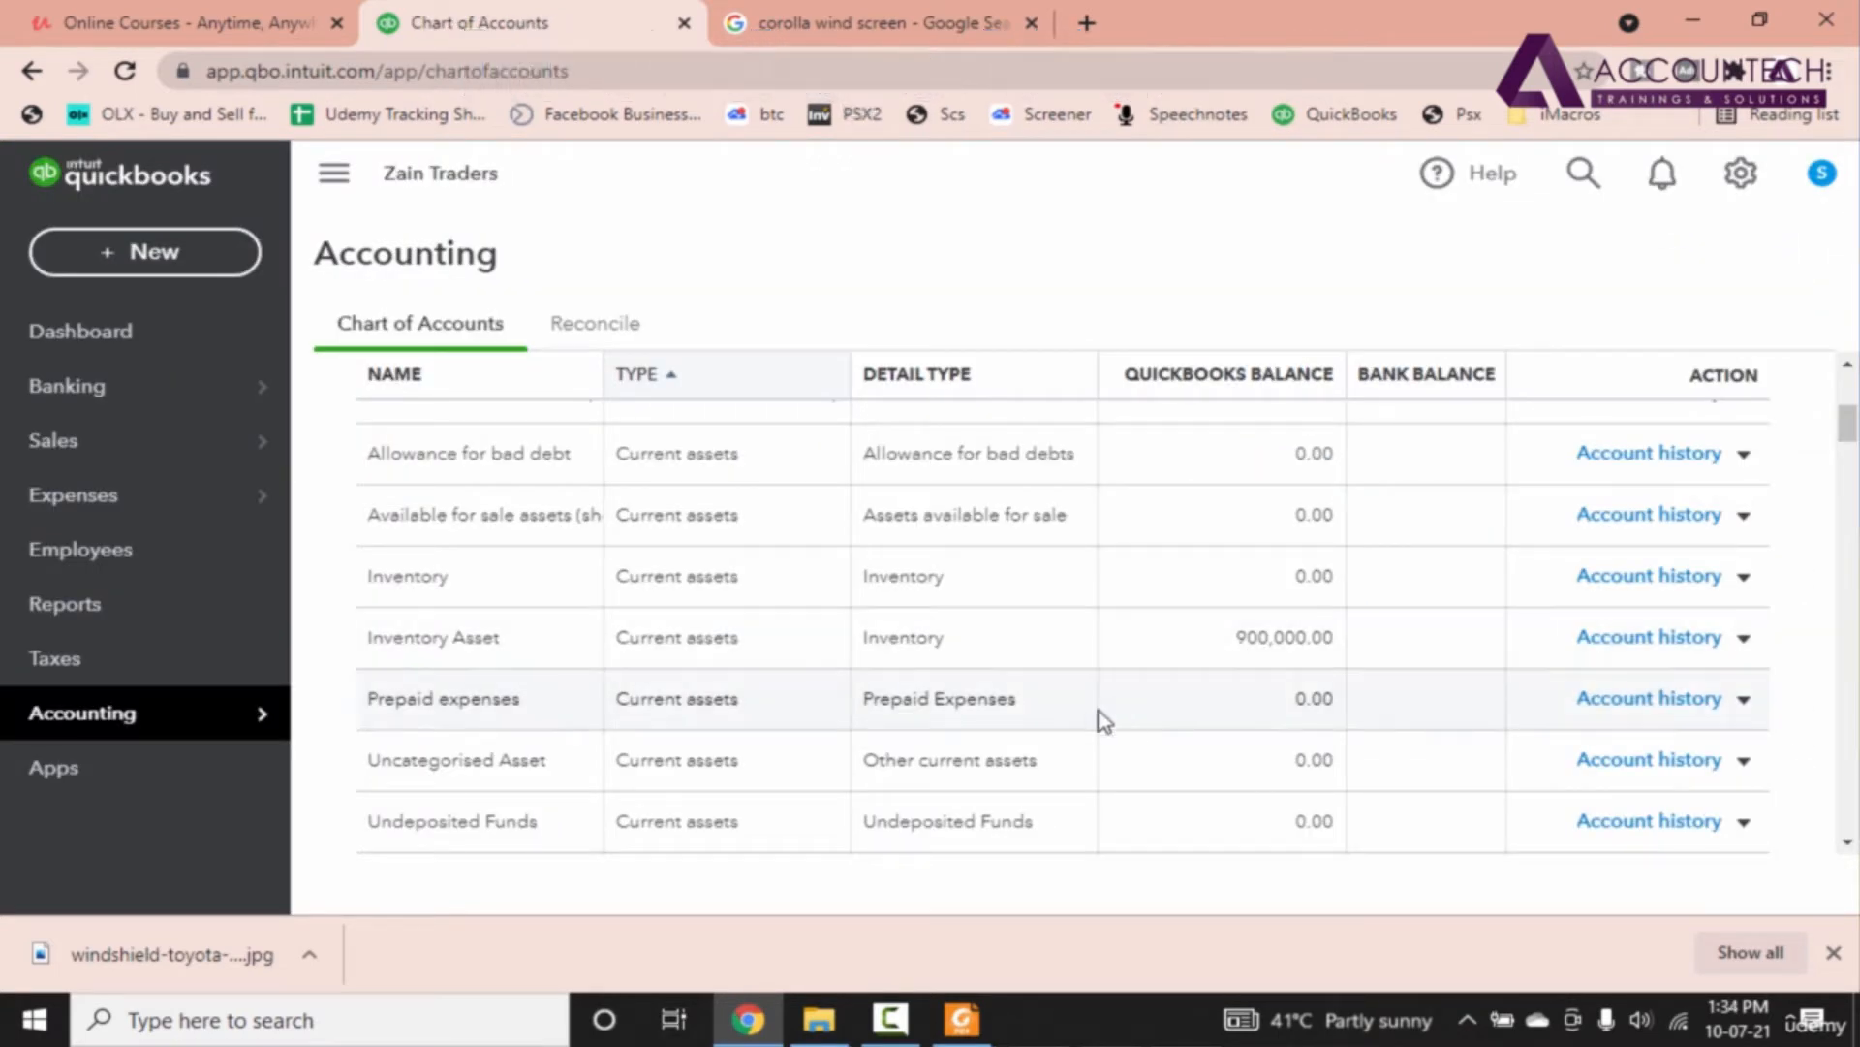
Step: Review the Zain Traders PDF's four car-part inventory table and its 900,000 total
left_click(889, 1019)
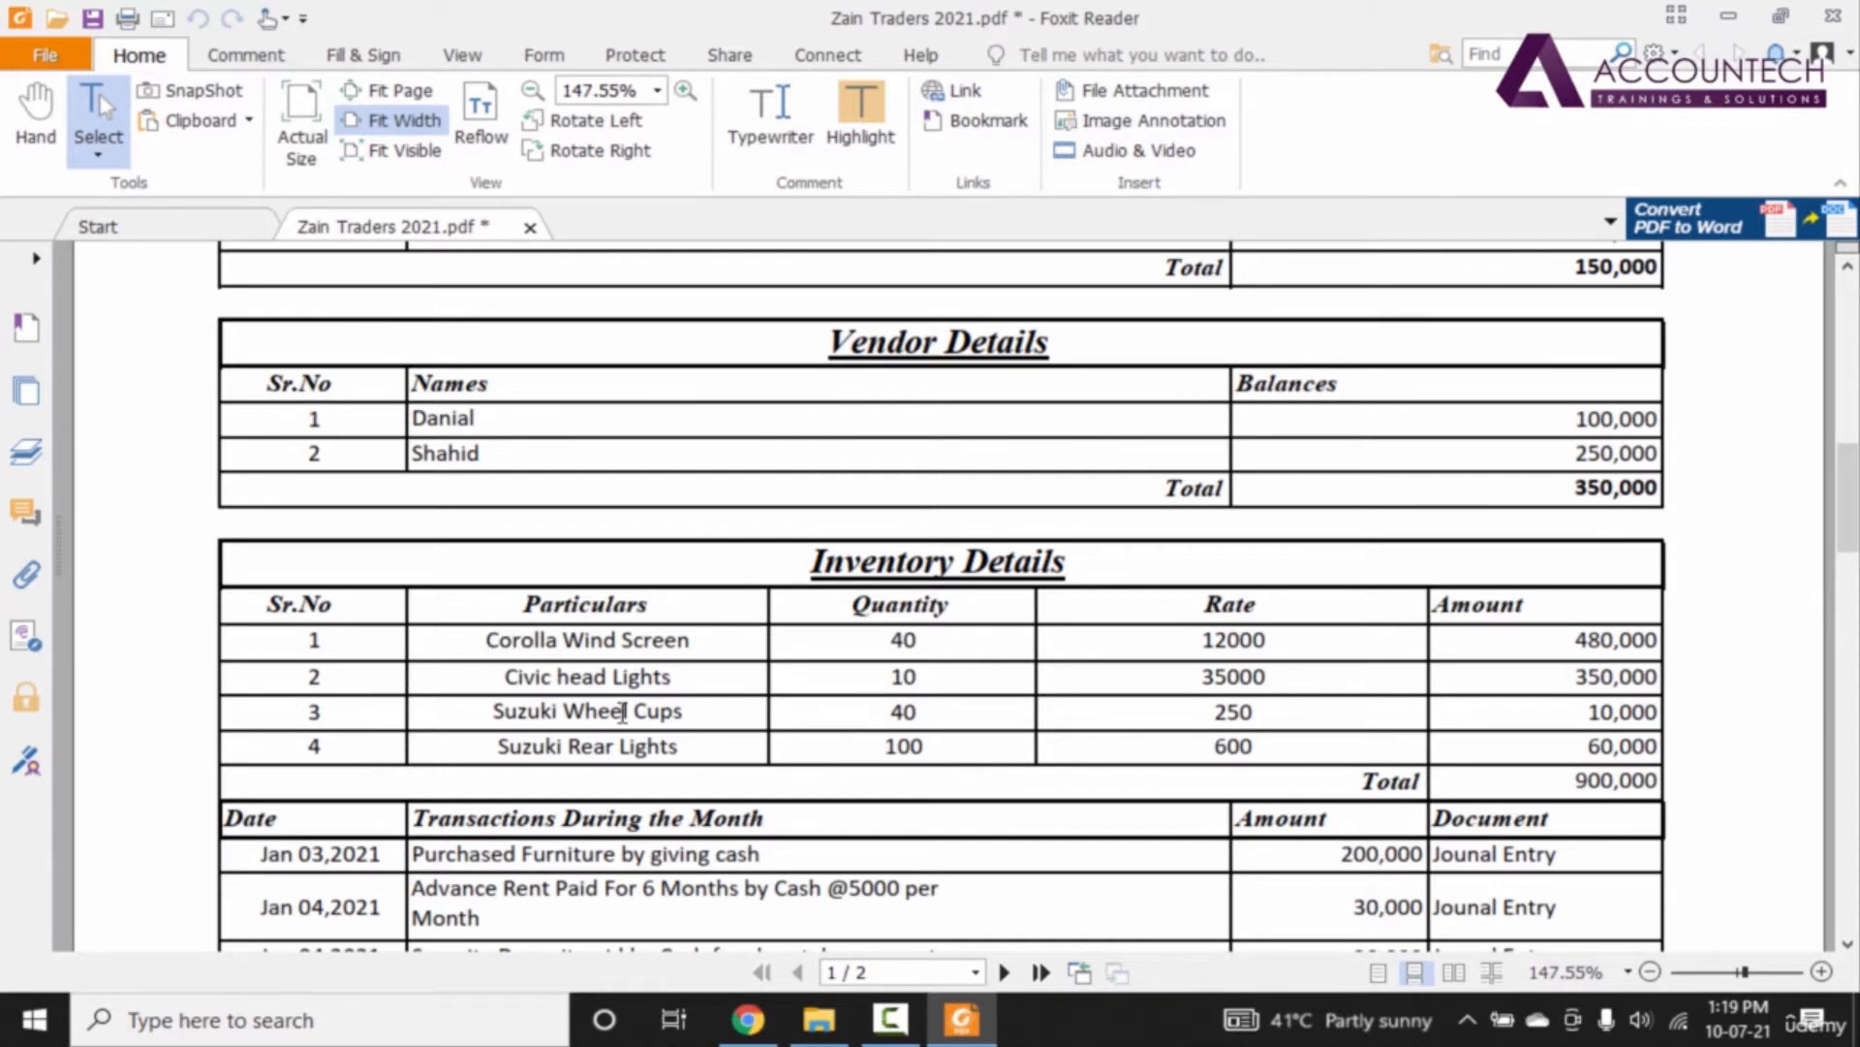
mouse_move(800, 734)
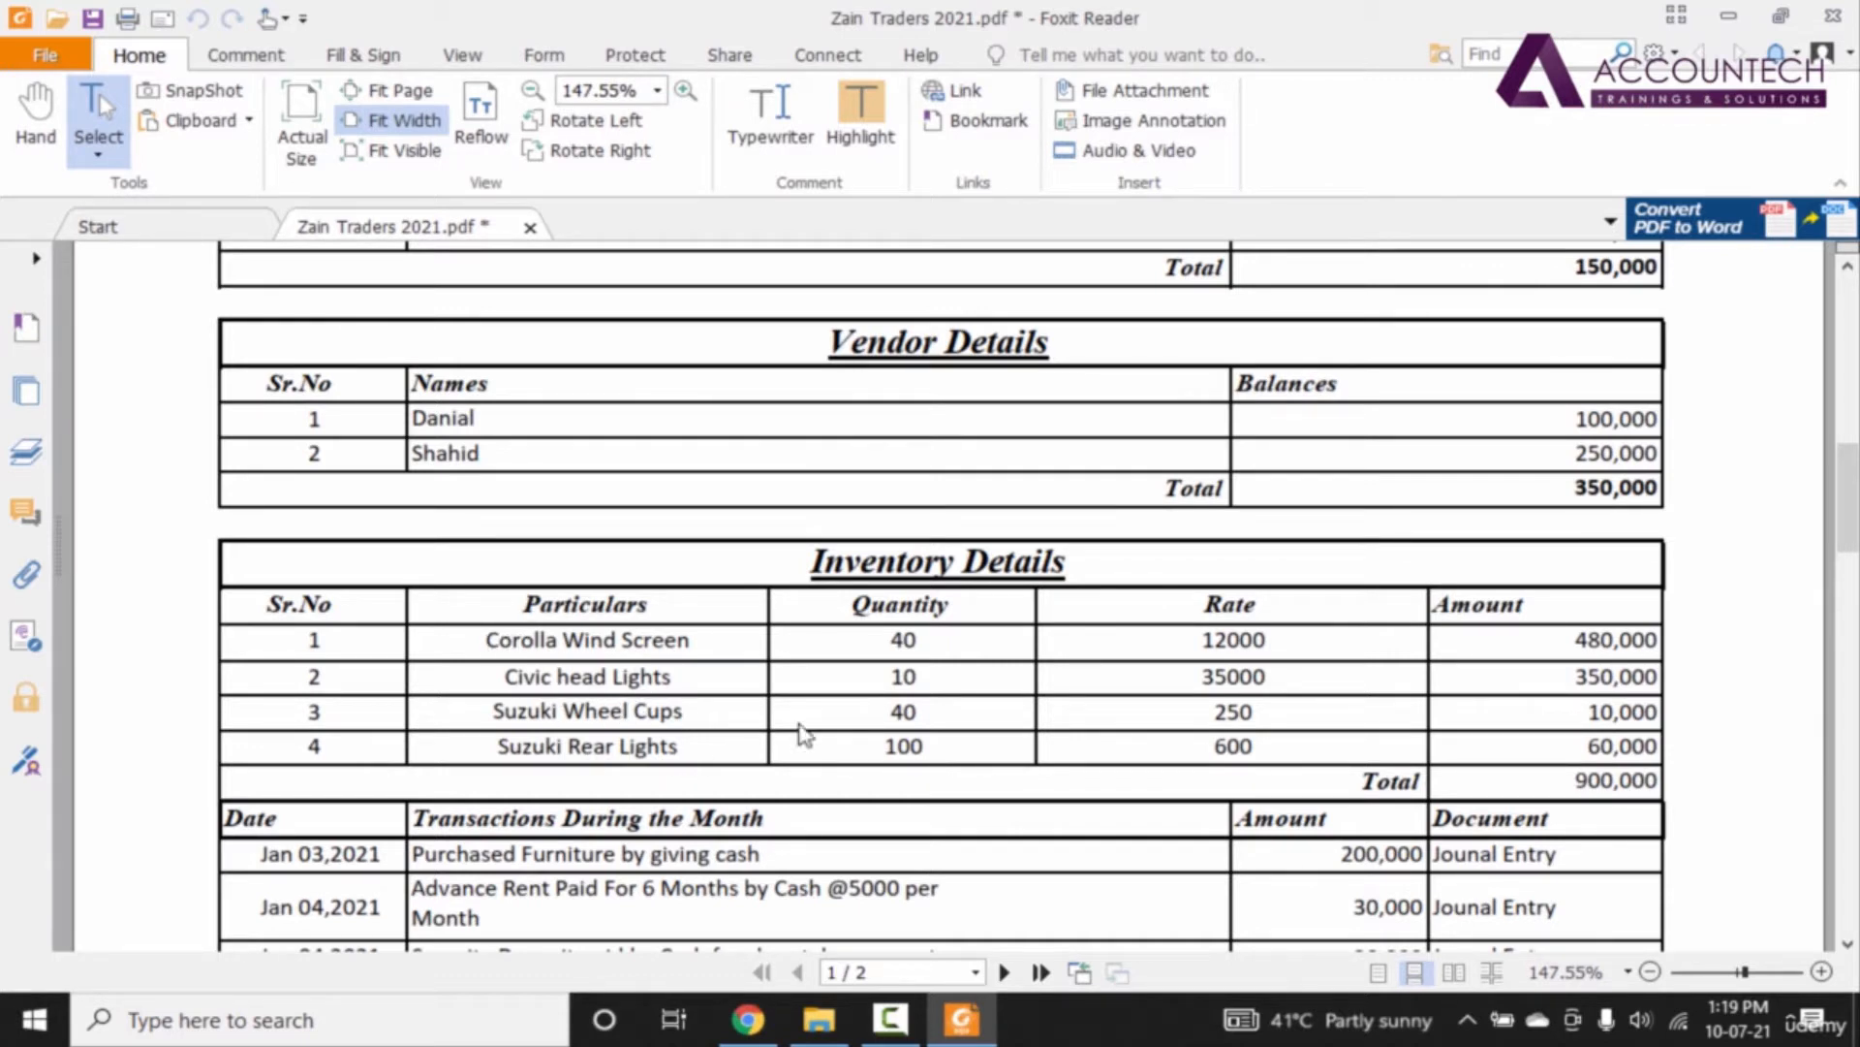
mouse_move(1561, 609)
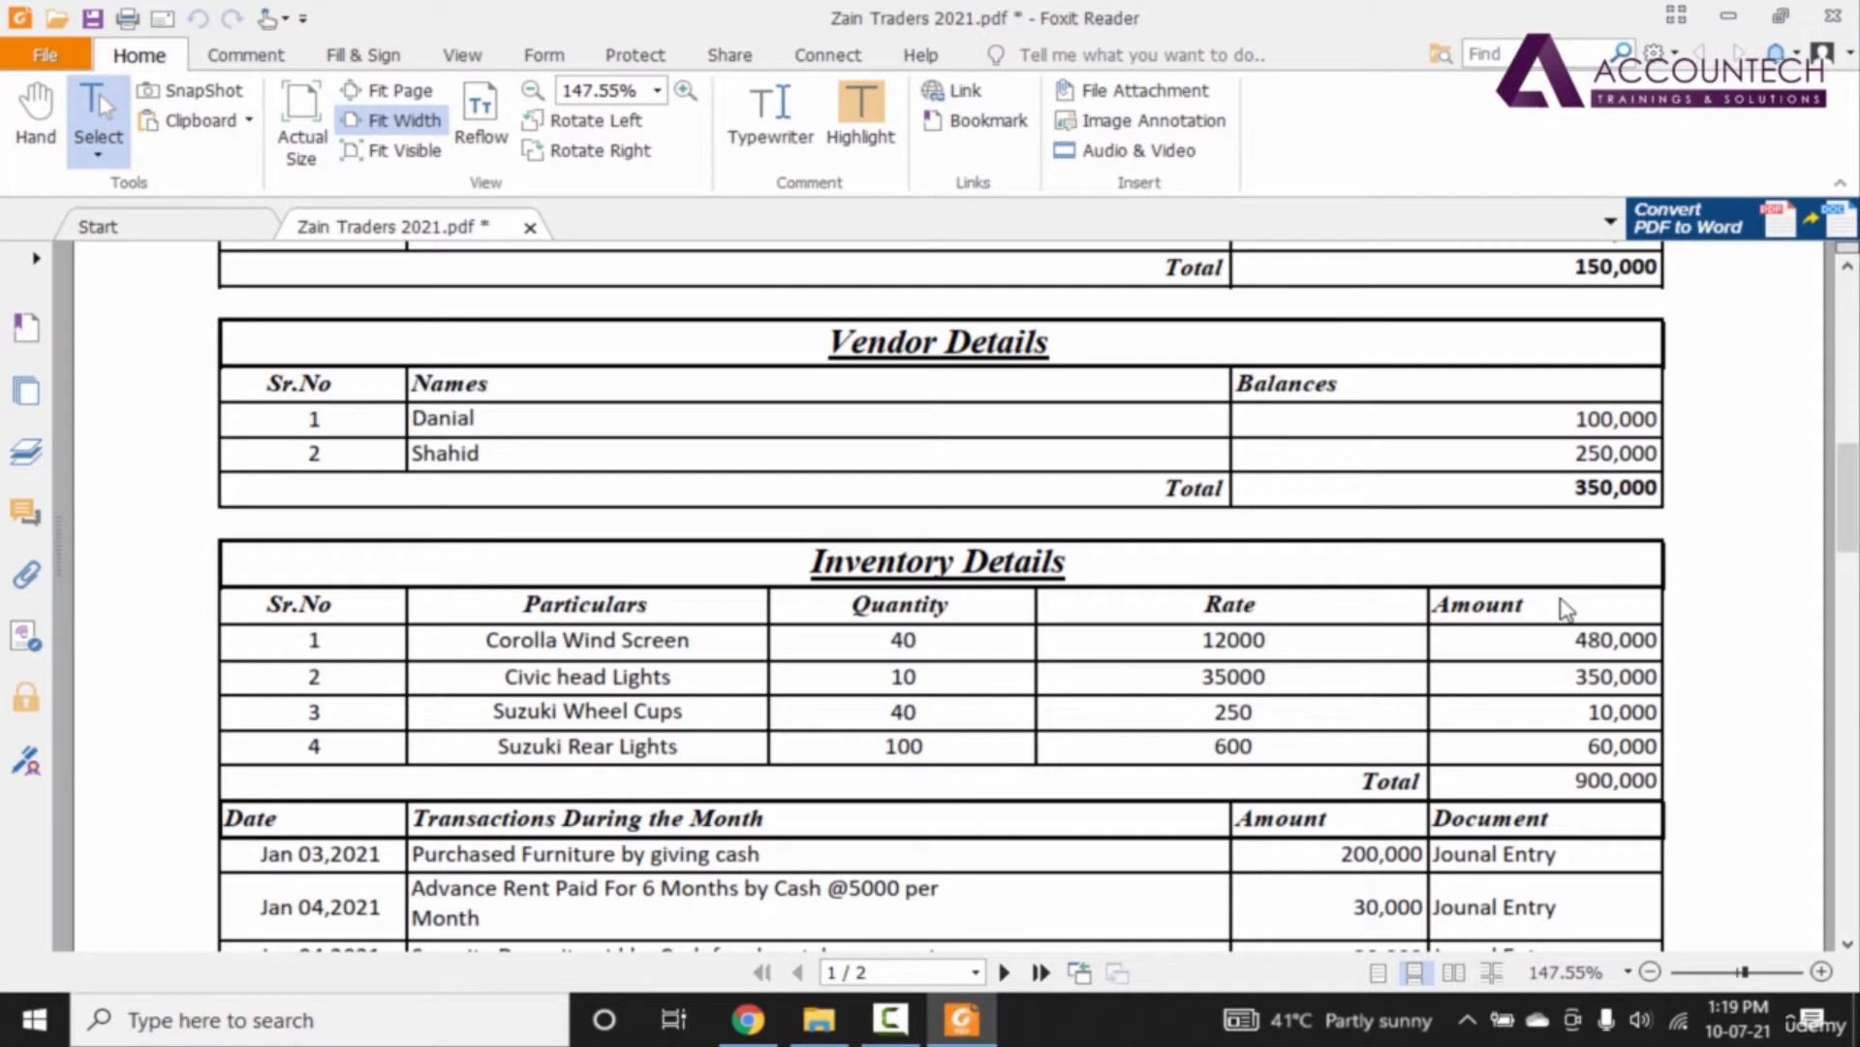
mouse_move(1555, 784)
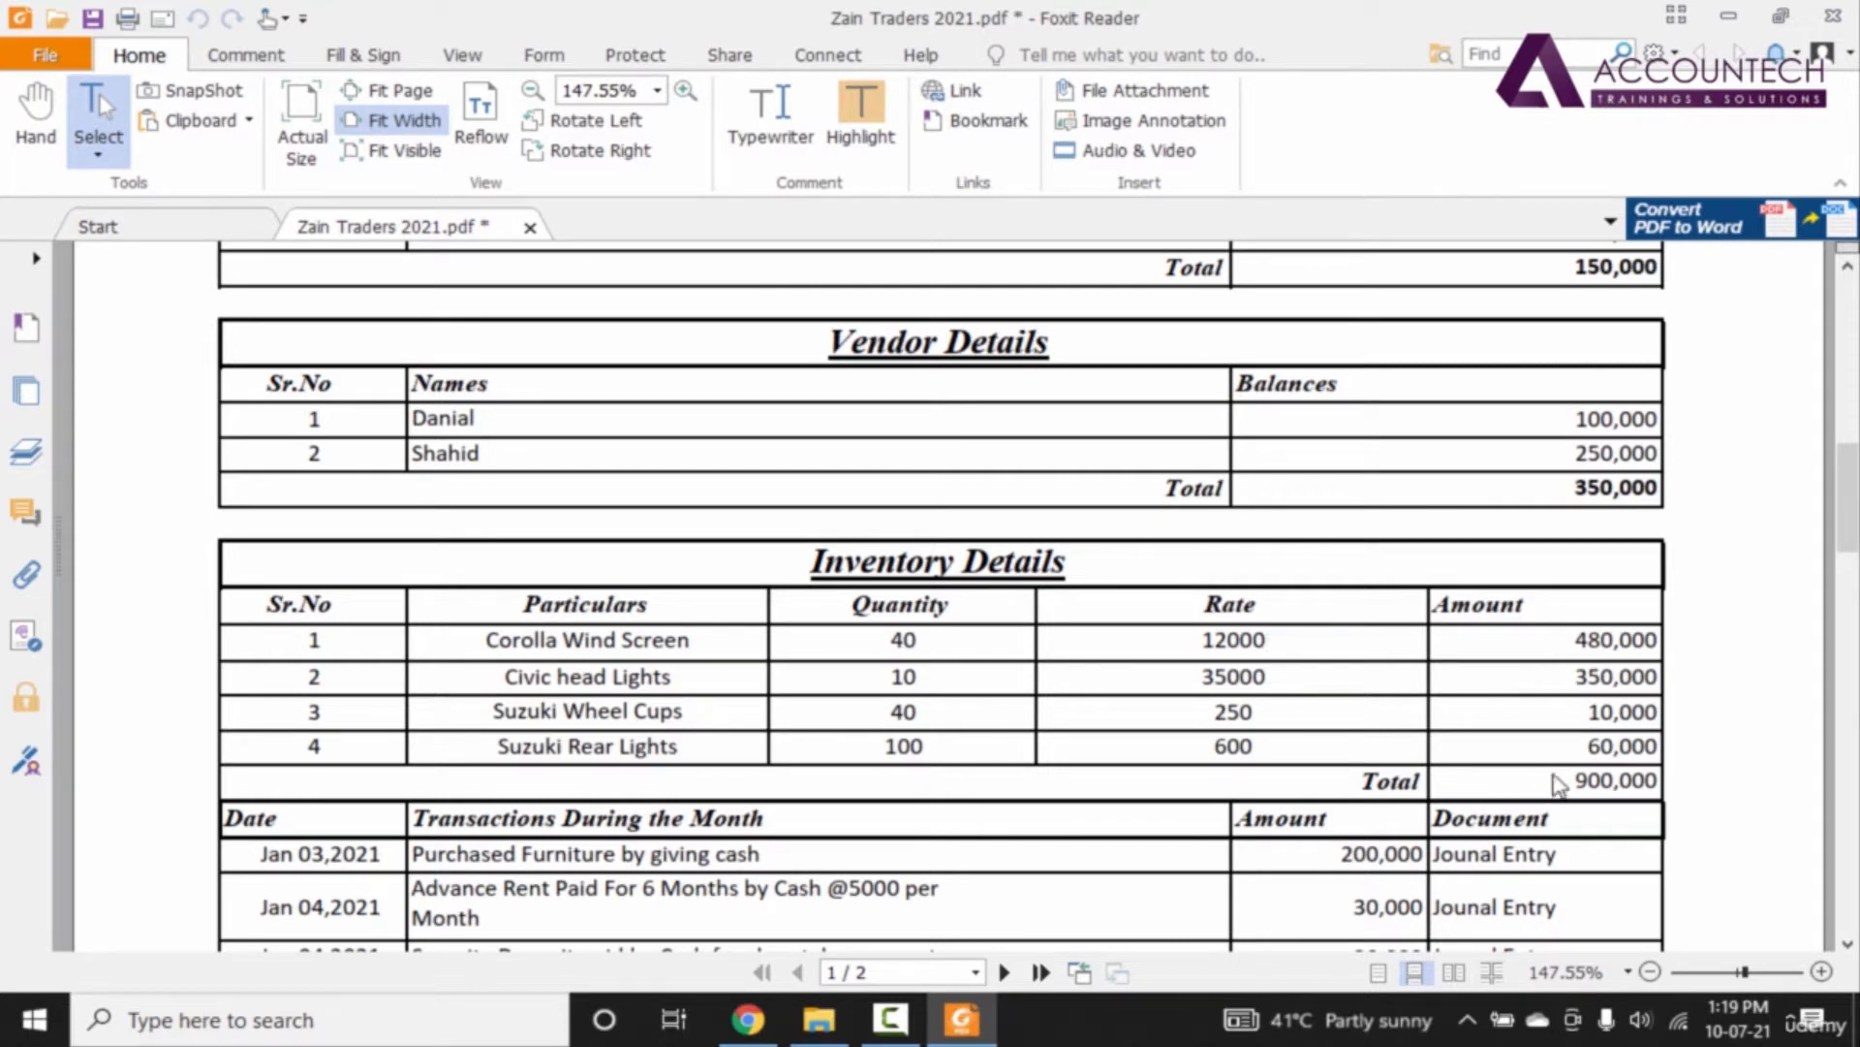
double_click(1612, 781)
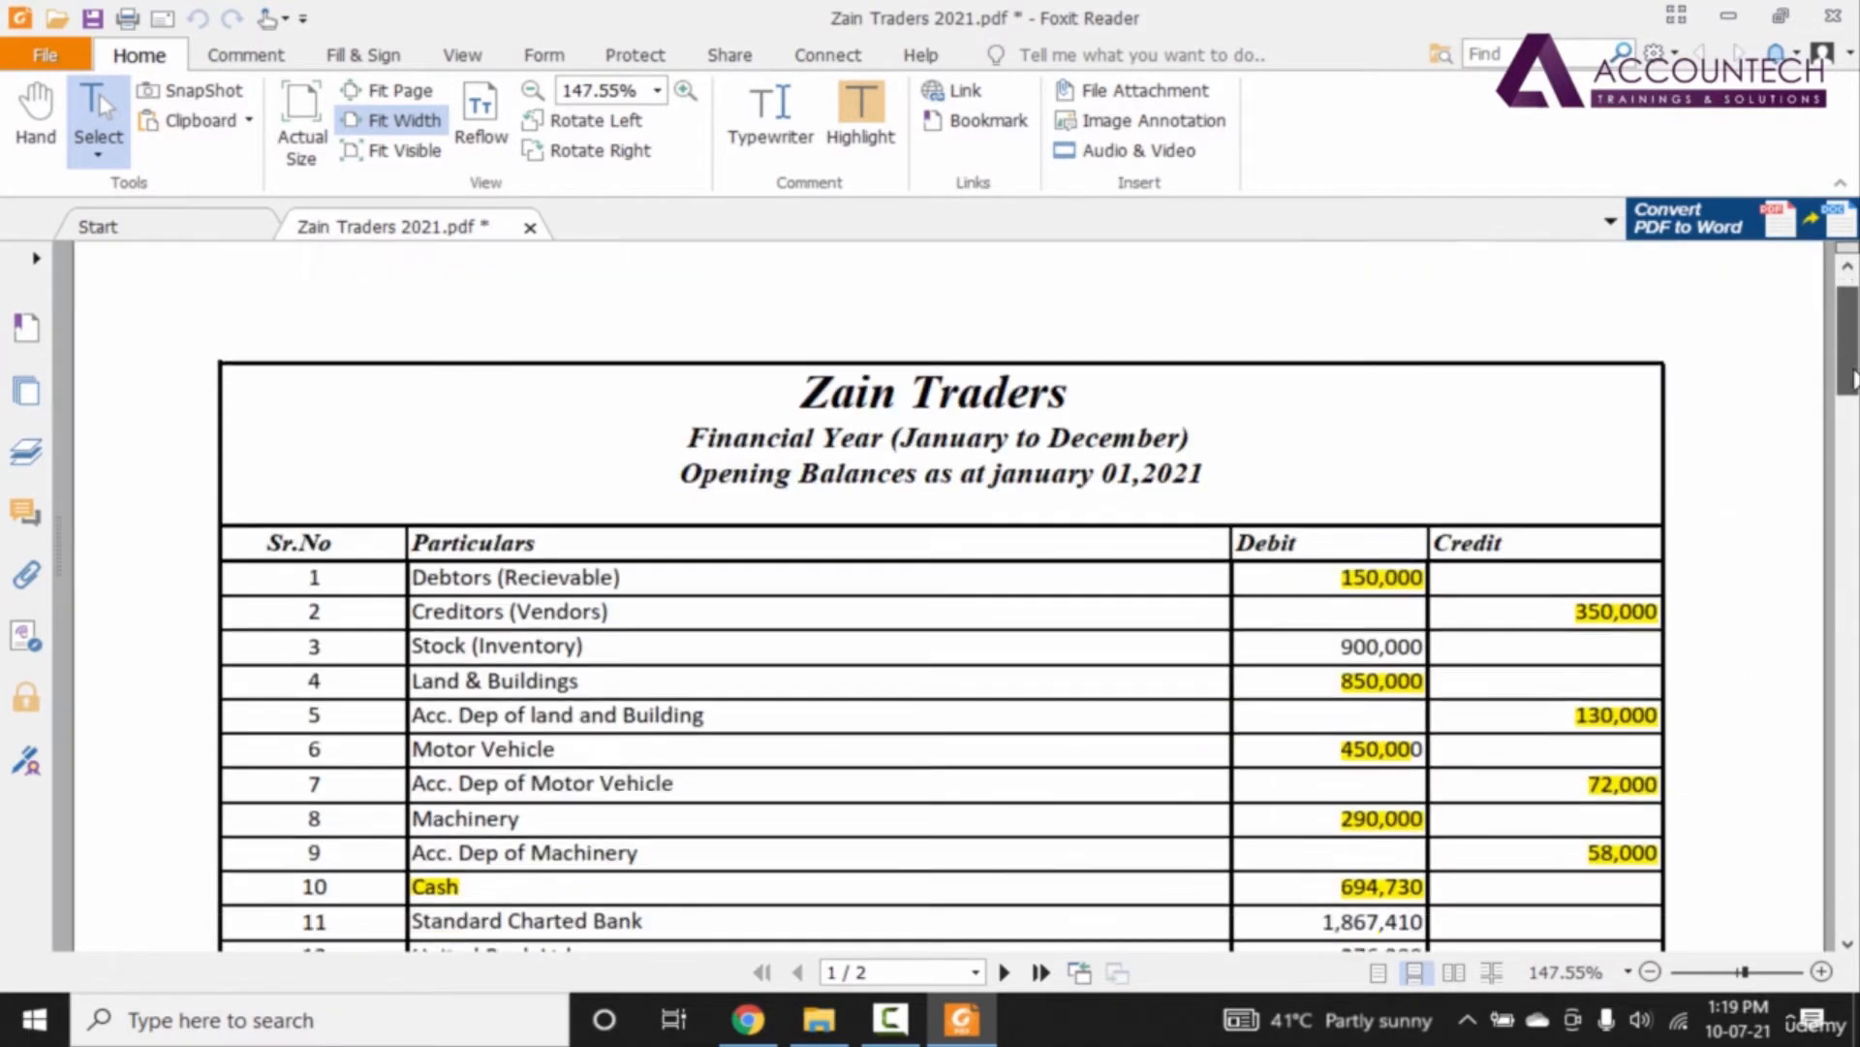
scroll("down", 3)
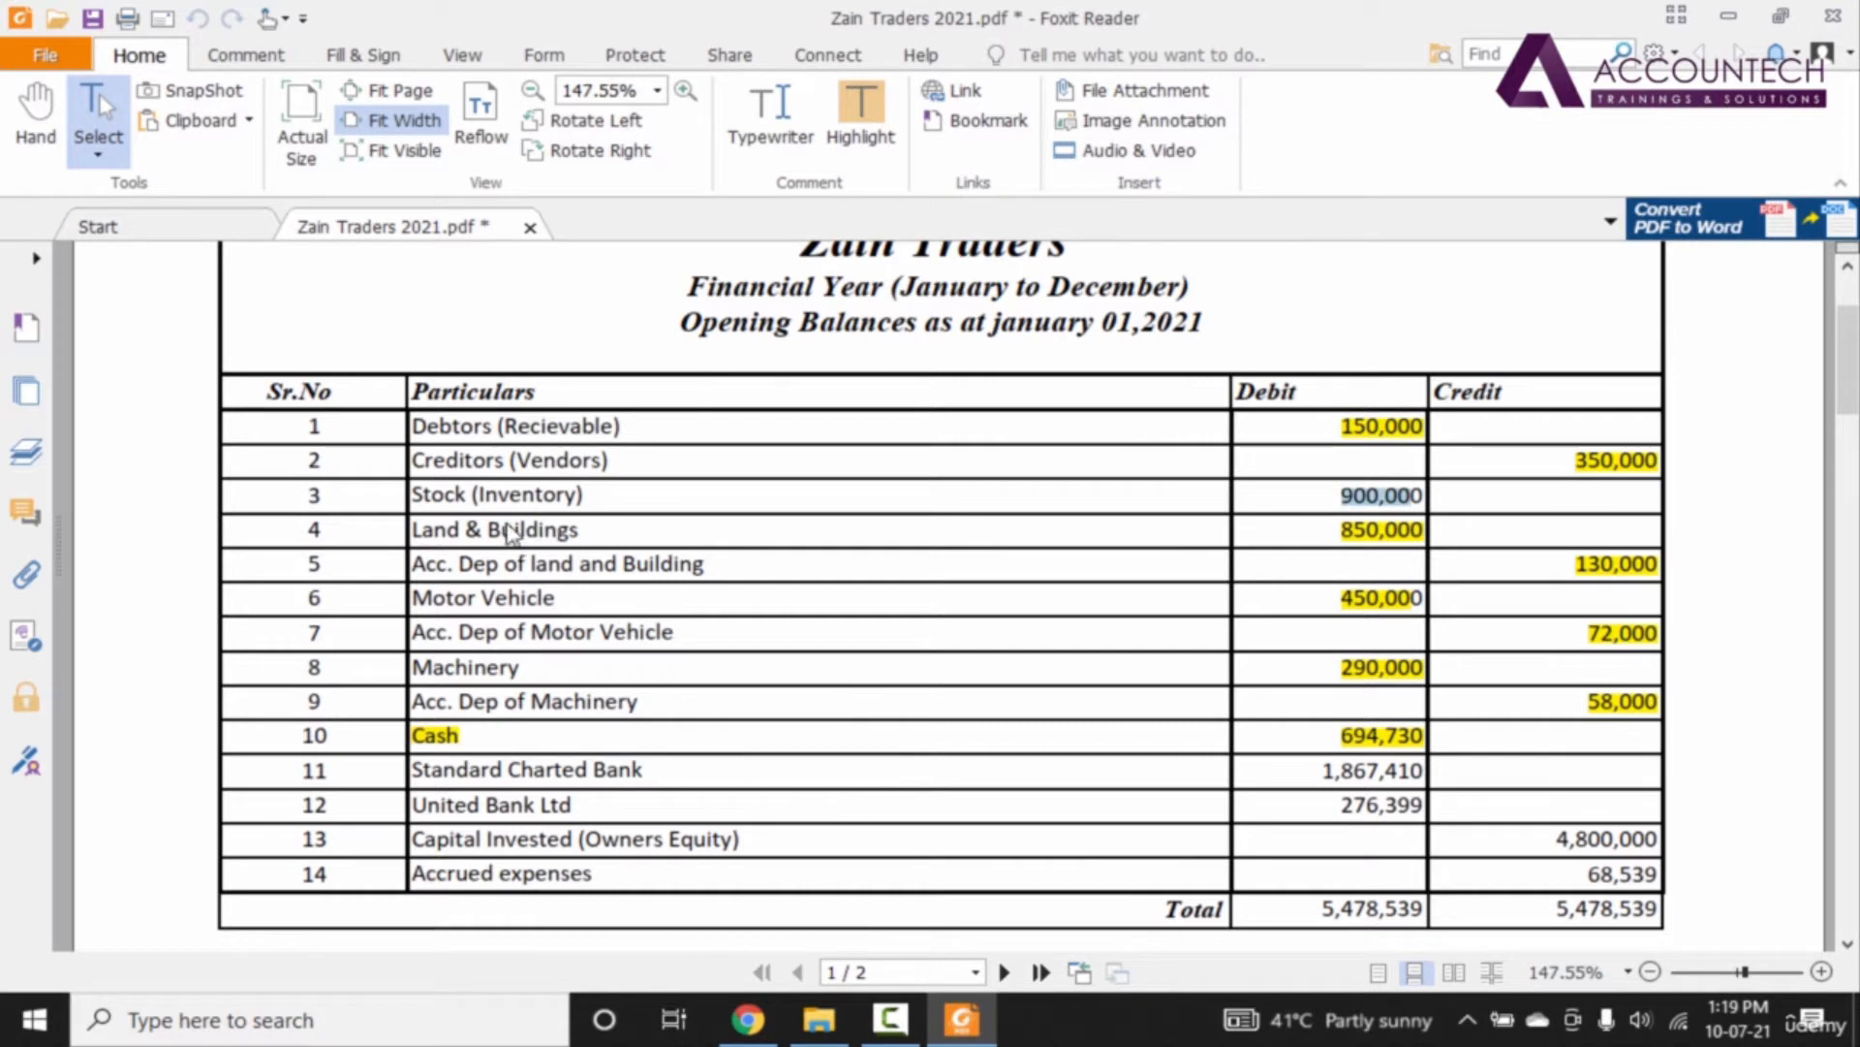
mouse_move(844, 520)
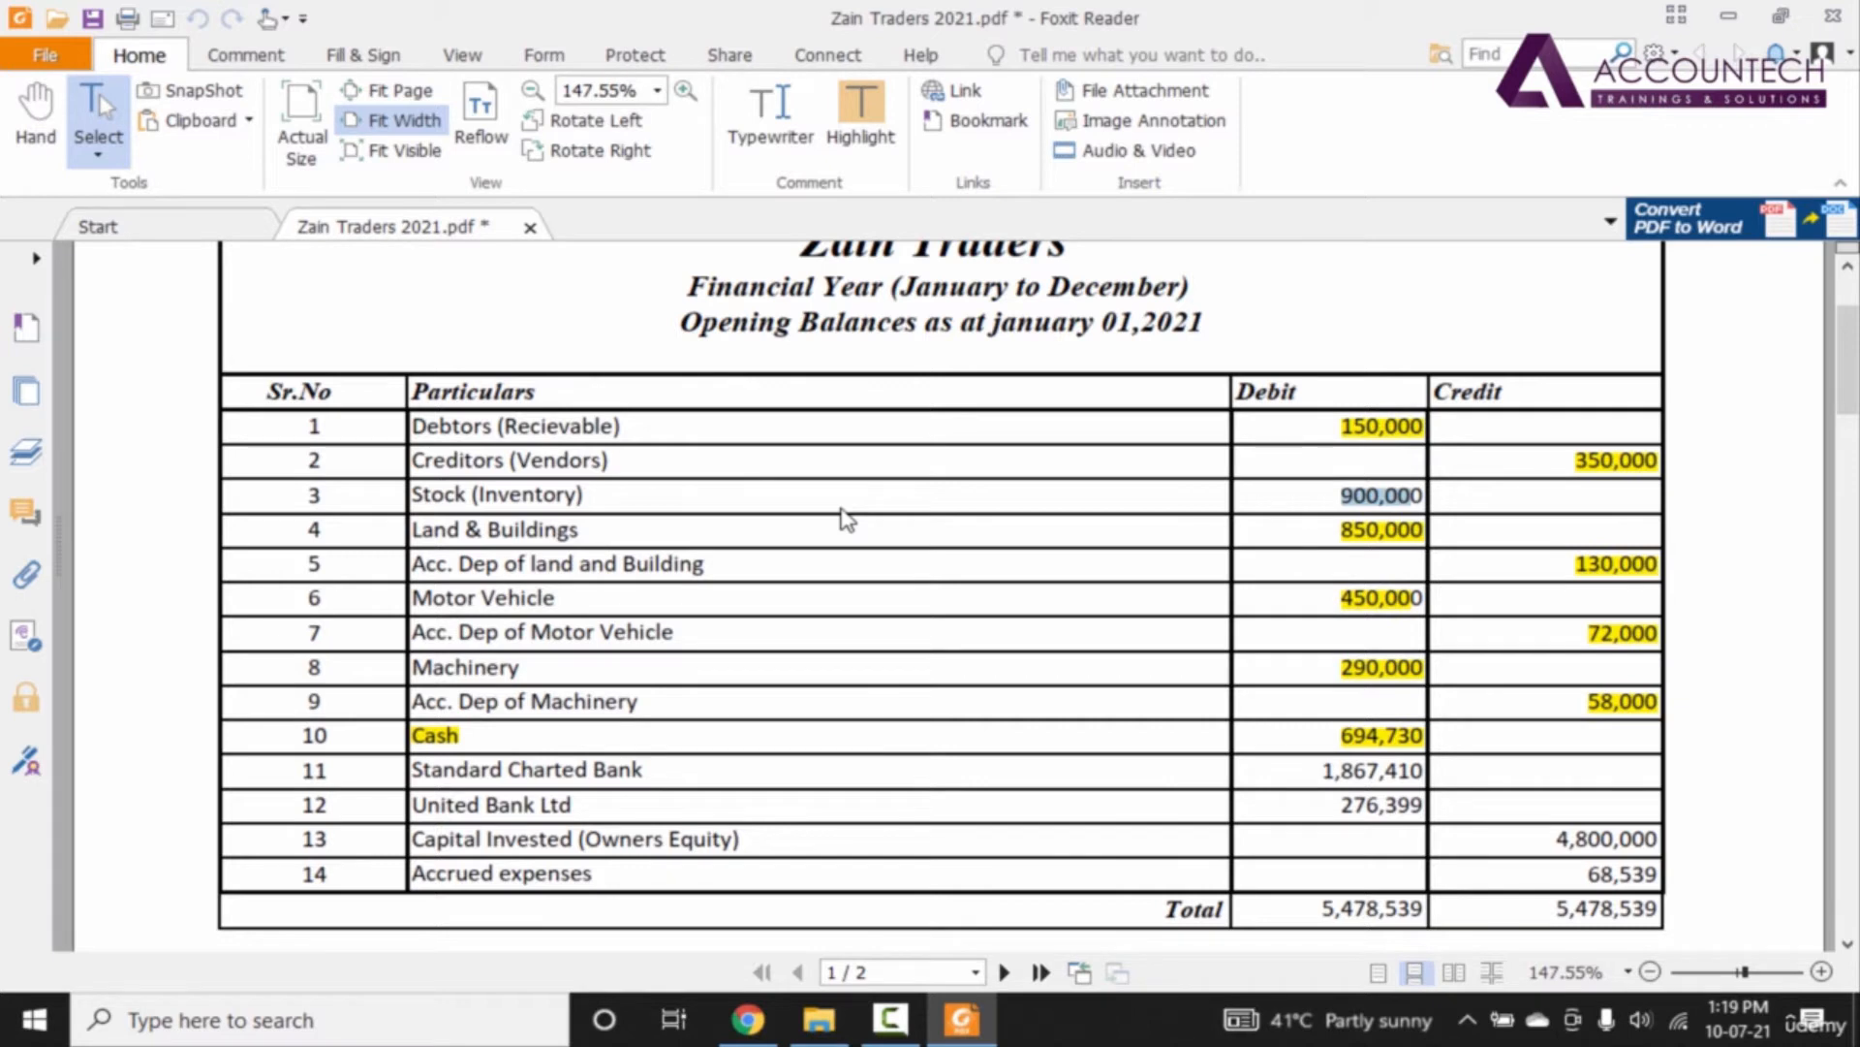
mouse_move(1390, 543)
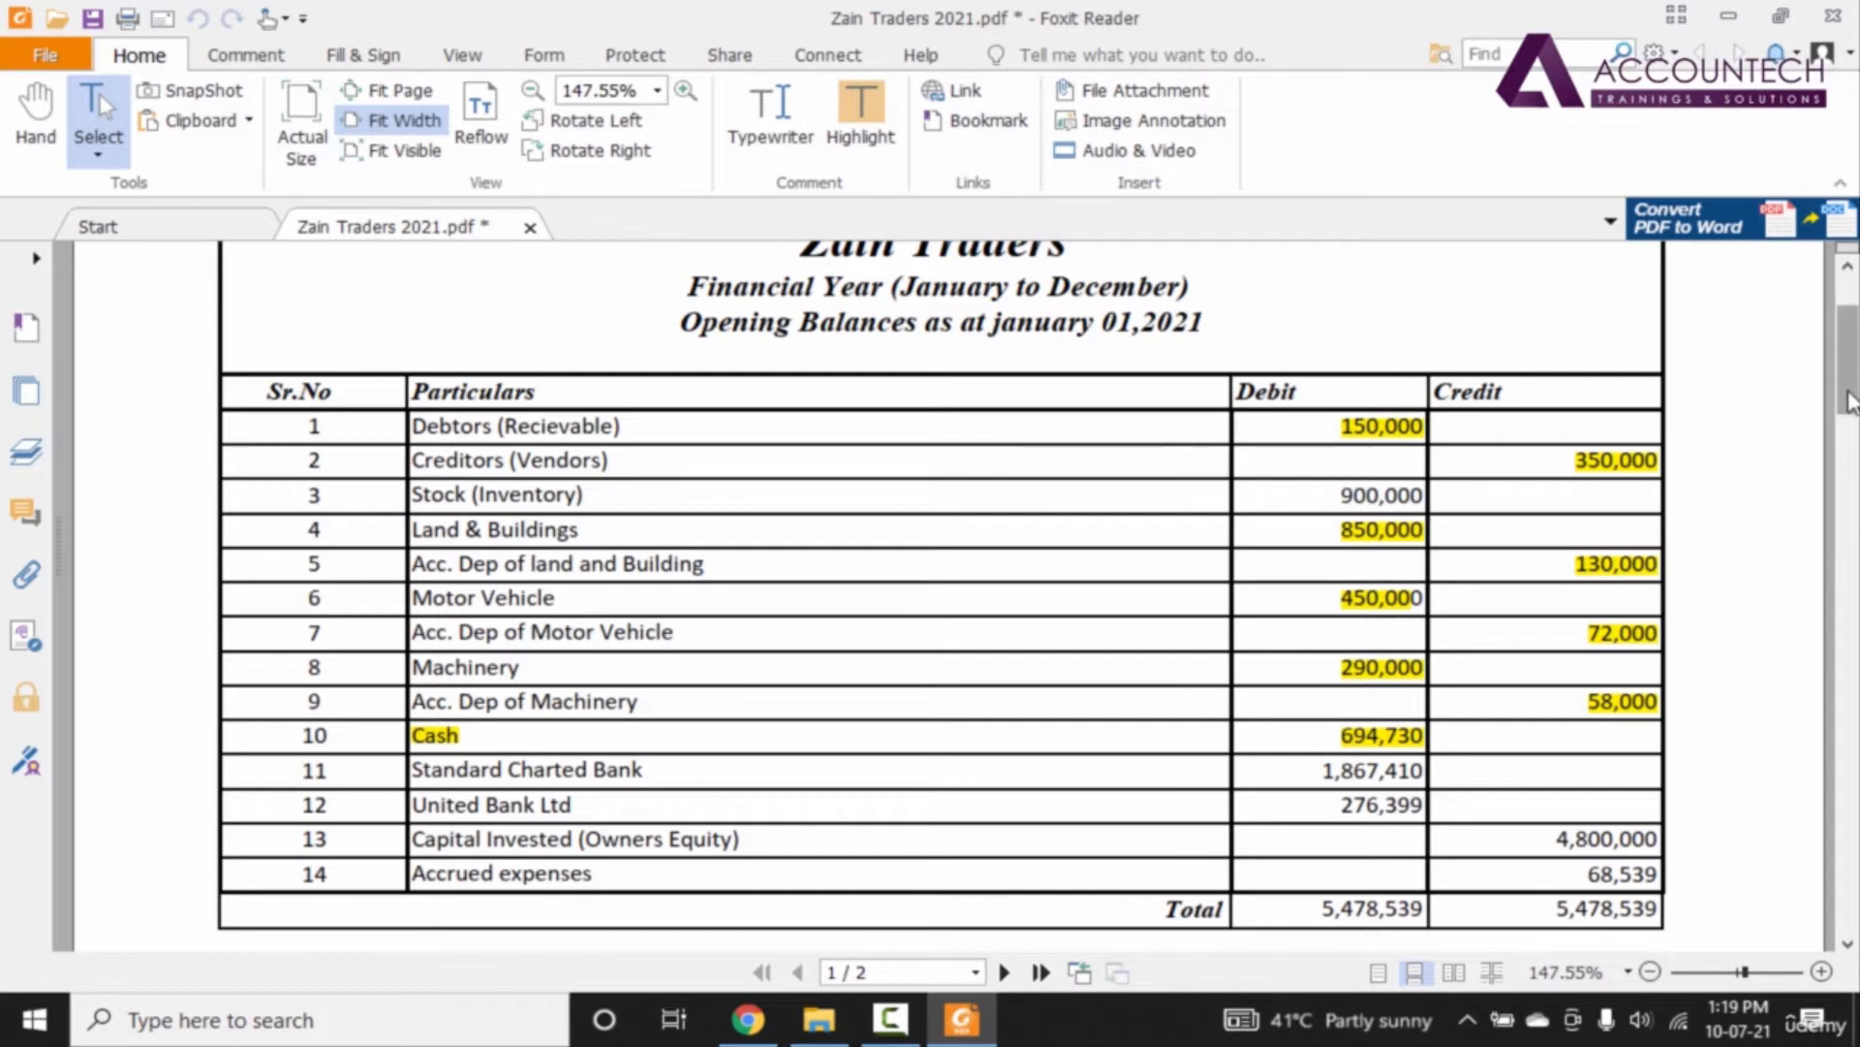
scroll("down", 3)
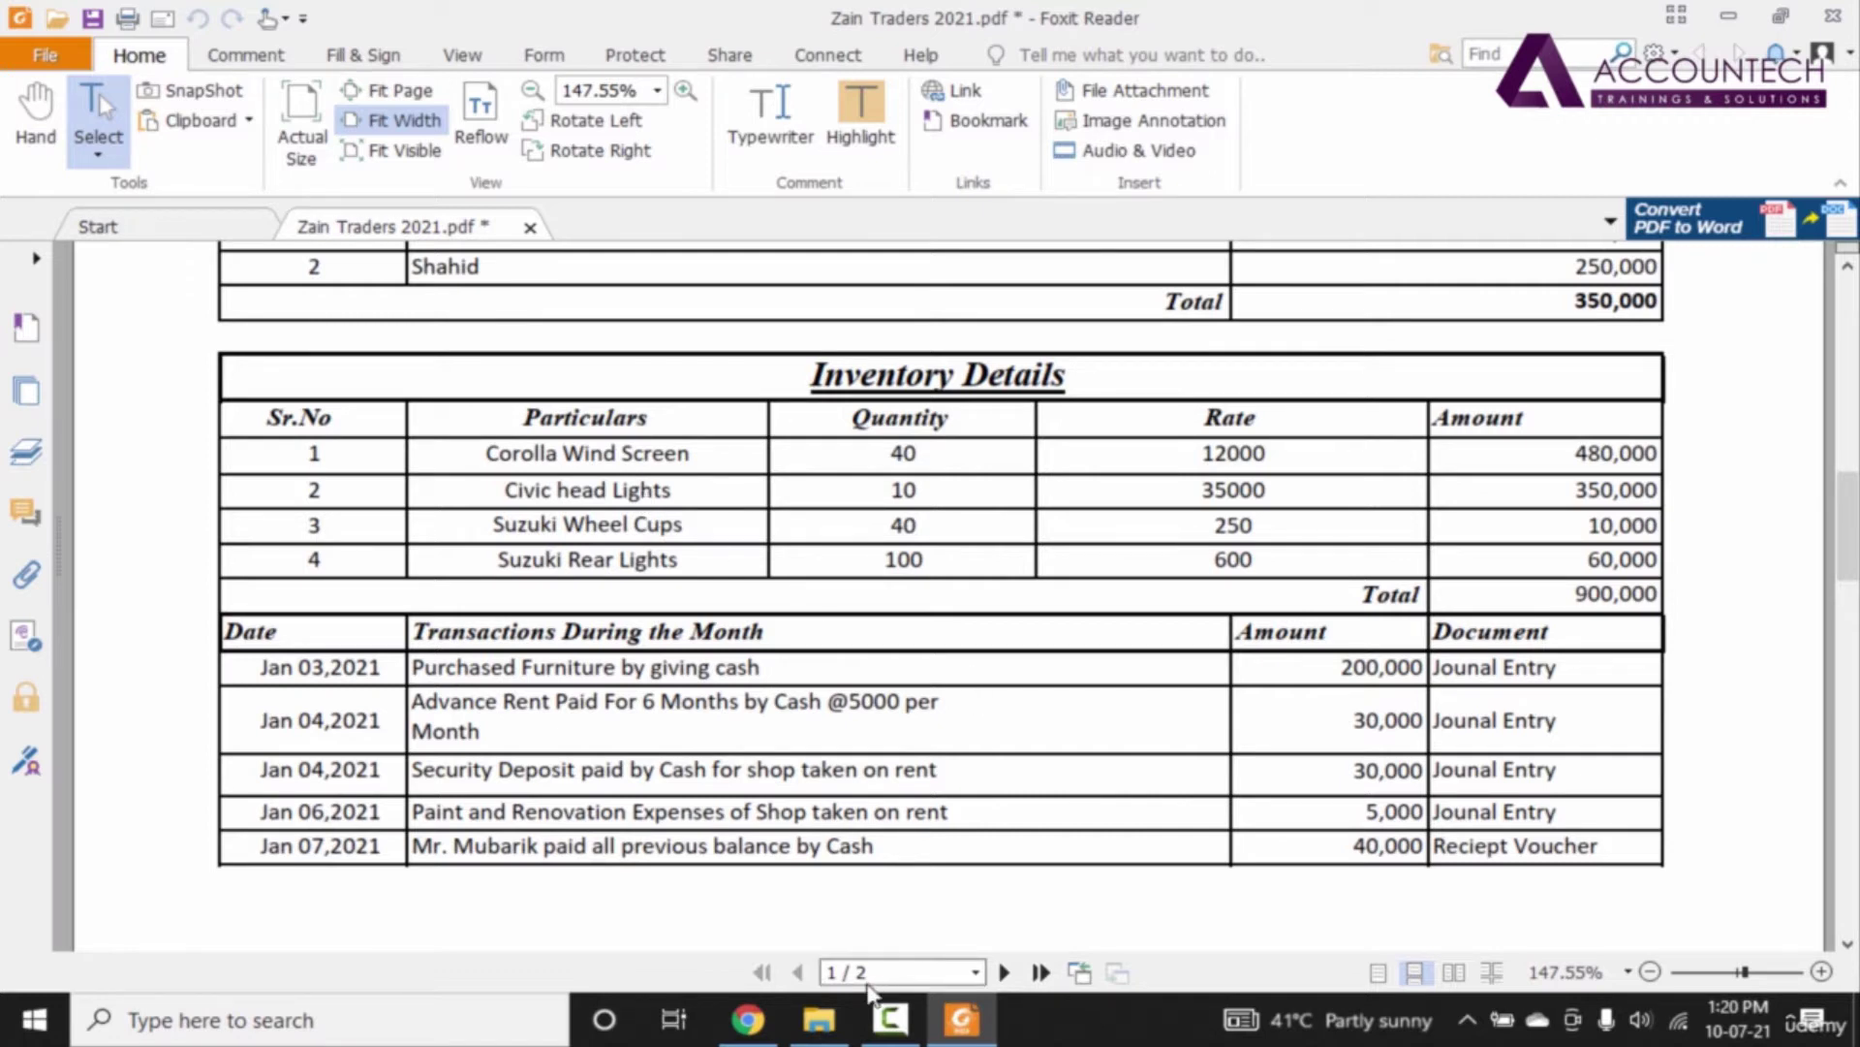
Step: Go to Sales > Products and Services in QuickBooks
left_click(744, 1019)
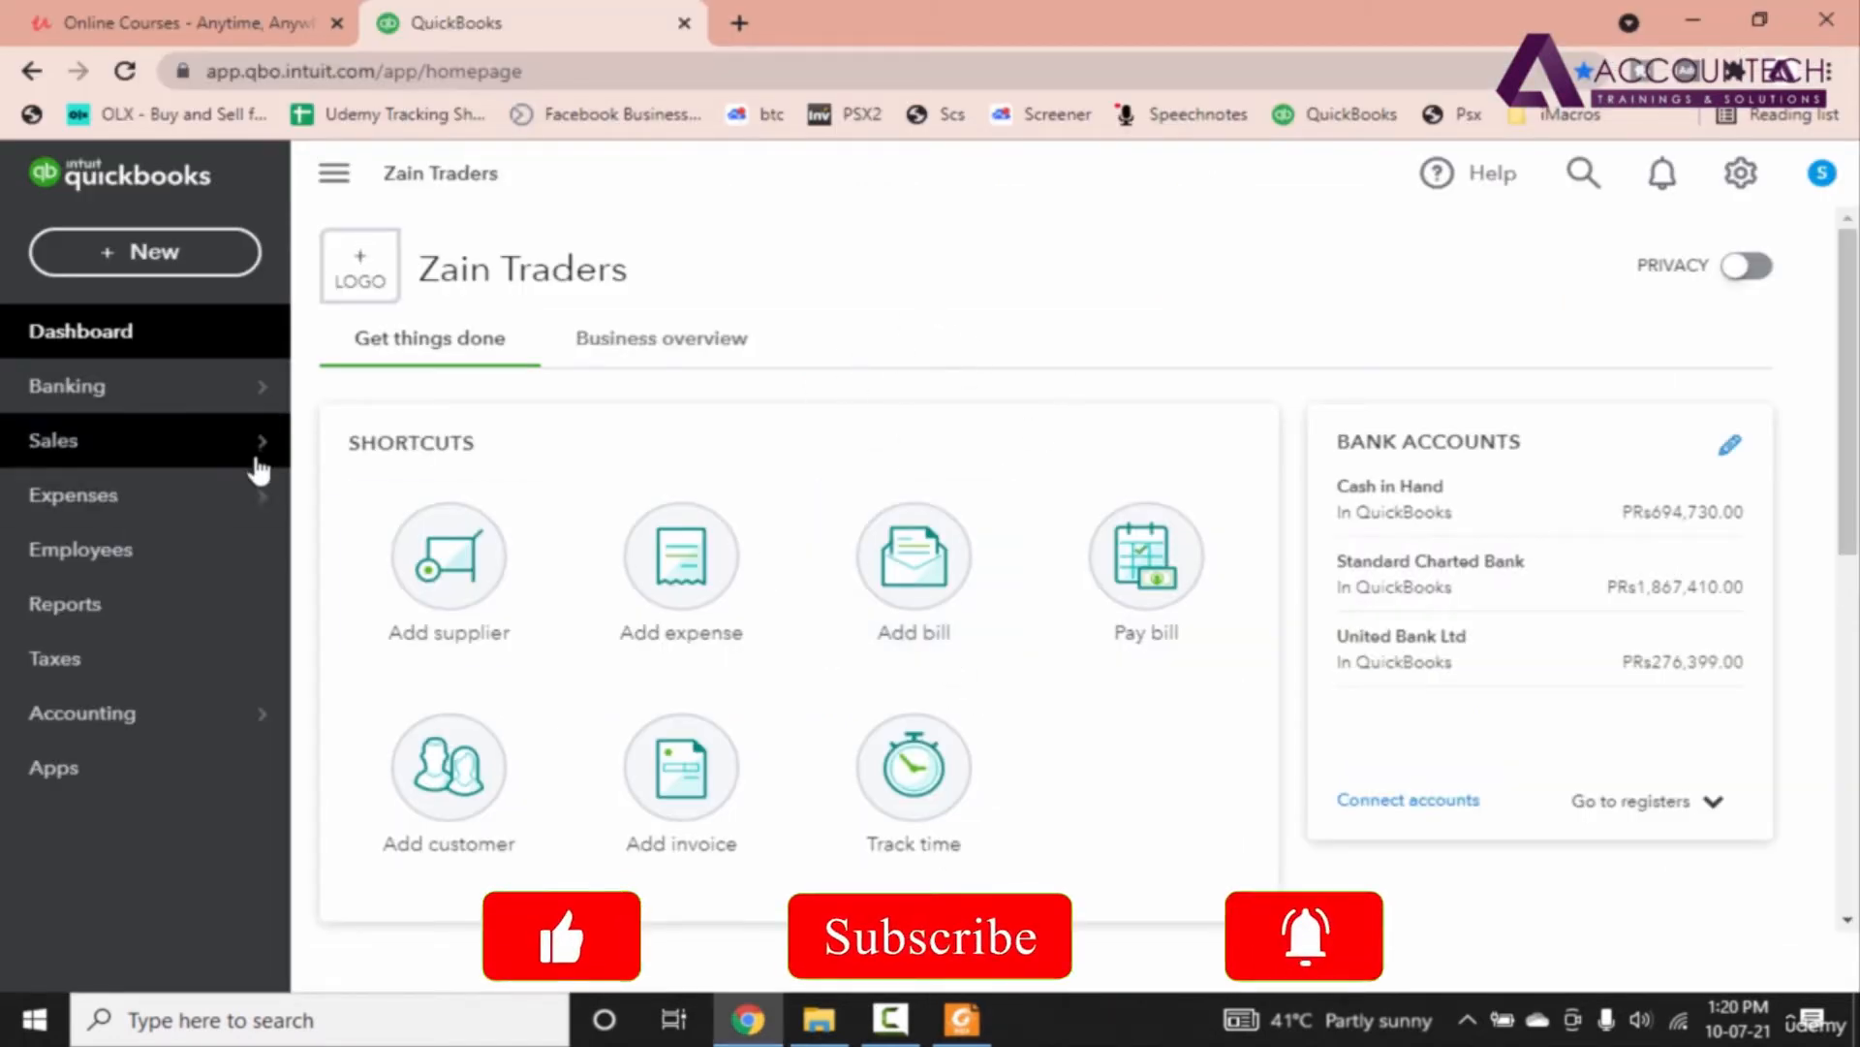
left_click(53, 440)
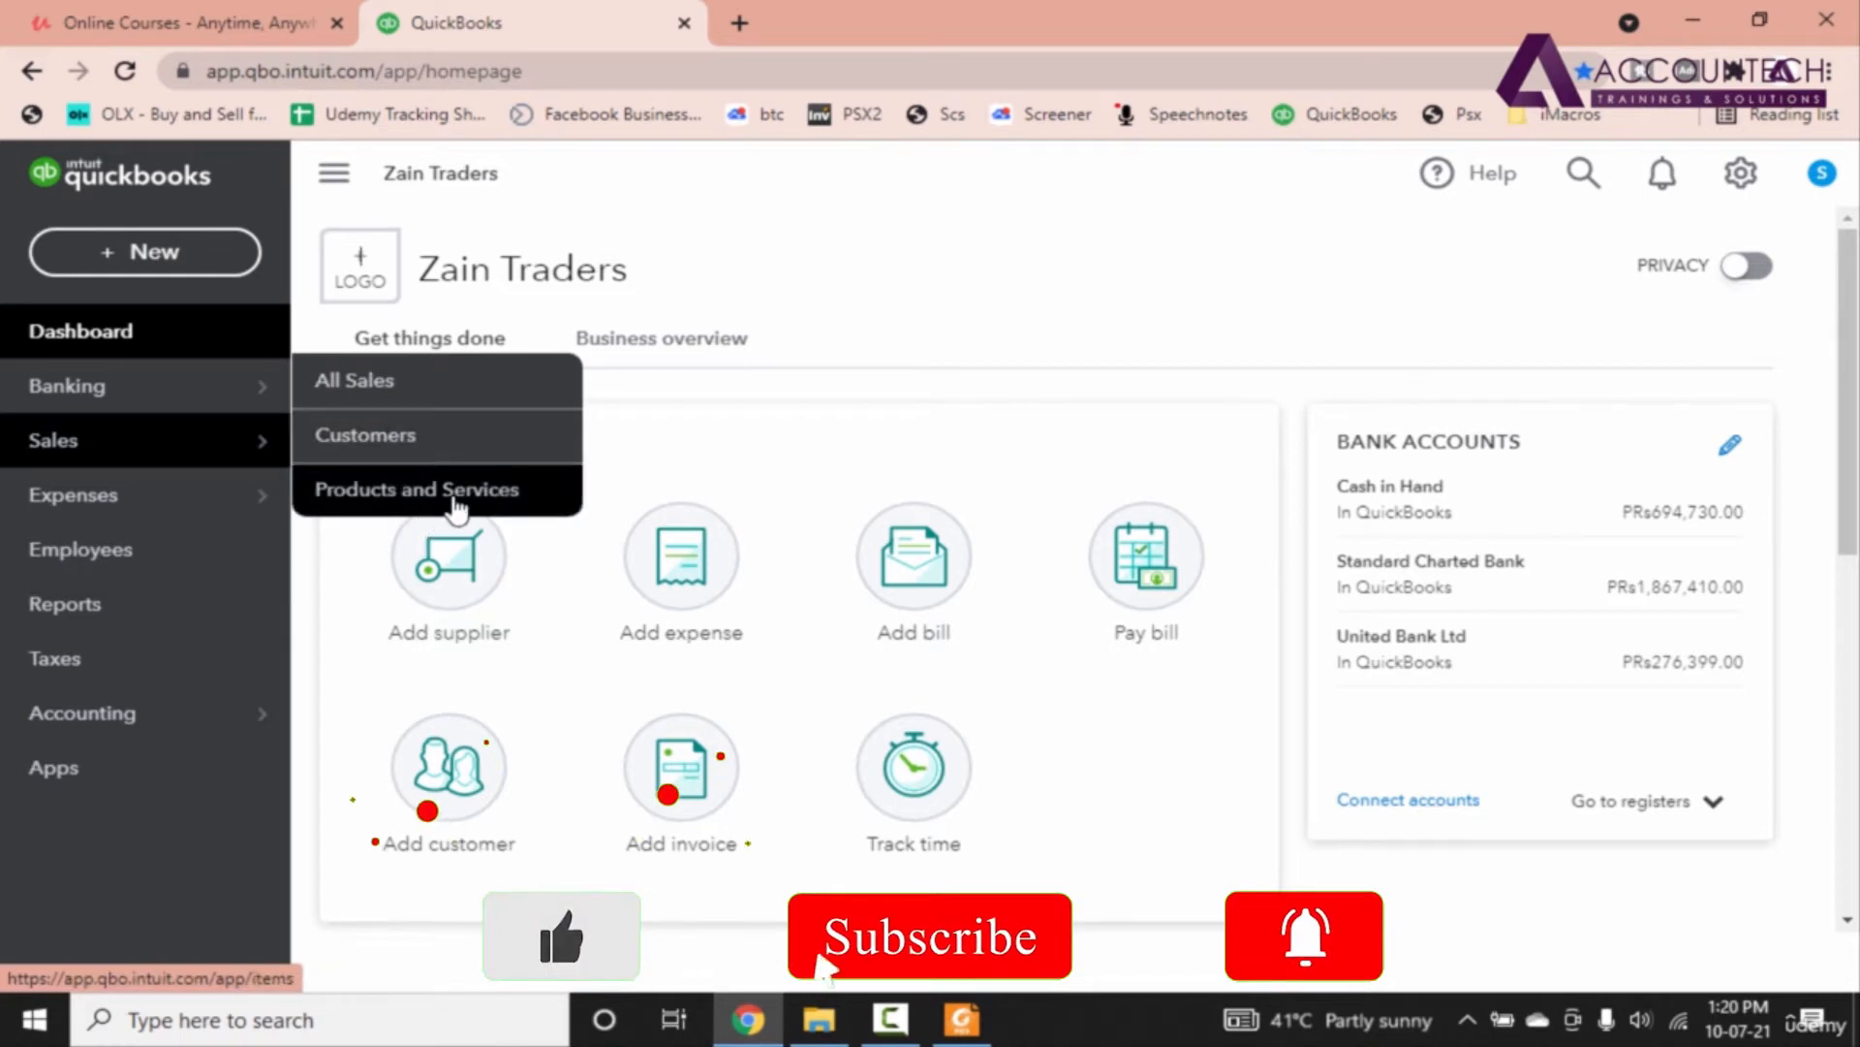
left_click(414, 490)
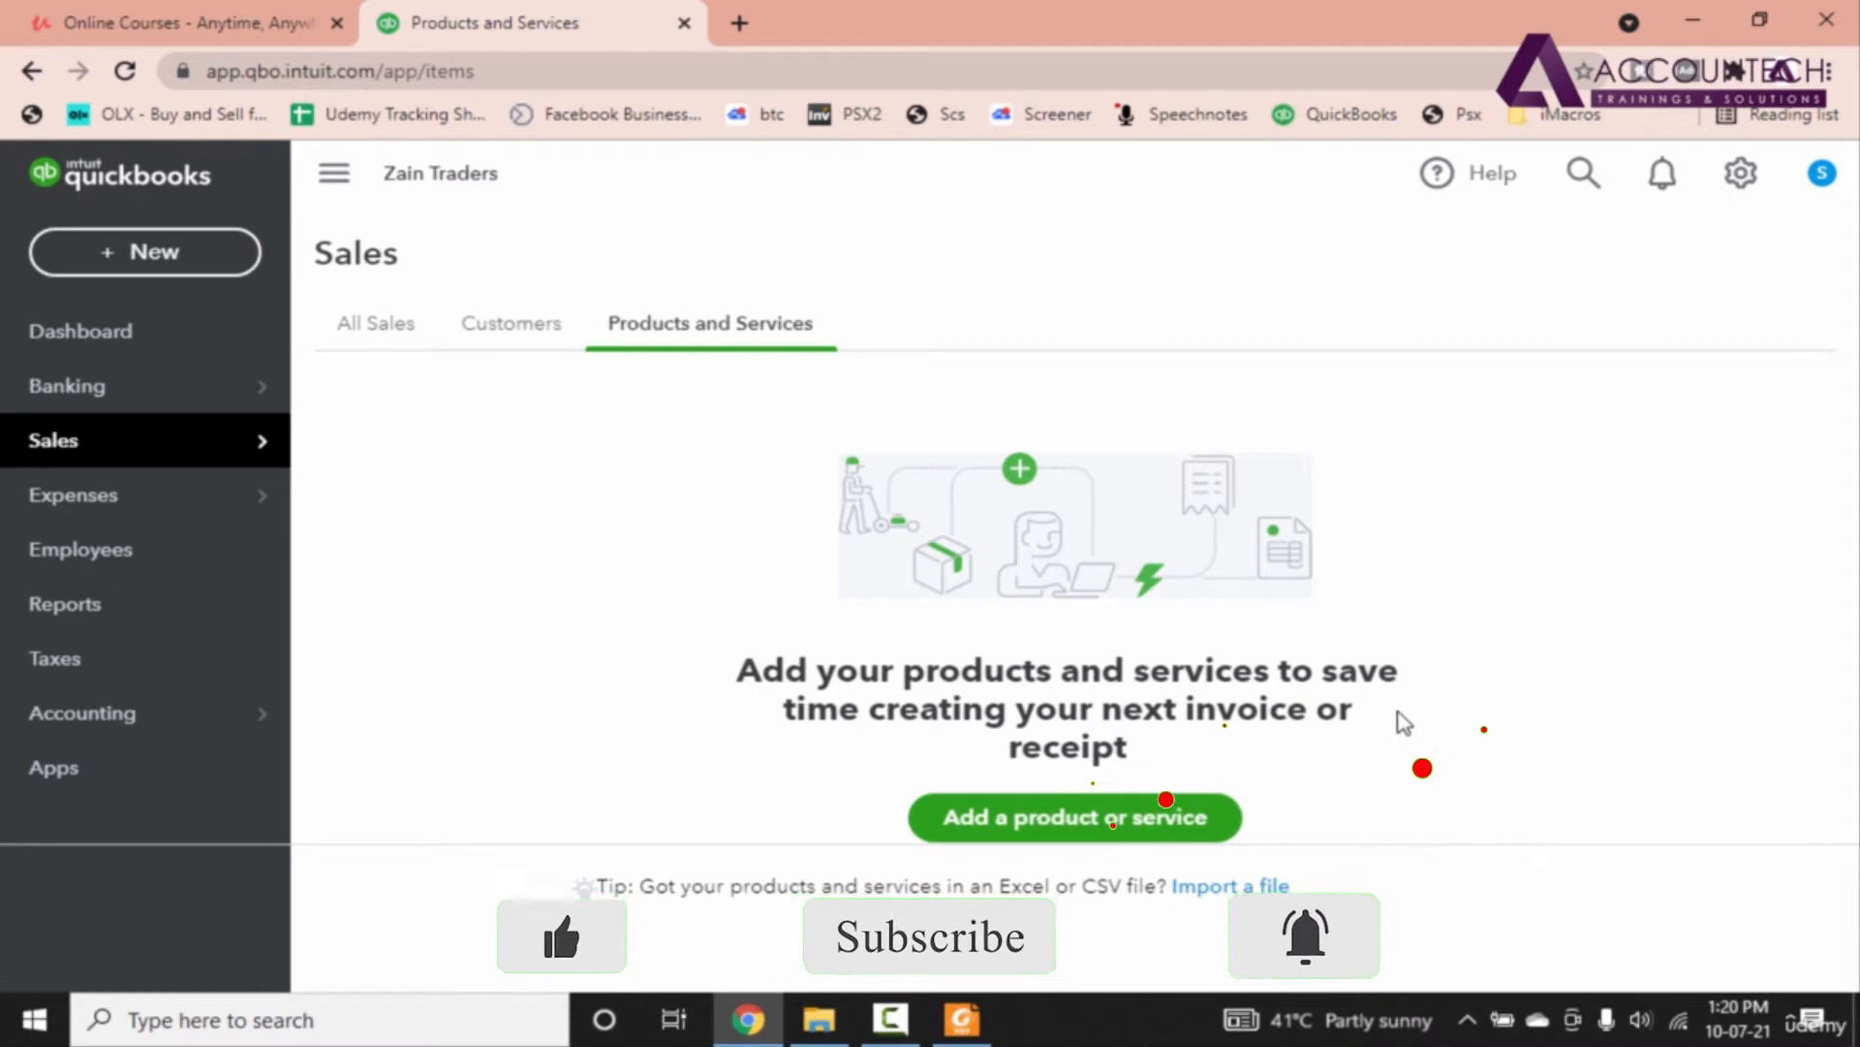
Step: Add a new Inventory-type item and select 'Corolla Wind Screen' in the PDF to copy
left_click(1075, 817)
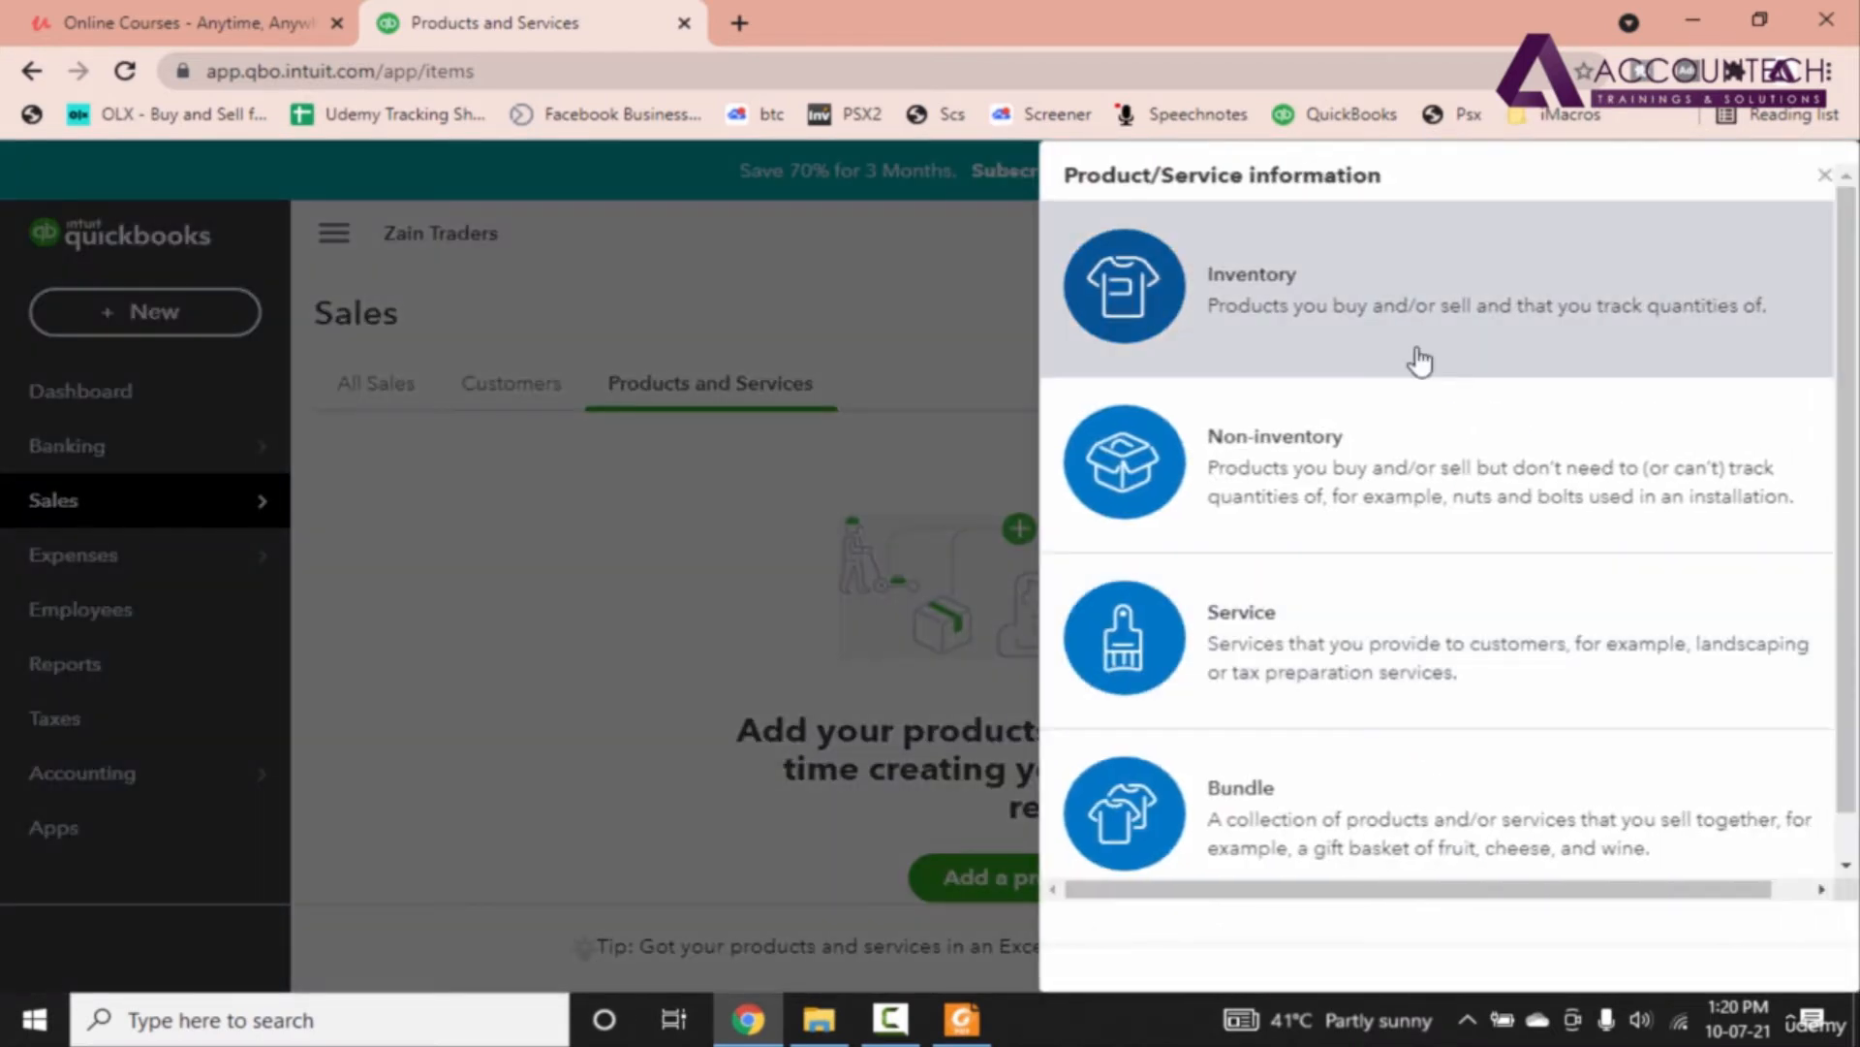
mouse_move(1256, 310)
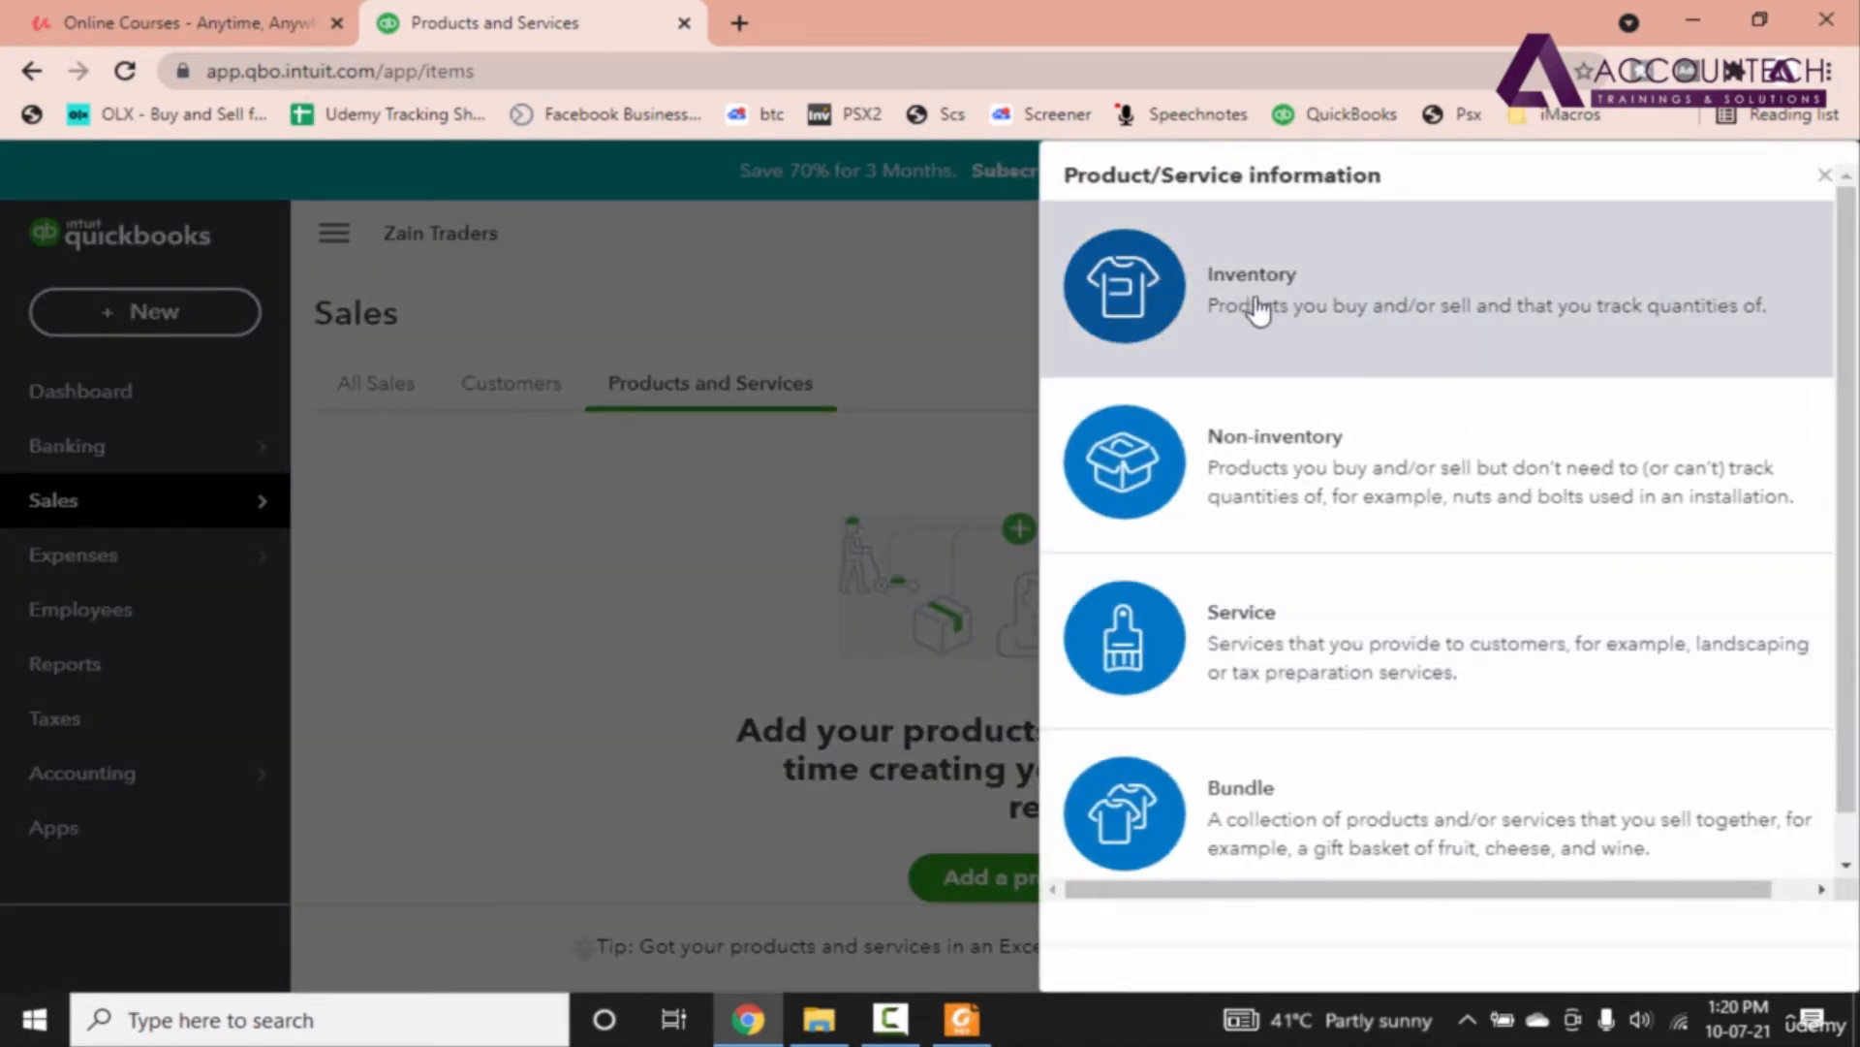
mouse_move(1316, 478)
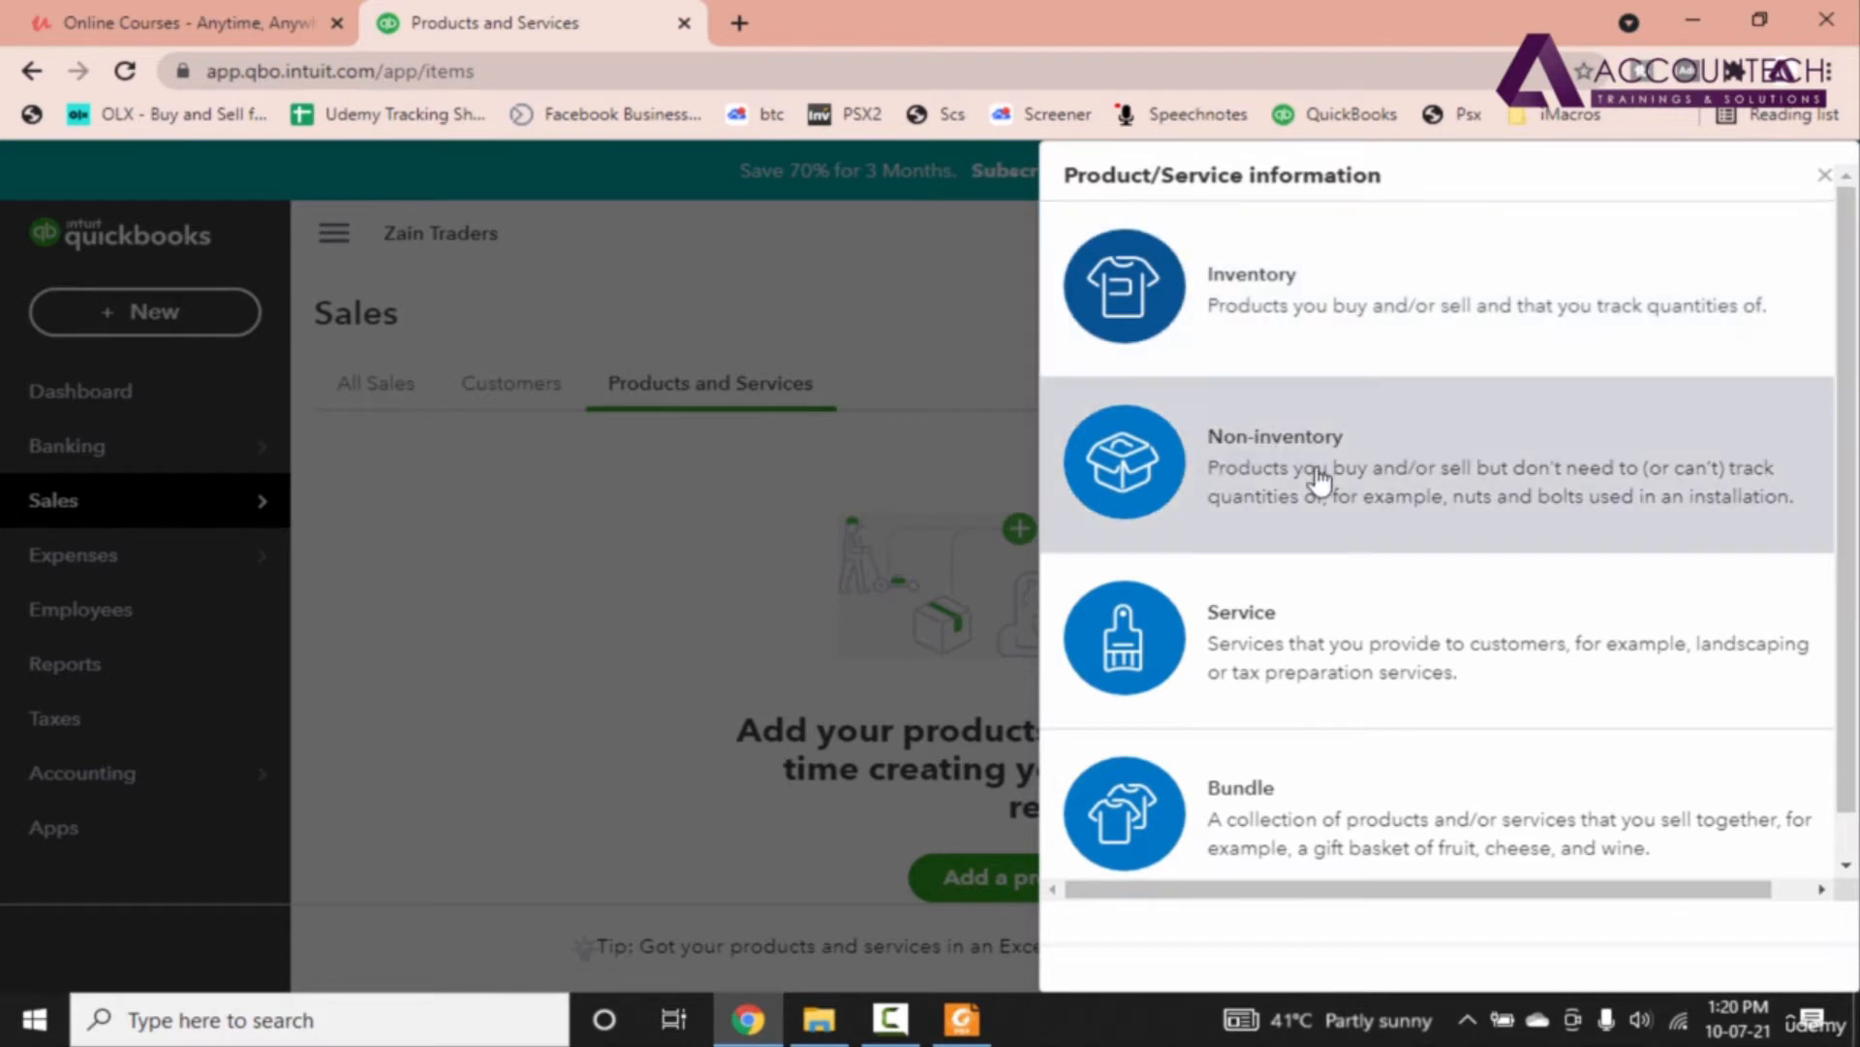
mouse_move(1581, 759)
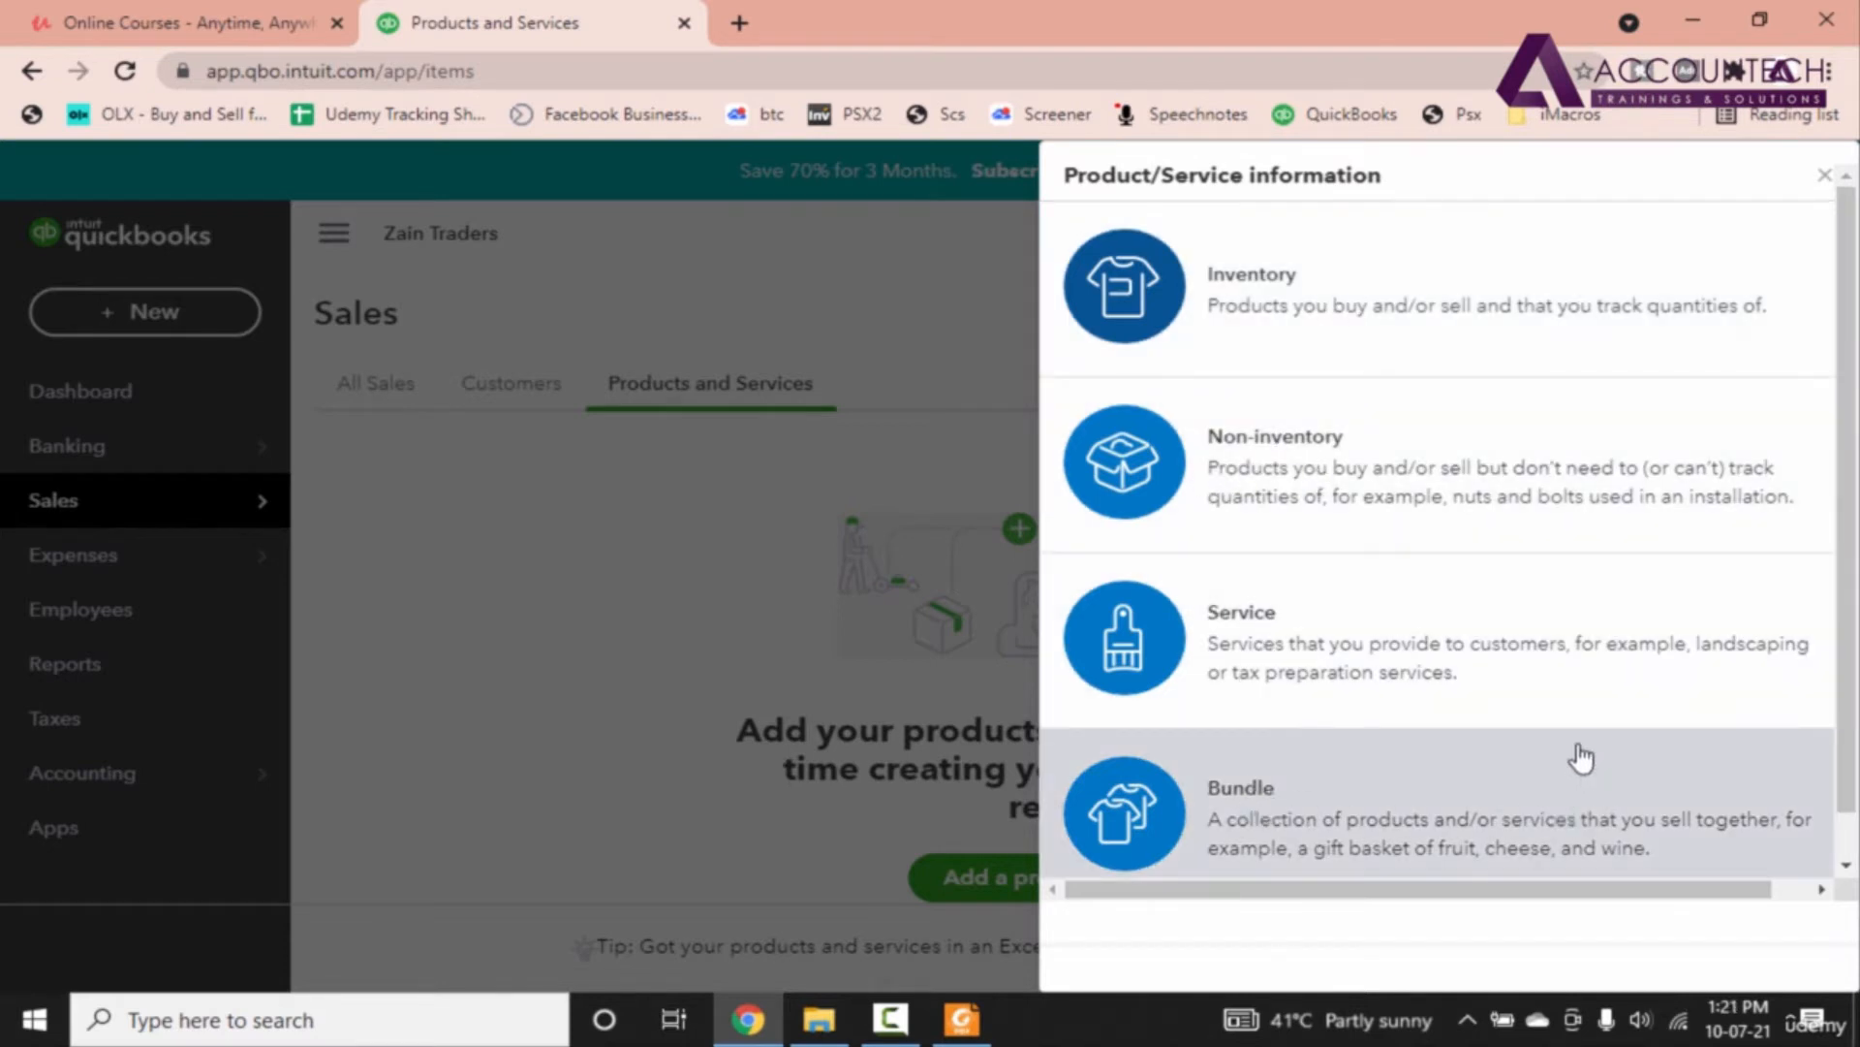
mouse_move(1349, 326)
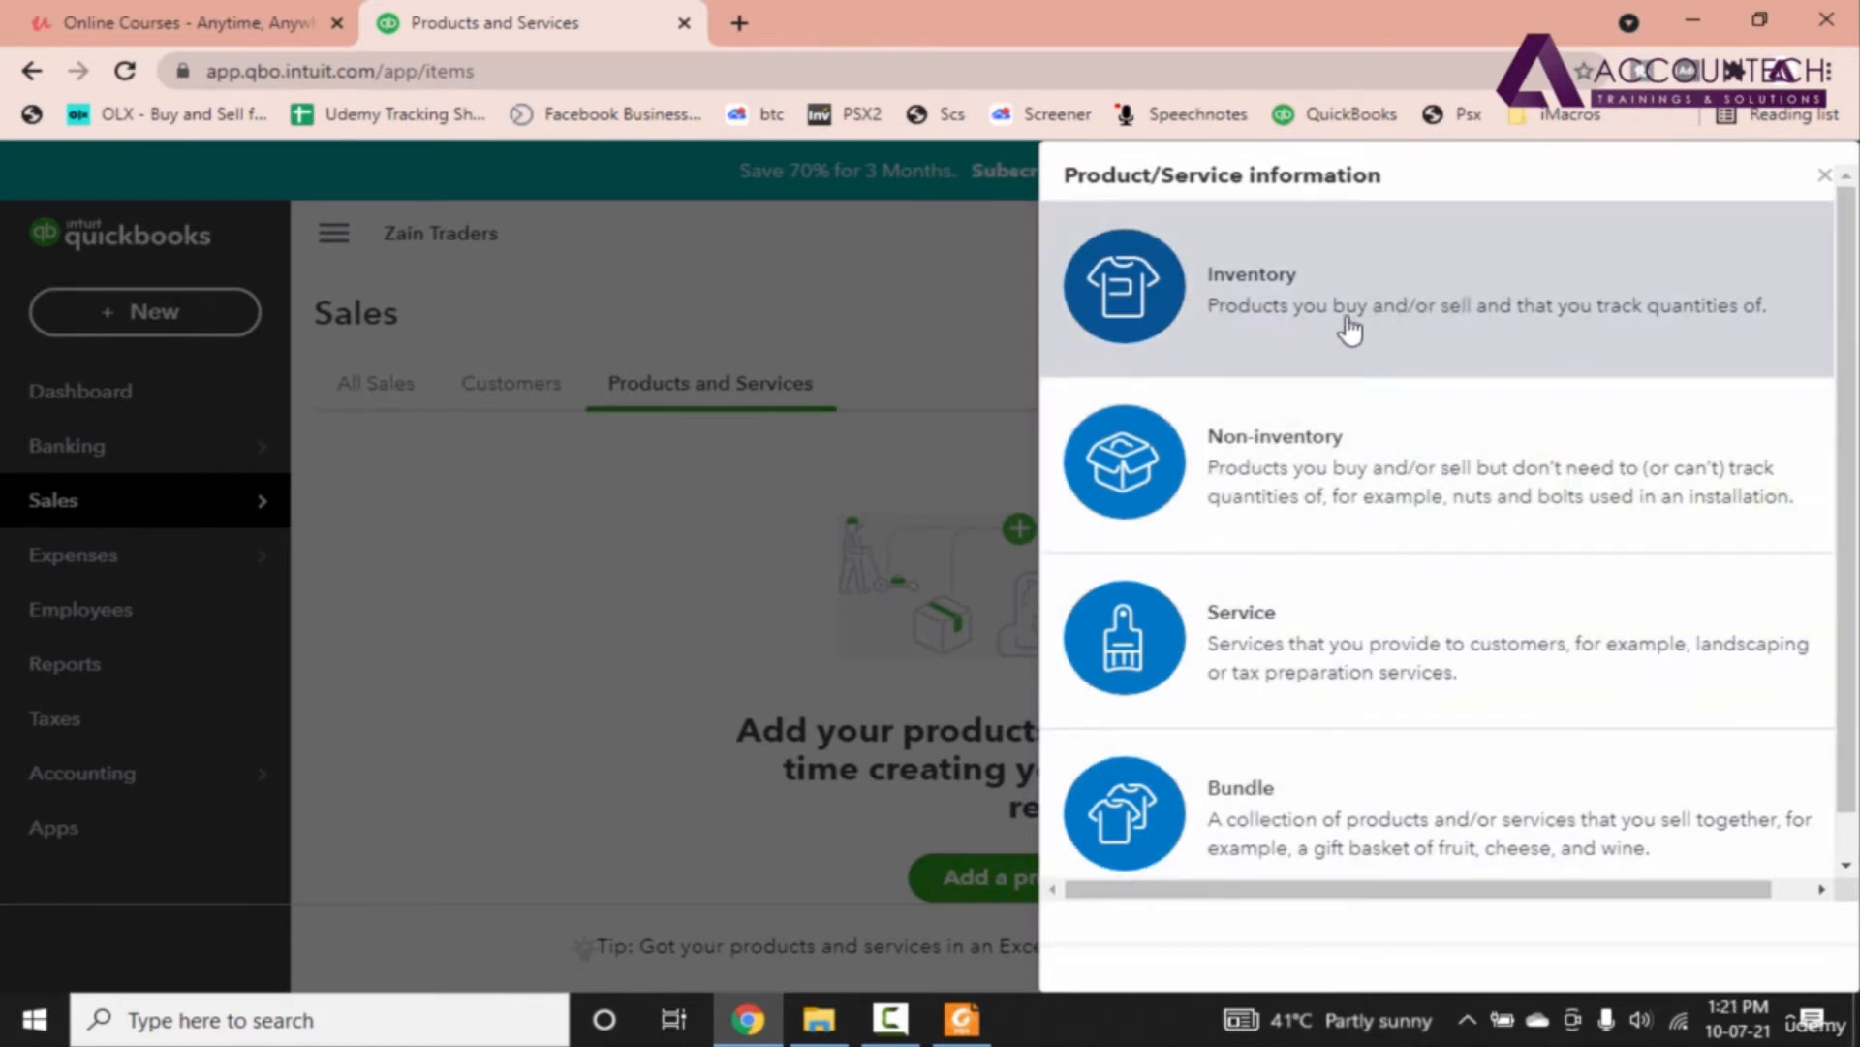
left_click(1252, 291)
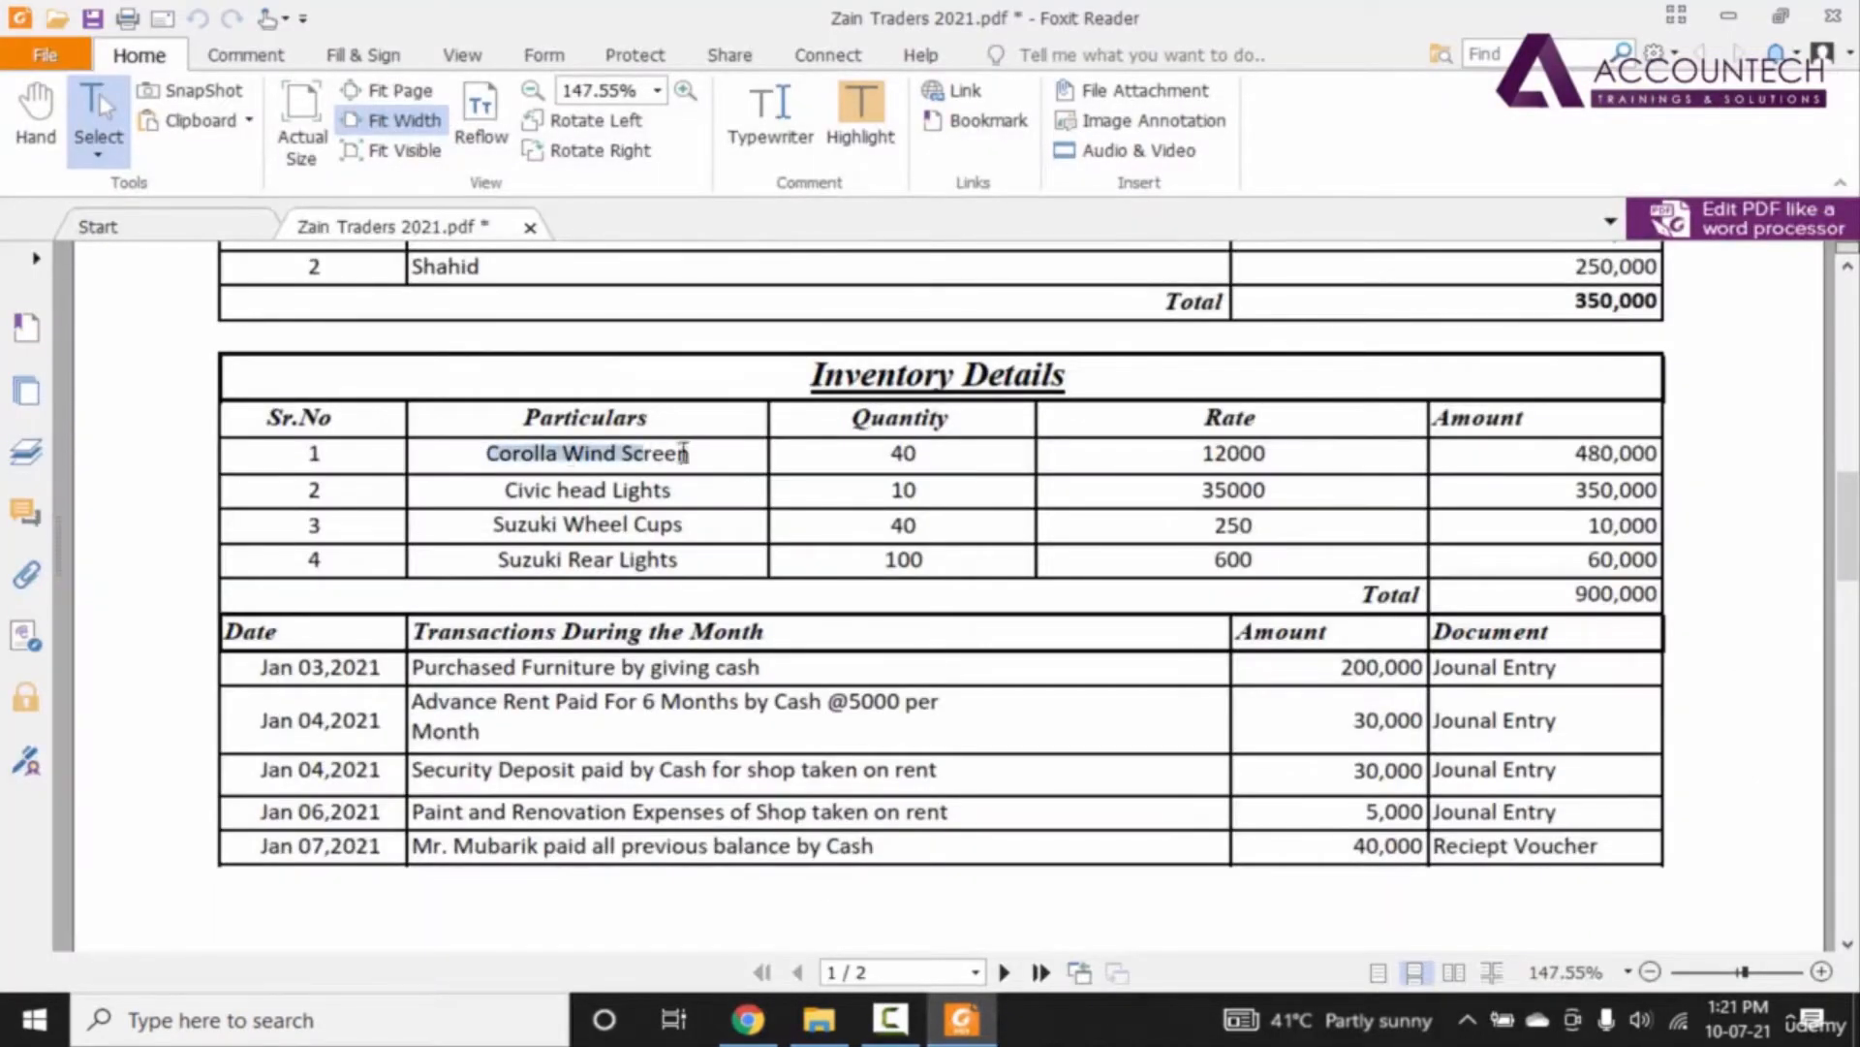
double_click(586, 454)
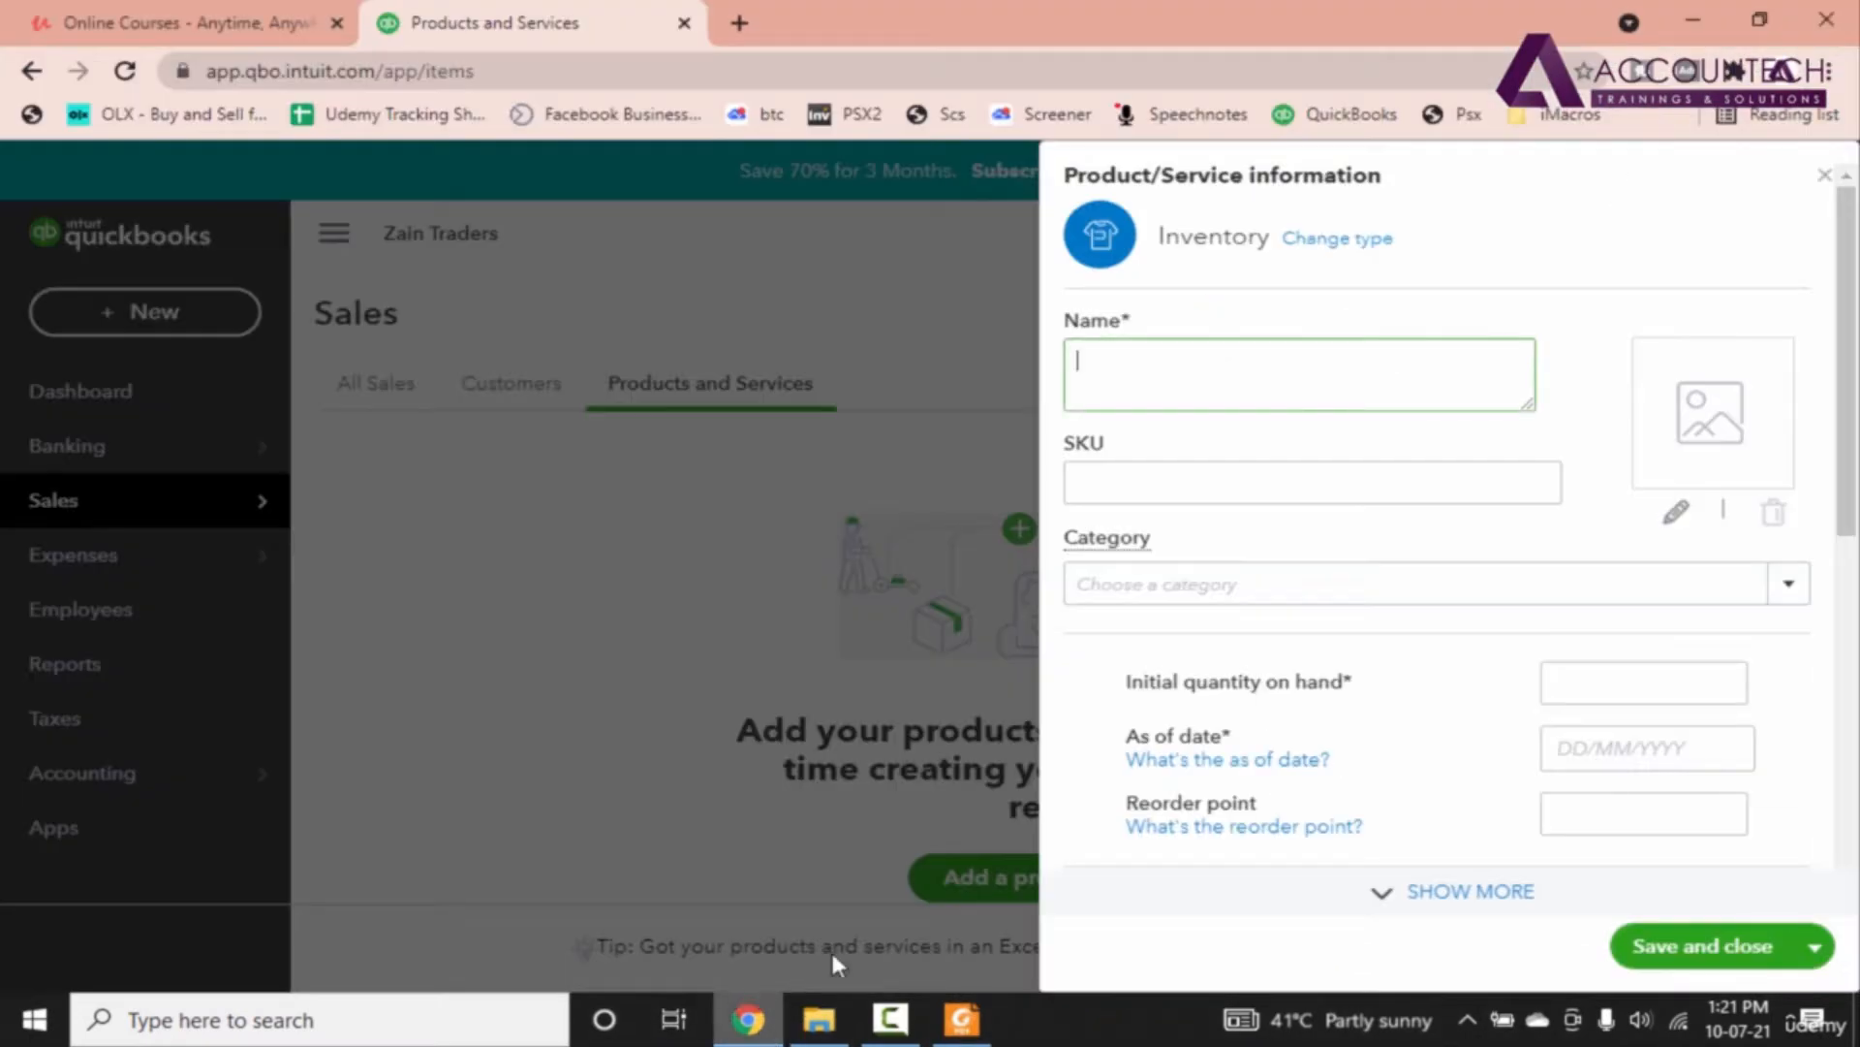
Step: Name the item 'Corolla Wind Screen' and start adding its picture
type("Corolla Wind Screen")
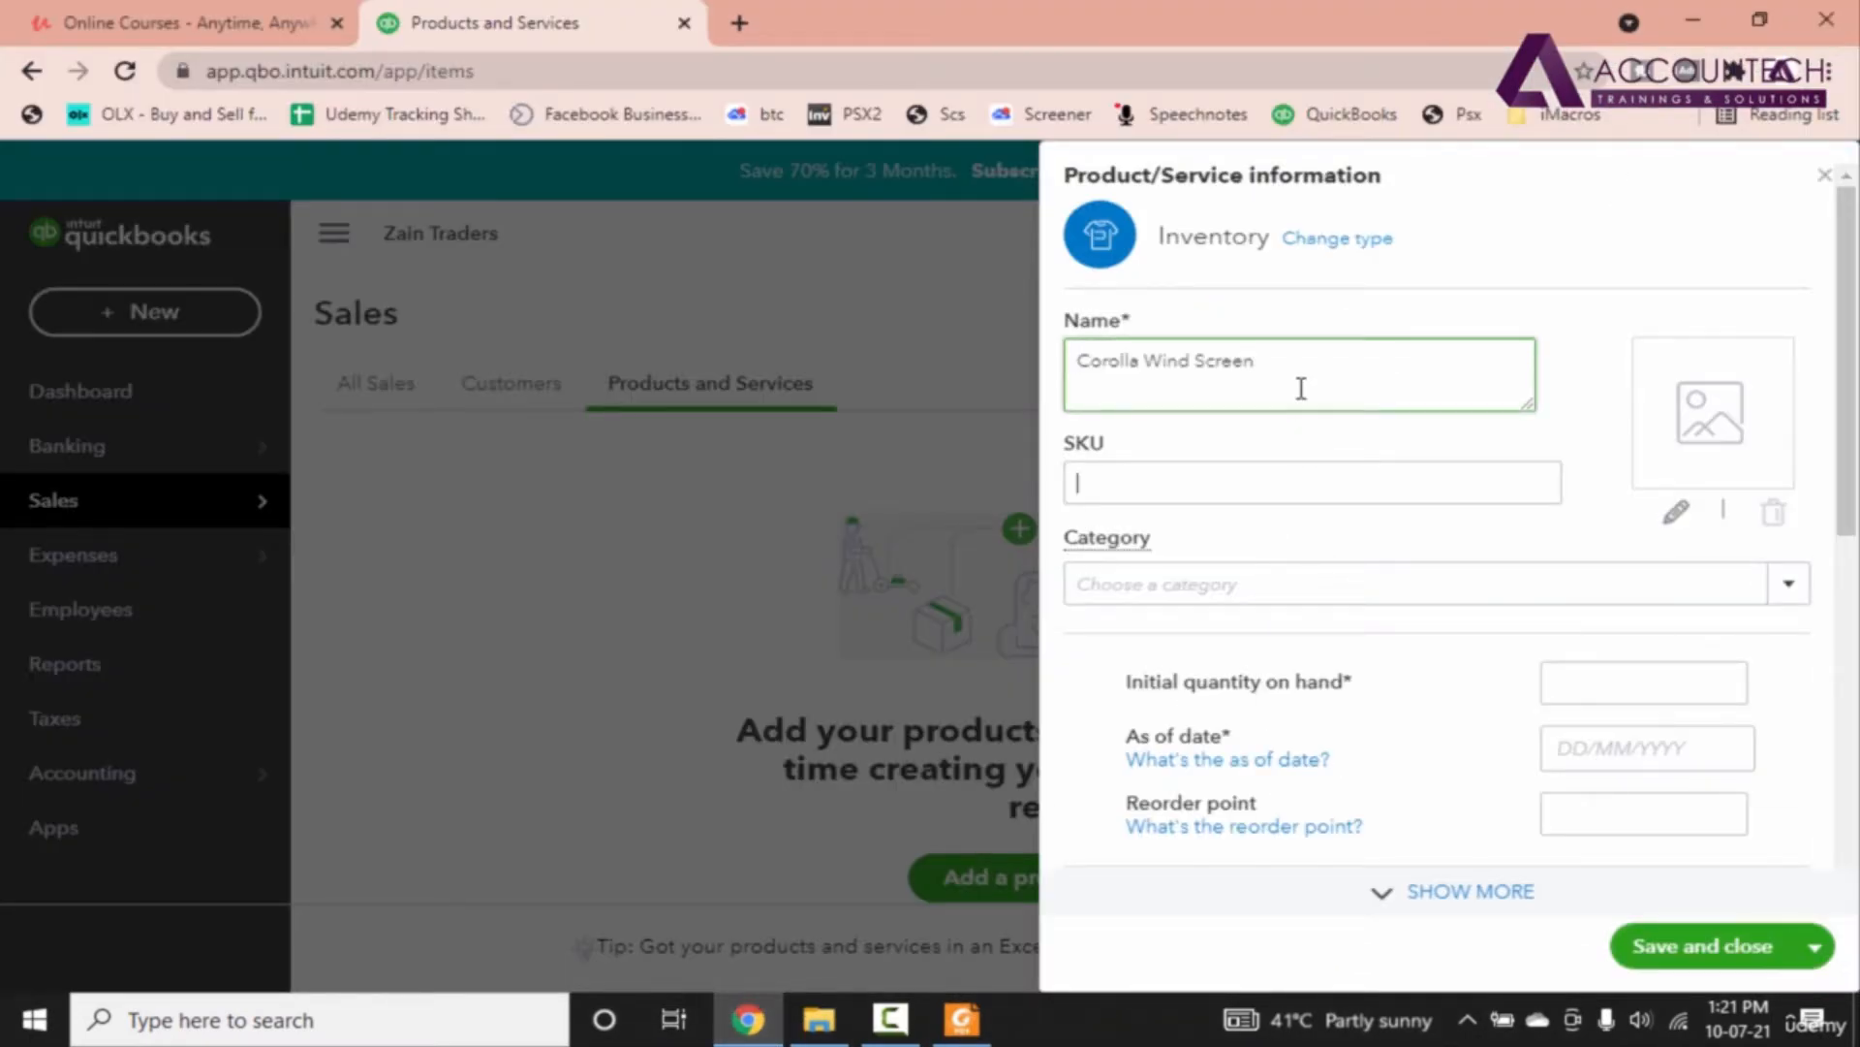
left_click(1312, 482)
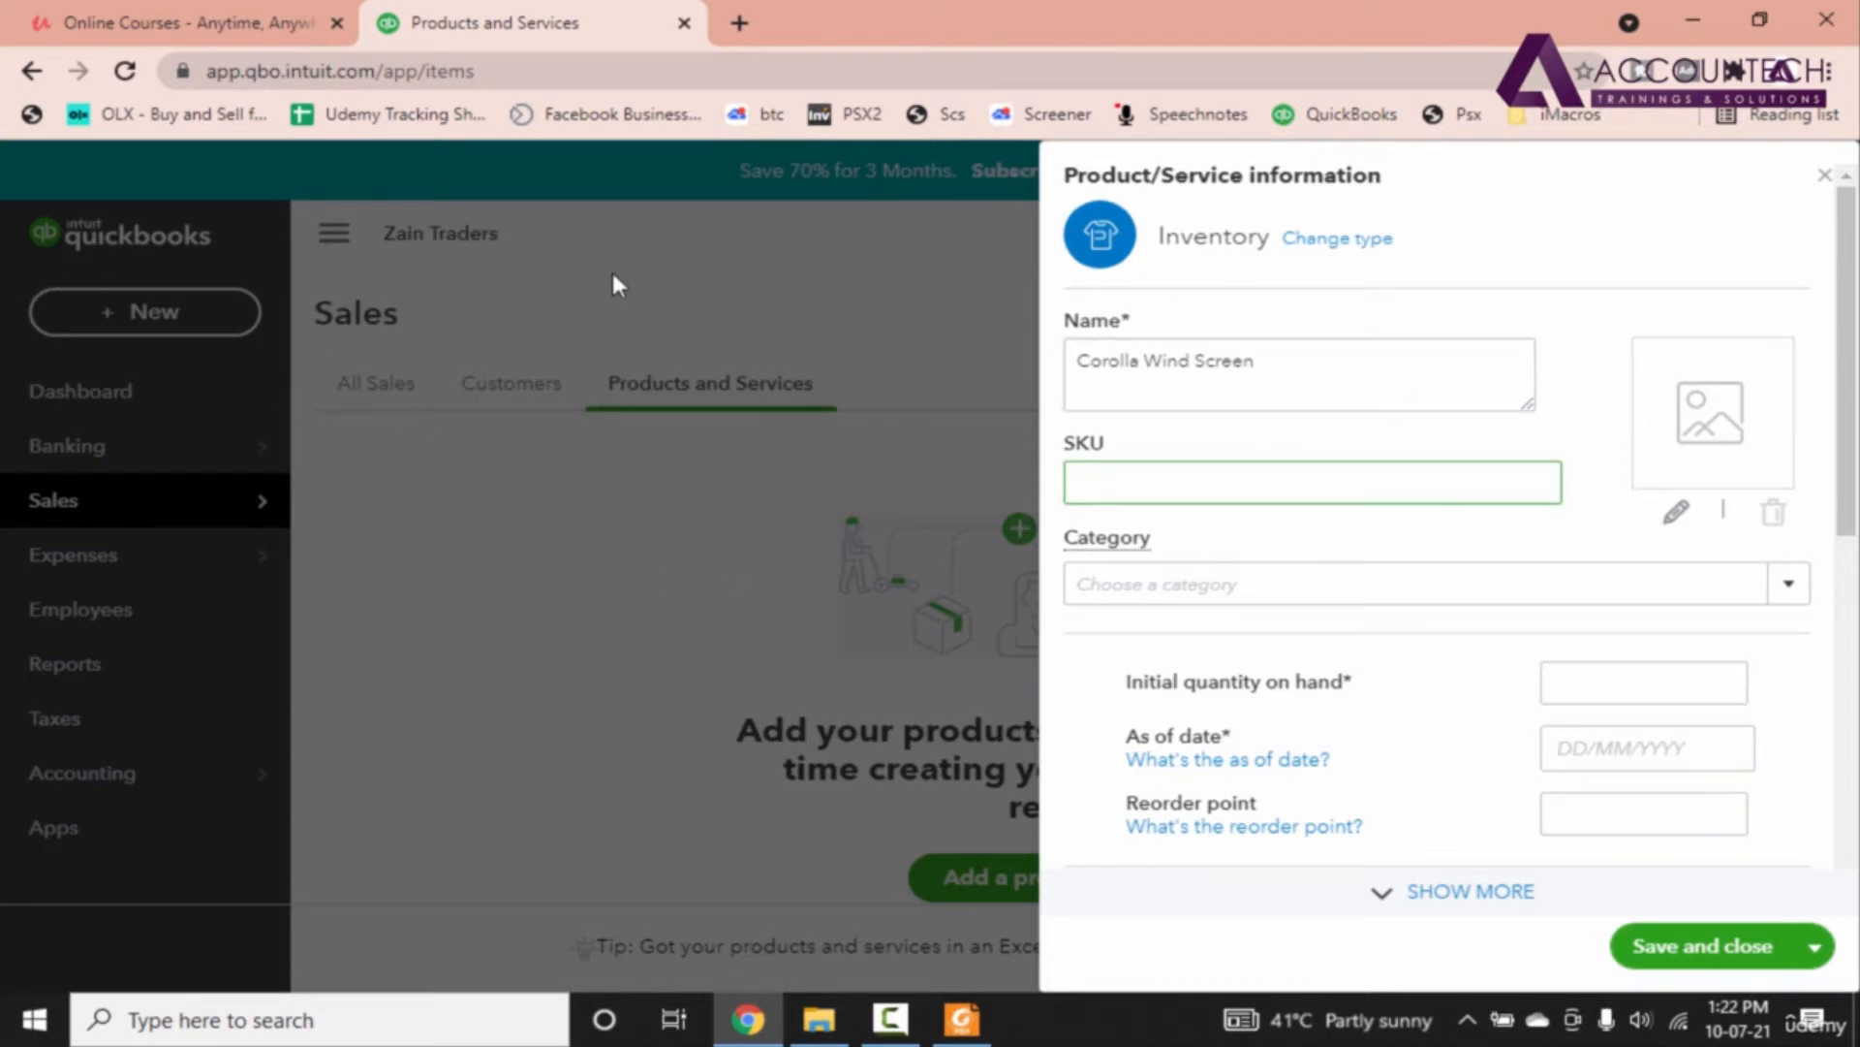
mouse_move(1652, 374)
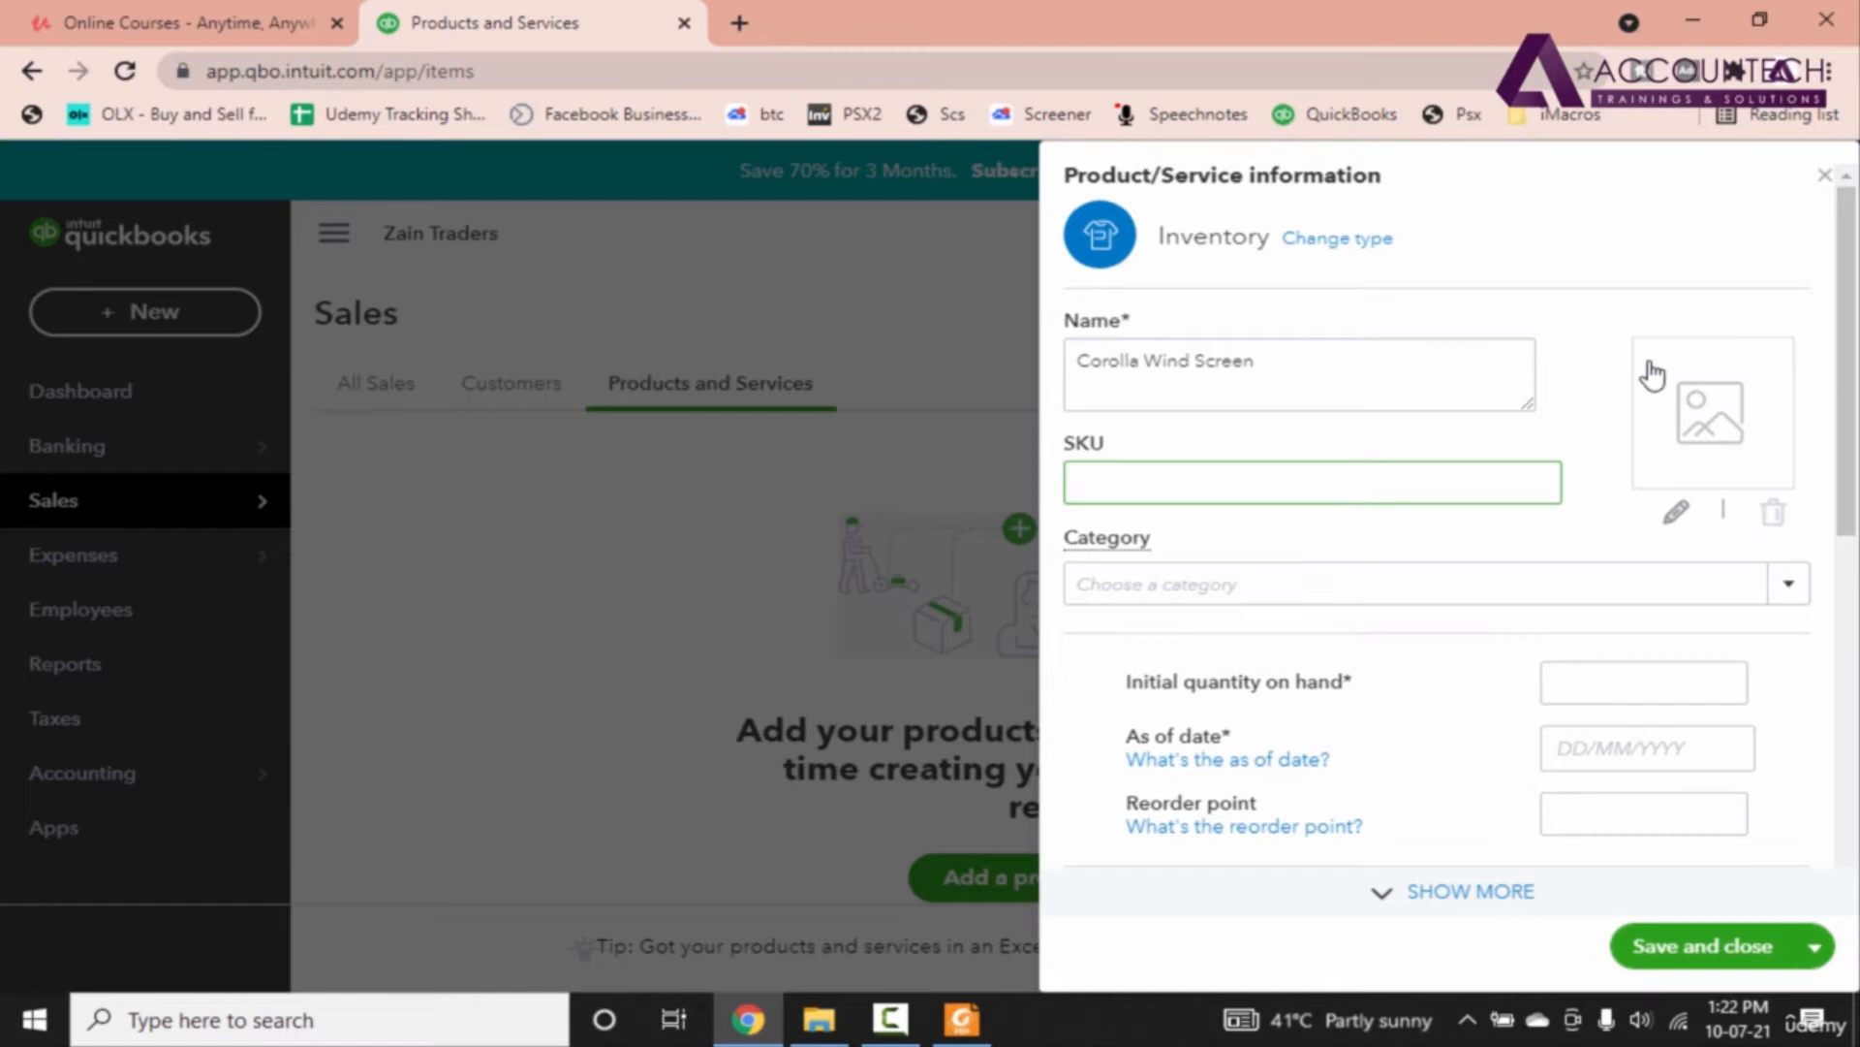
left_click(1311, 483)
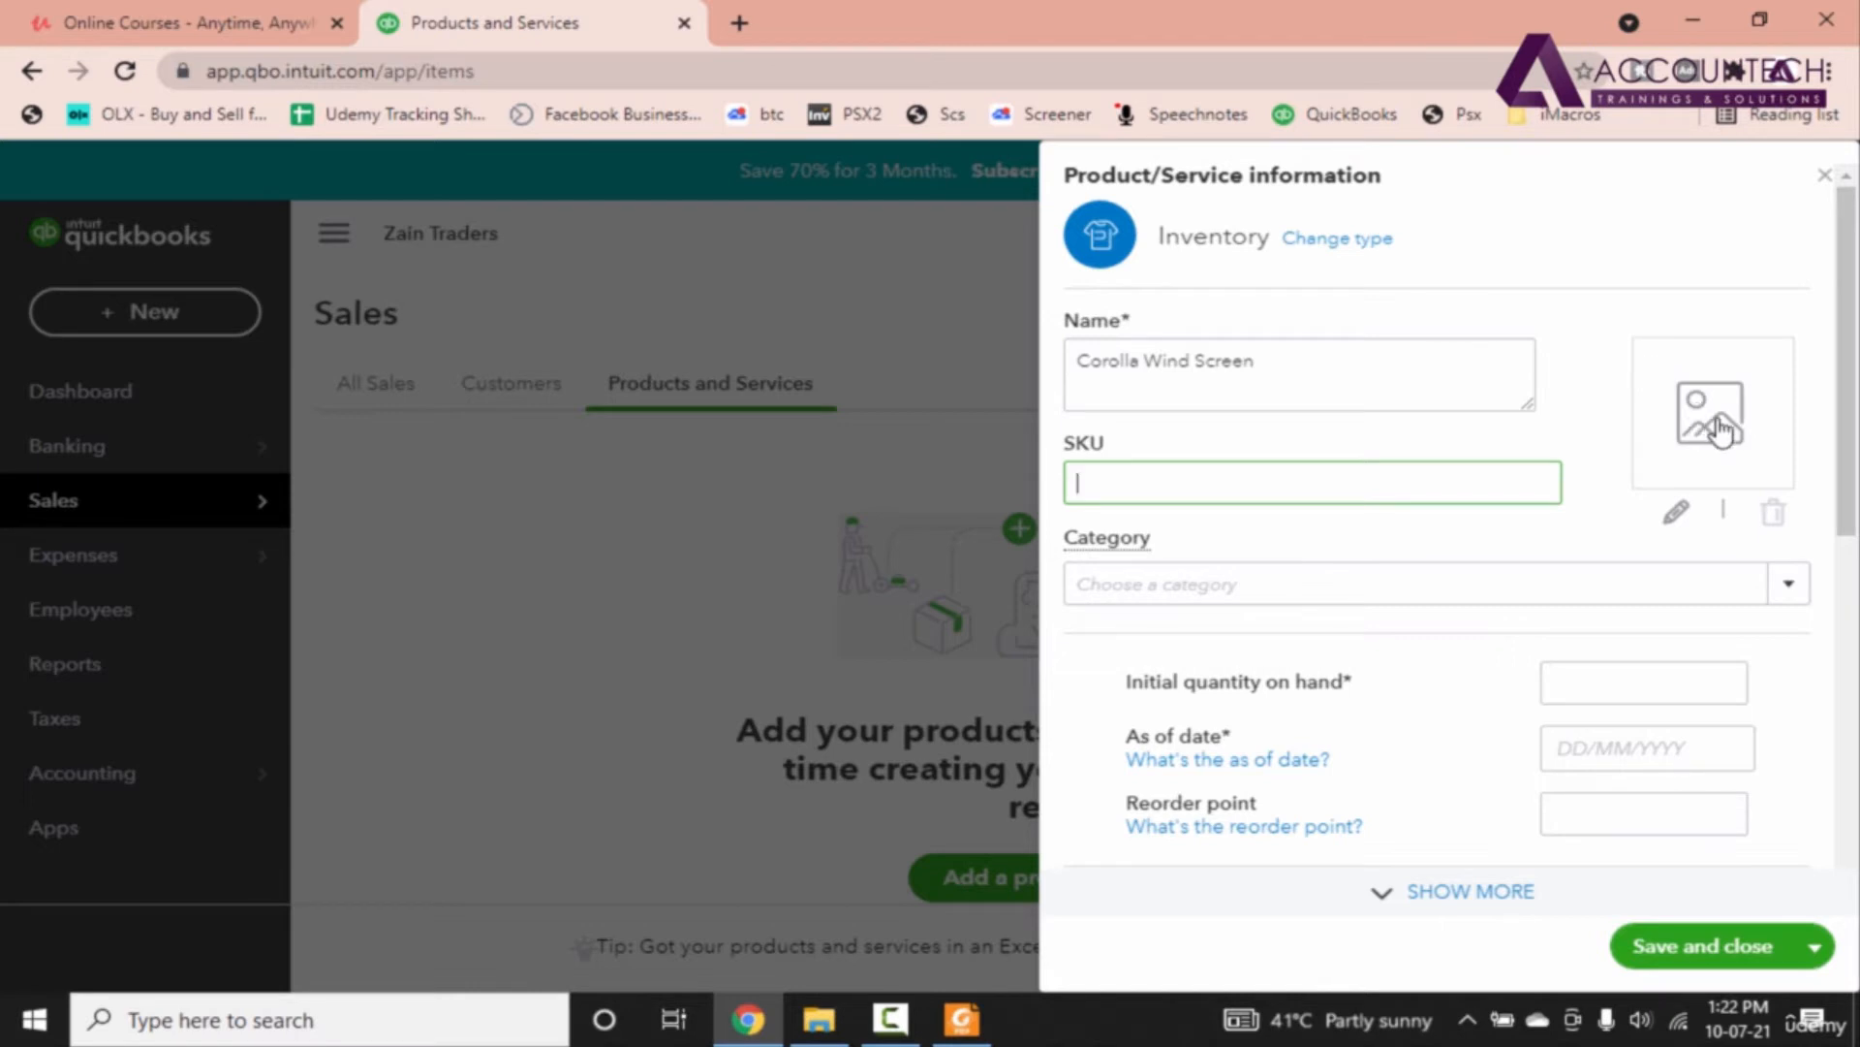
mouse_move(1691, 434)
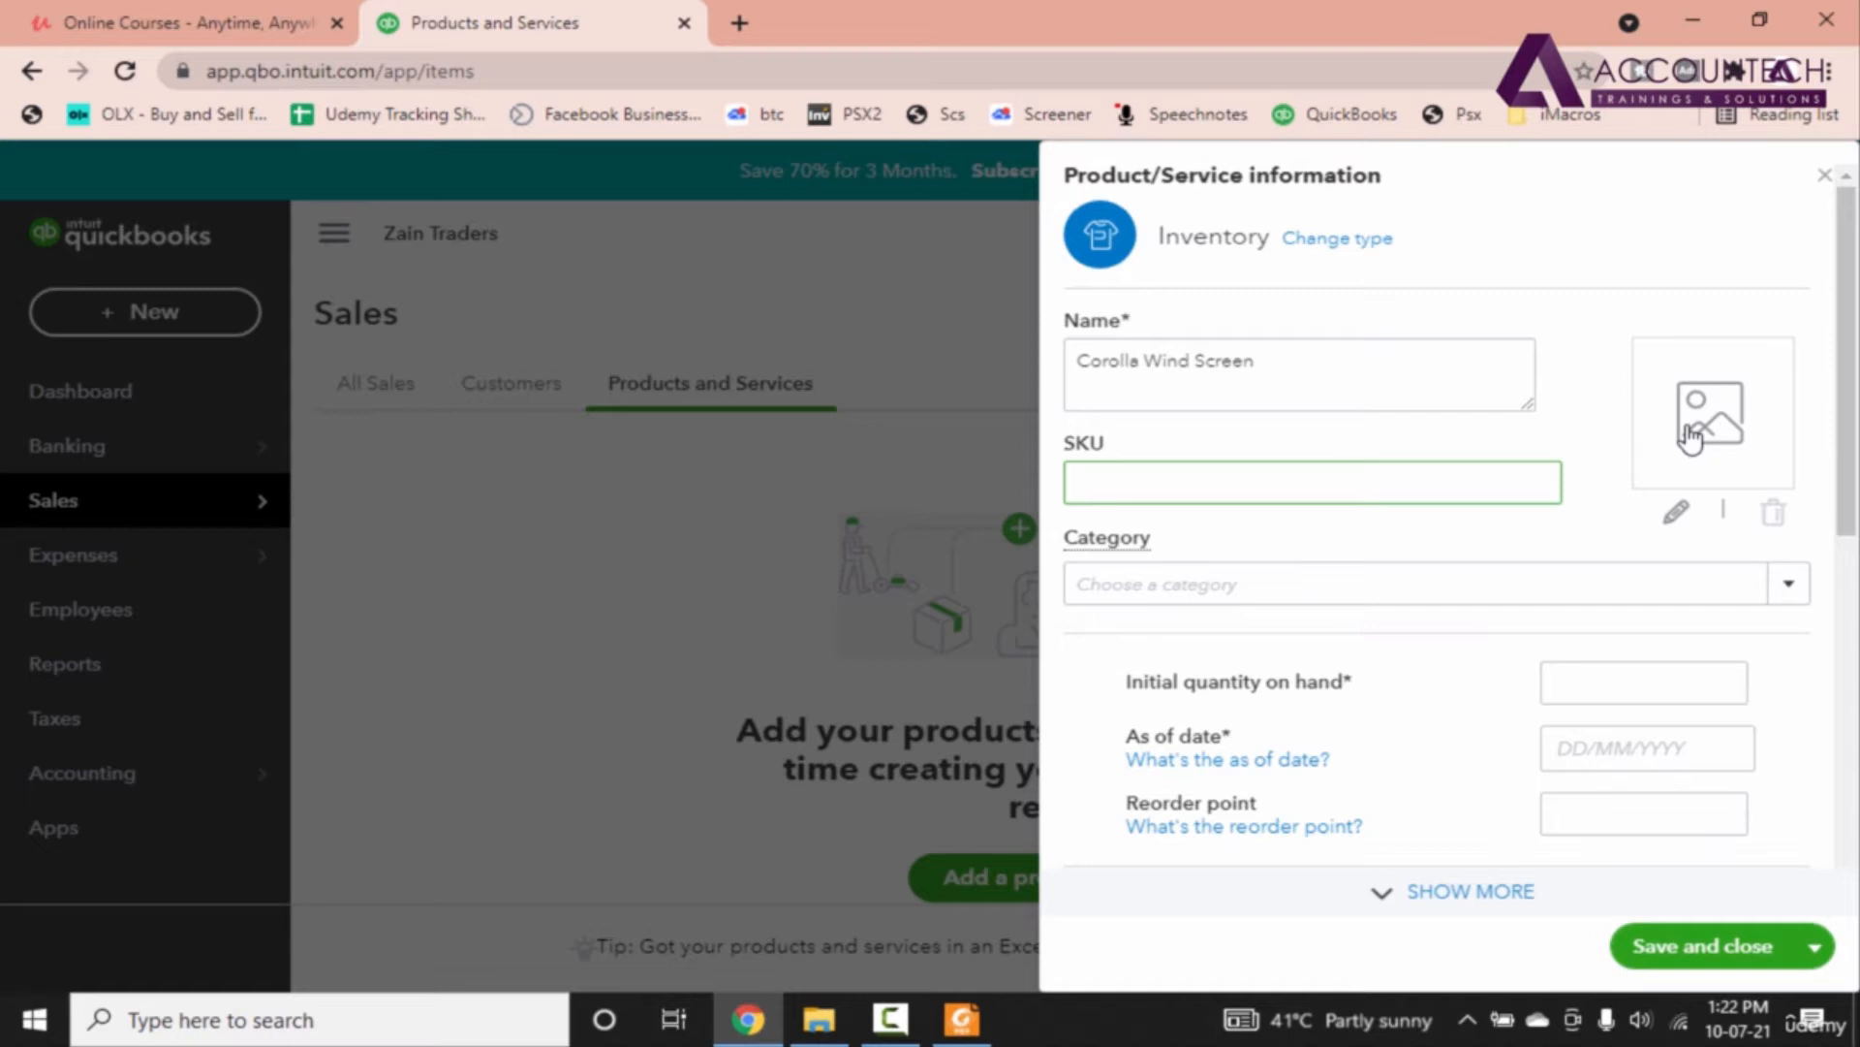
mouse_move(1686, 446)
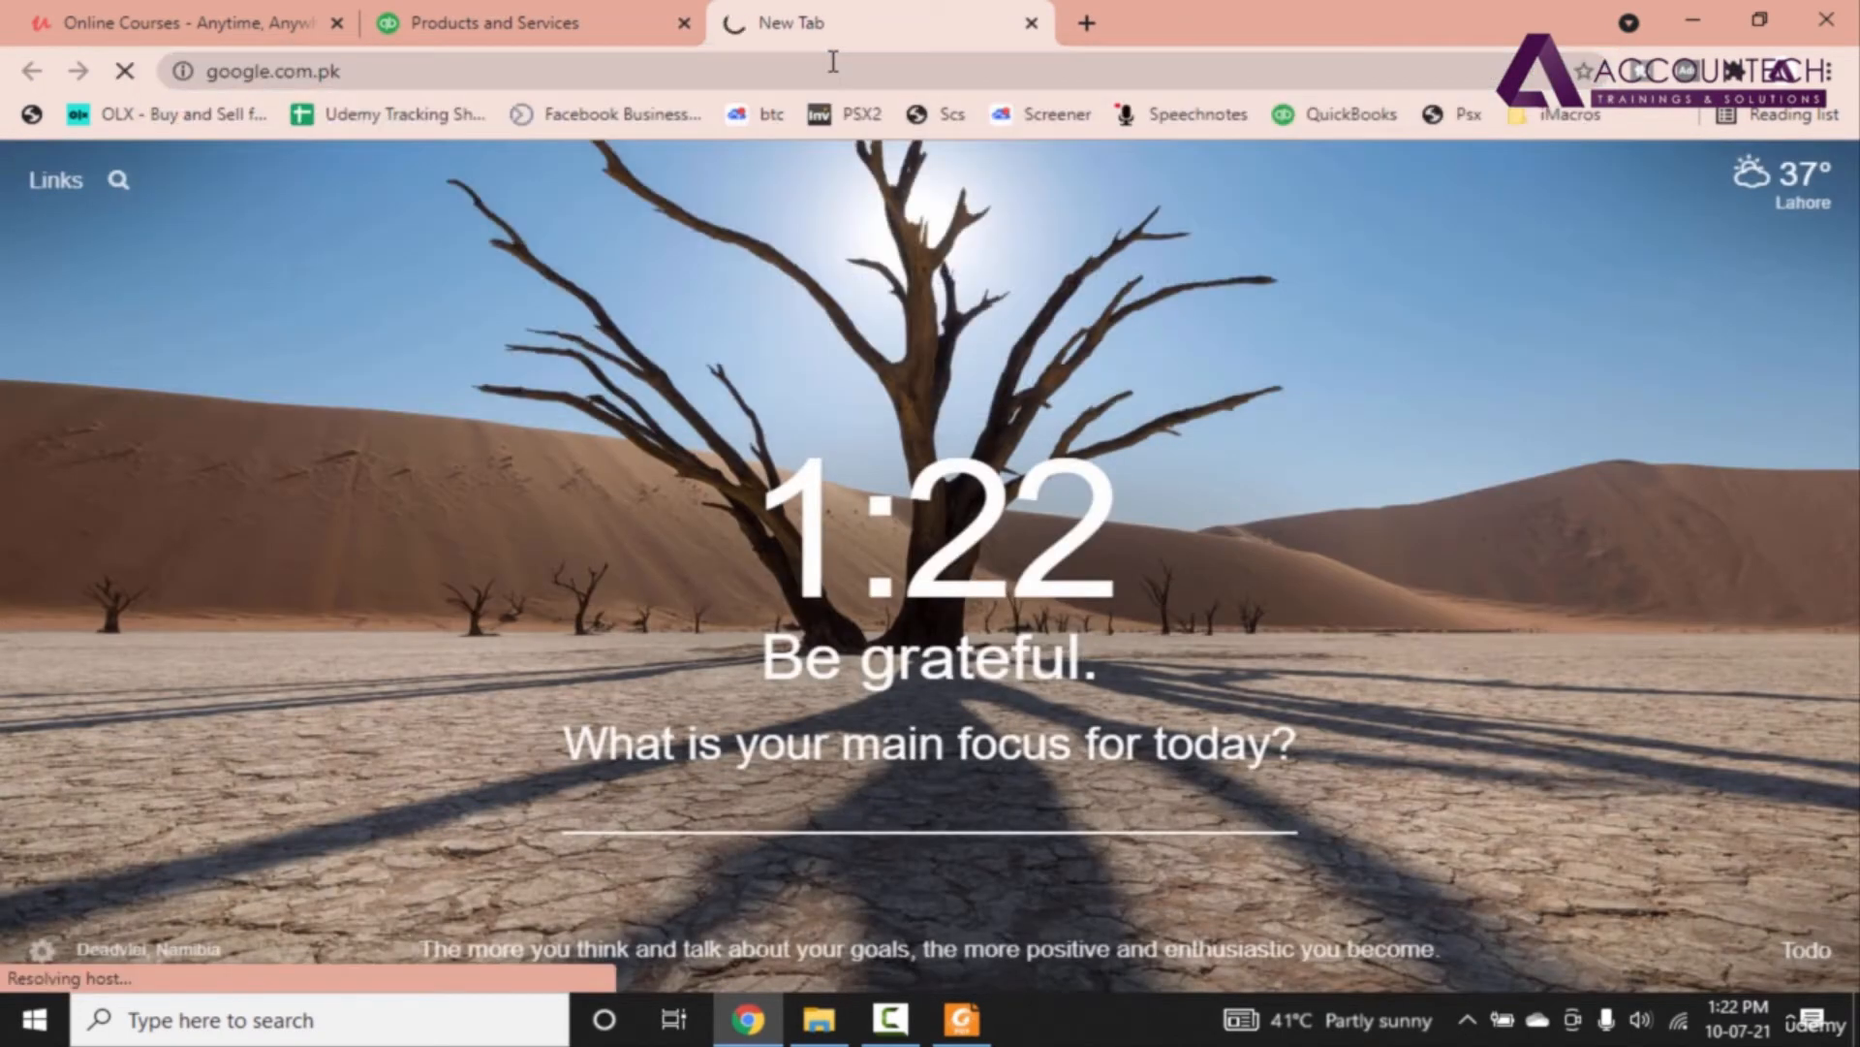
Step: Download a Corolla windshield image from Google Images to the Desktop
type("corolla wind screen")
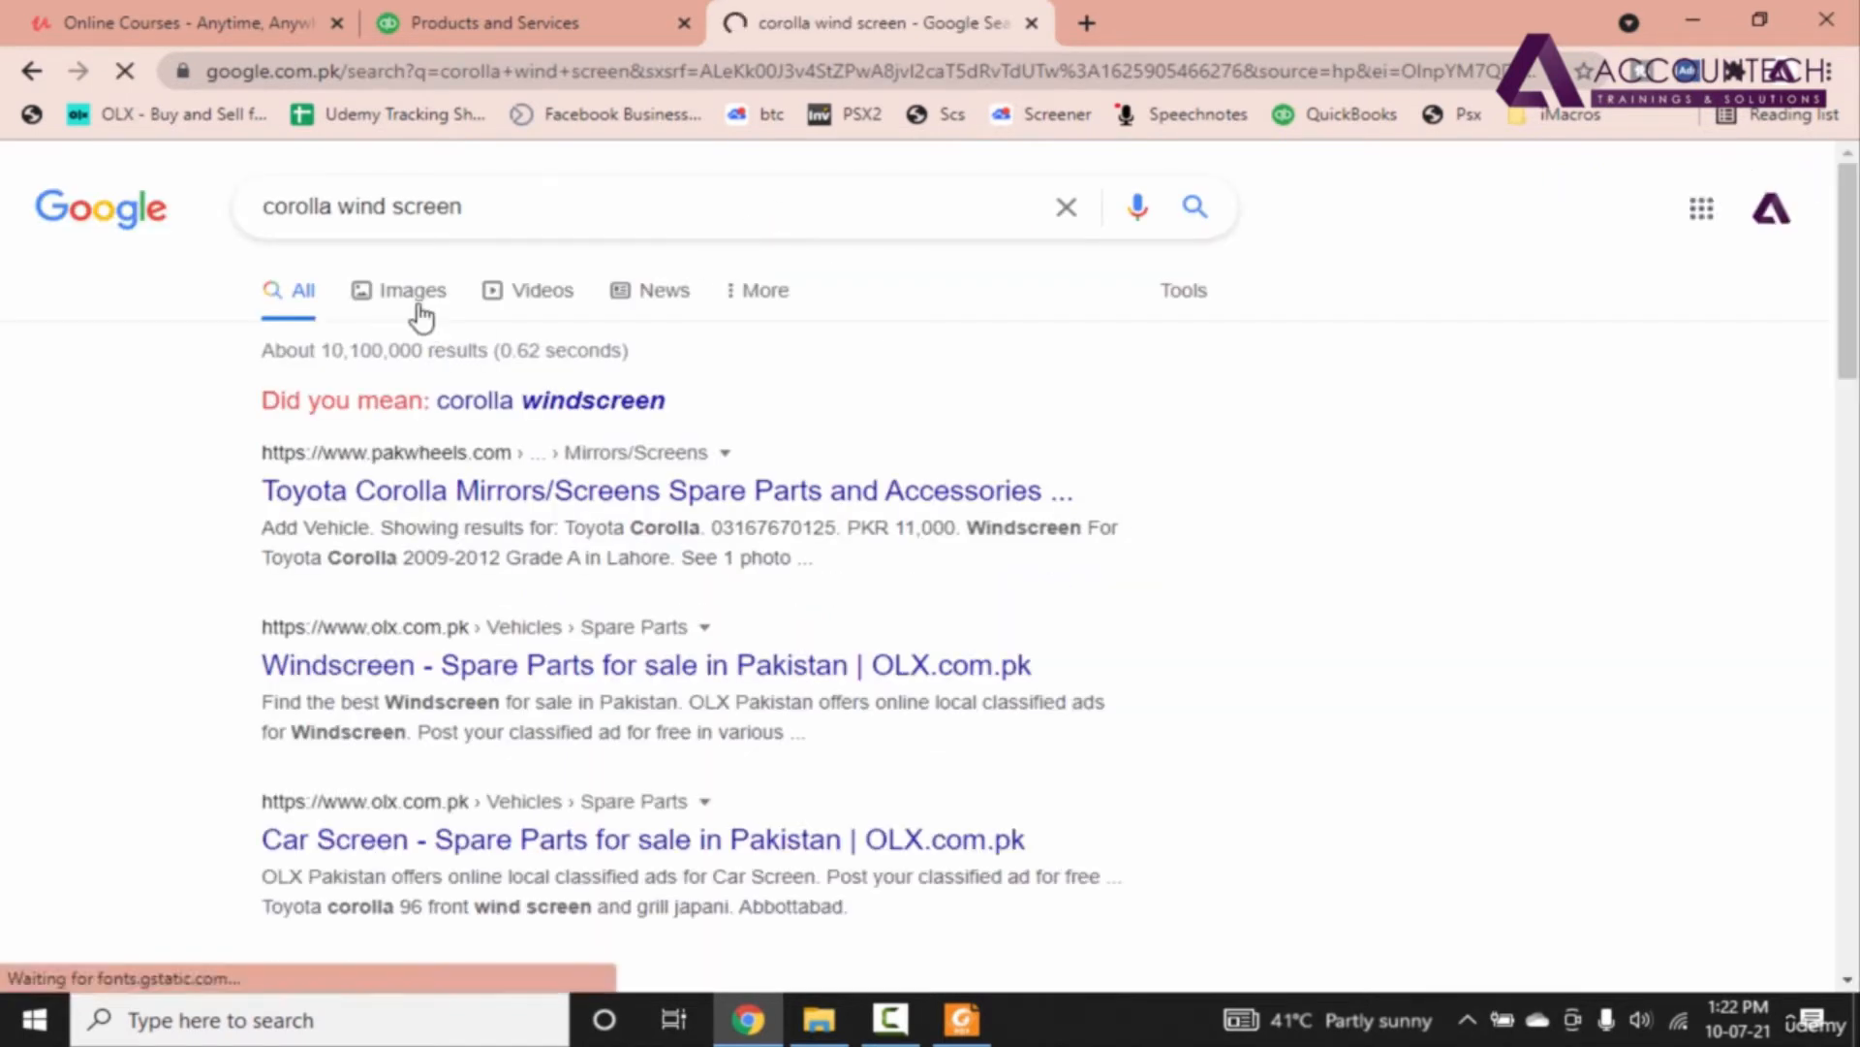
left_click(410, 290)
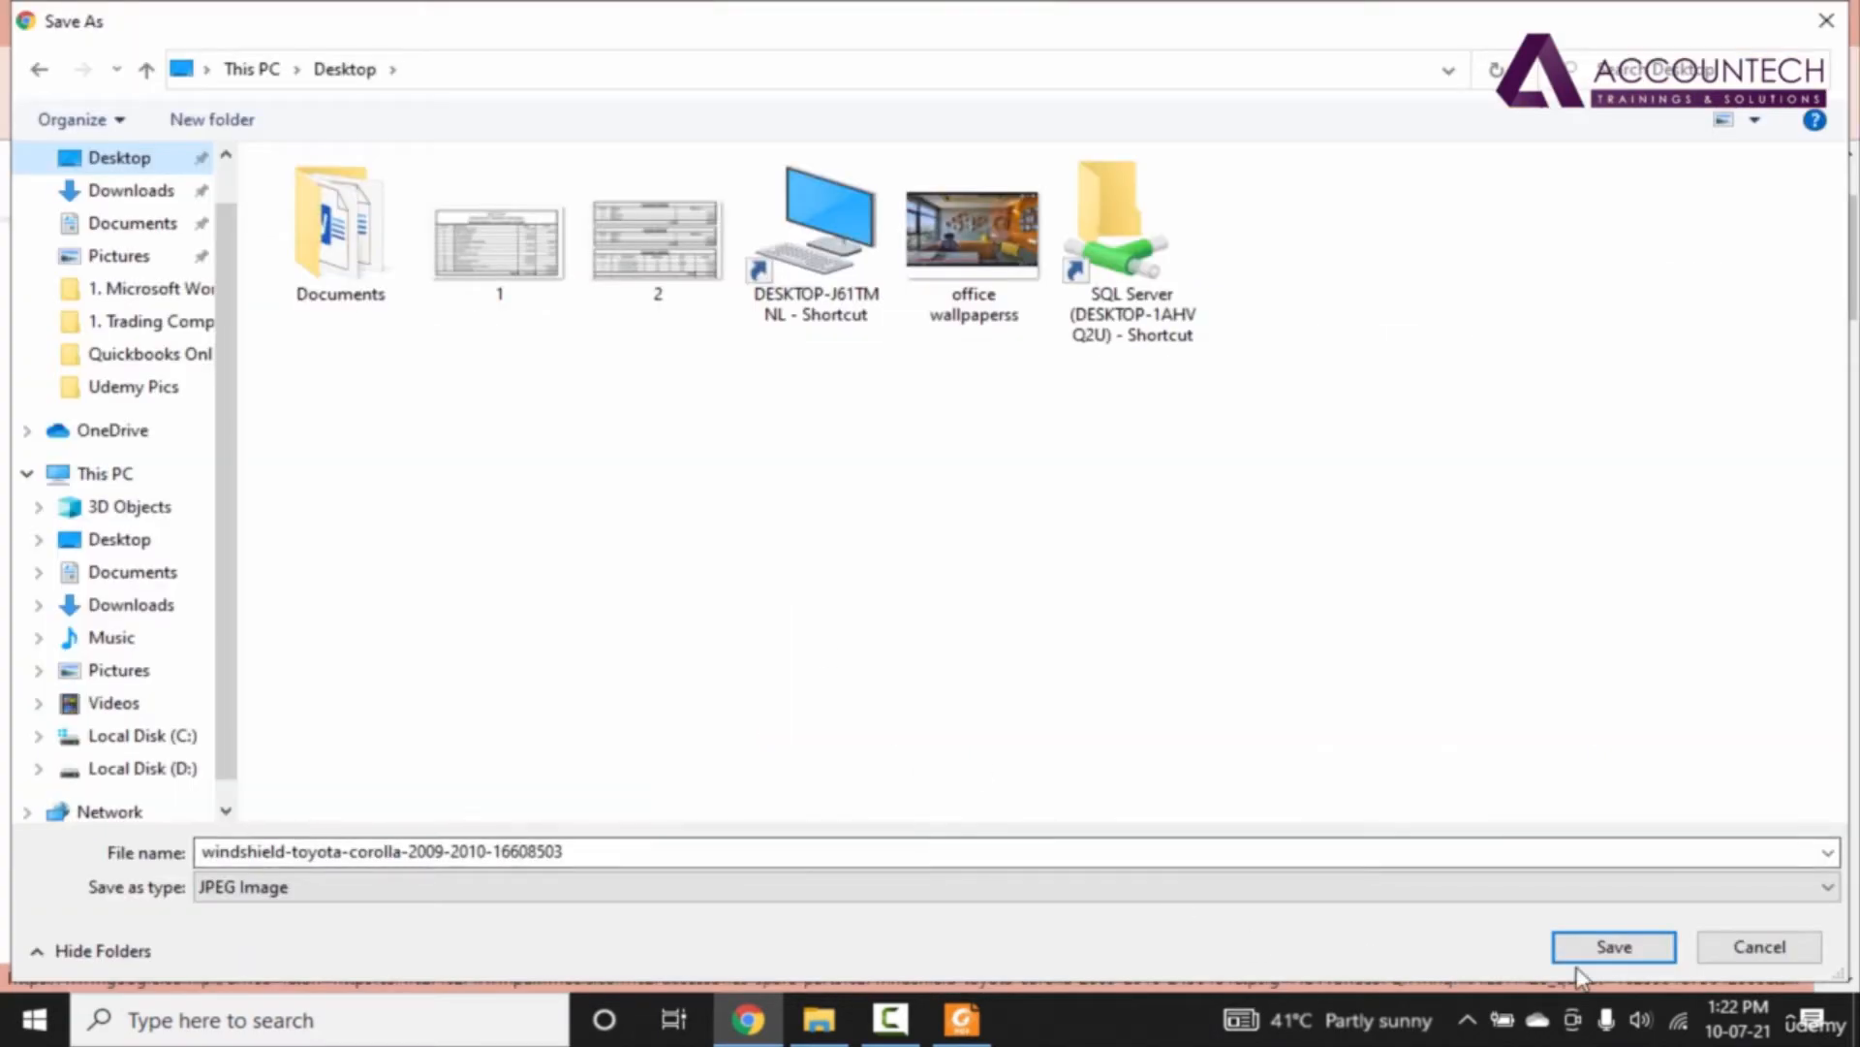
left_click(1614, 946)
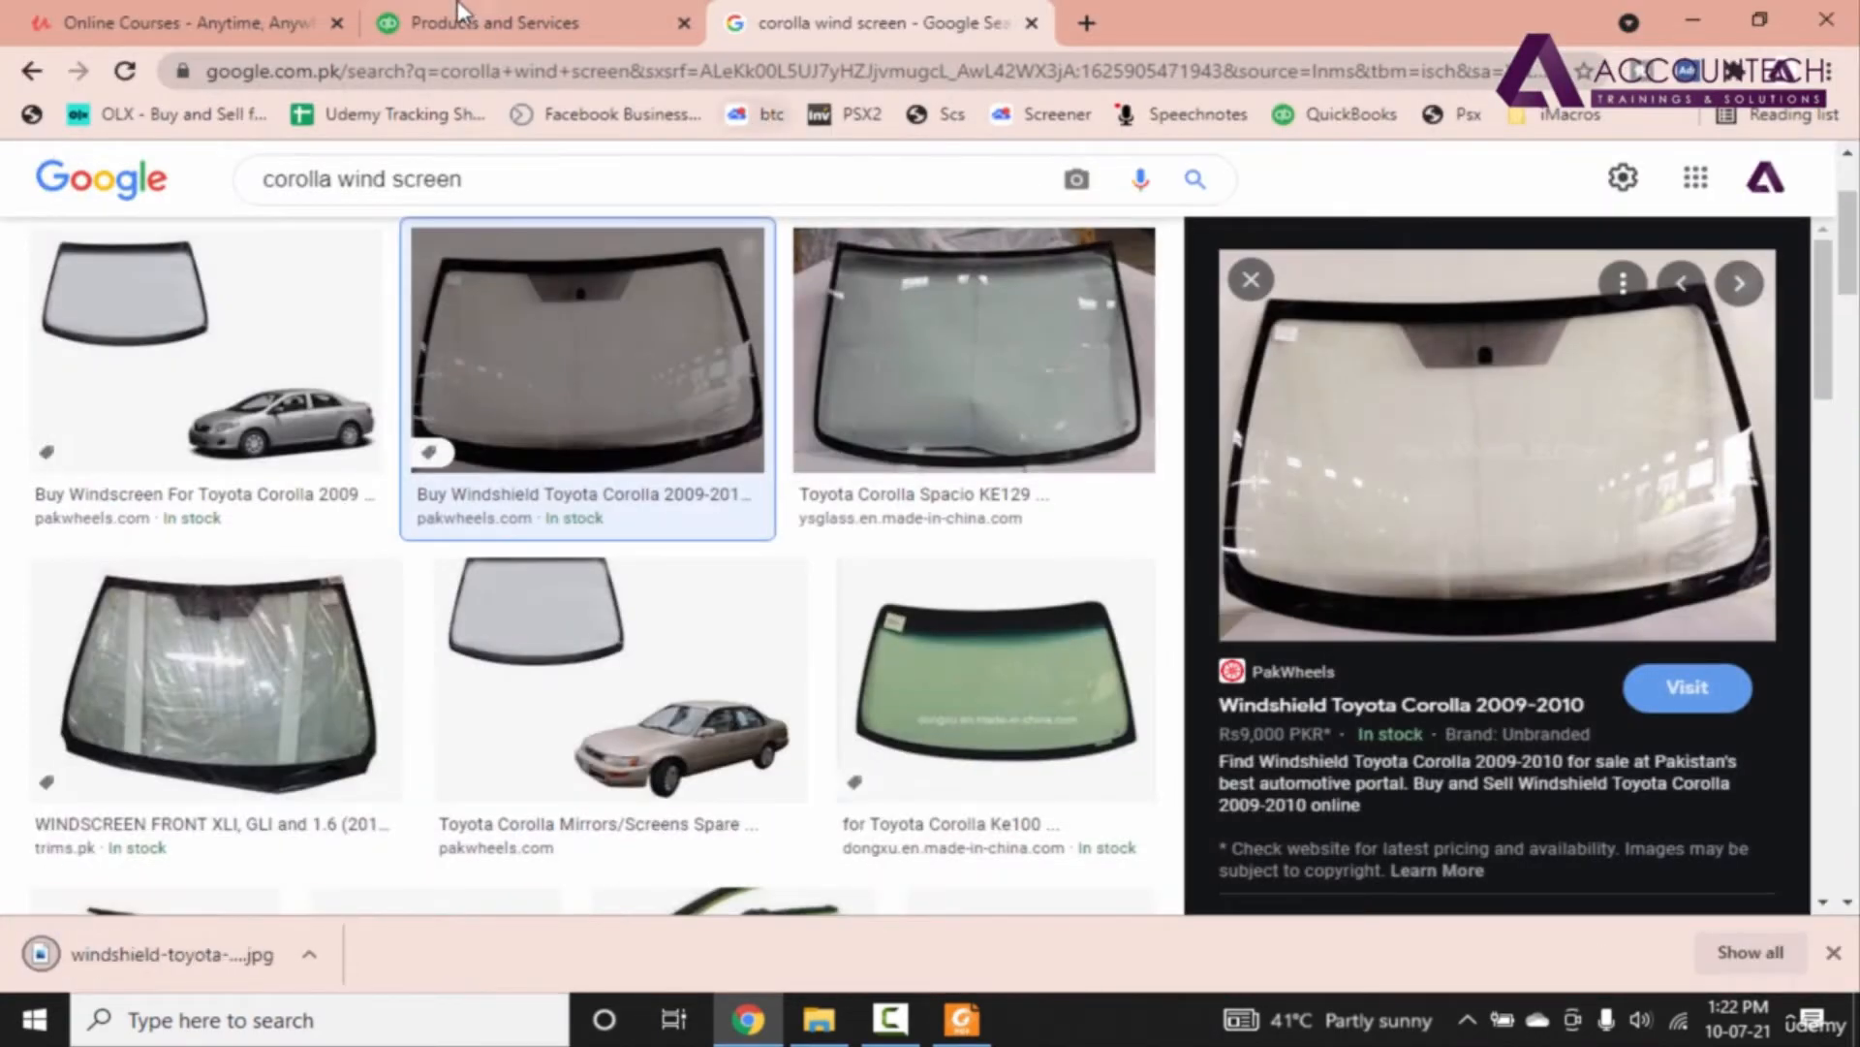
left_click(505, 23)
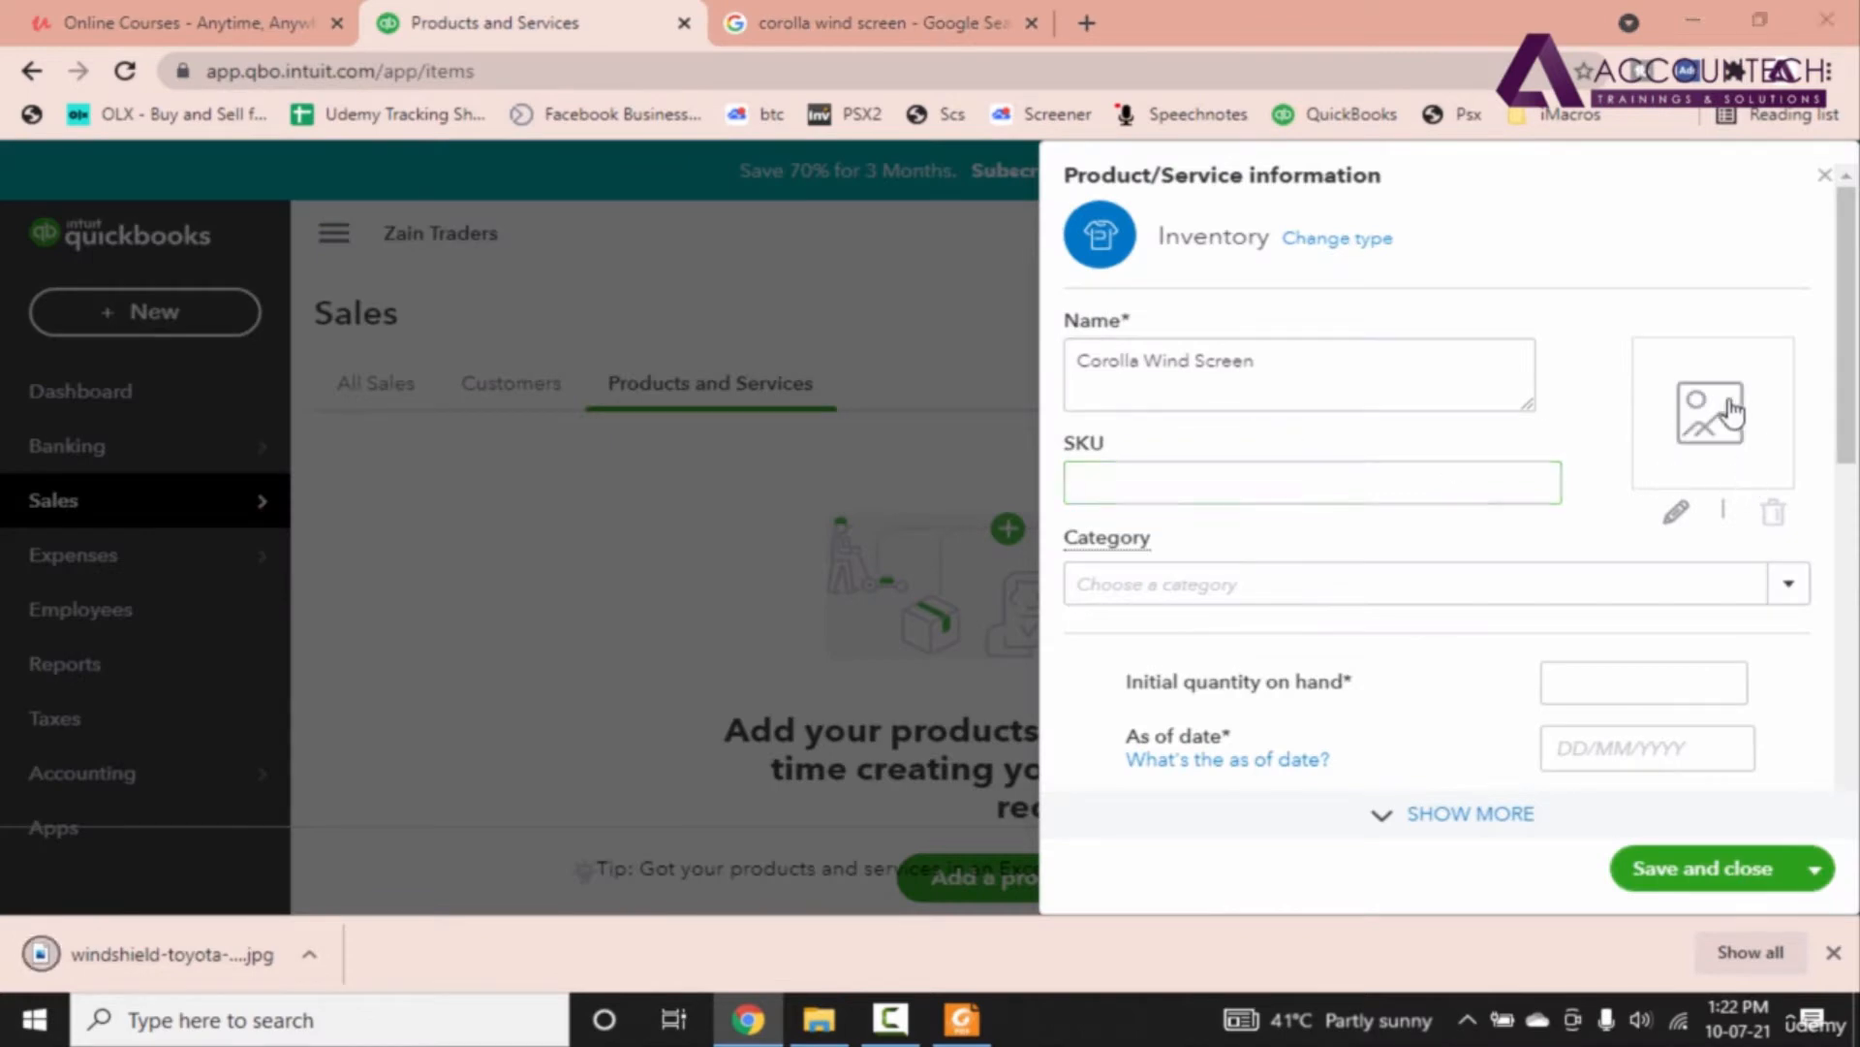
Step: Upload the downloaded windshield JPEG as the item's picture
left_click(1711, 411)
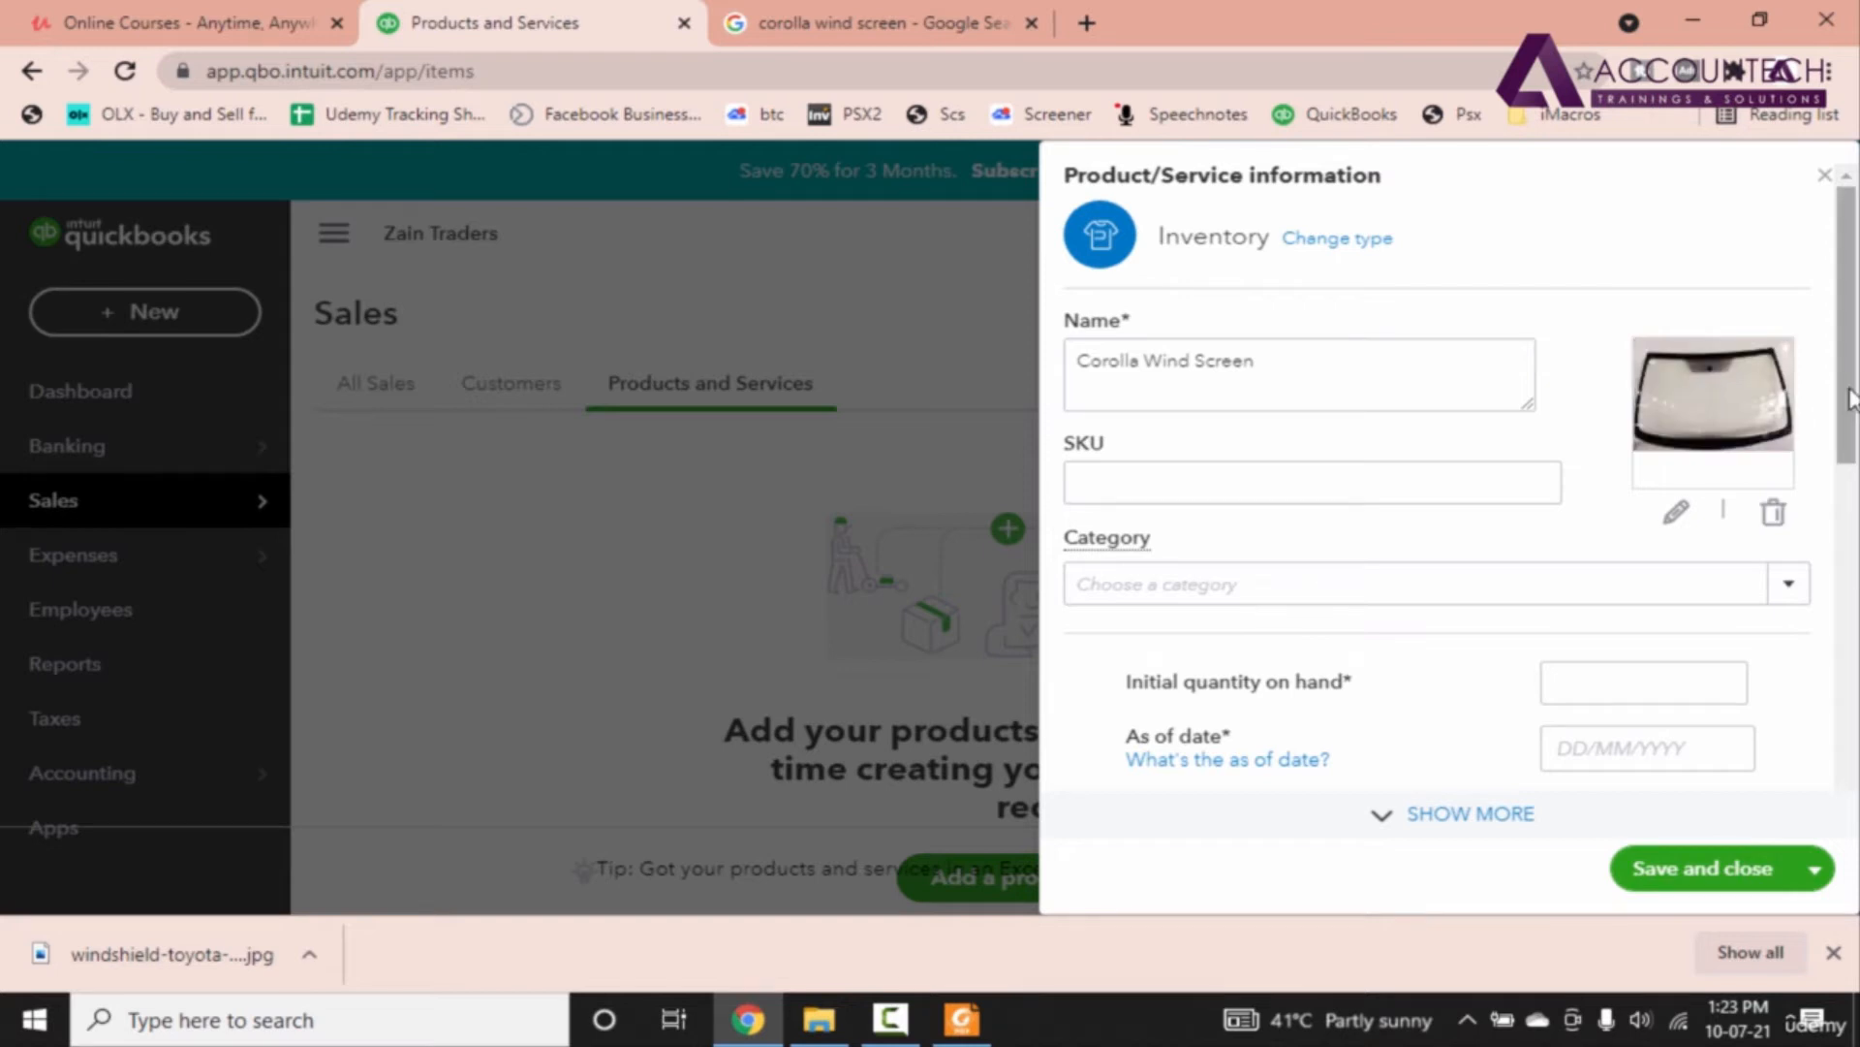
mouse_move(1836, 408)
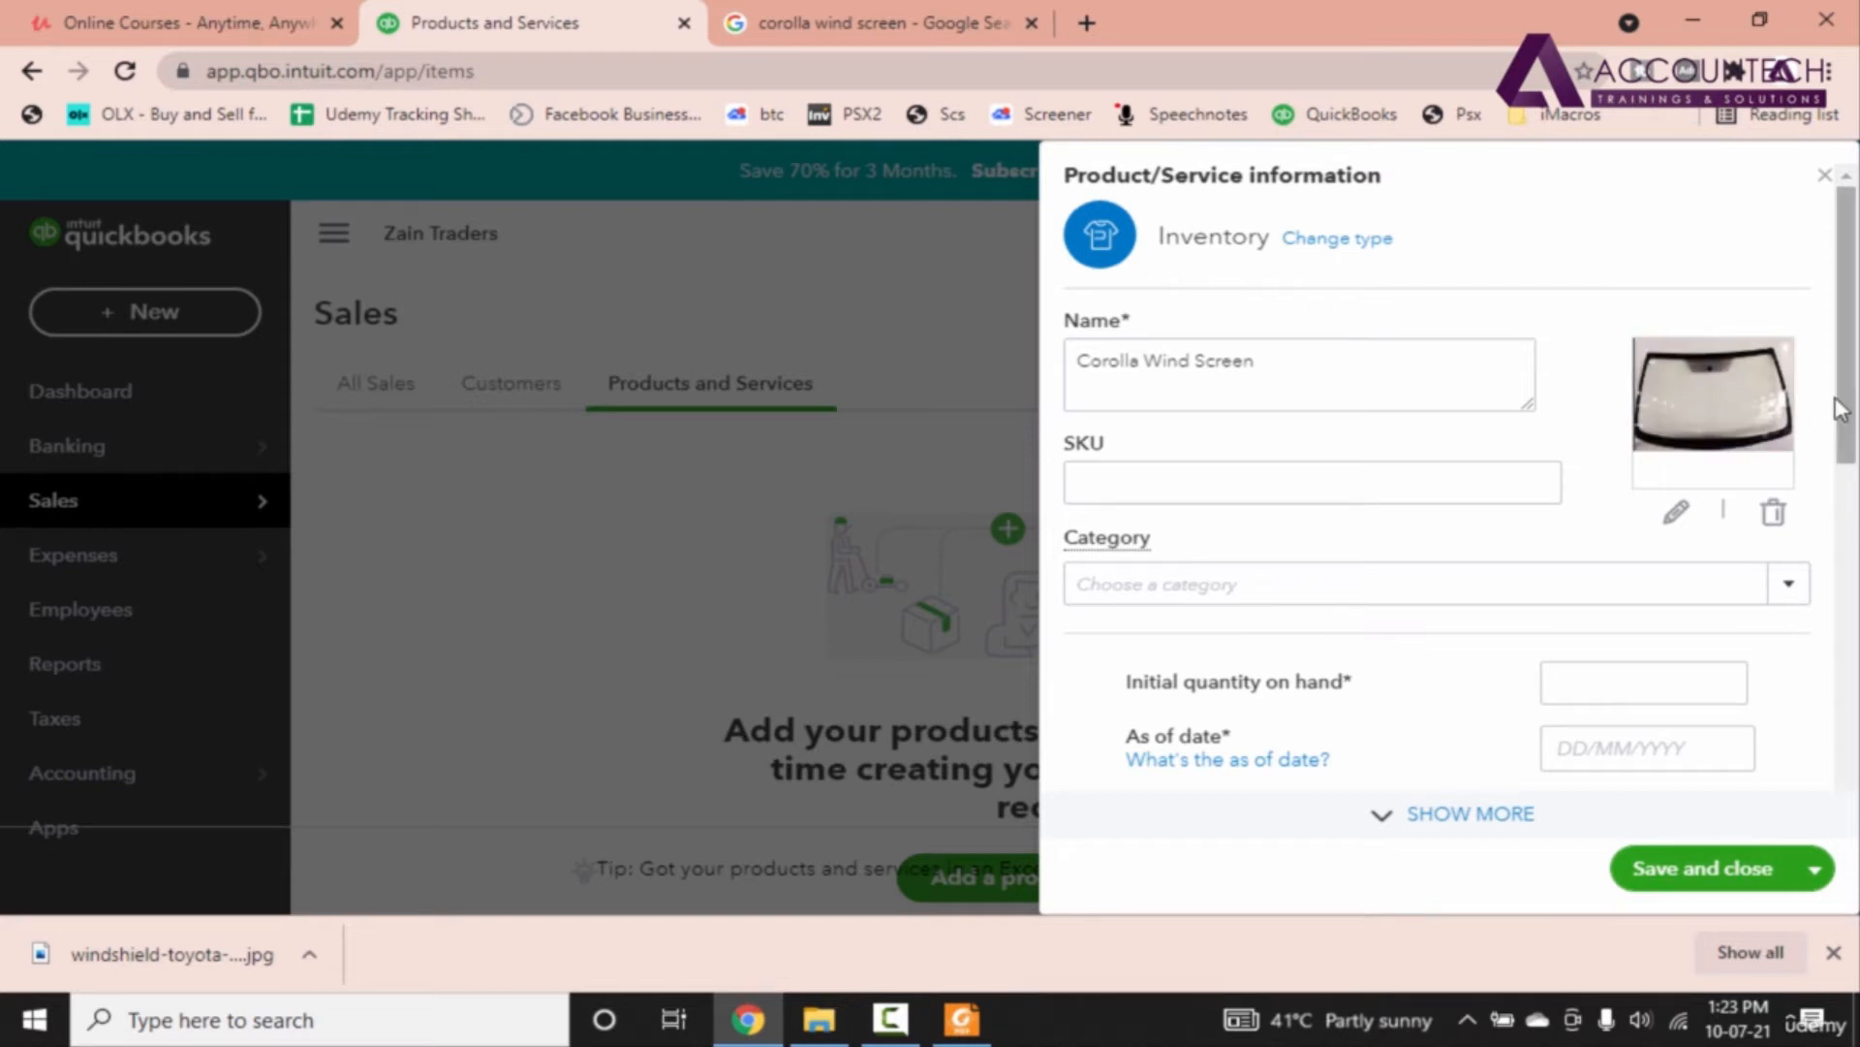
mouse_move(1328, 624)
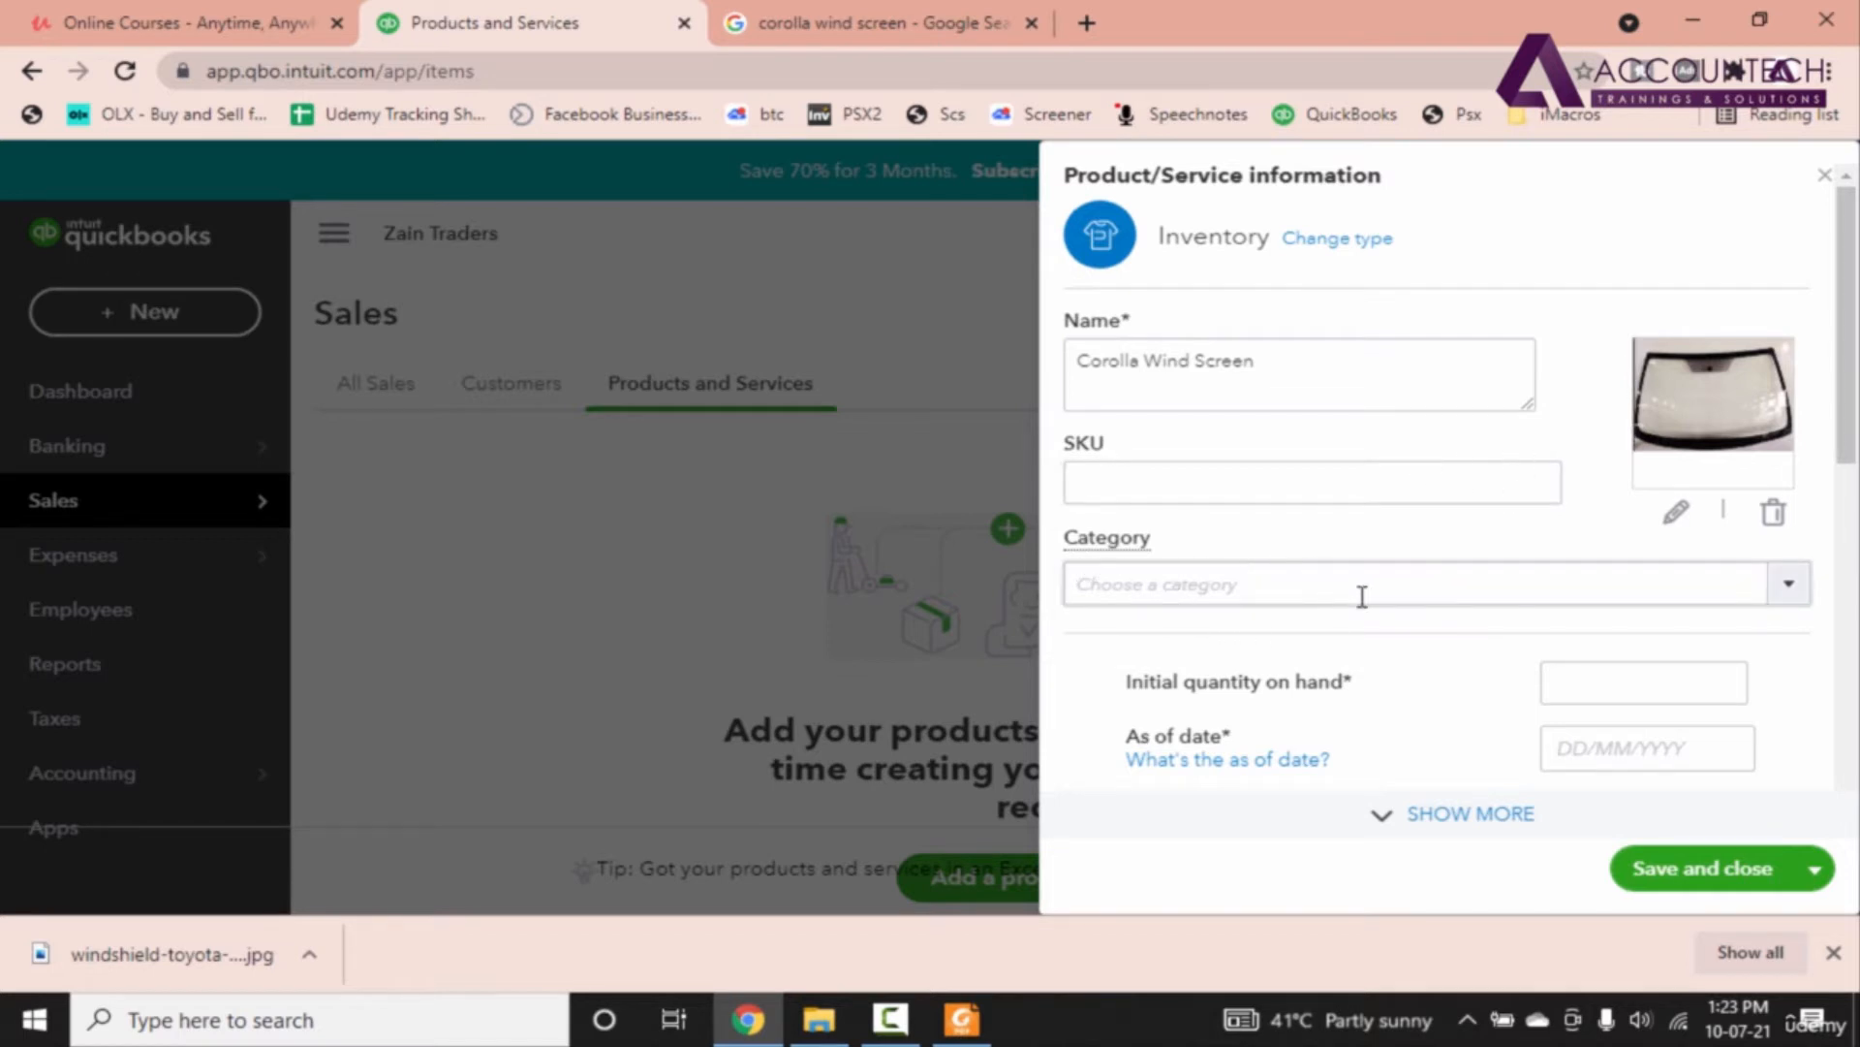
Step: Create a new 'Car Parts' category for the item
left_click(1791, 584)
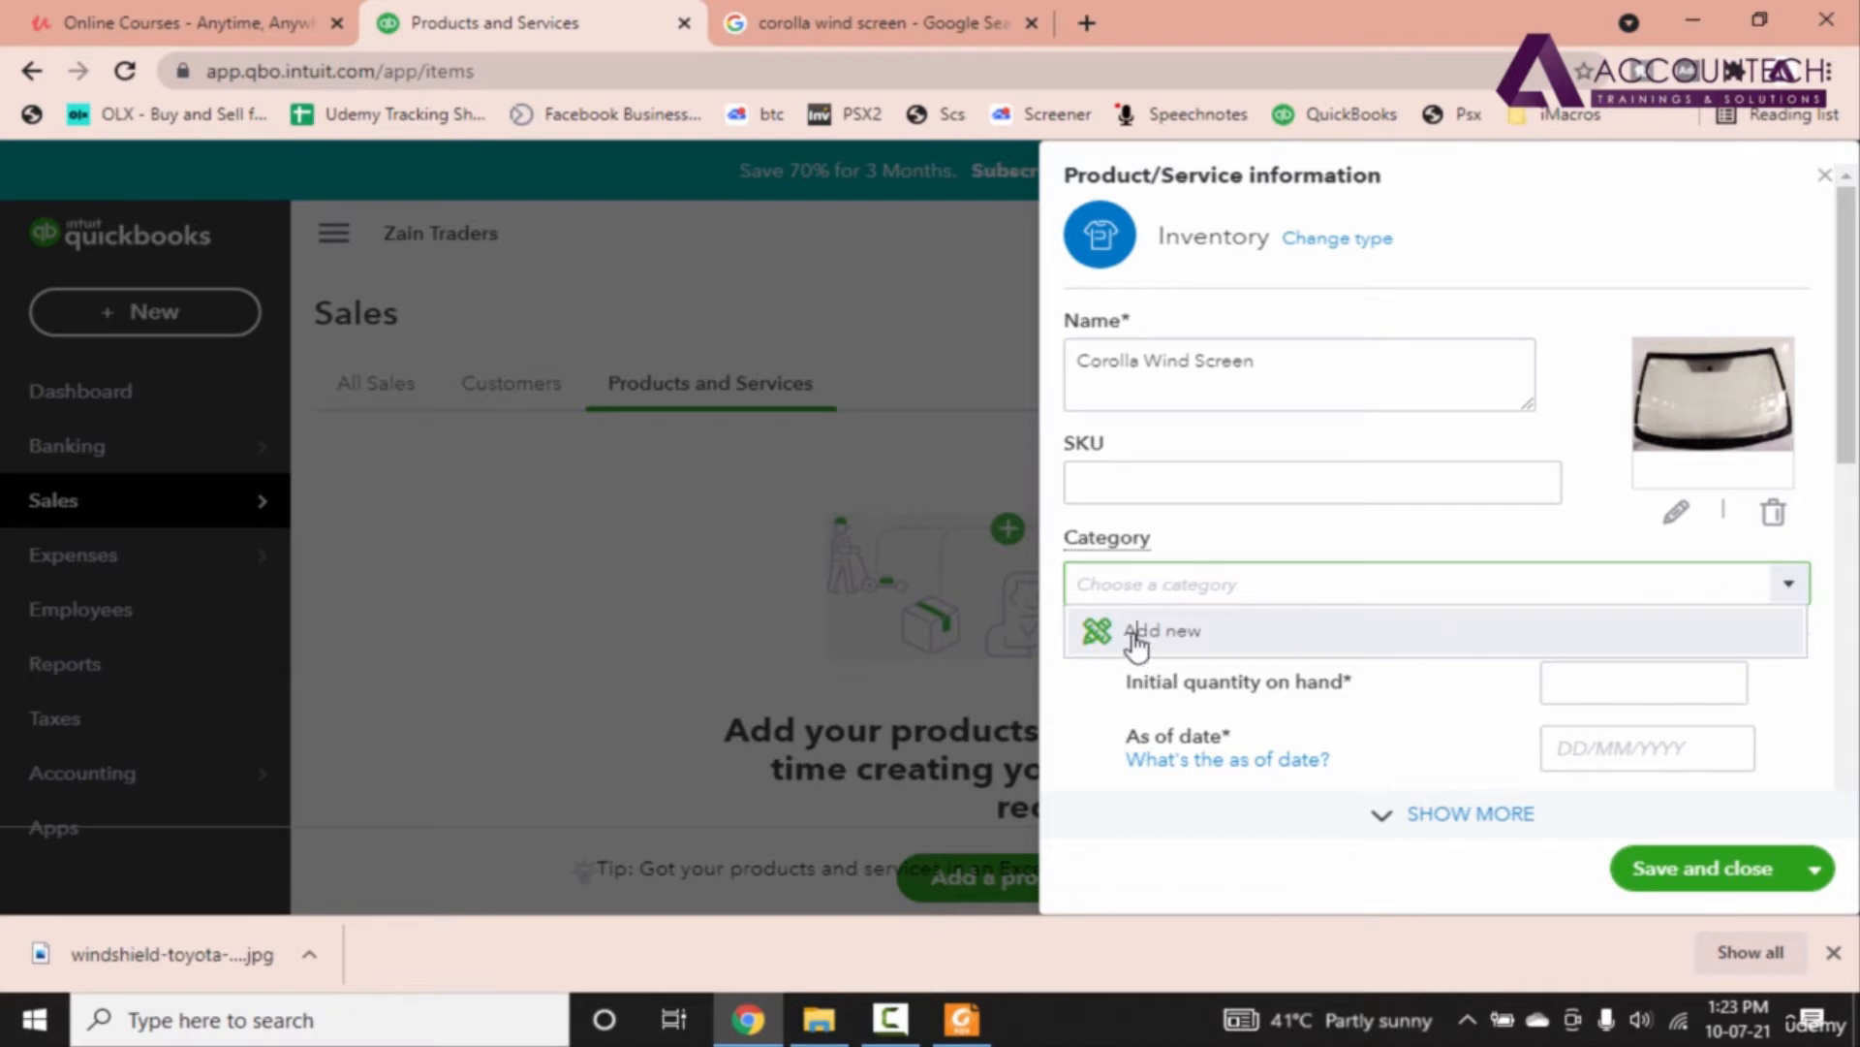
left_click(1162, 632)
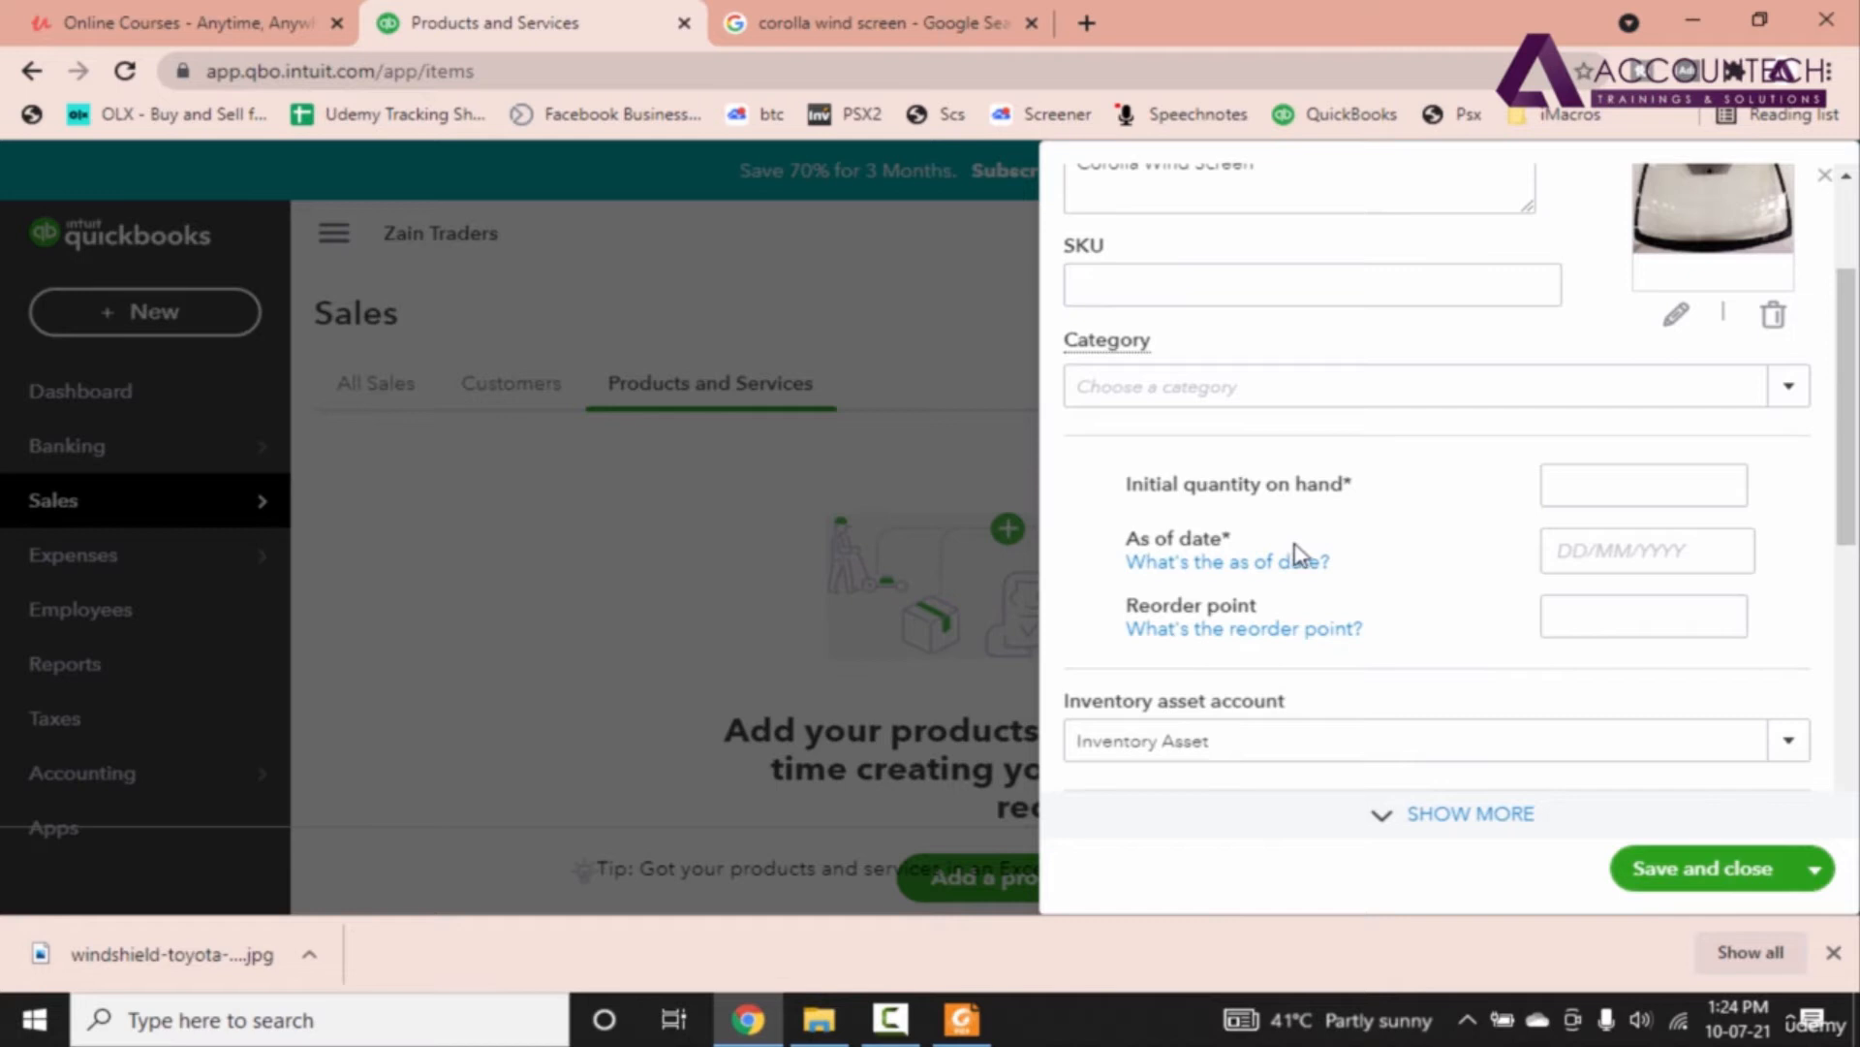
mouse_move(1804, 415)
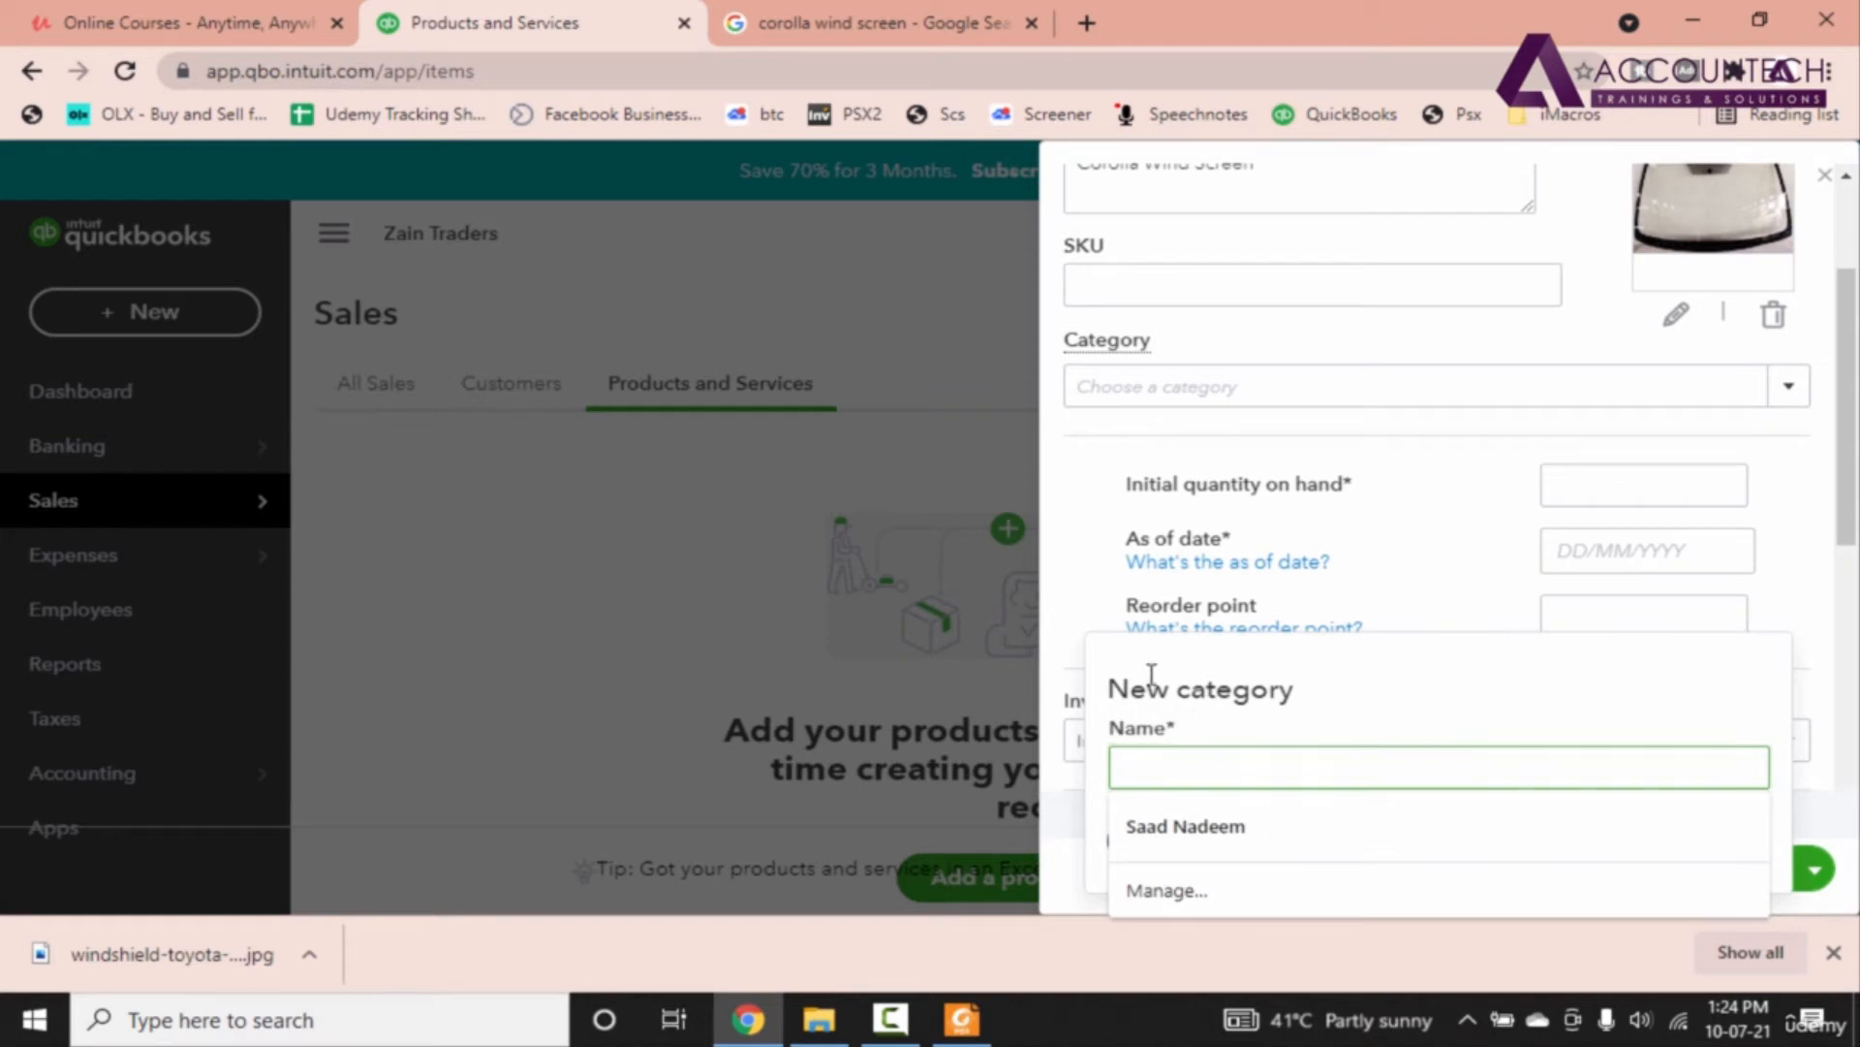
type("Car Parts")
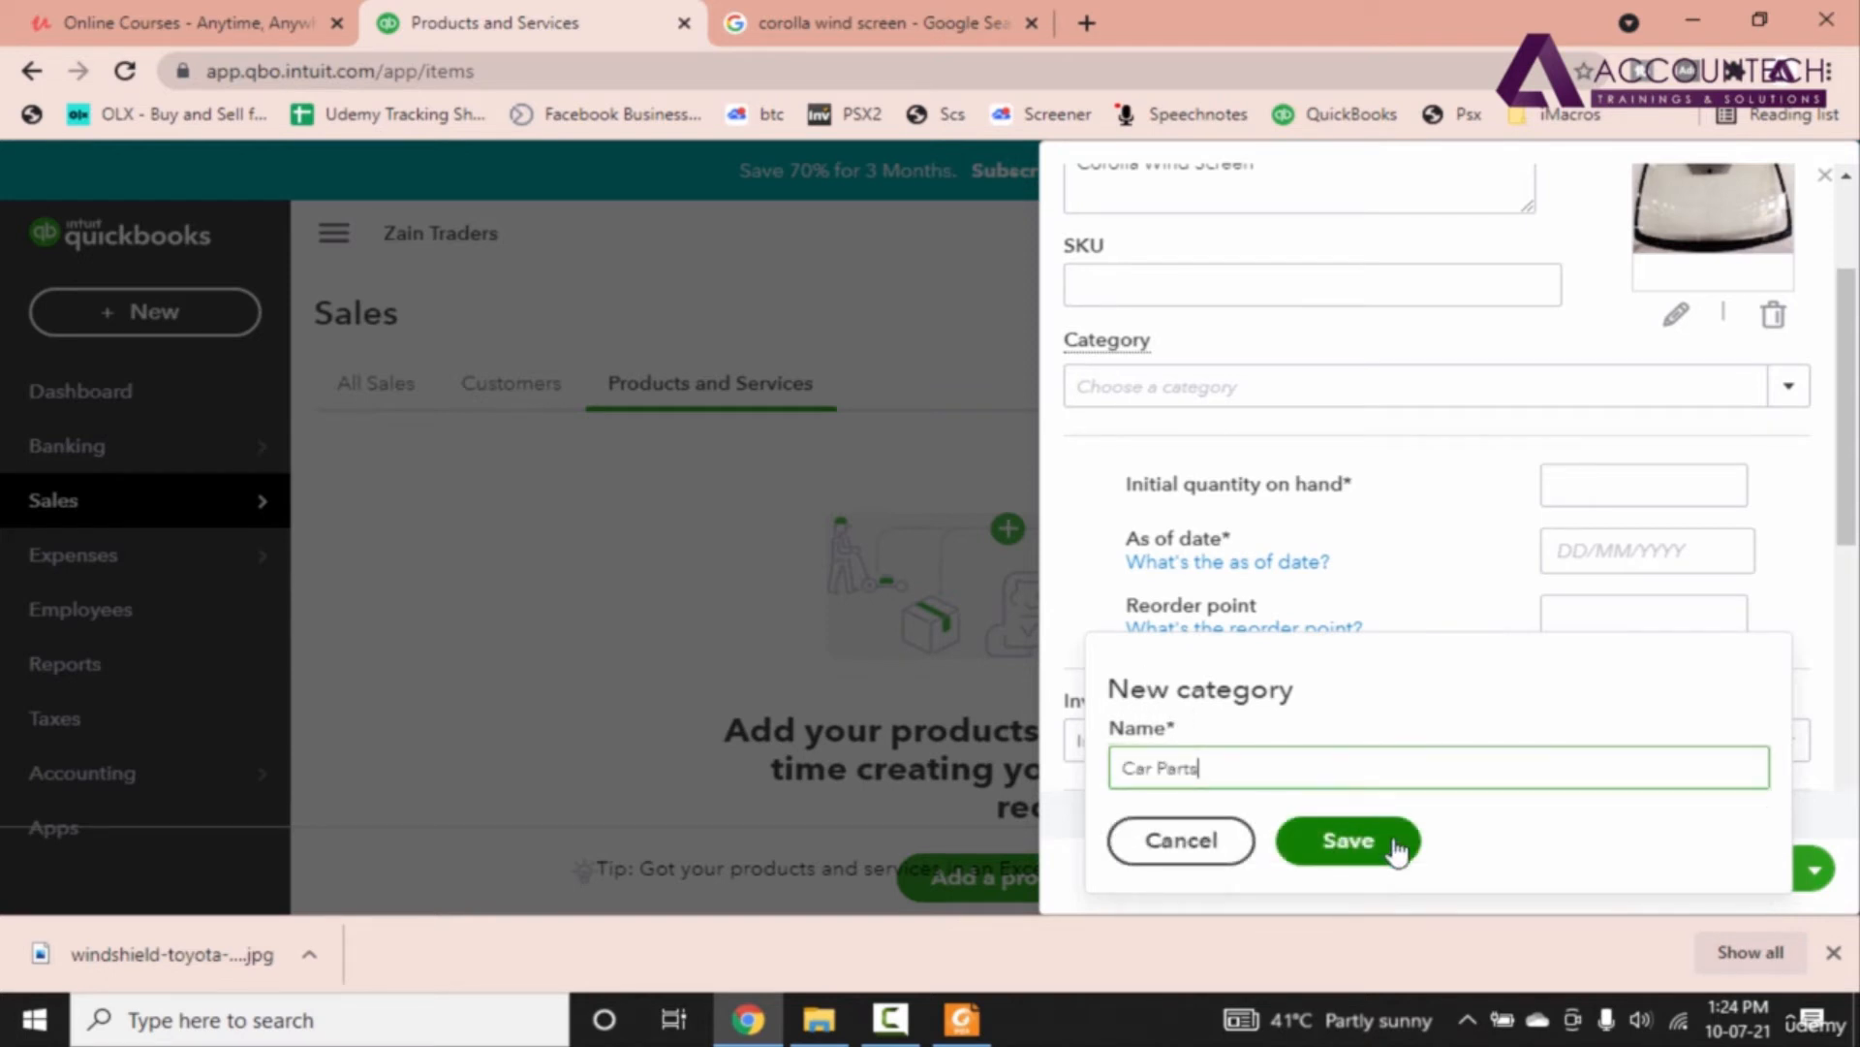
left_click(1348, 840)
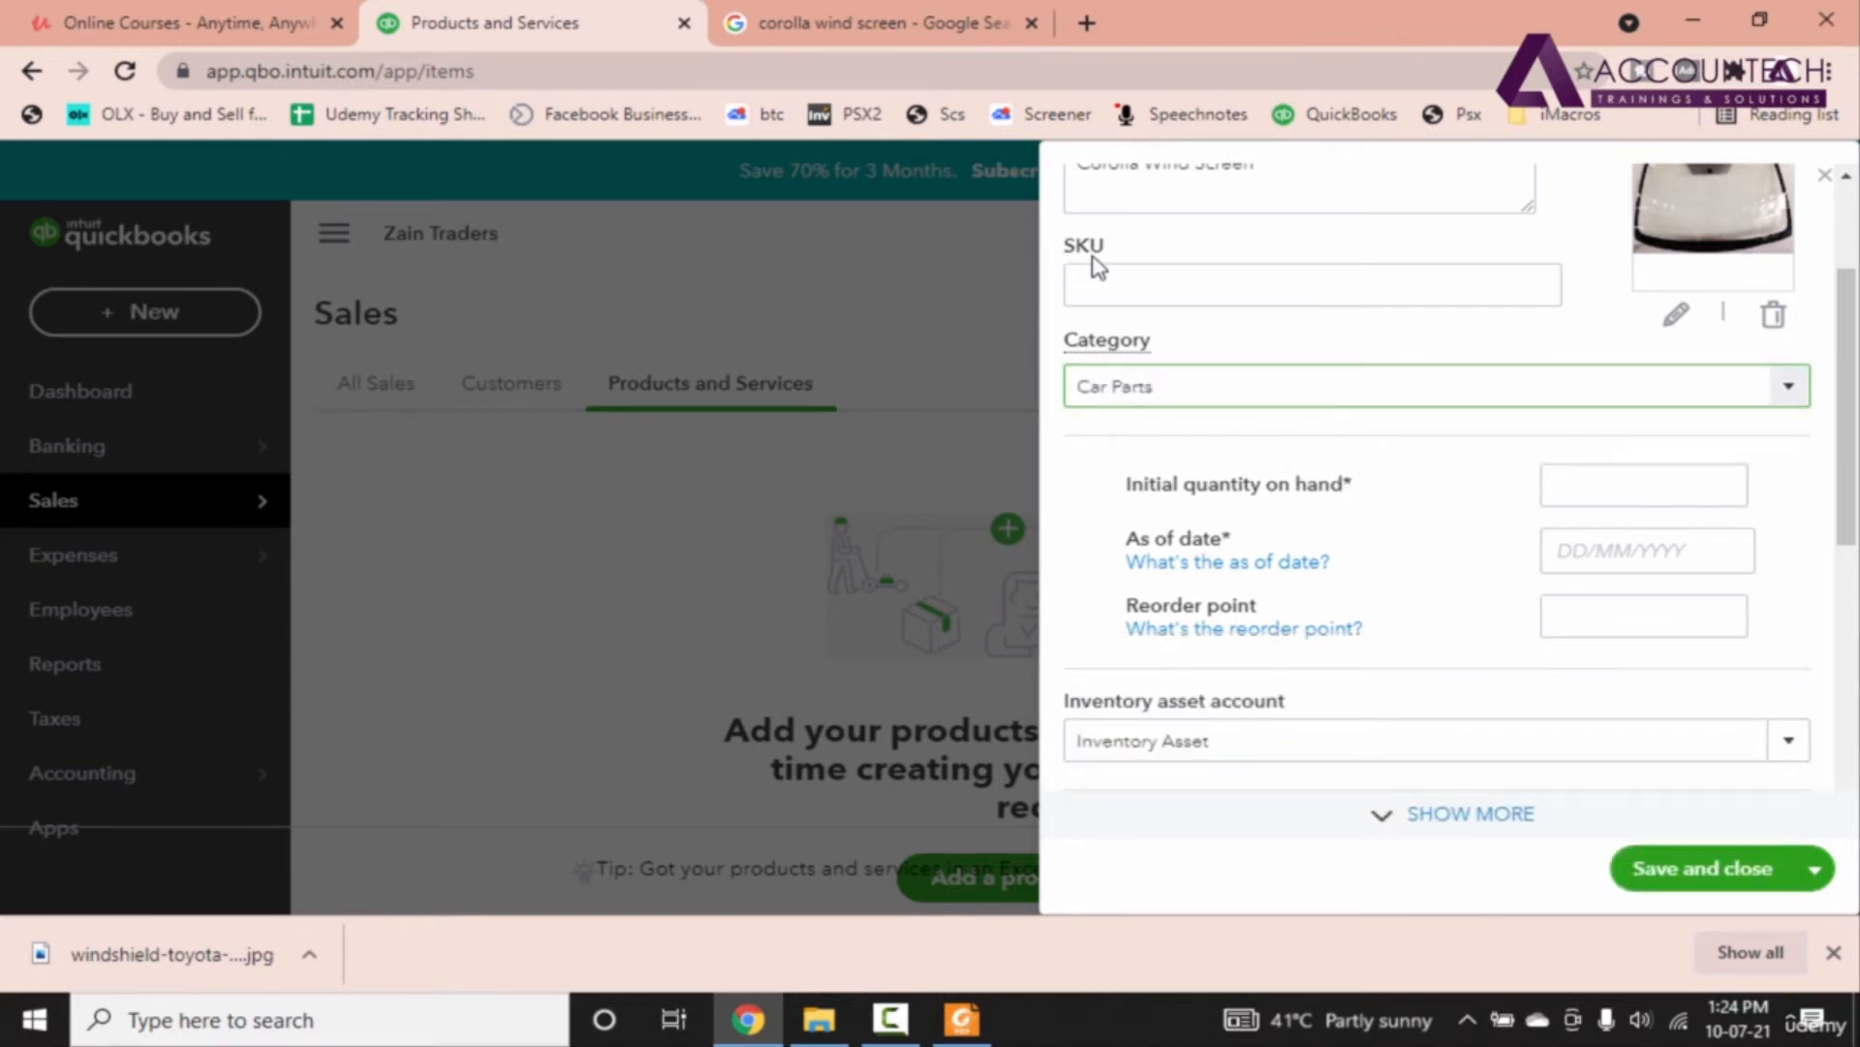
mouse_move(1082, 267)
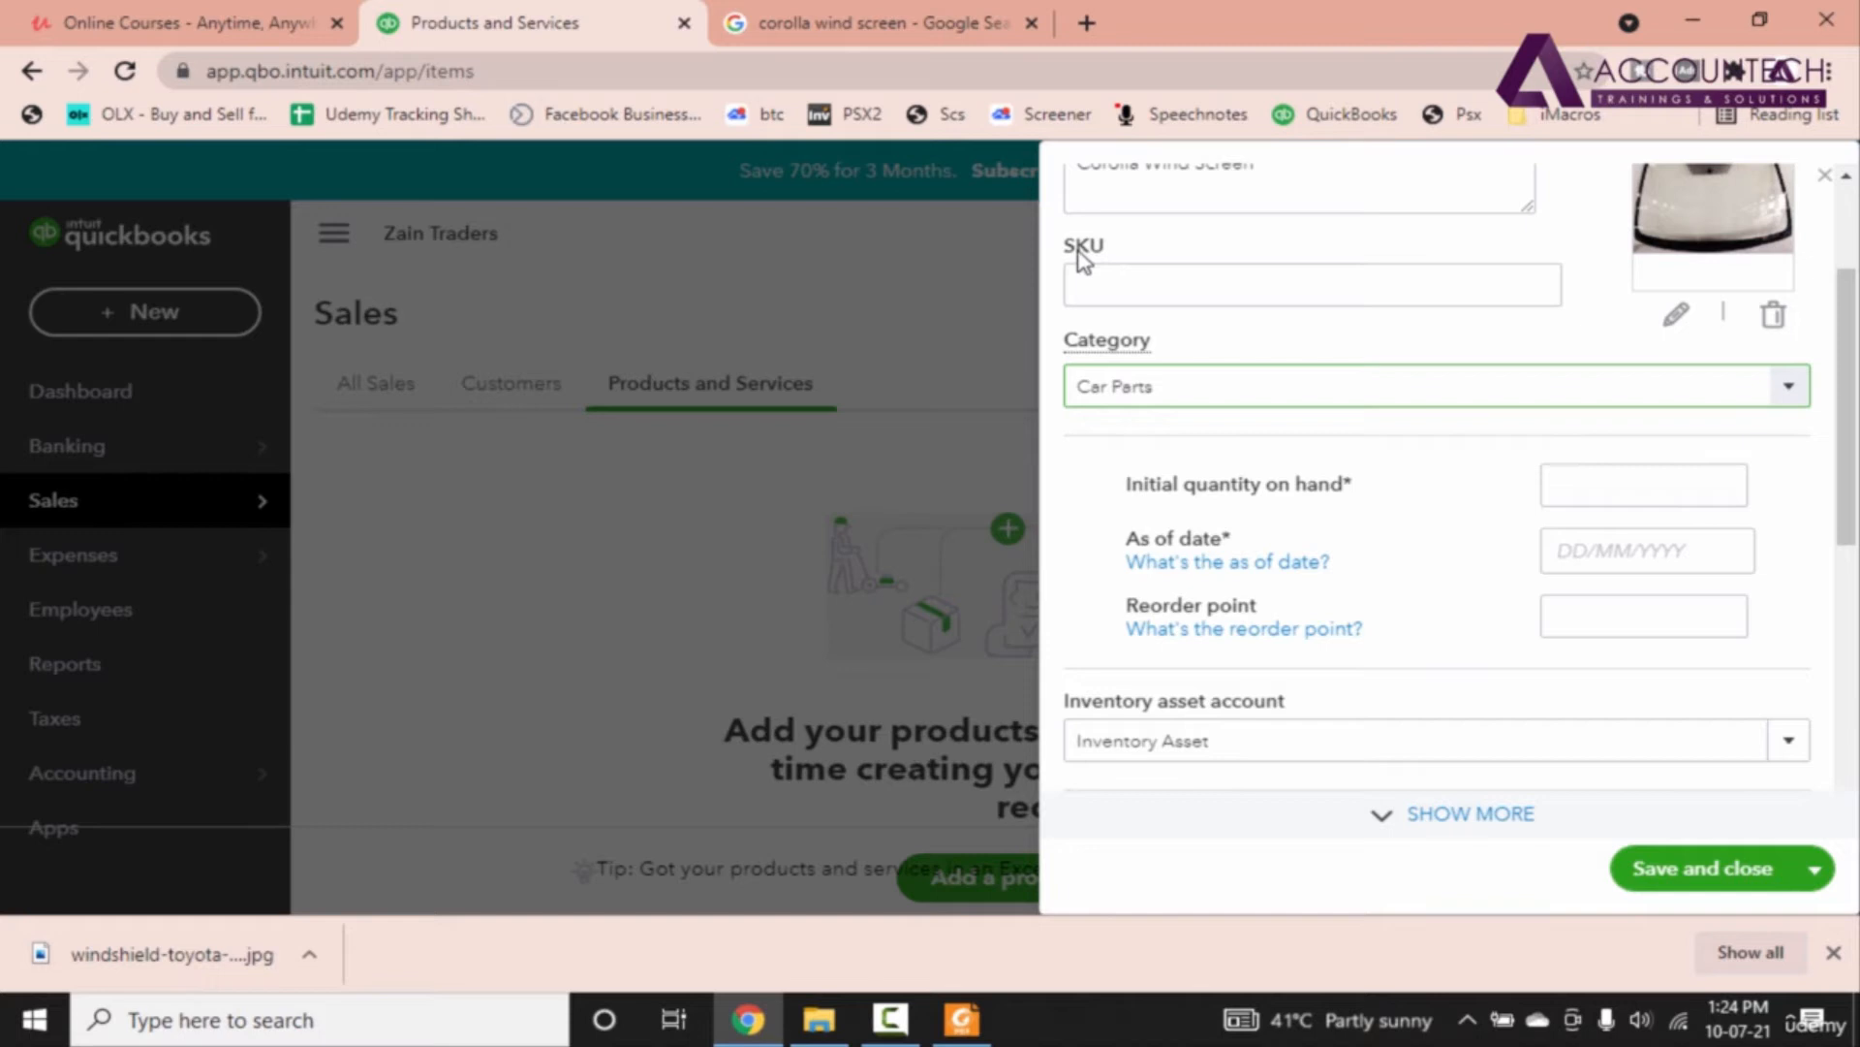
Step: Enter 'Each' in the Corolla Wind Screen SKU field
left_click(1311, 285)
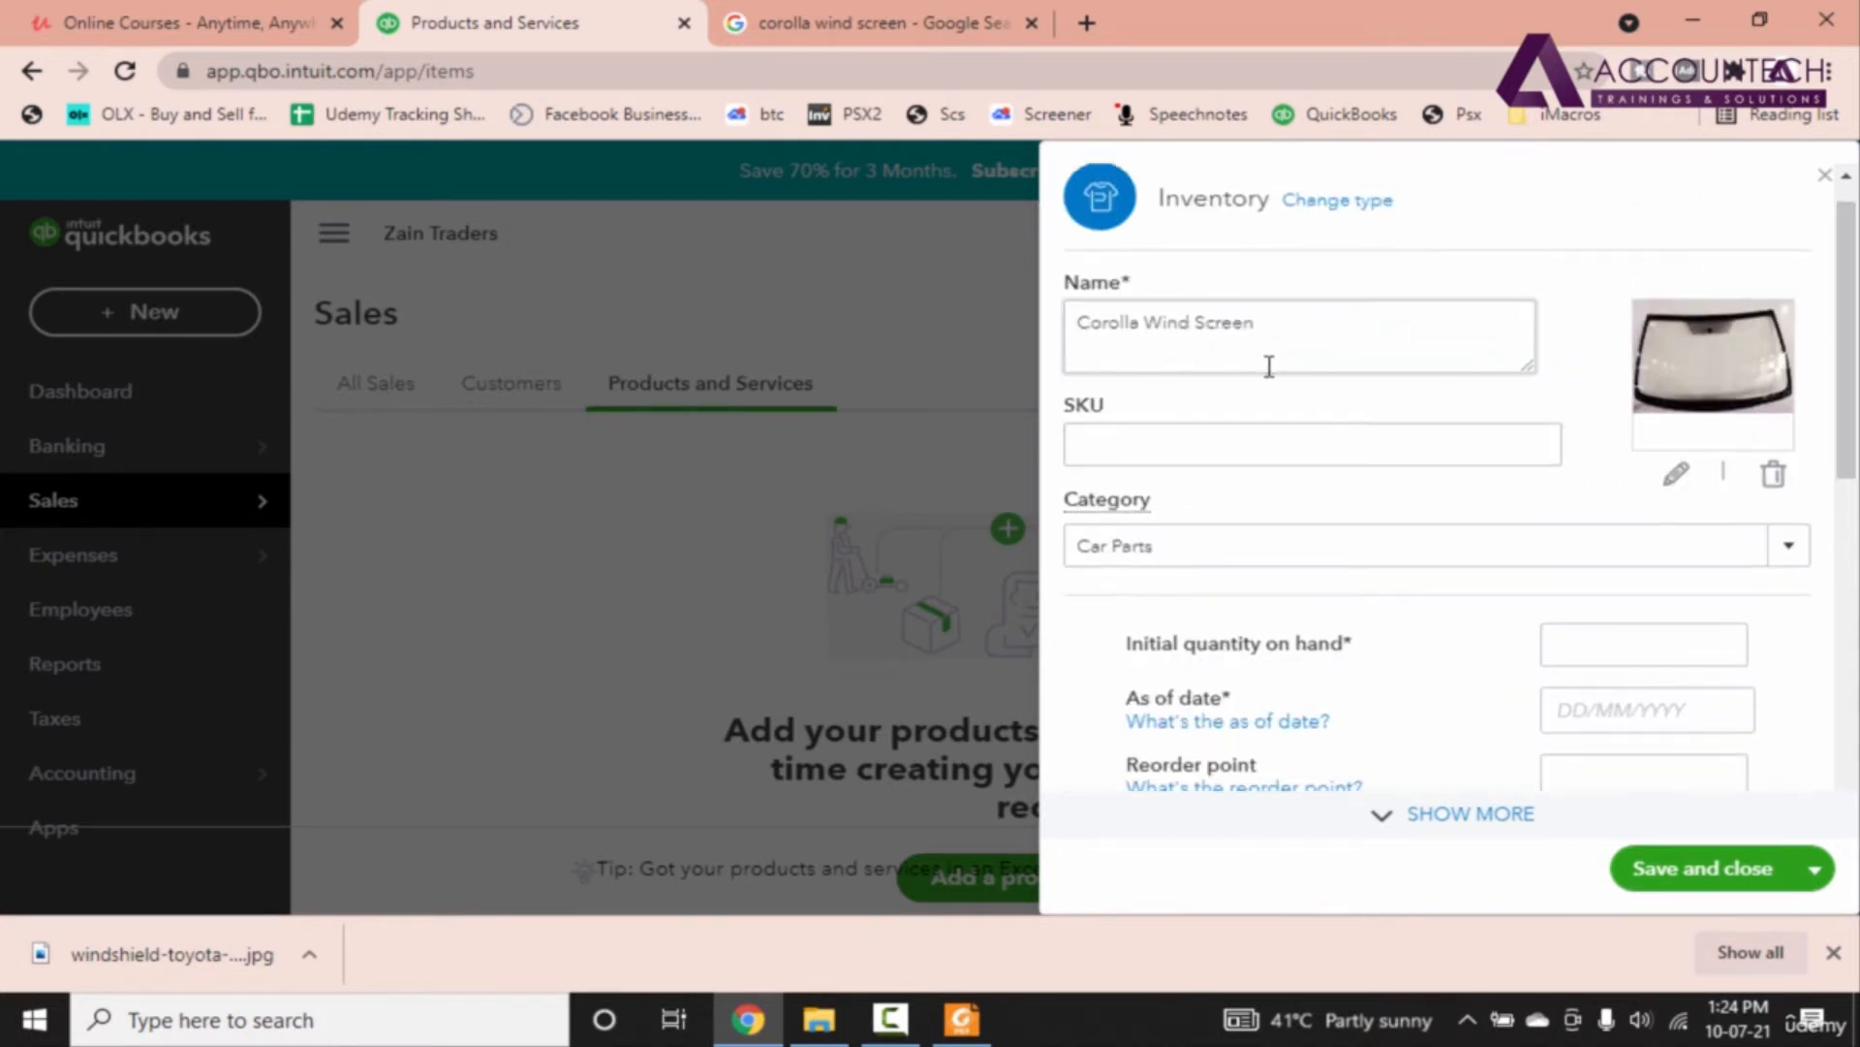
left_click(1311, 444)
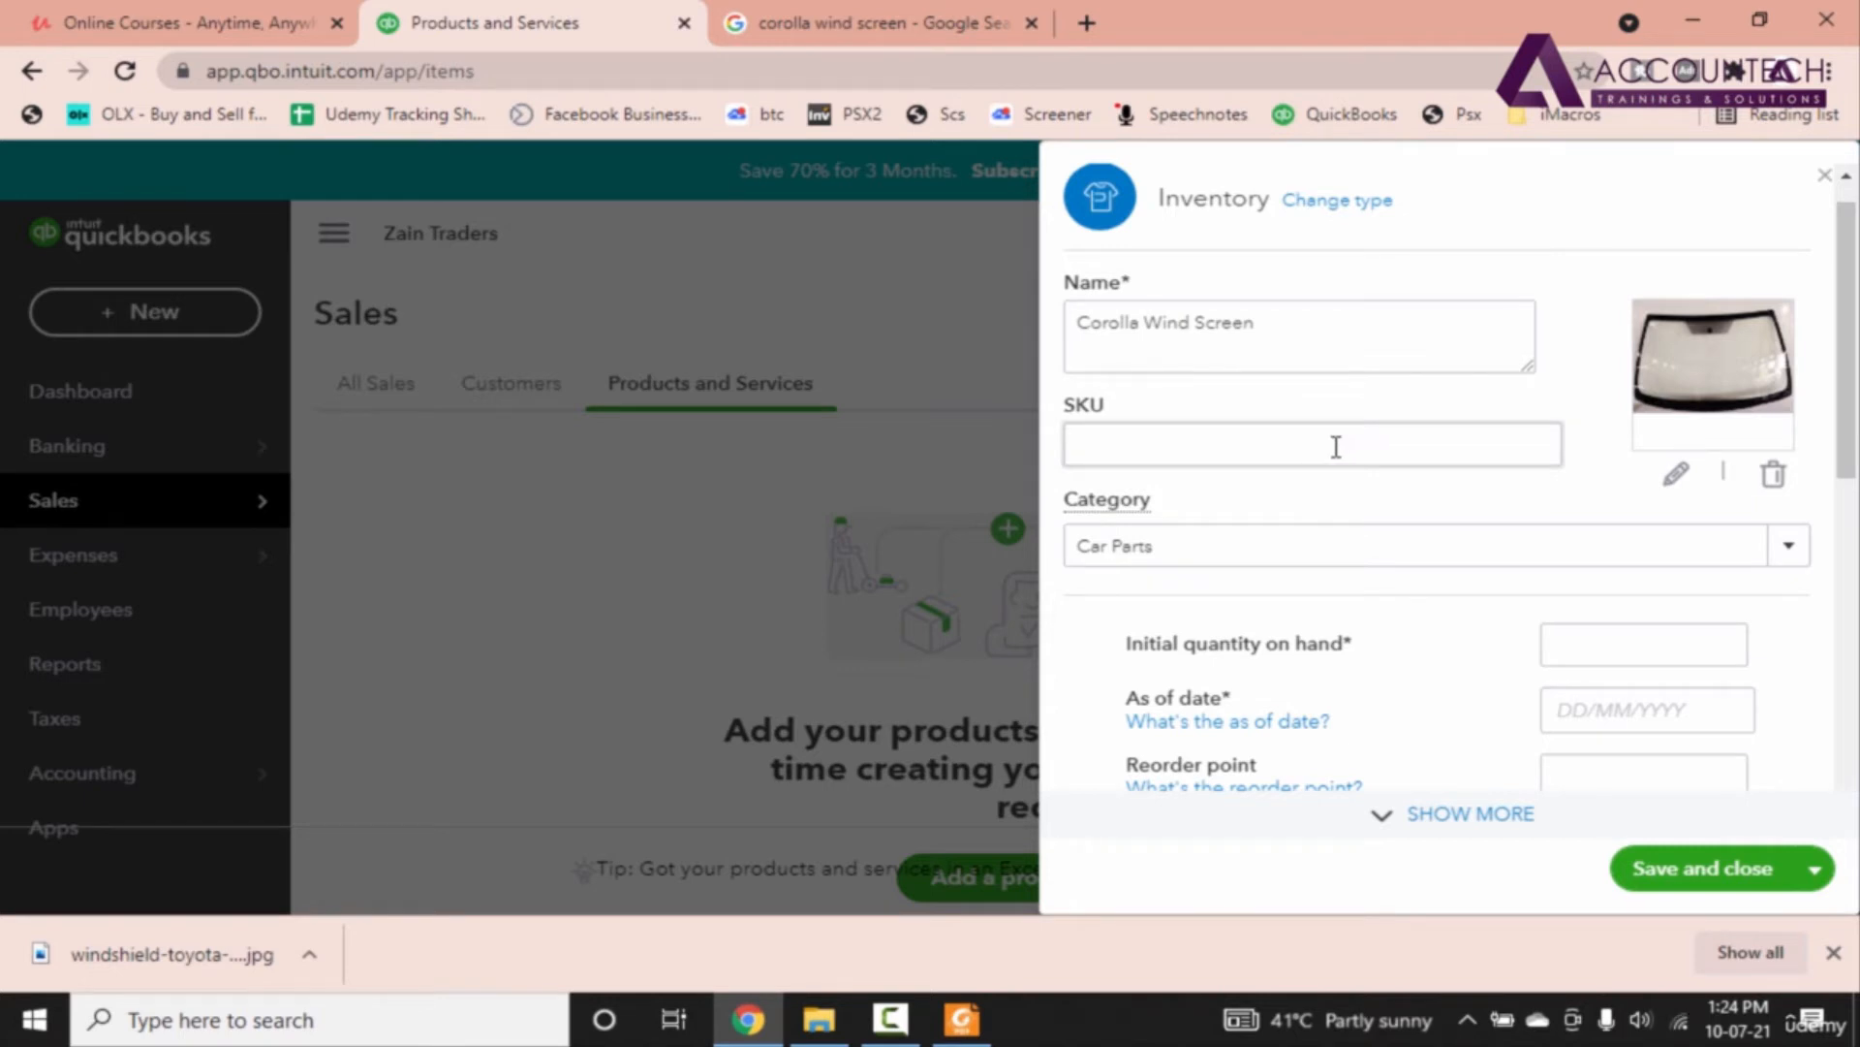
left_click(1313, 445)
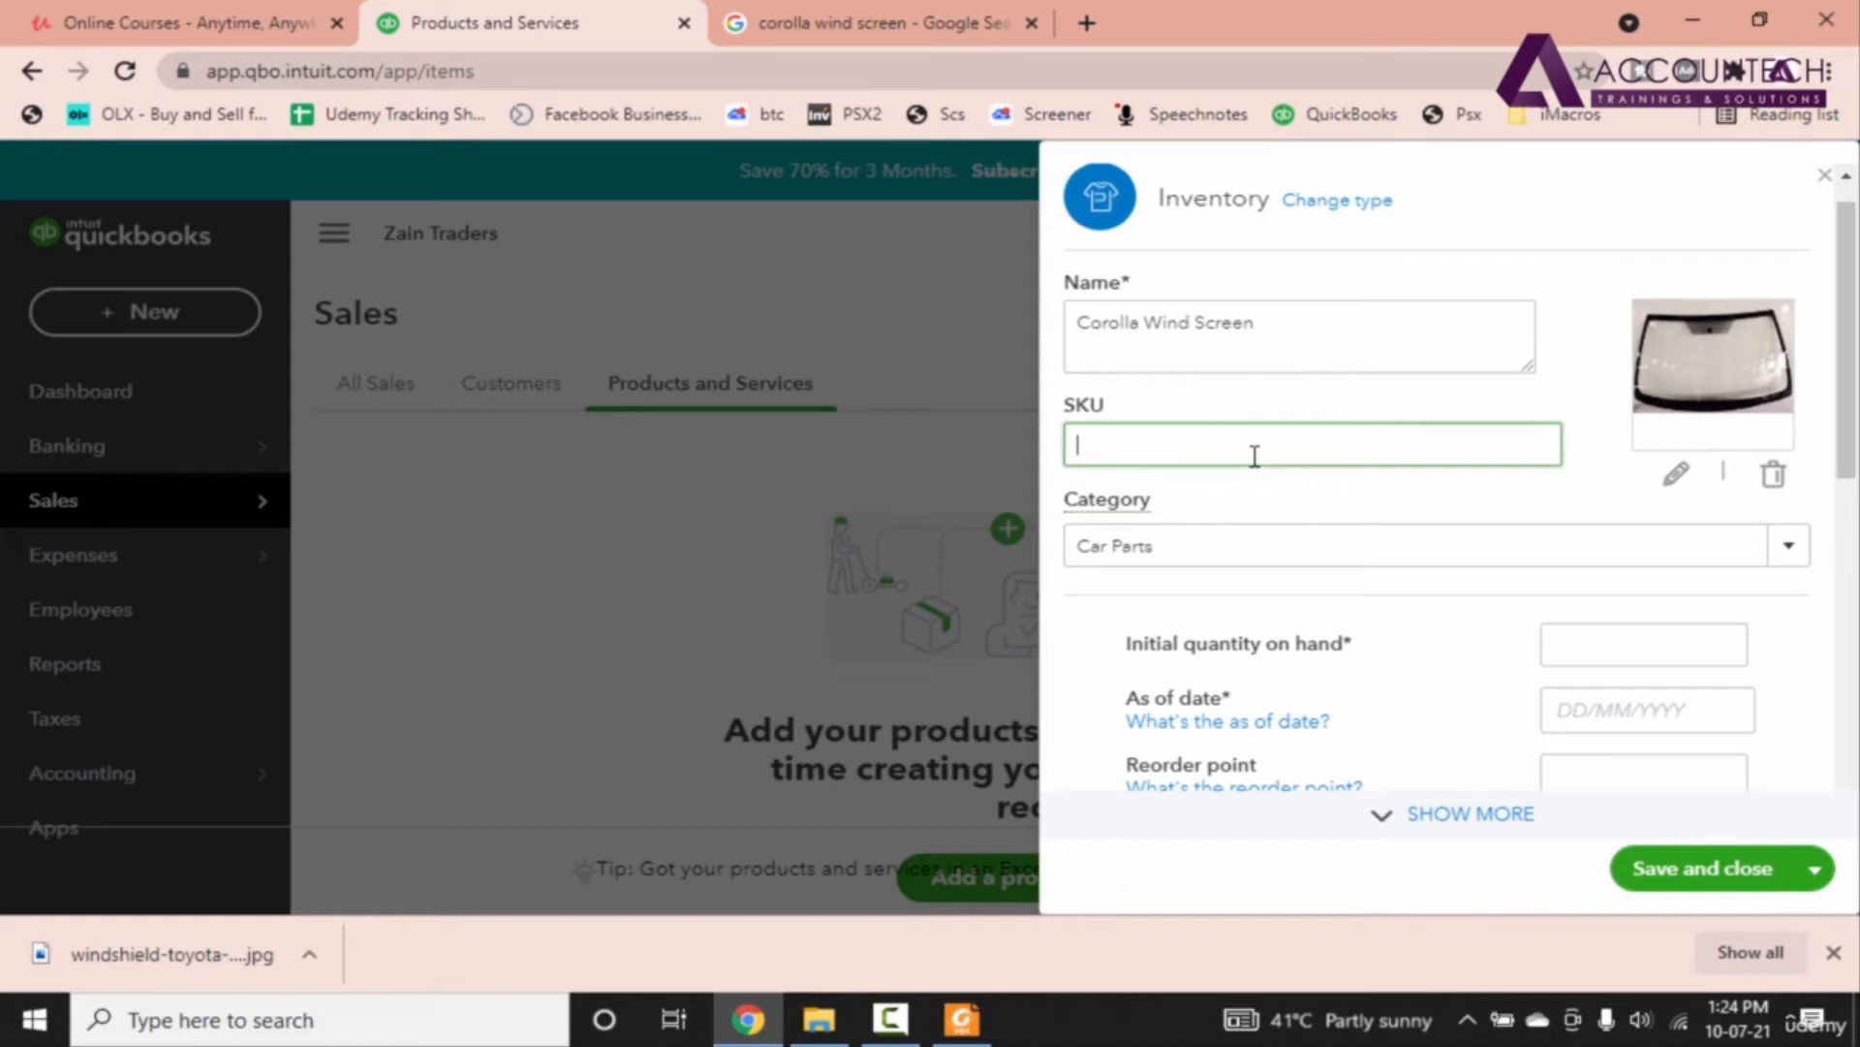
type("Each")
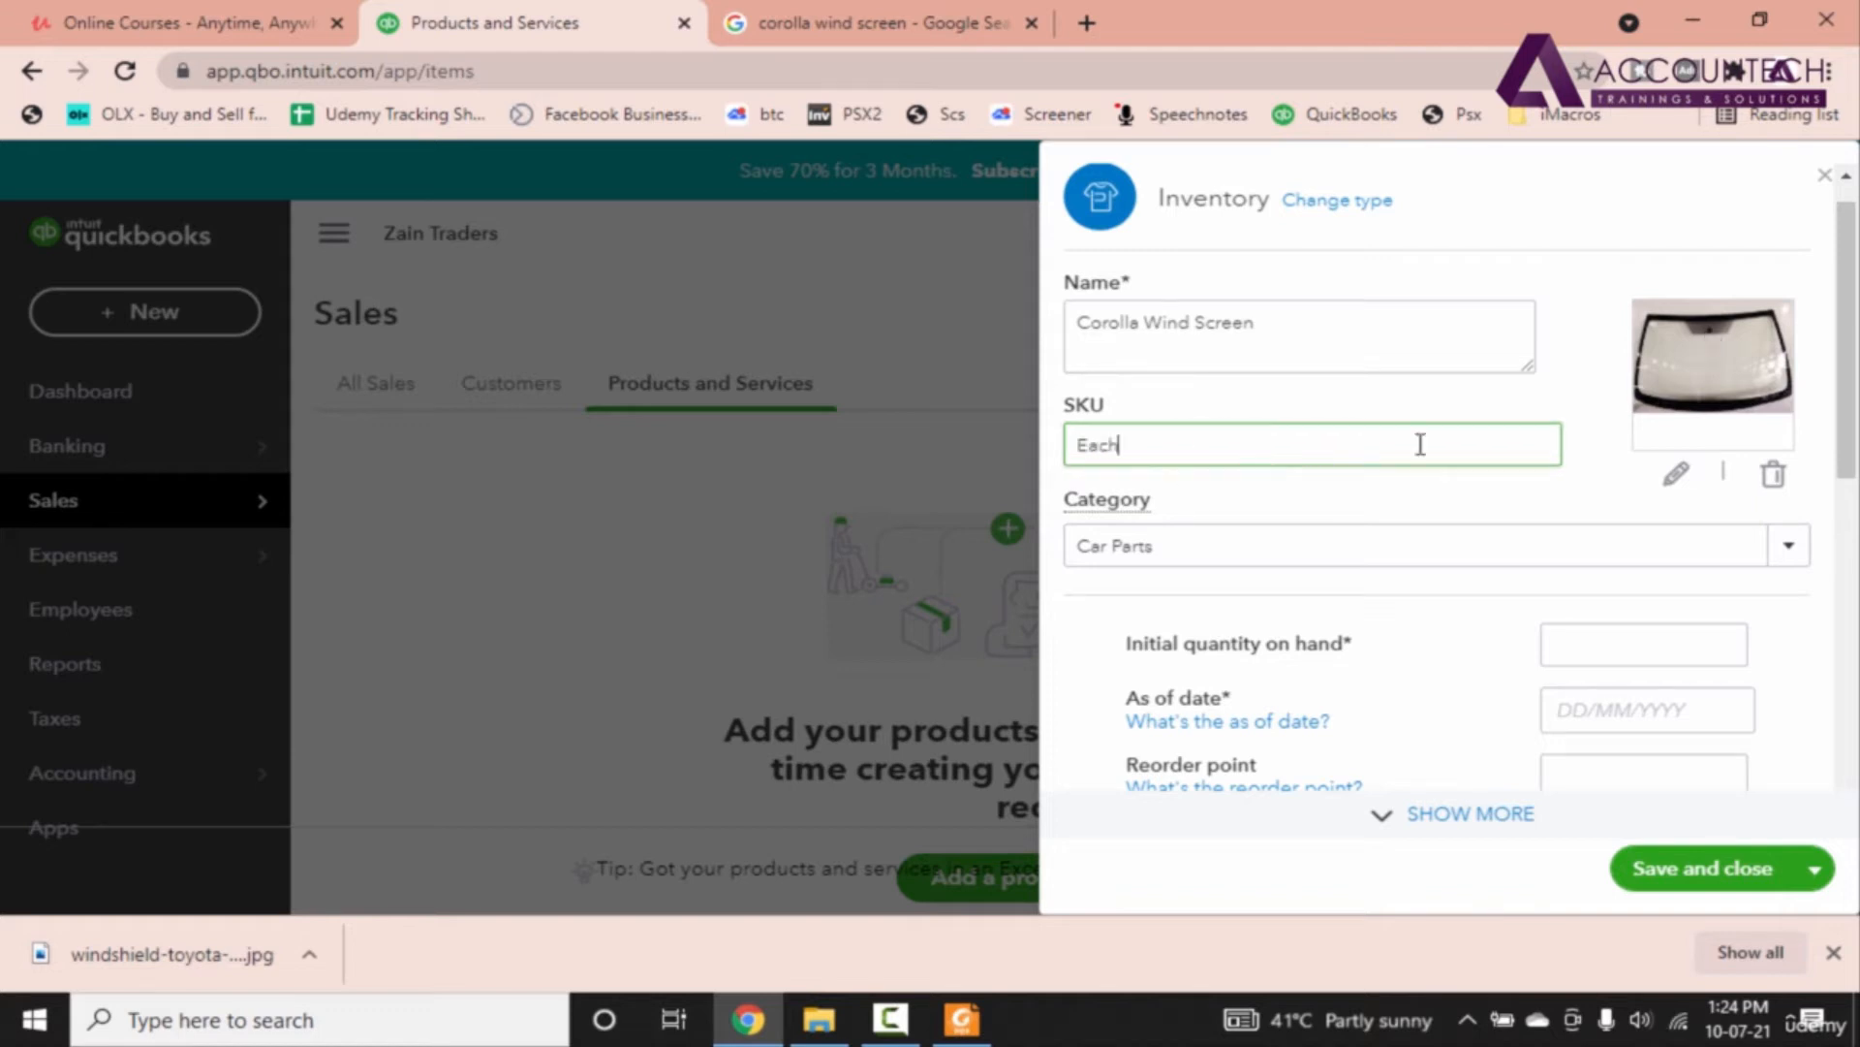
mouse_move(1303, 430)
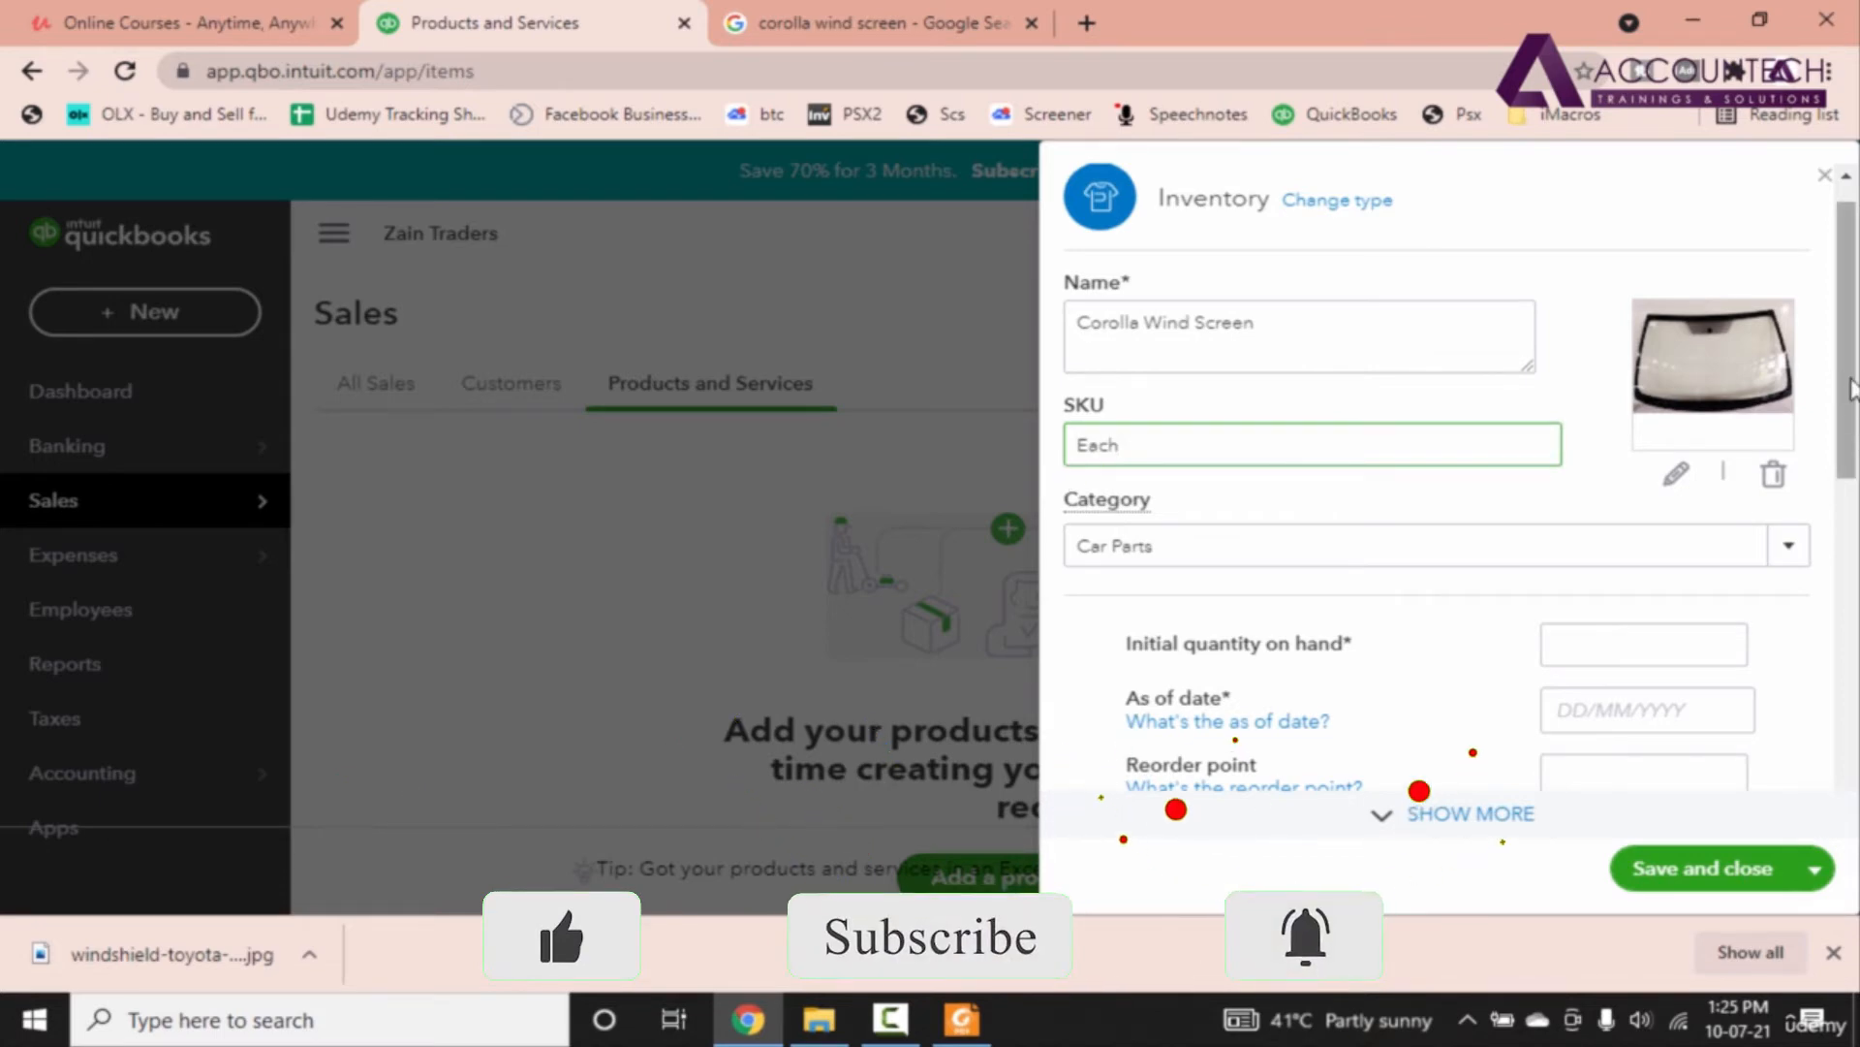
Step: Set initial quantity on hand to 40, as of 01/01/2021
scroll("down", 3)
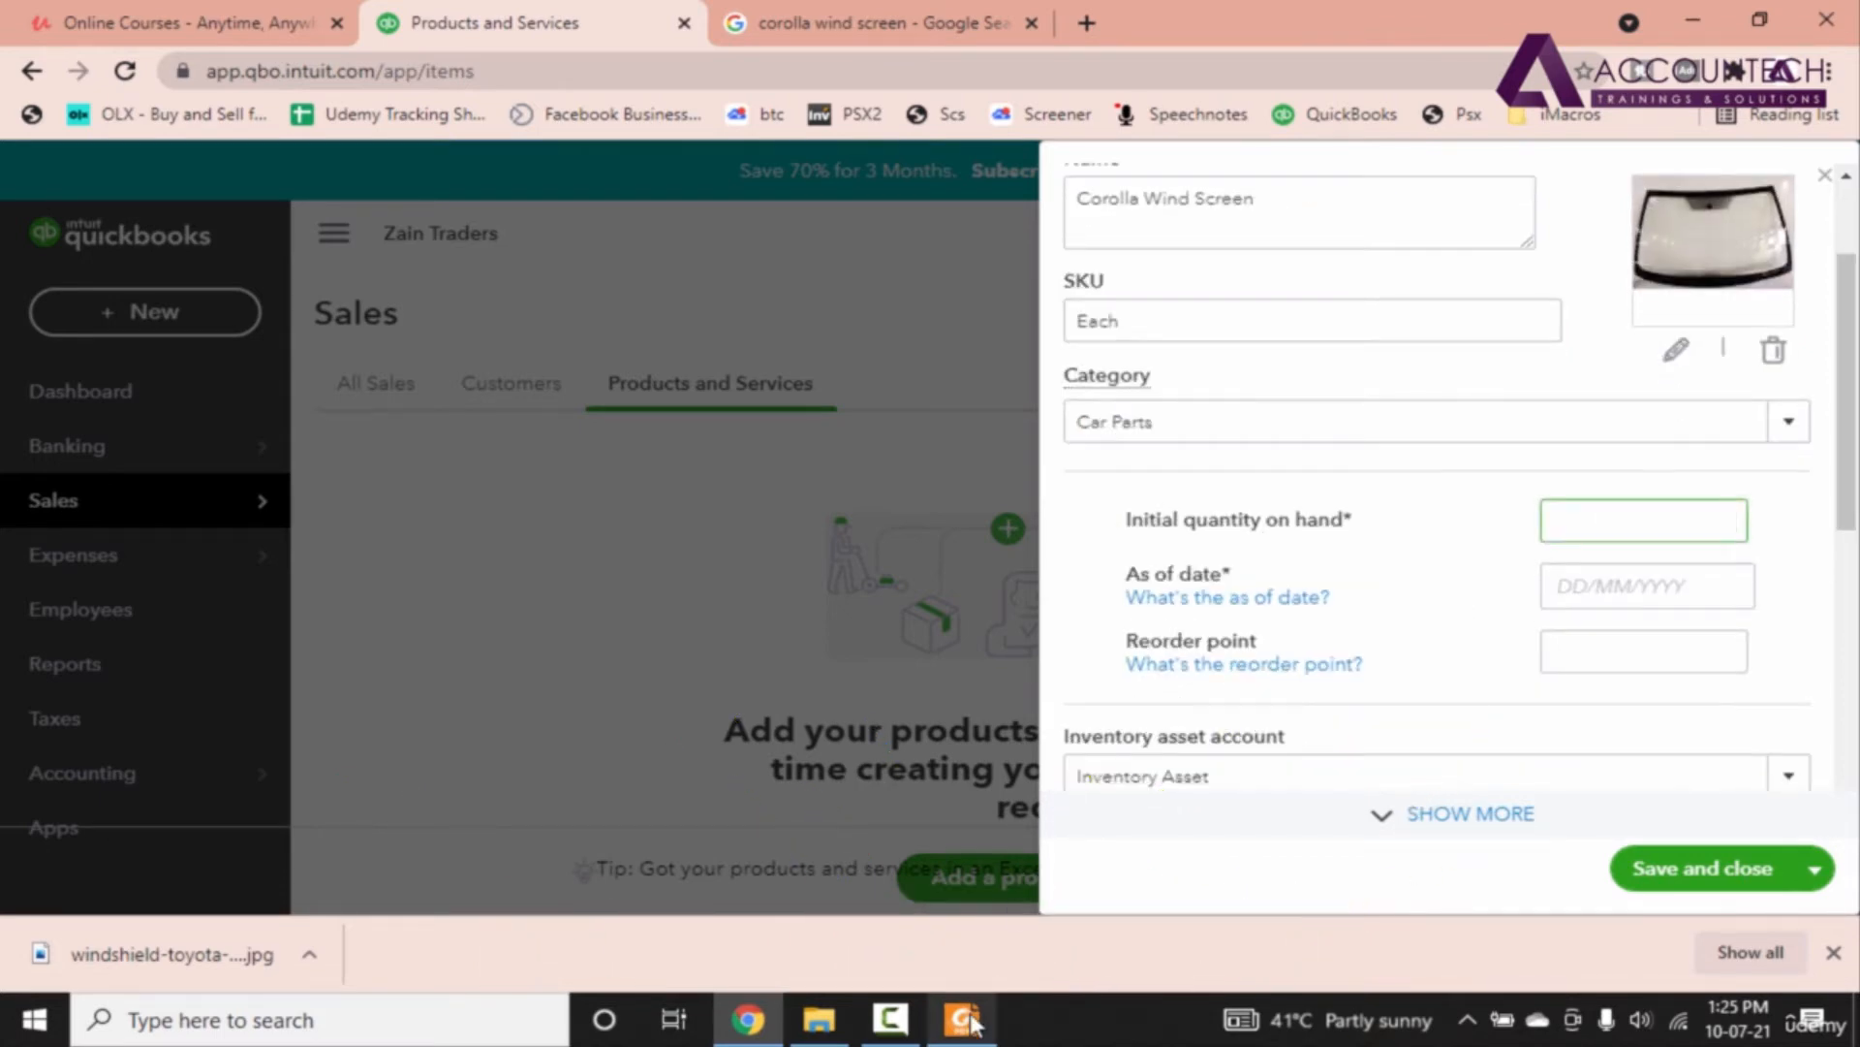
left_click(1642, 521)
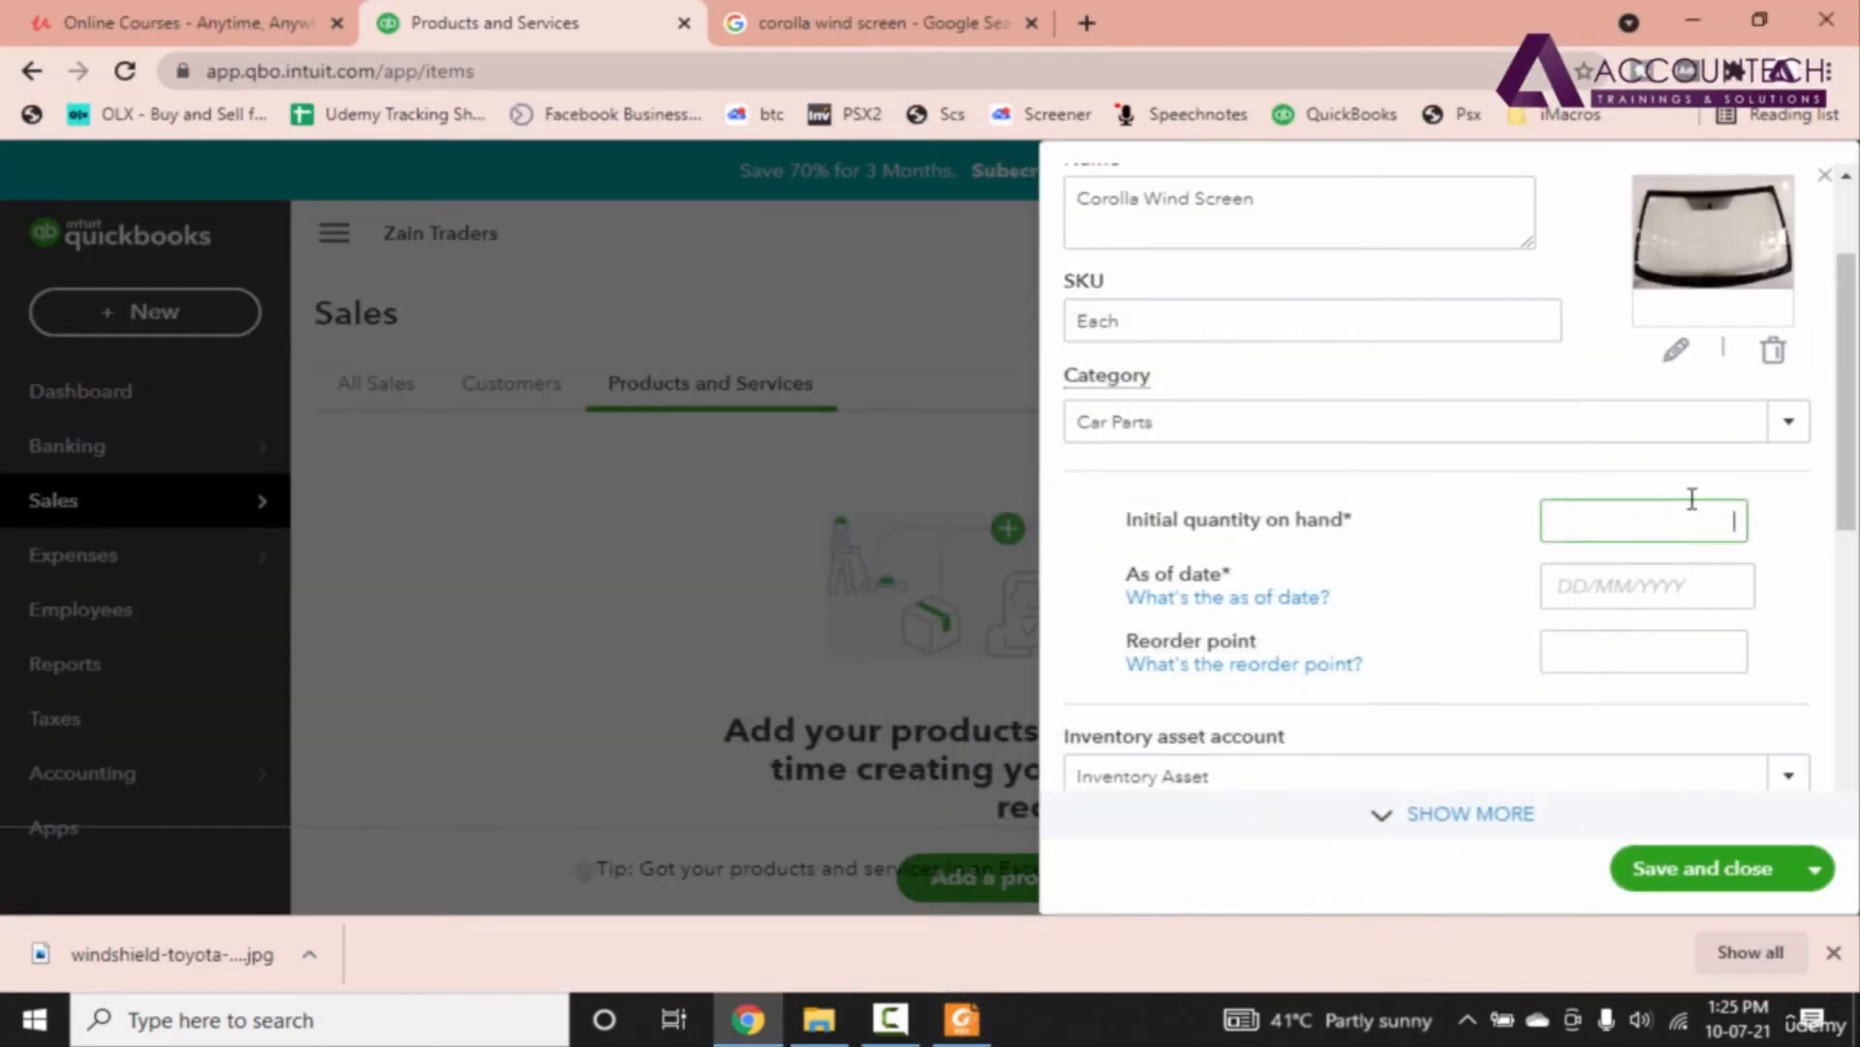
left_click(1646, 586)
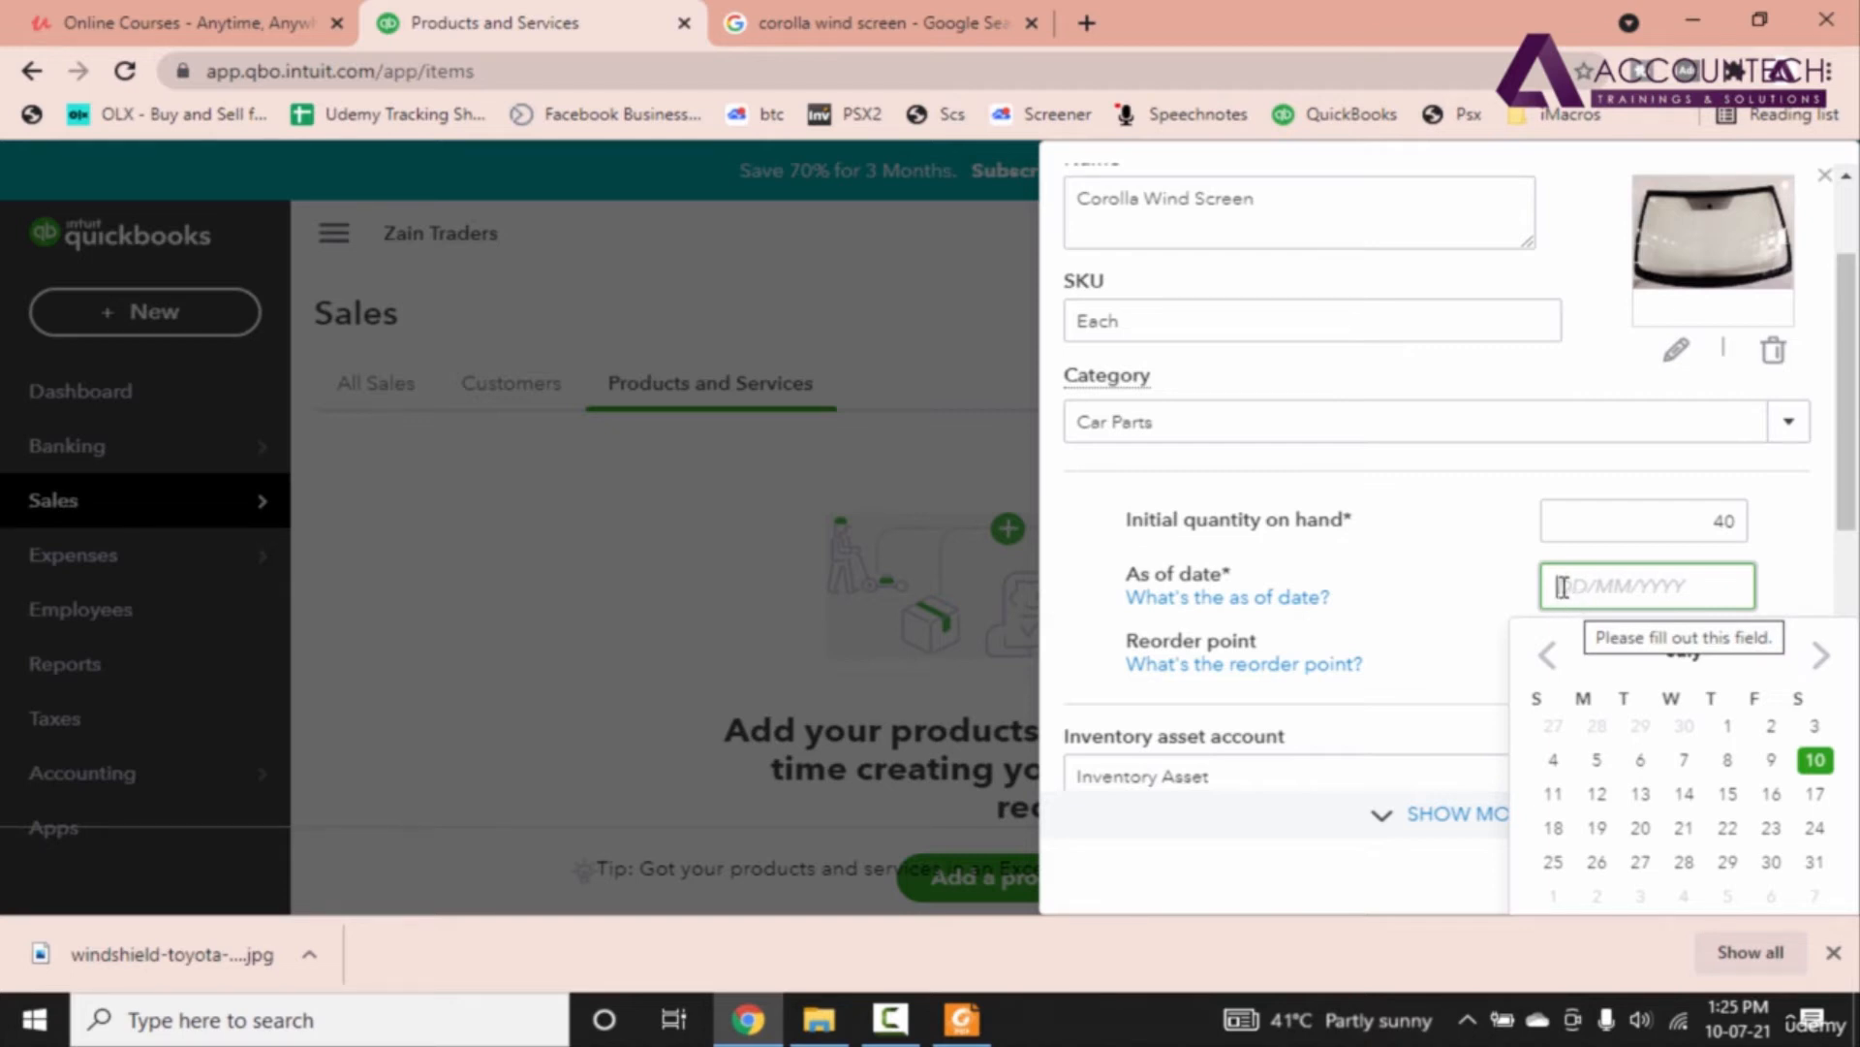
mouse_move(1669, 599)
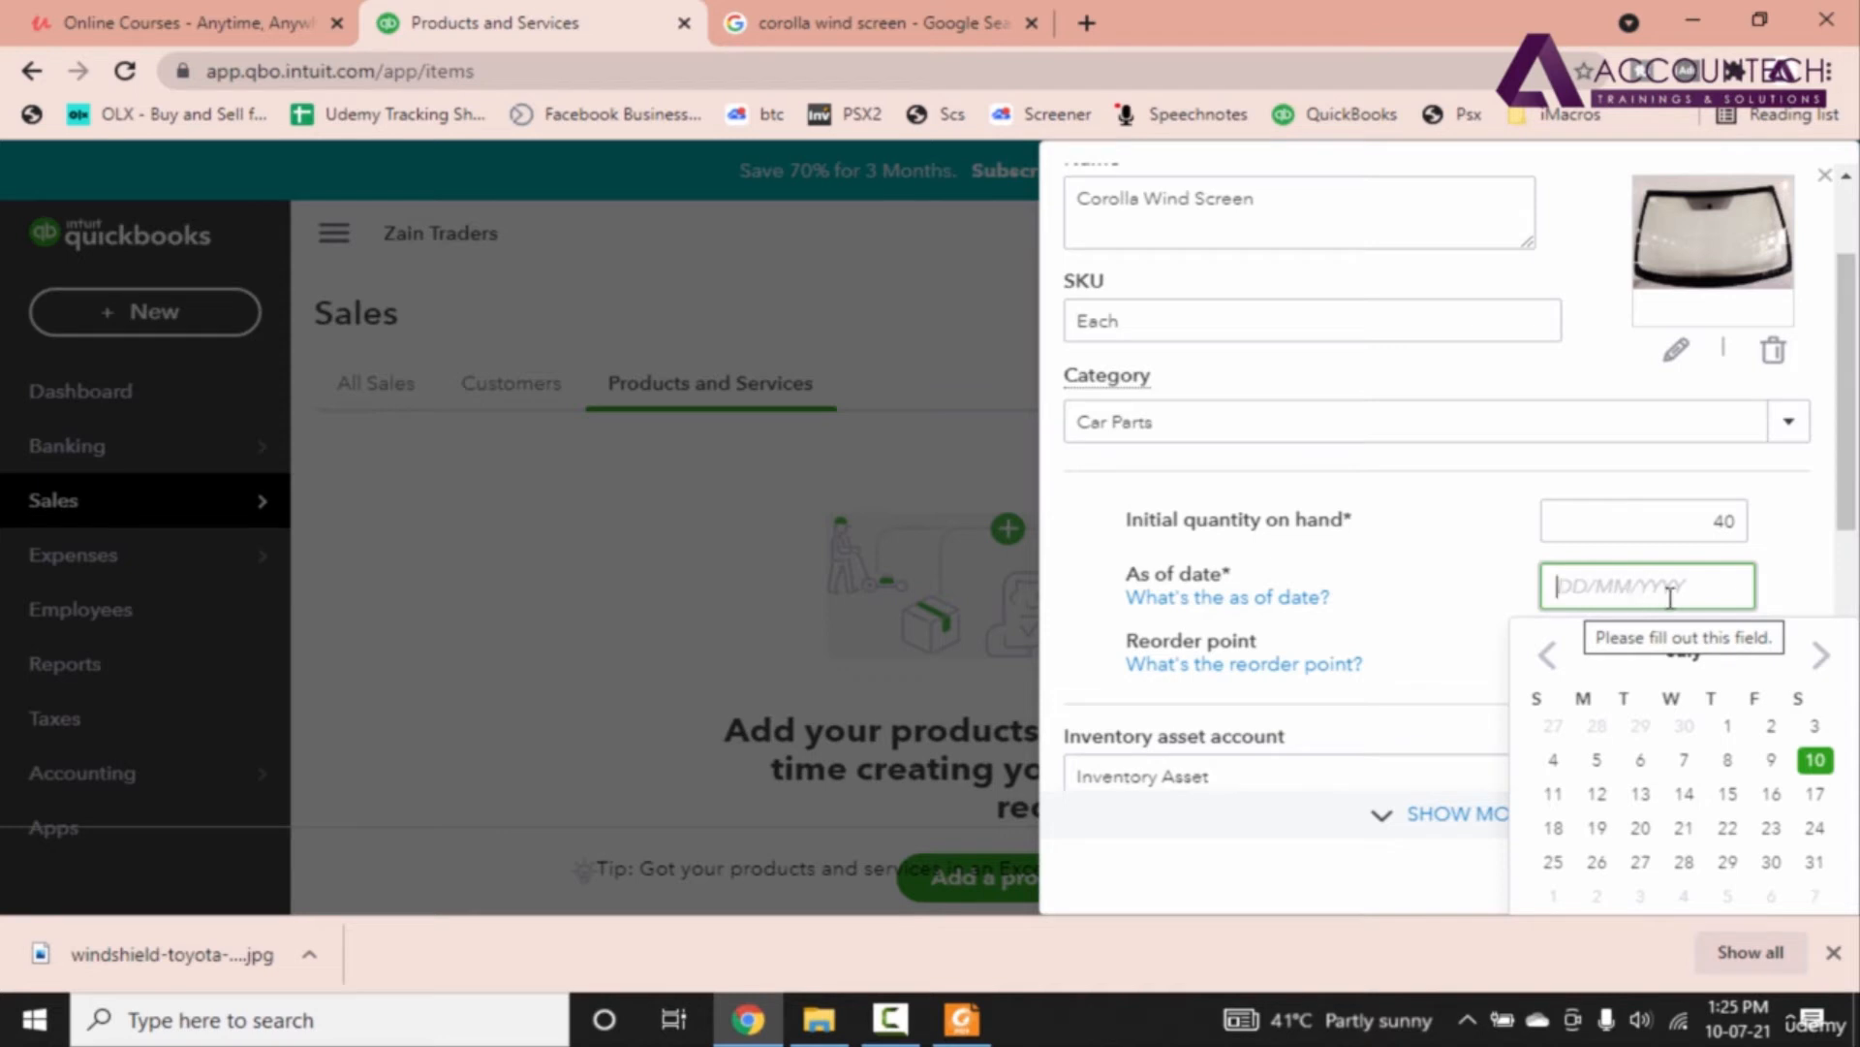
type("01/01/2021")
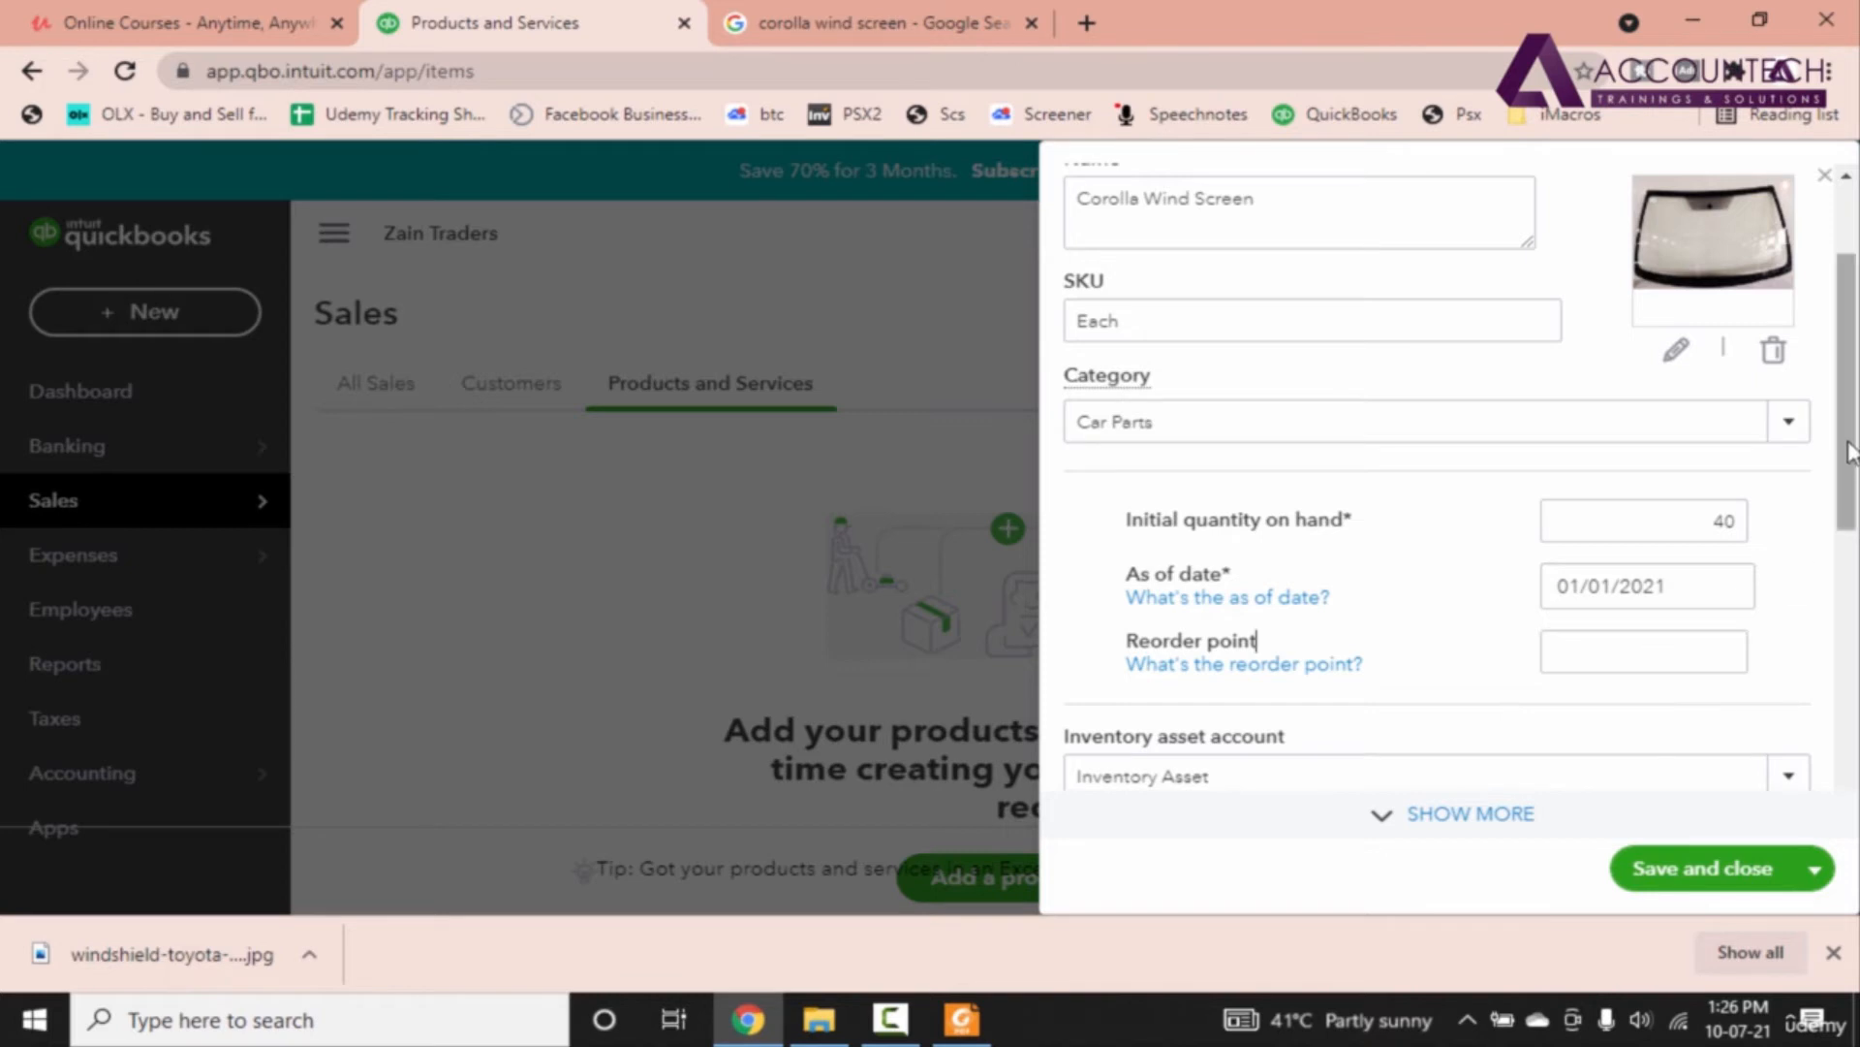
scroll("down", 3)
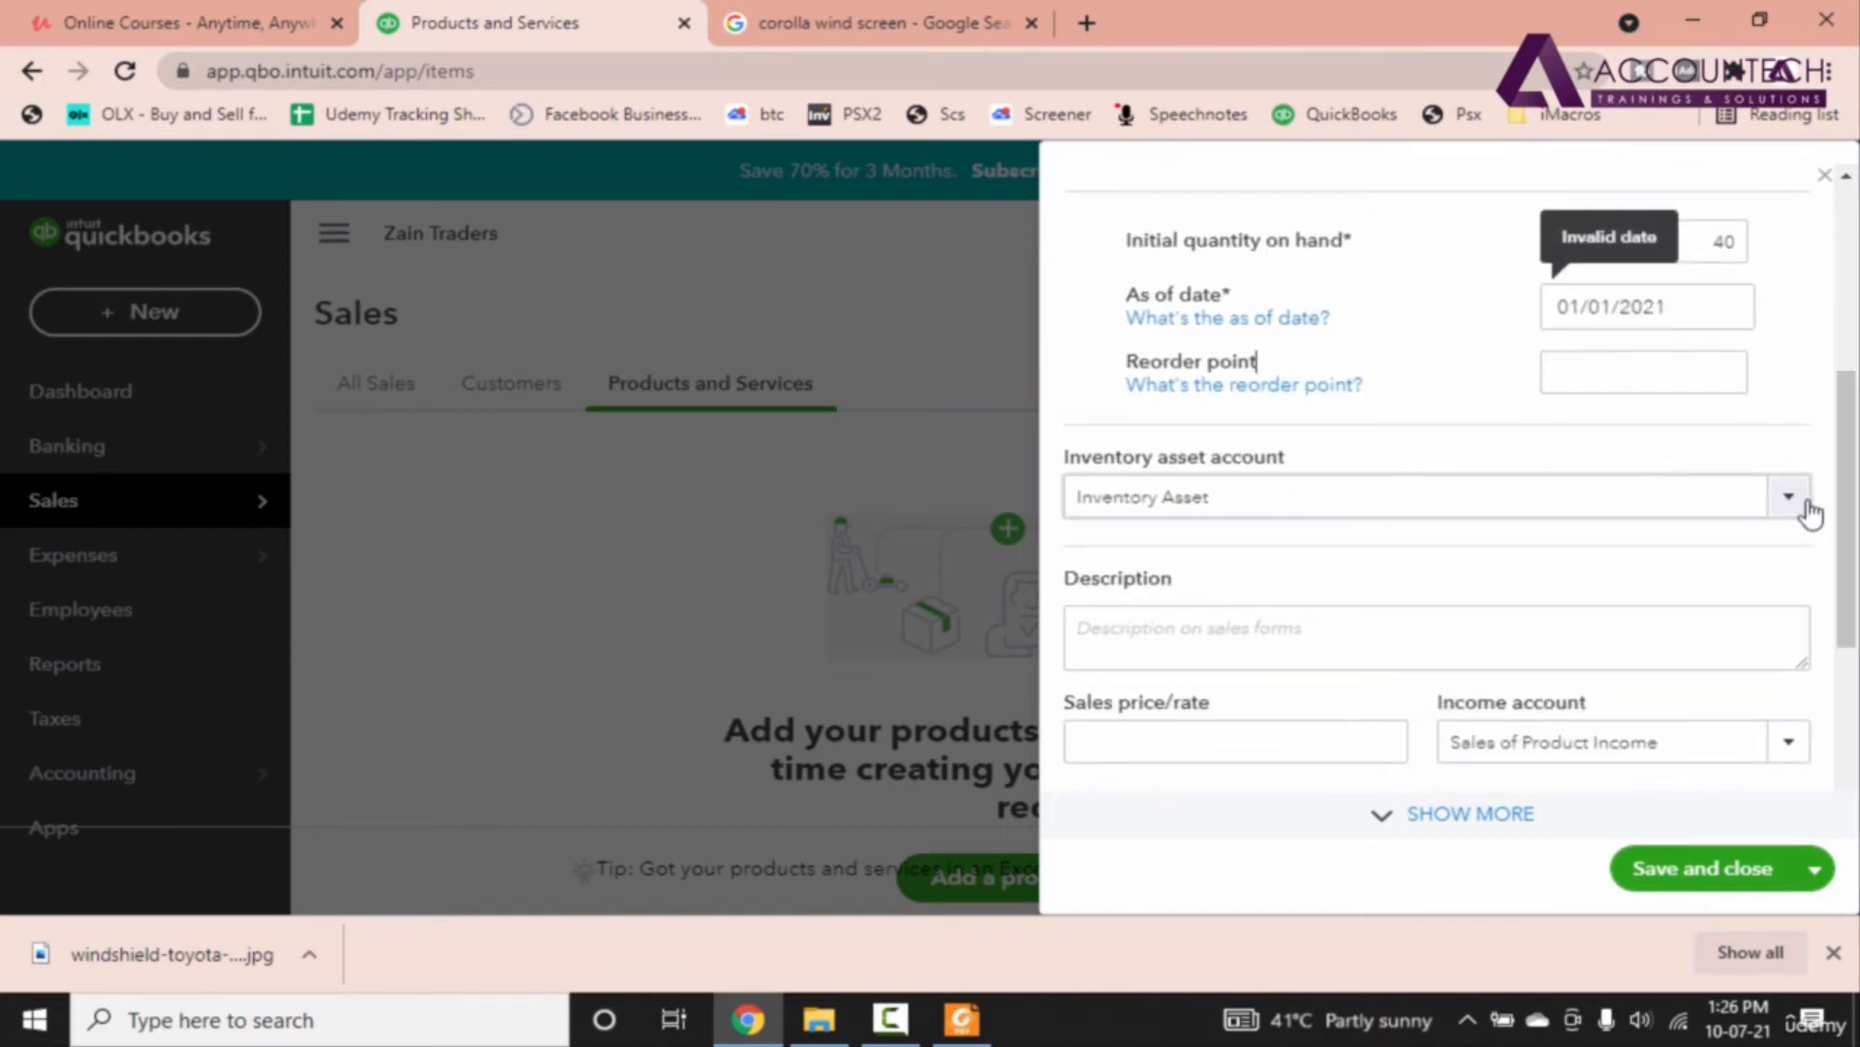
mouse_move(1388, 720)
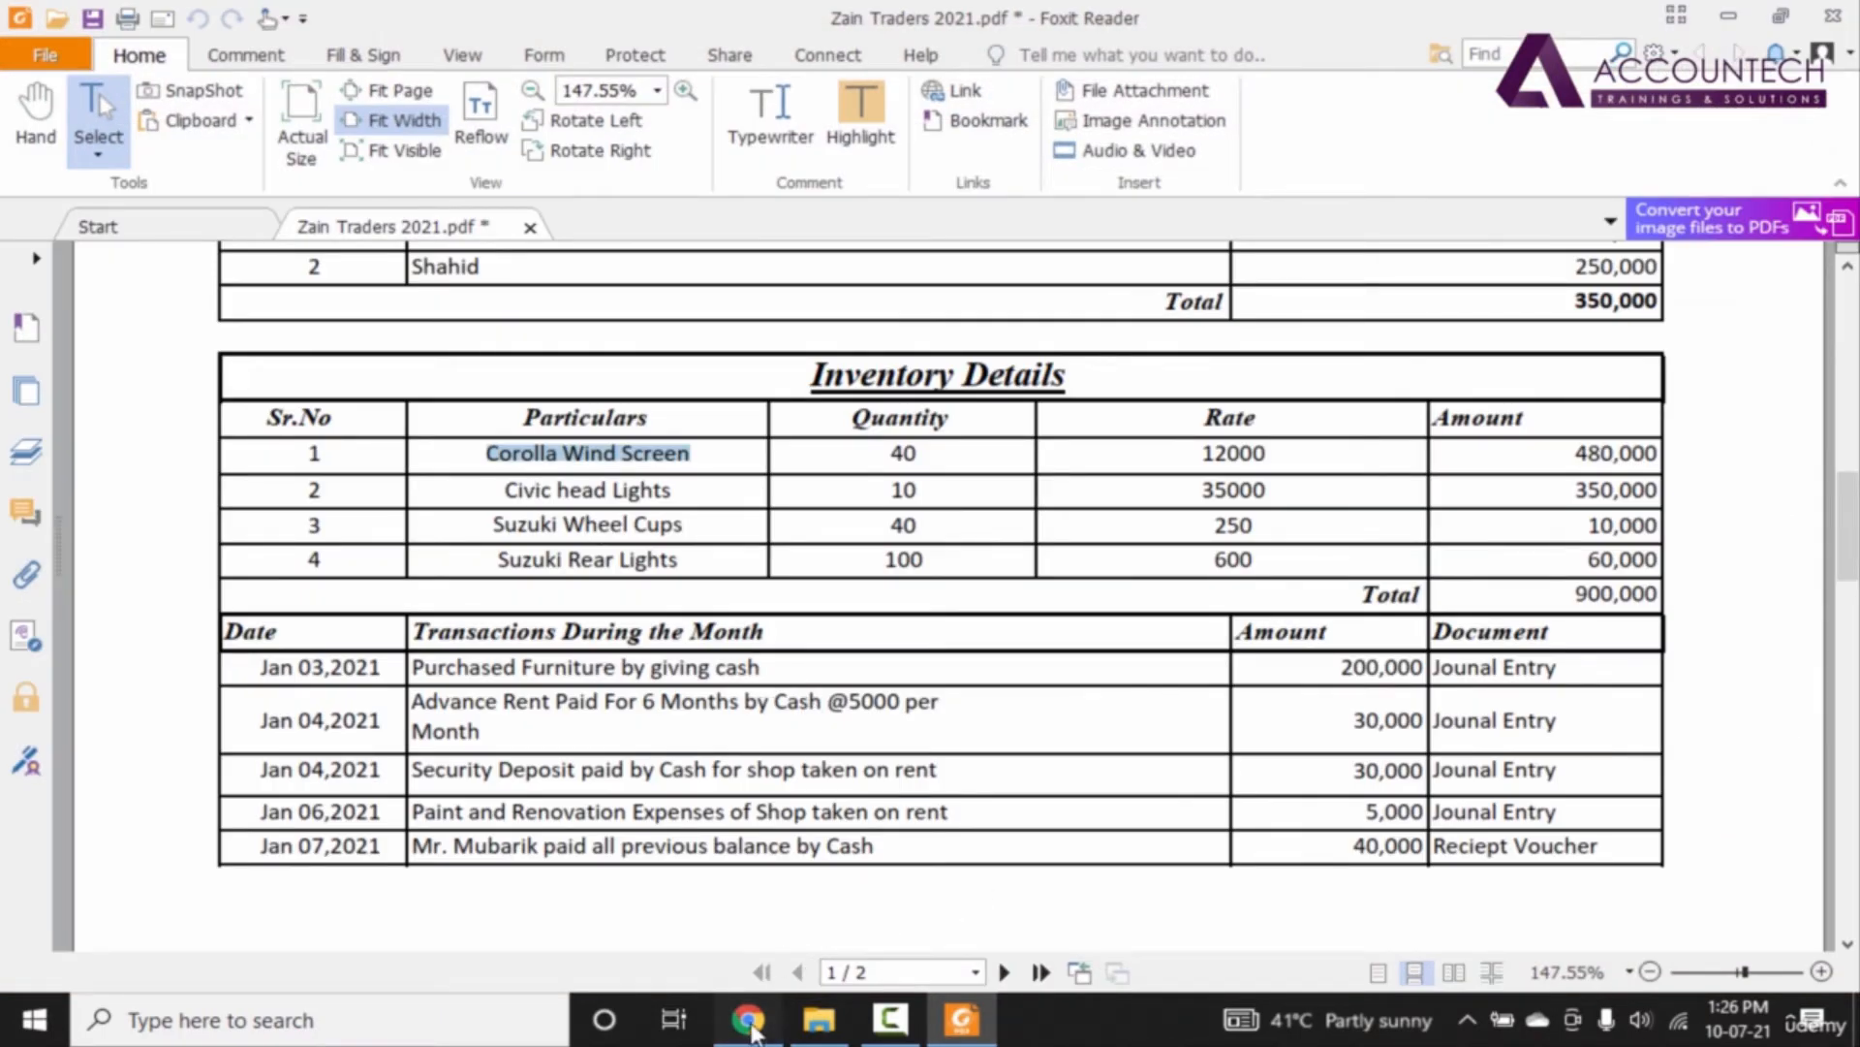
Step: Paste 'Corolla Wind Screen' from the PDF into the item's description
left_click(742, 1020)
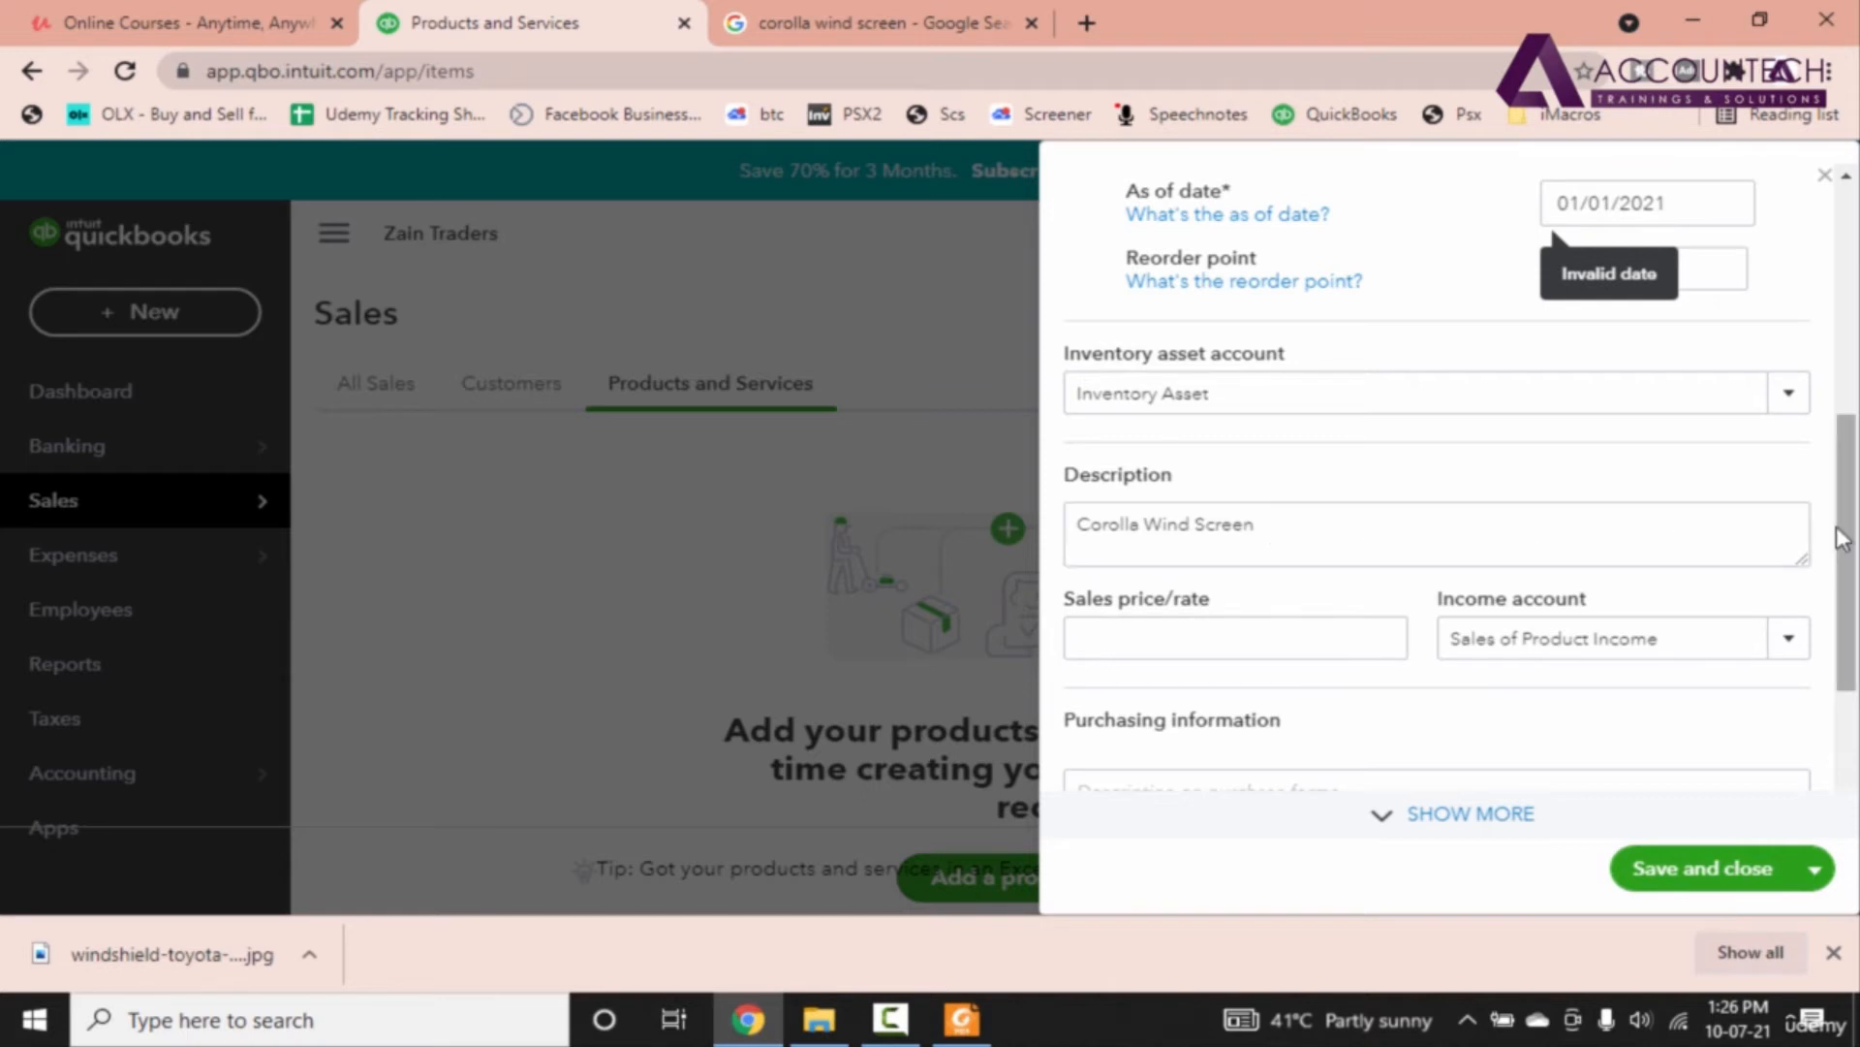
Step: Enter a cost of 12,000 for Corolla Wind Screen and save the item
scroll("down", 3)
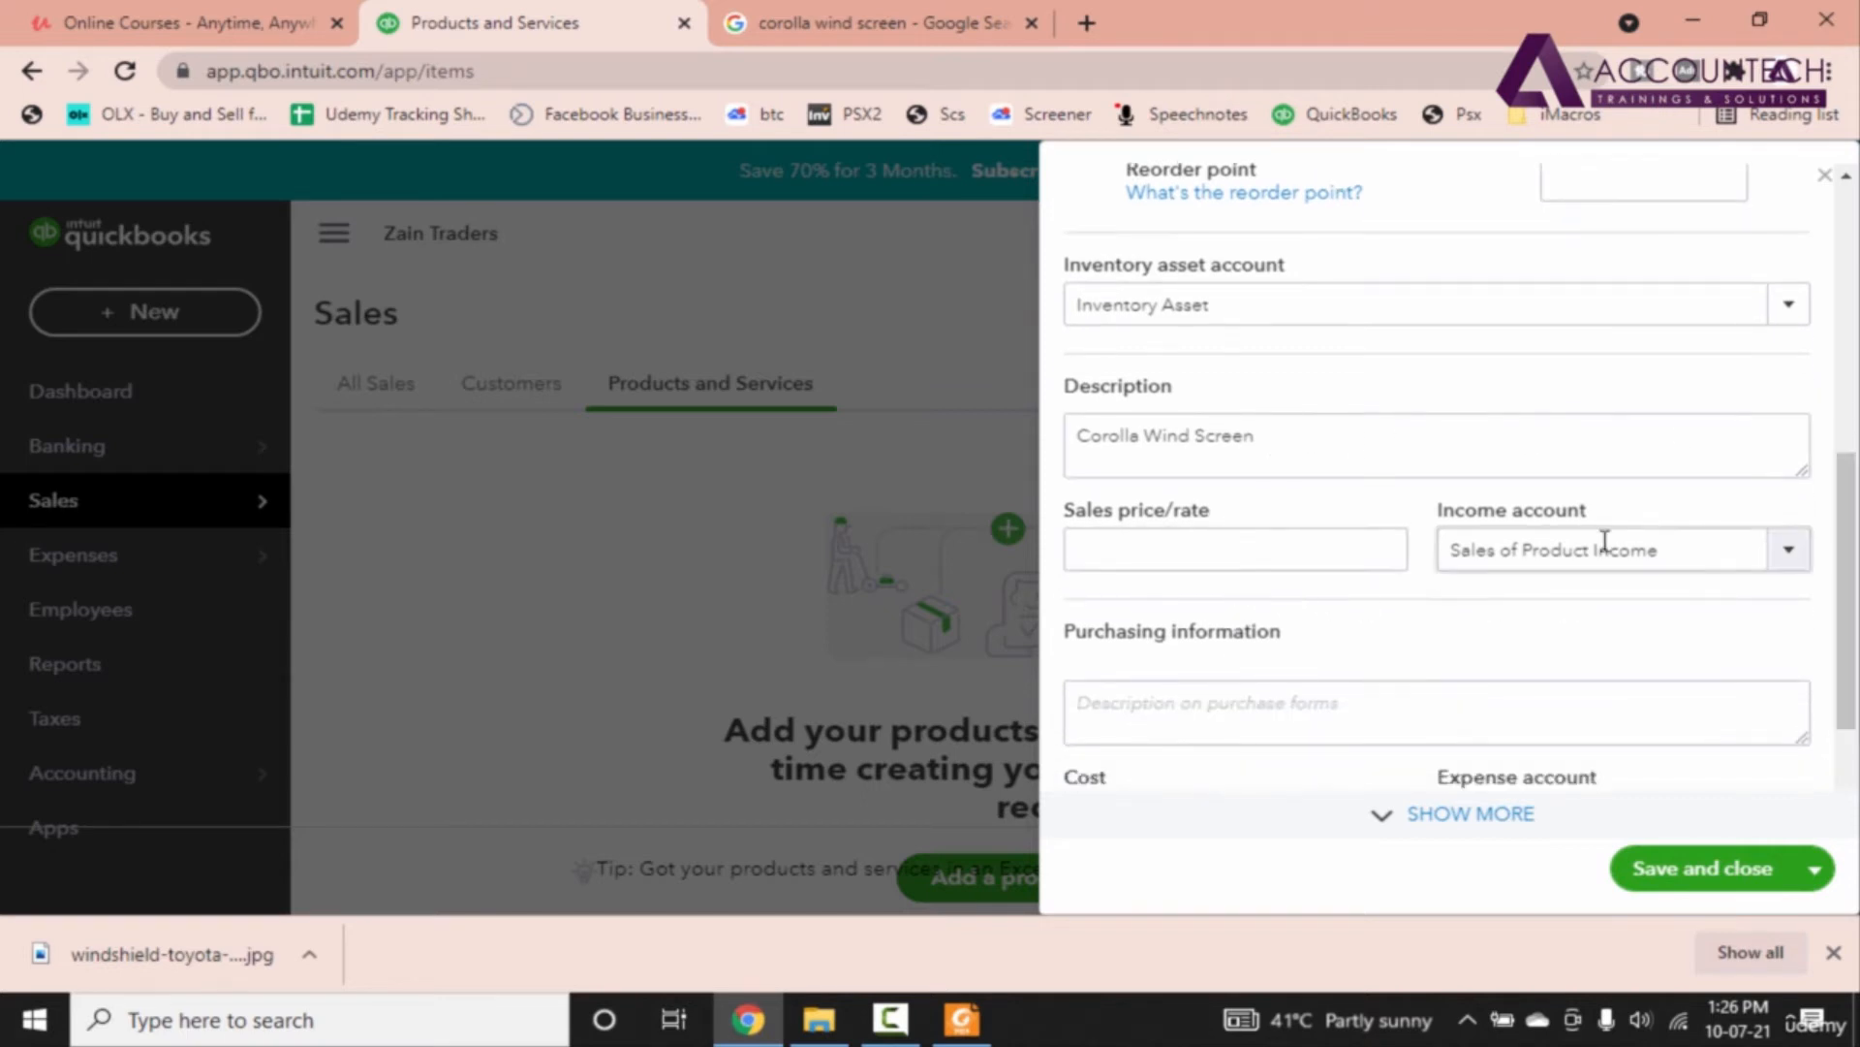
scroll("down", 3)
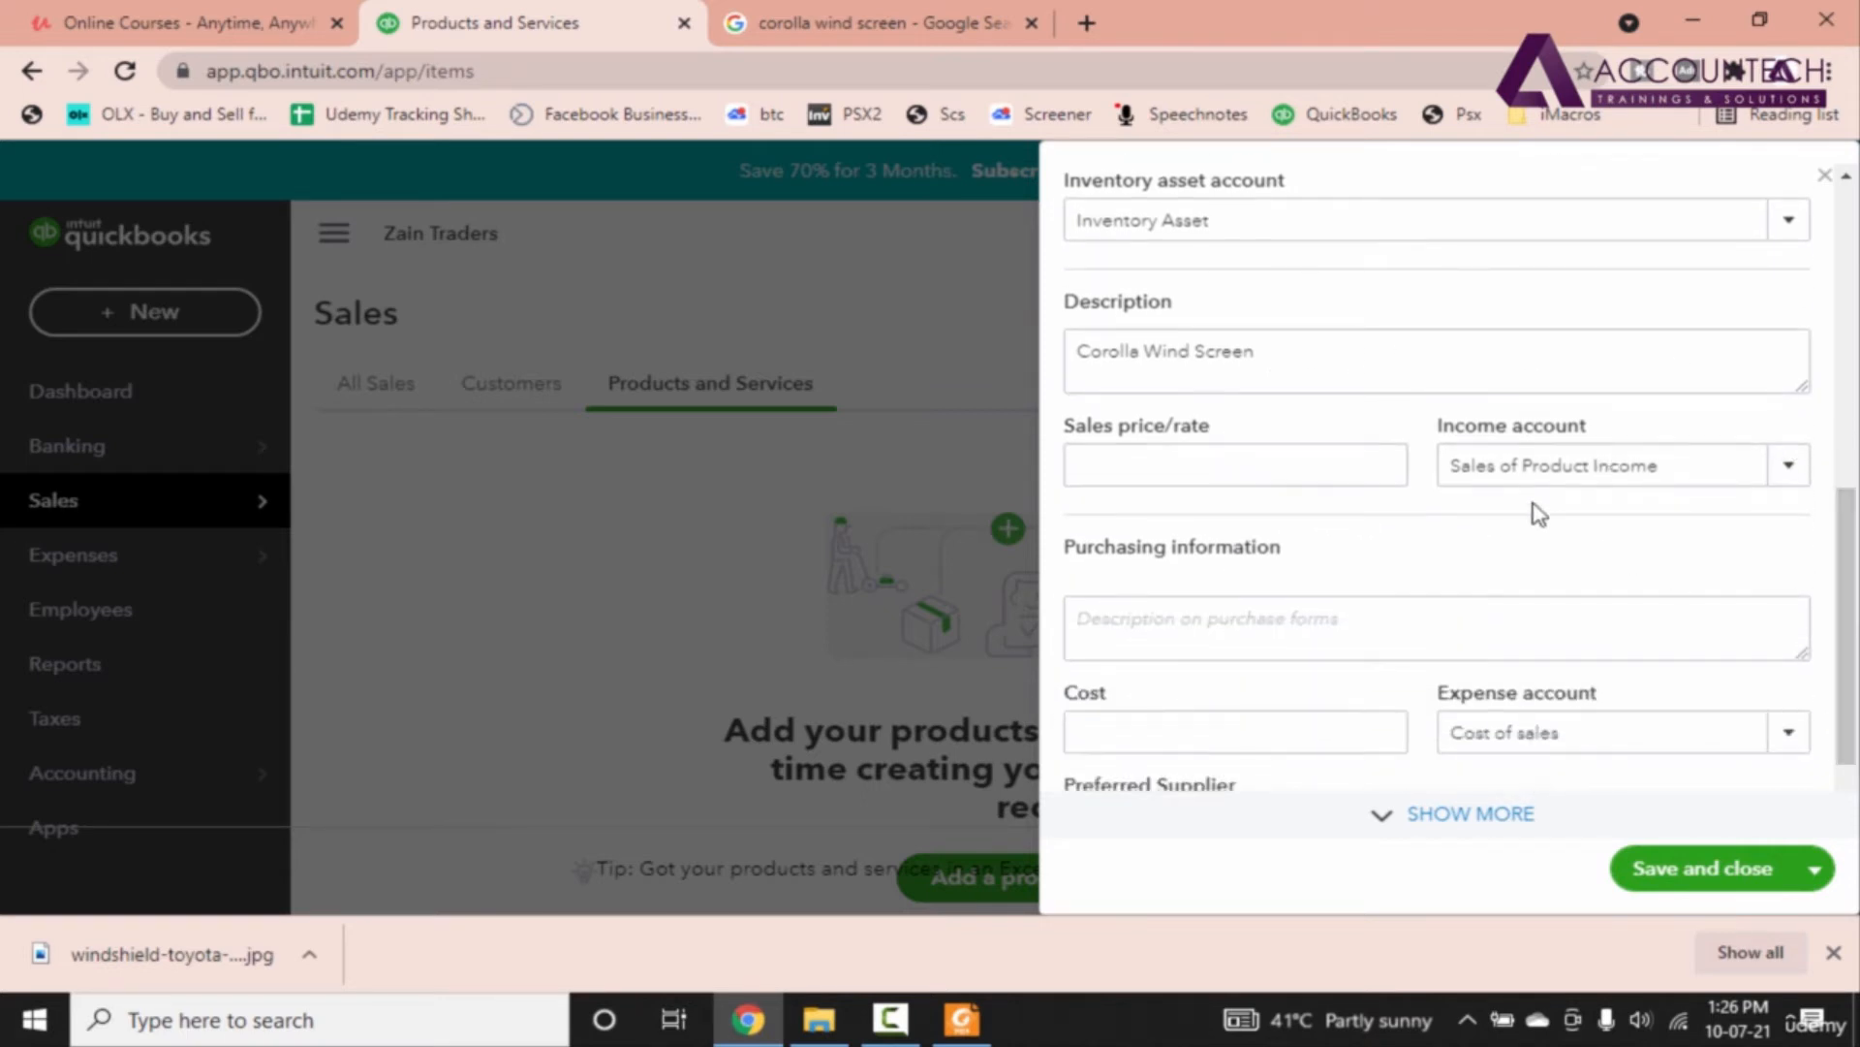
scroll("down", 3)
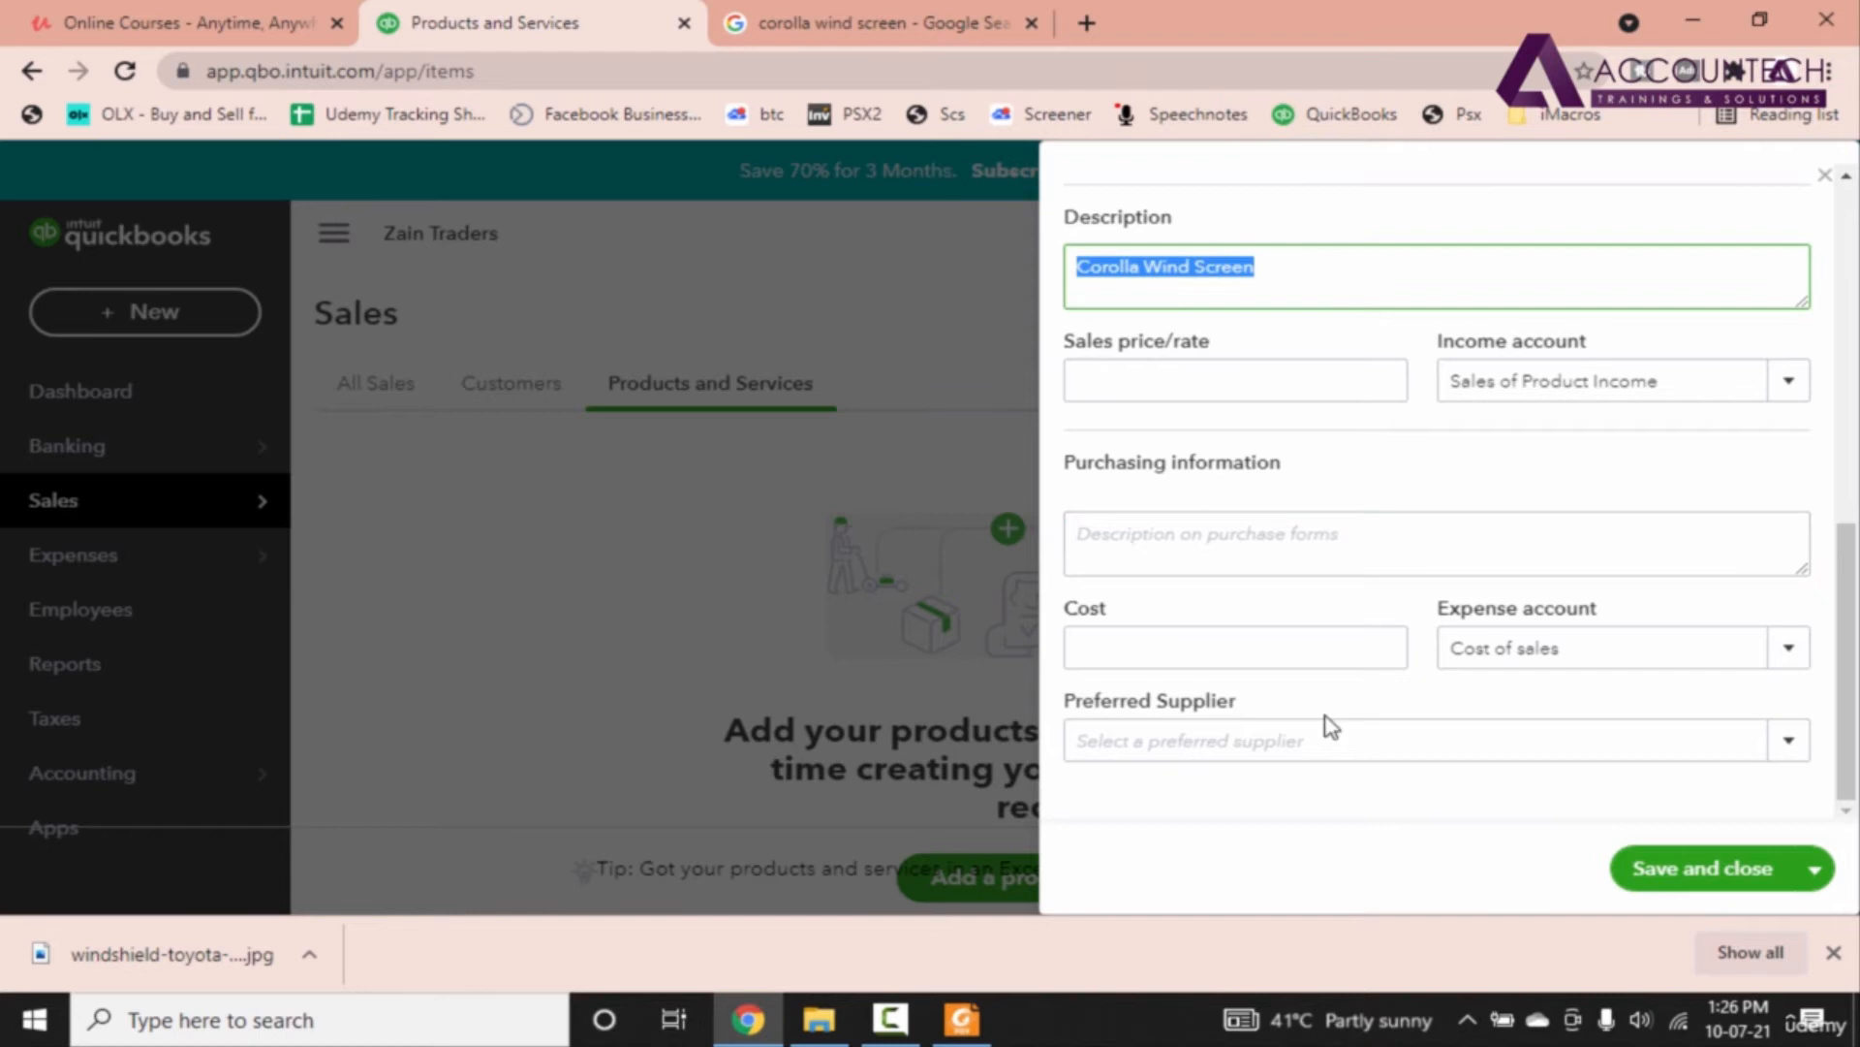
left_click(1235, 647)
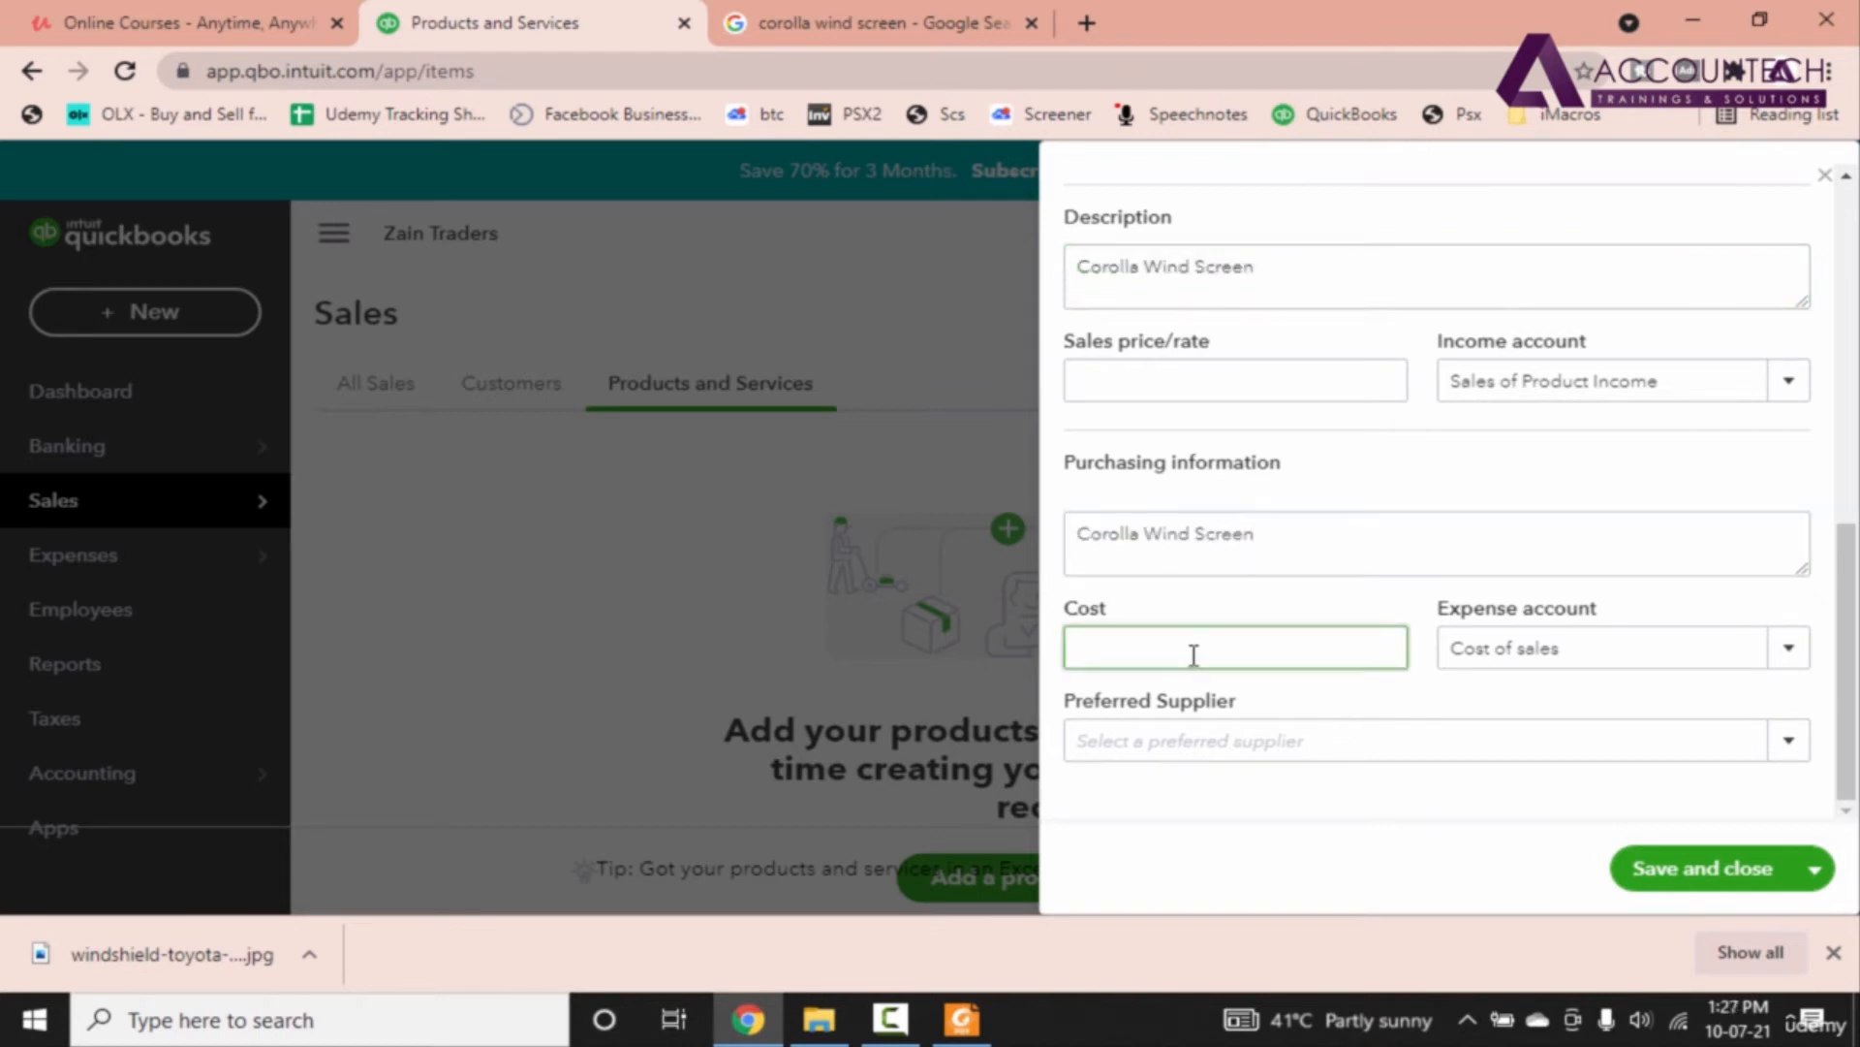
type("12,000")
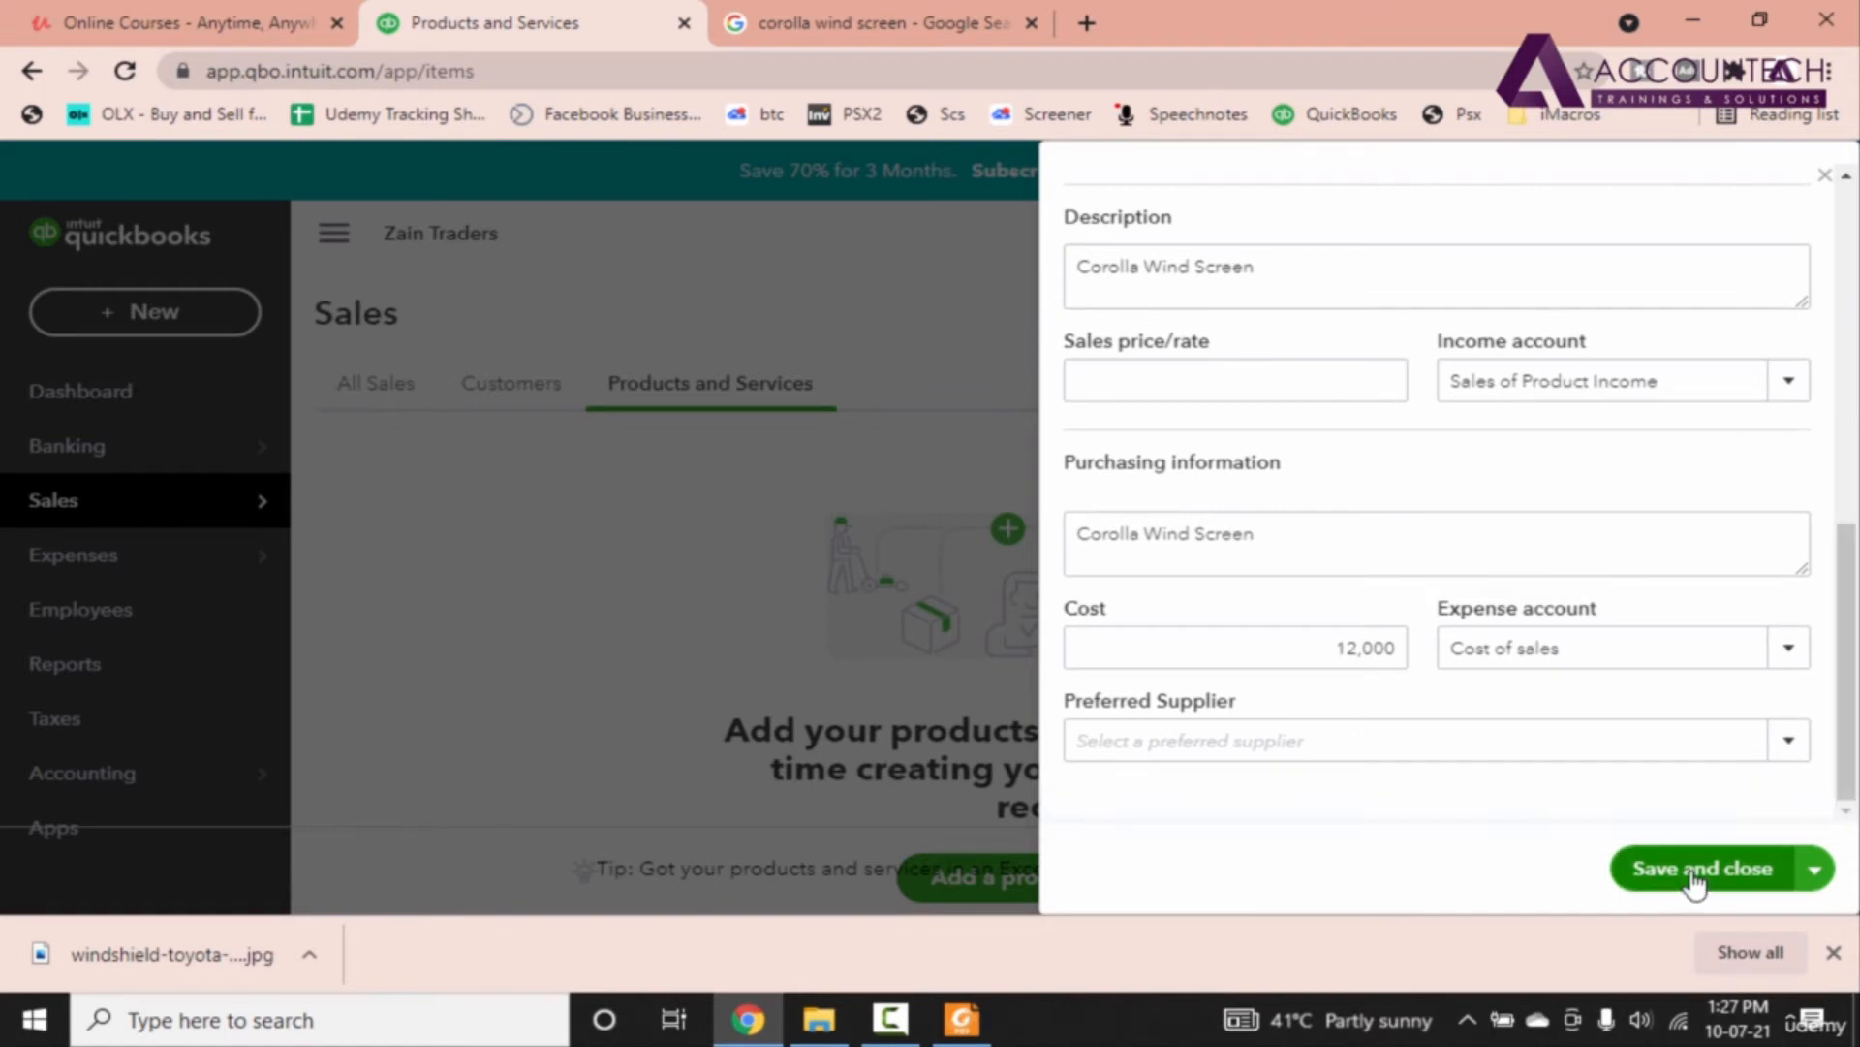
left_click(1698, 869)
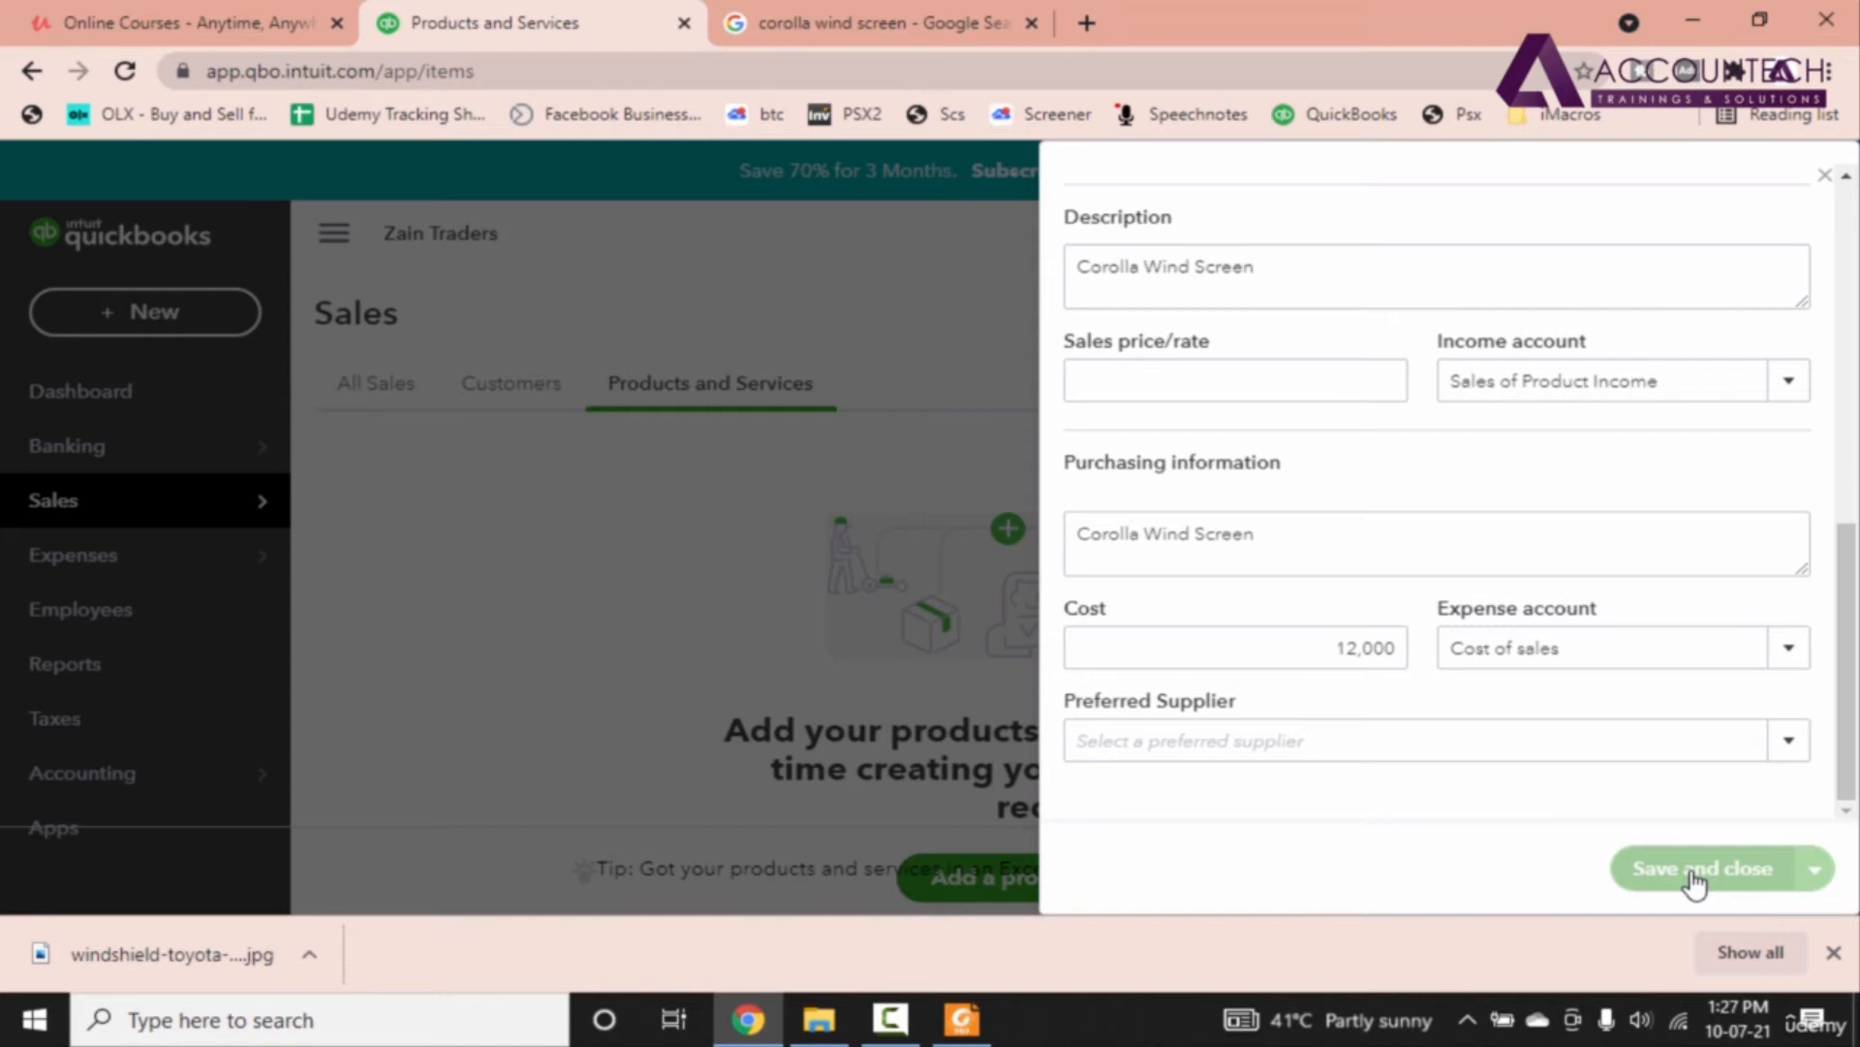
Step: Finish saving Corolla Wind Screen and begin a new product
left_click(1694, 869)
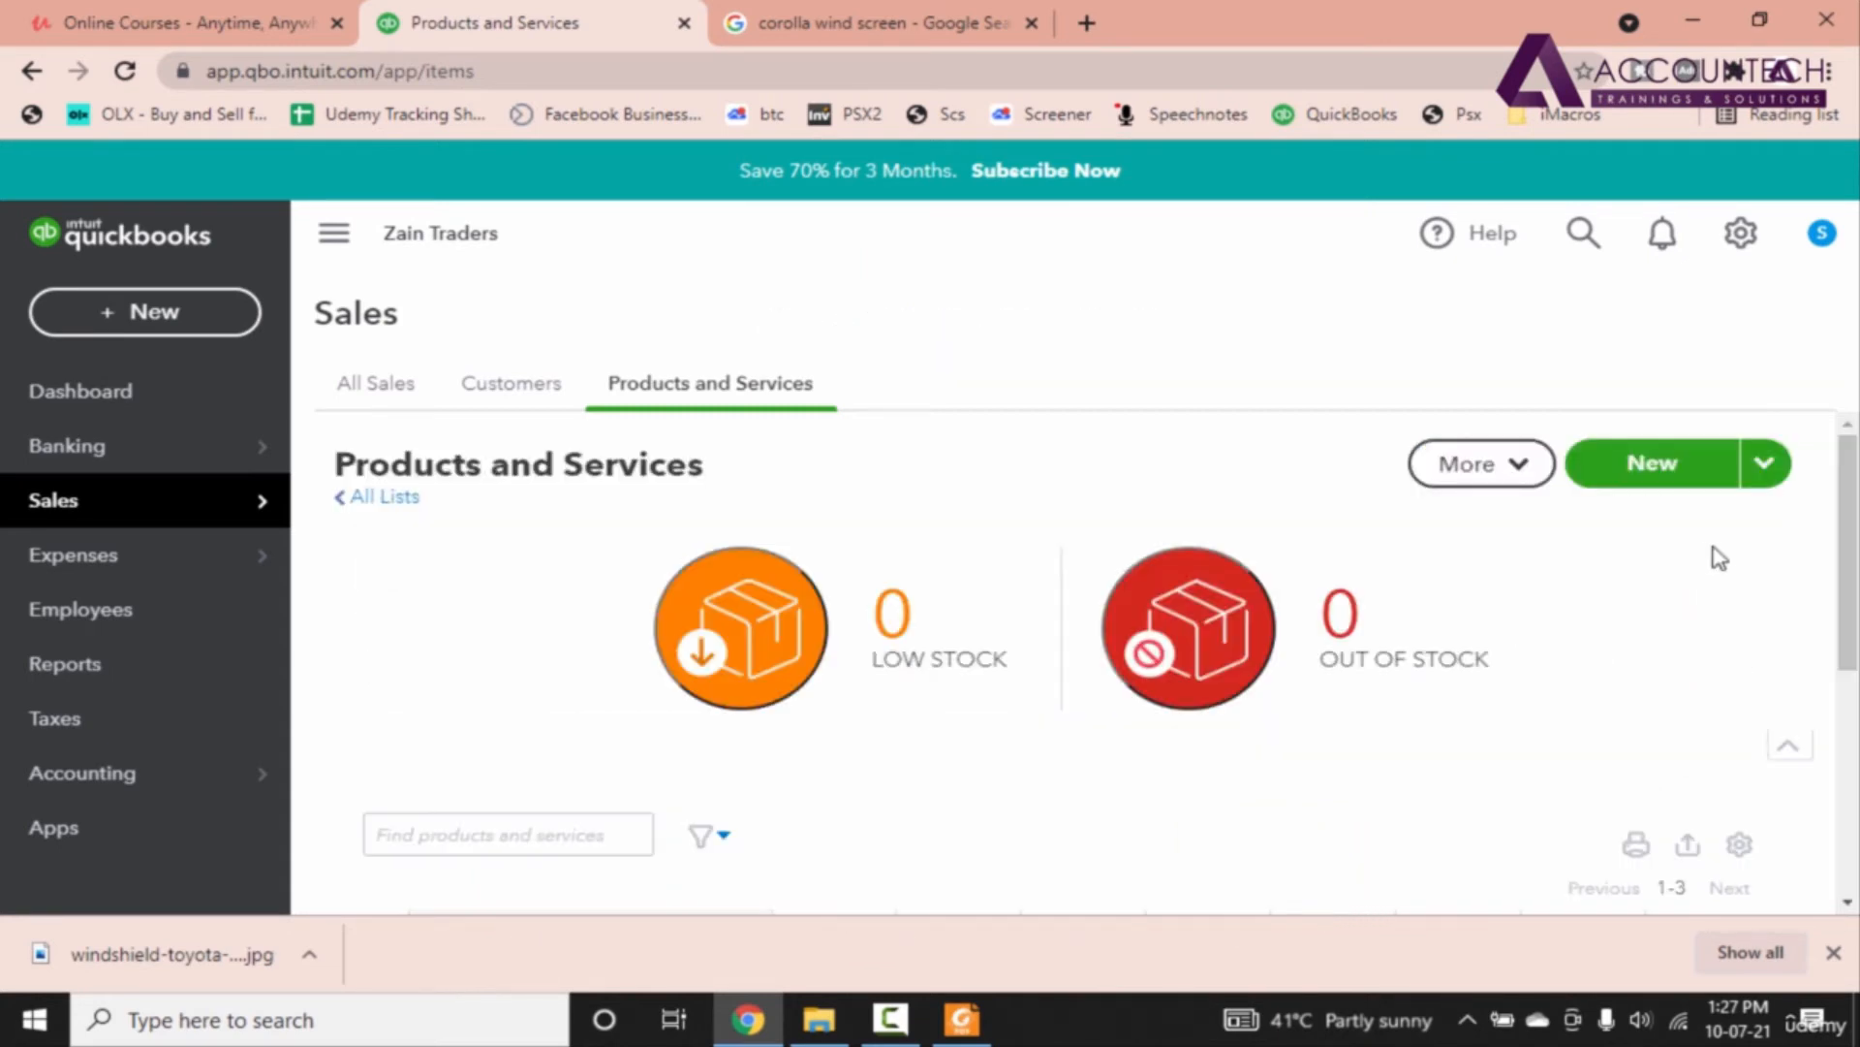
mouse_move(1664, 483)
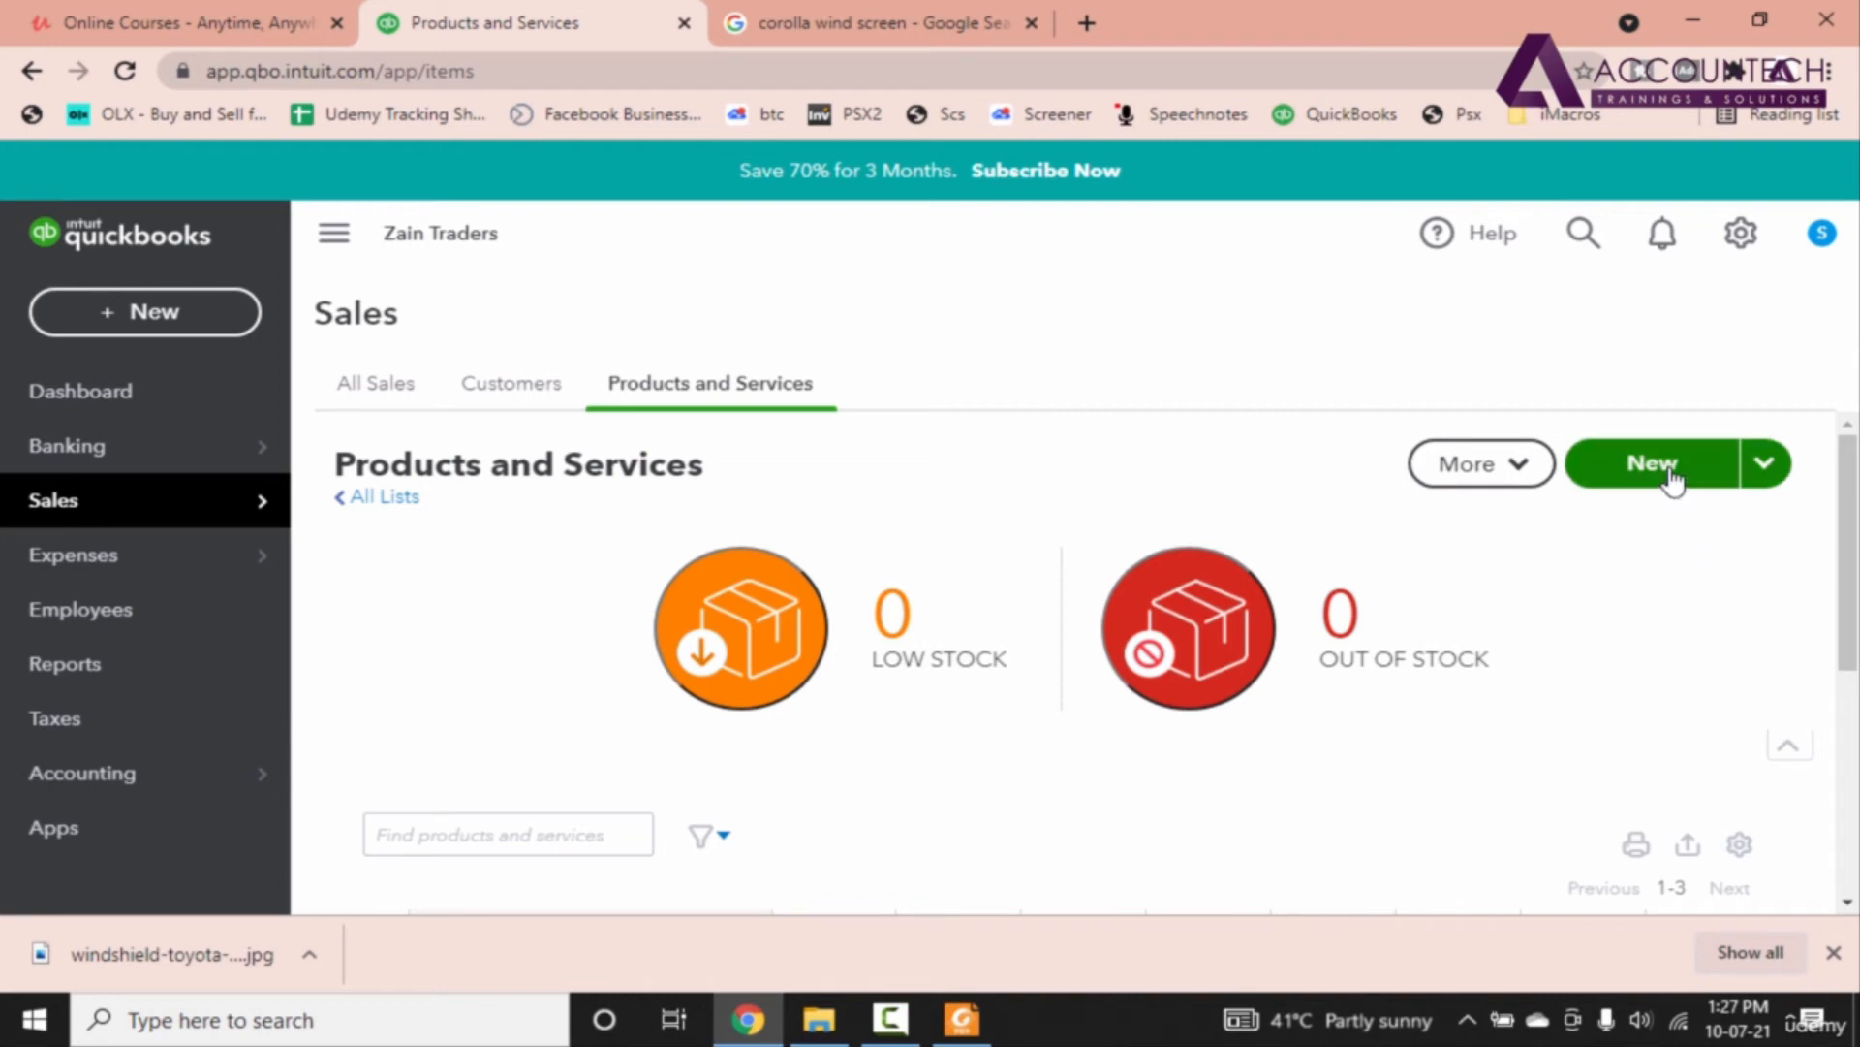
left_click(1653, 463)
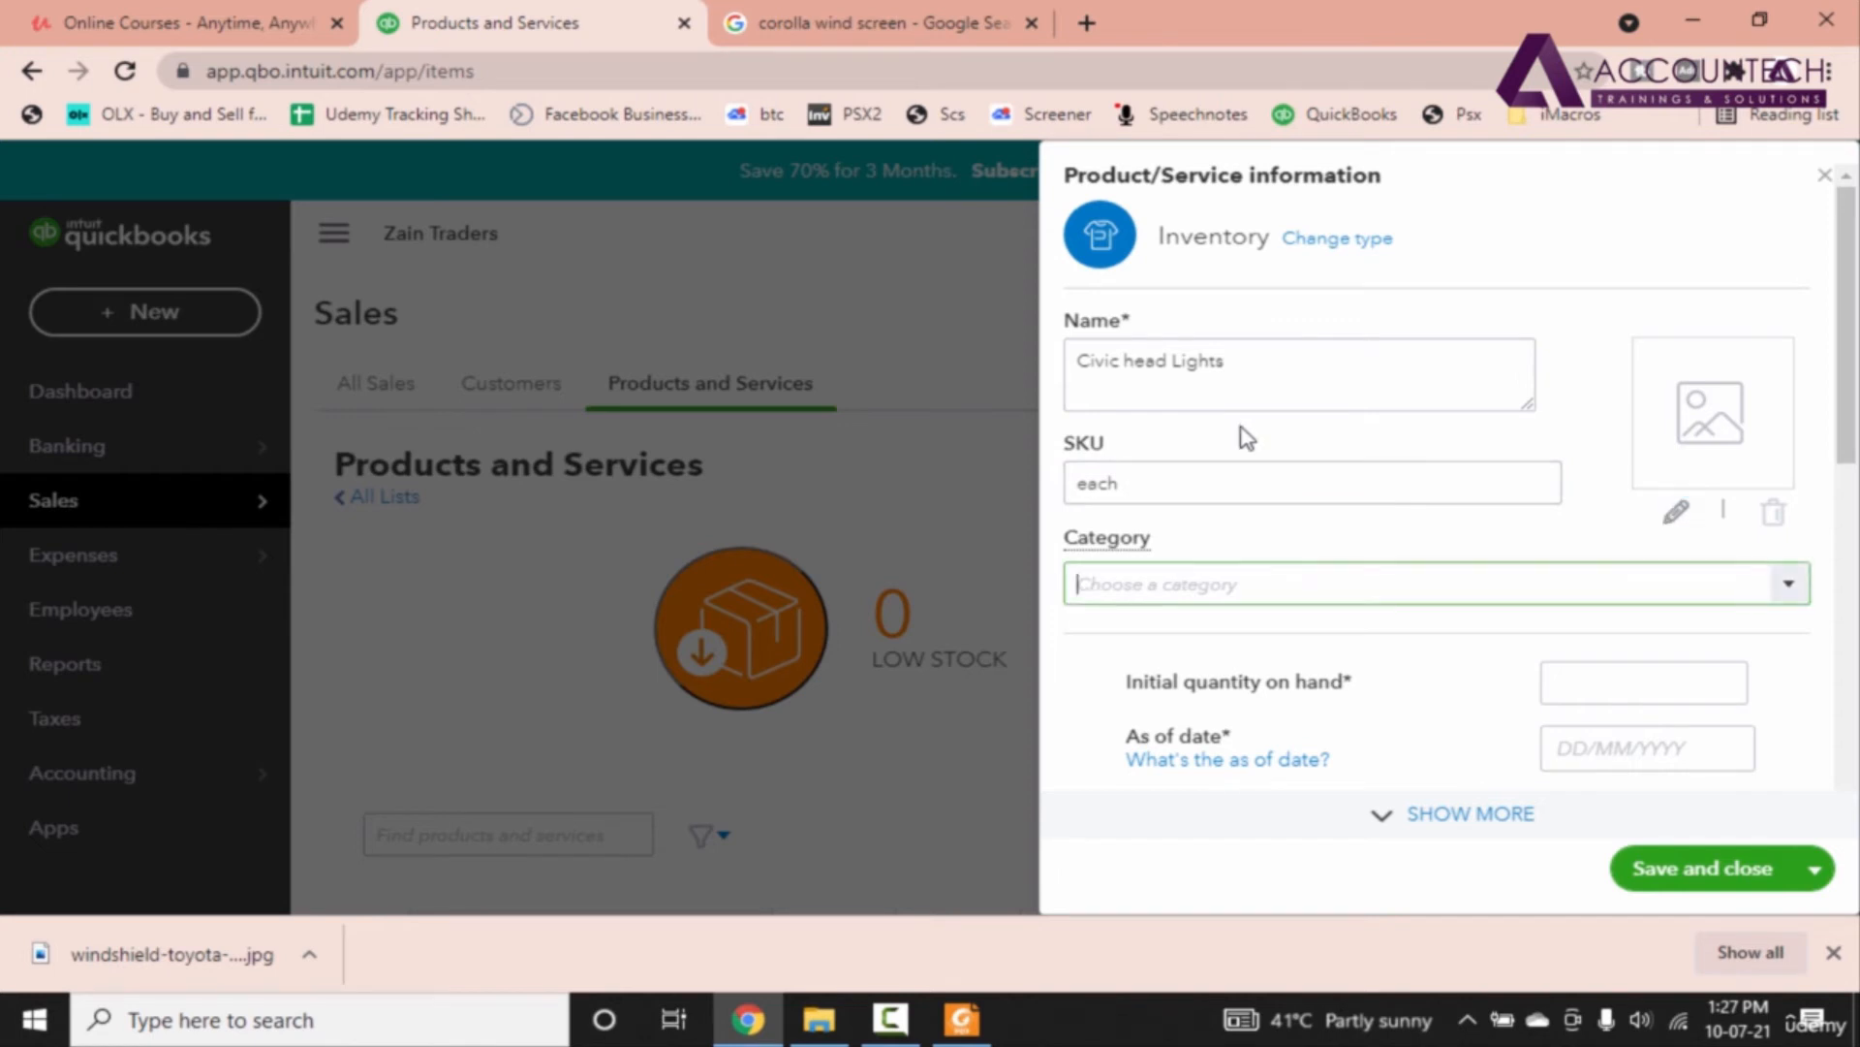
Step: Assign the Car Parts category to the Civic head Lights item
type("Car Parts")
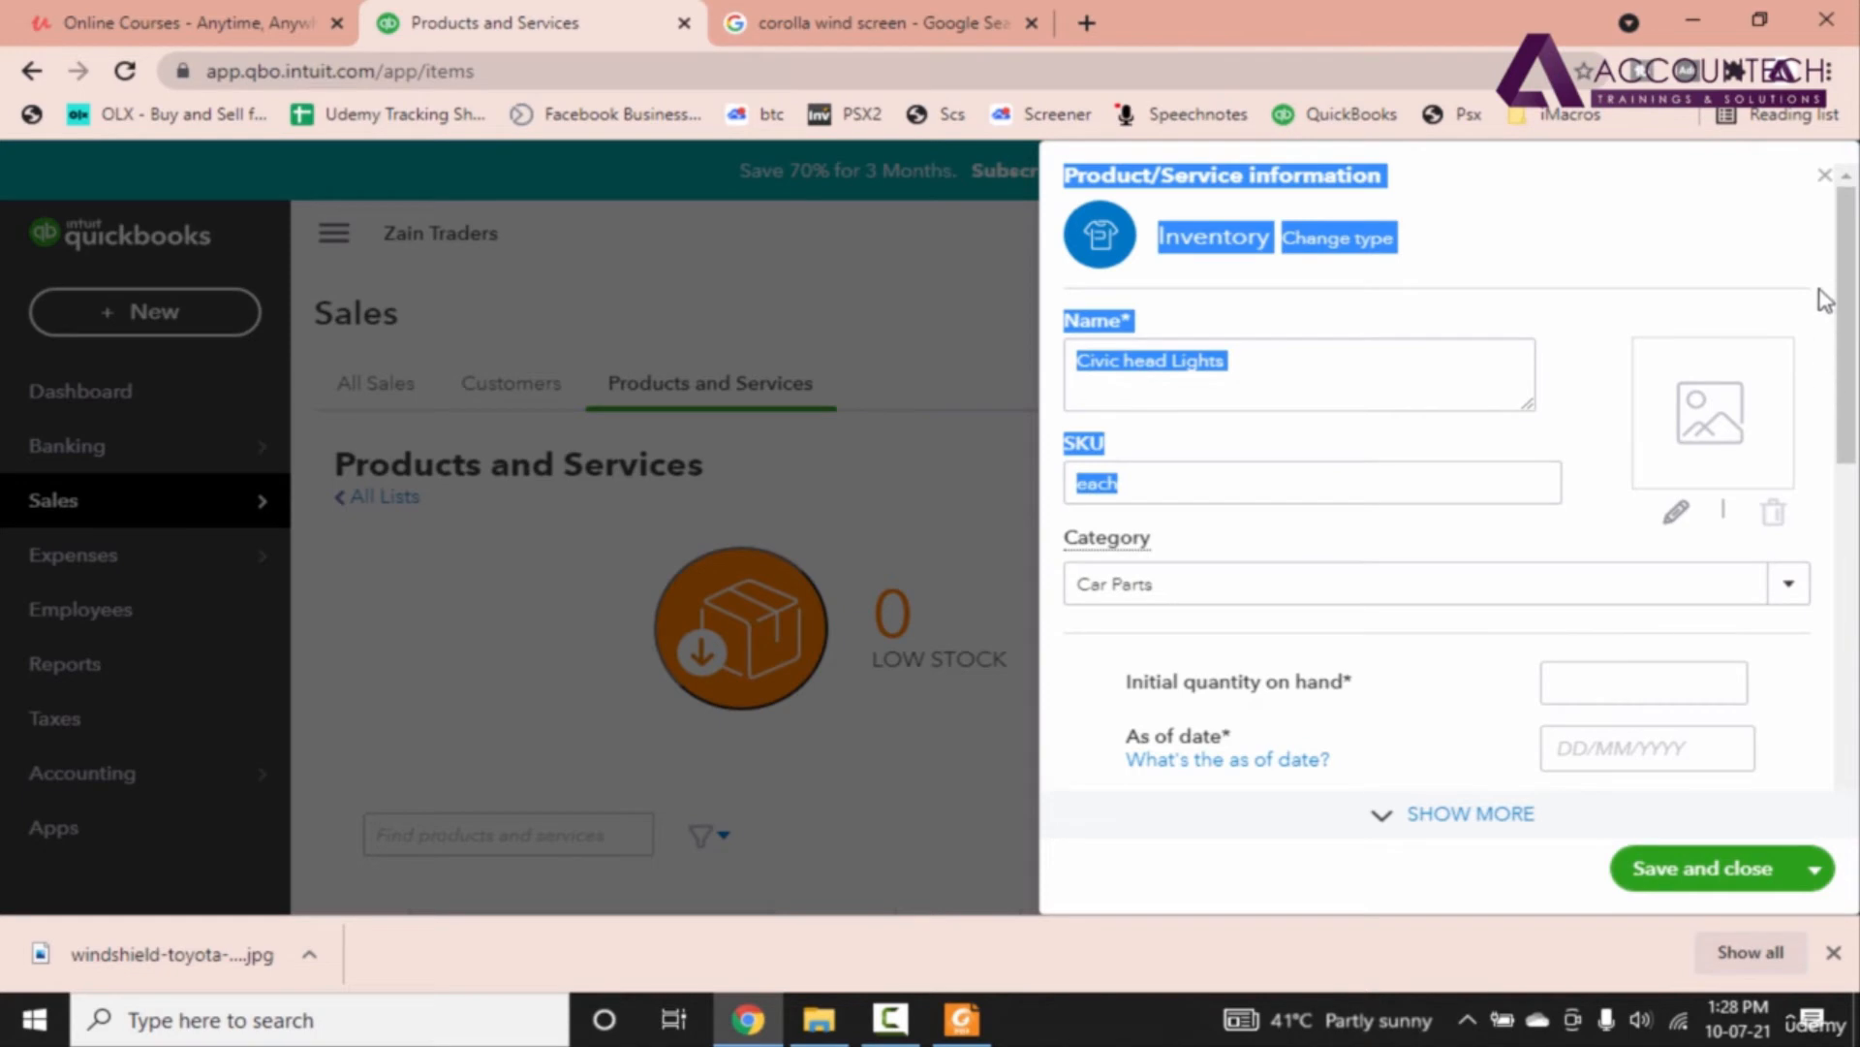
left_click(960, 1019)
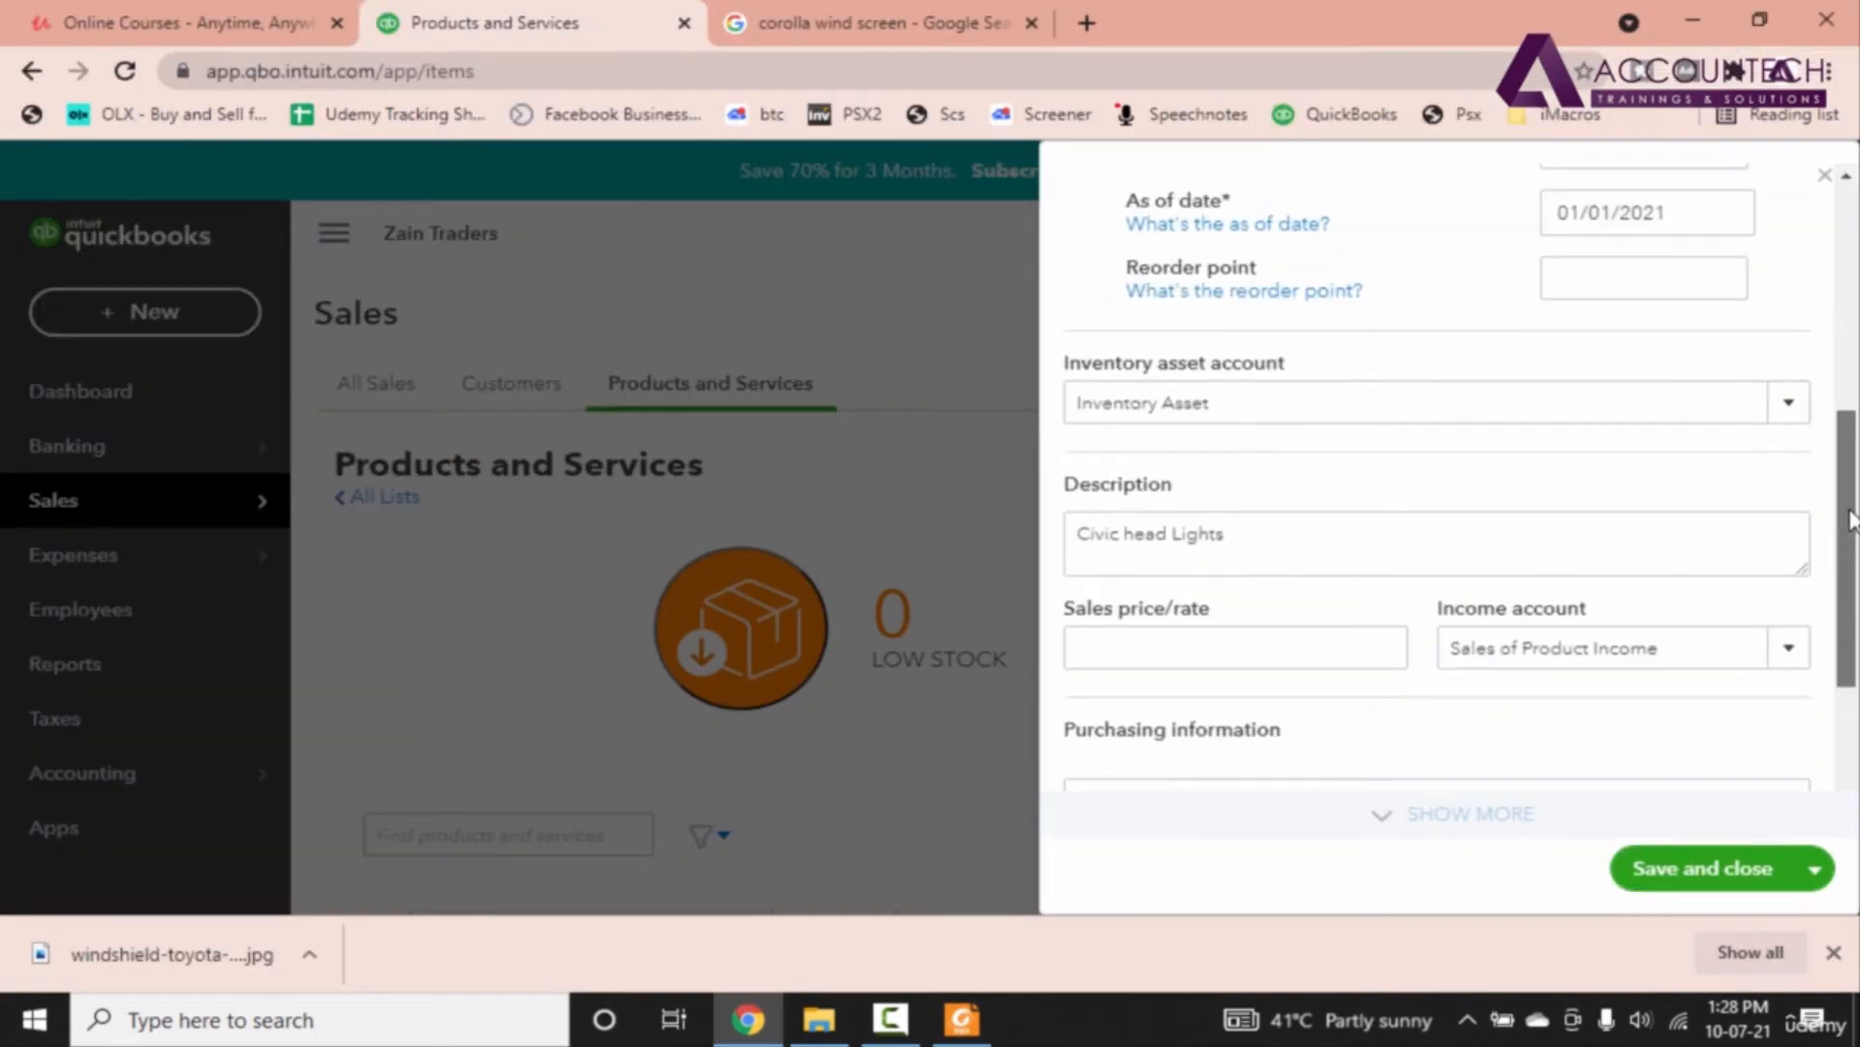
scroll("down", 3)
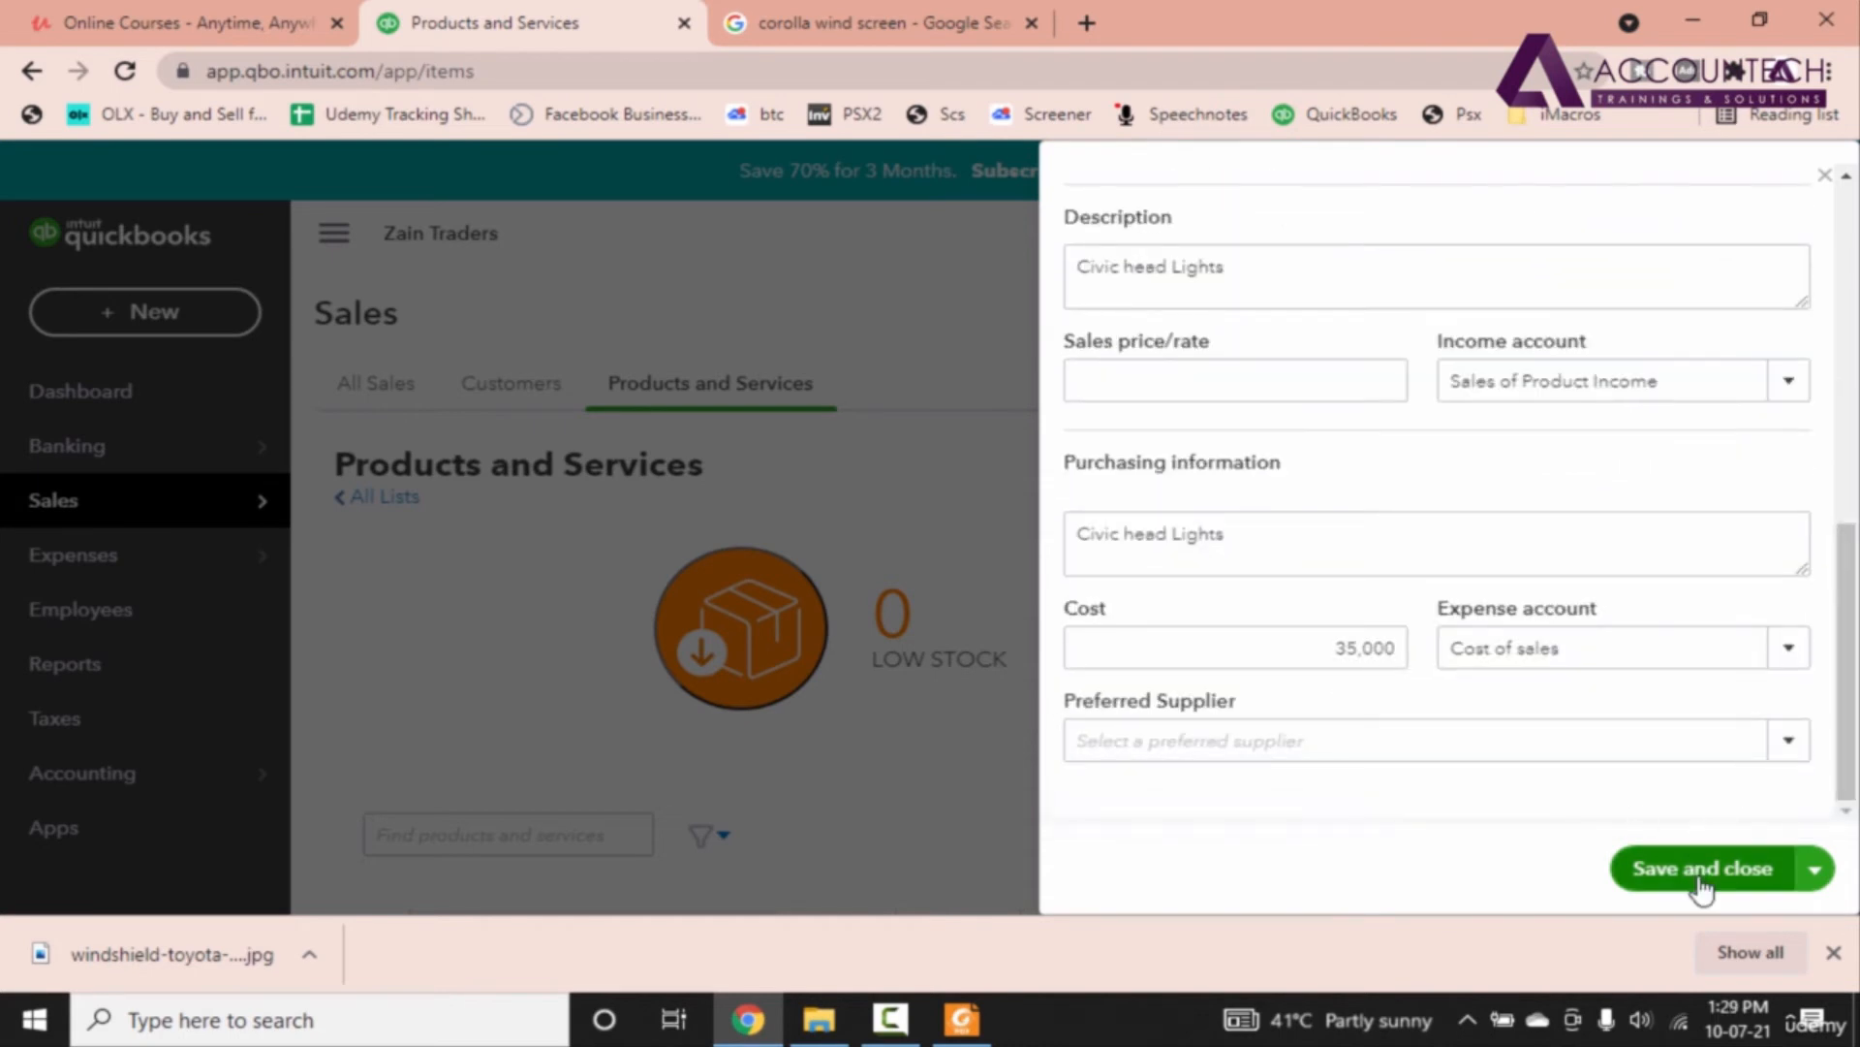
Step: Save the Civic head Lights item
left_click(1704, 868)
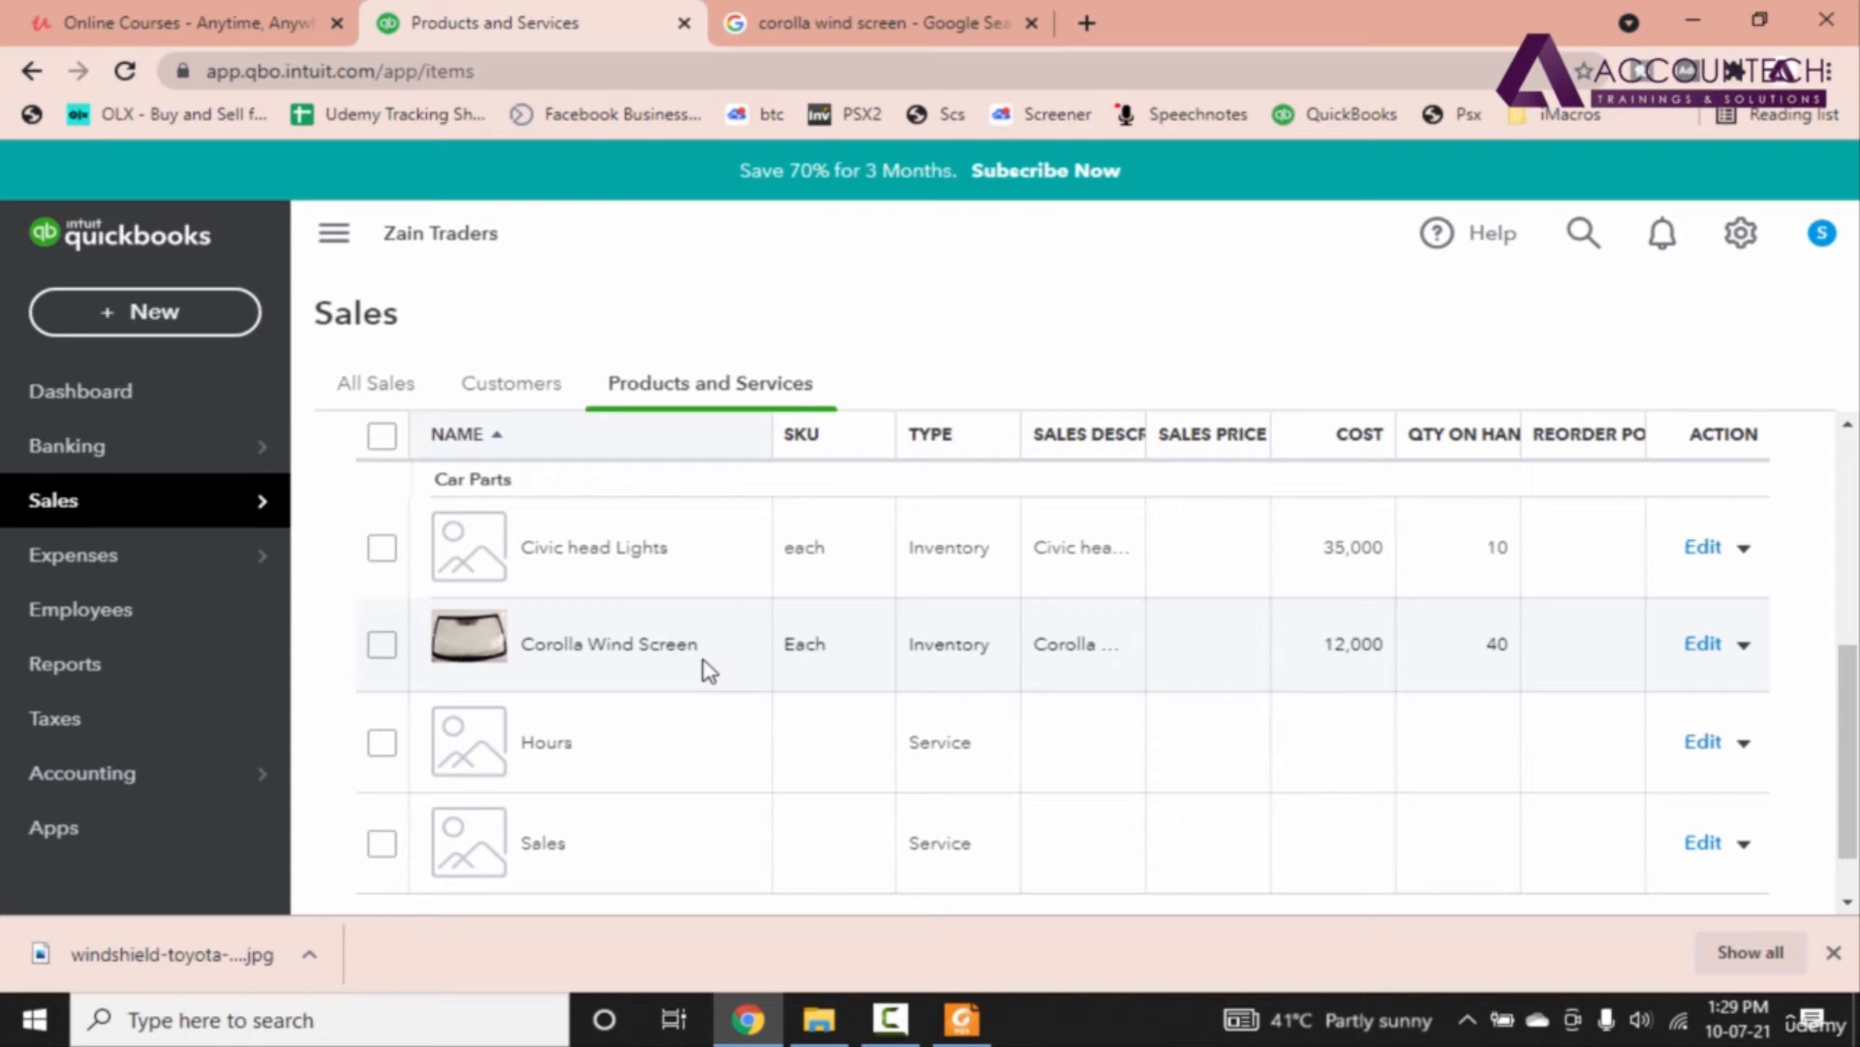
mouse_move(81, 774)
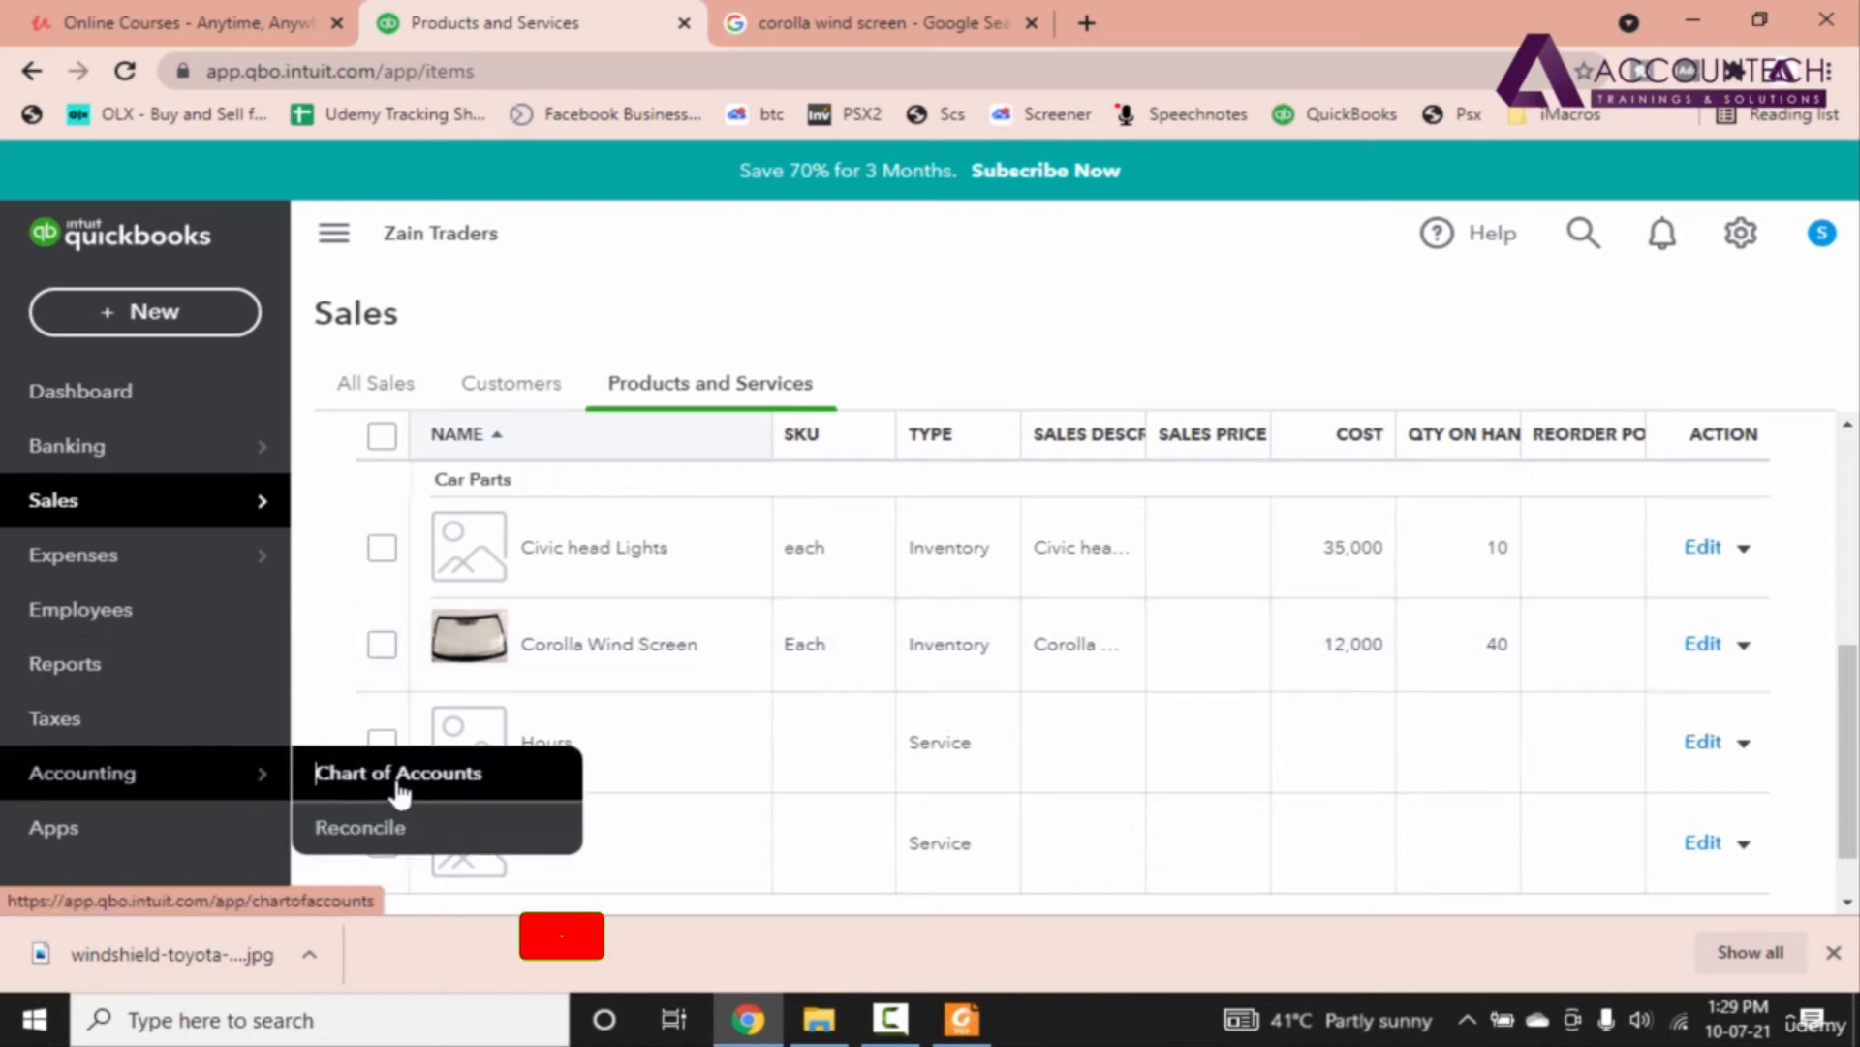
Step: Open the Chart of Accounts and find the Inventory Asset balance of 830,000
left_click(399, 773)
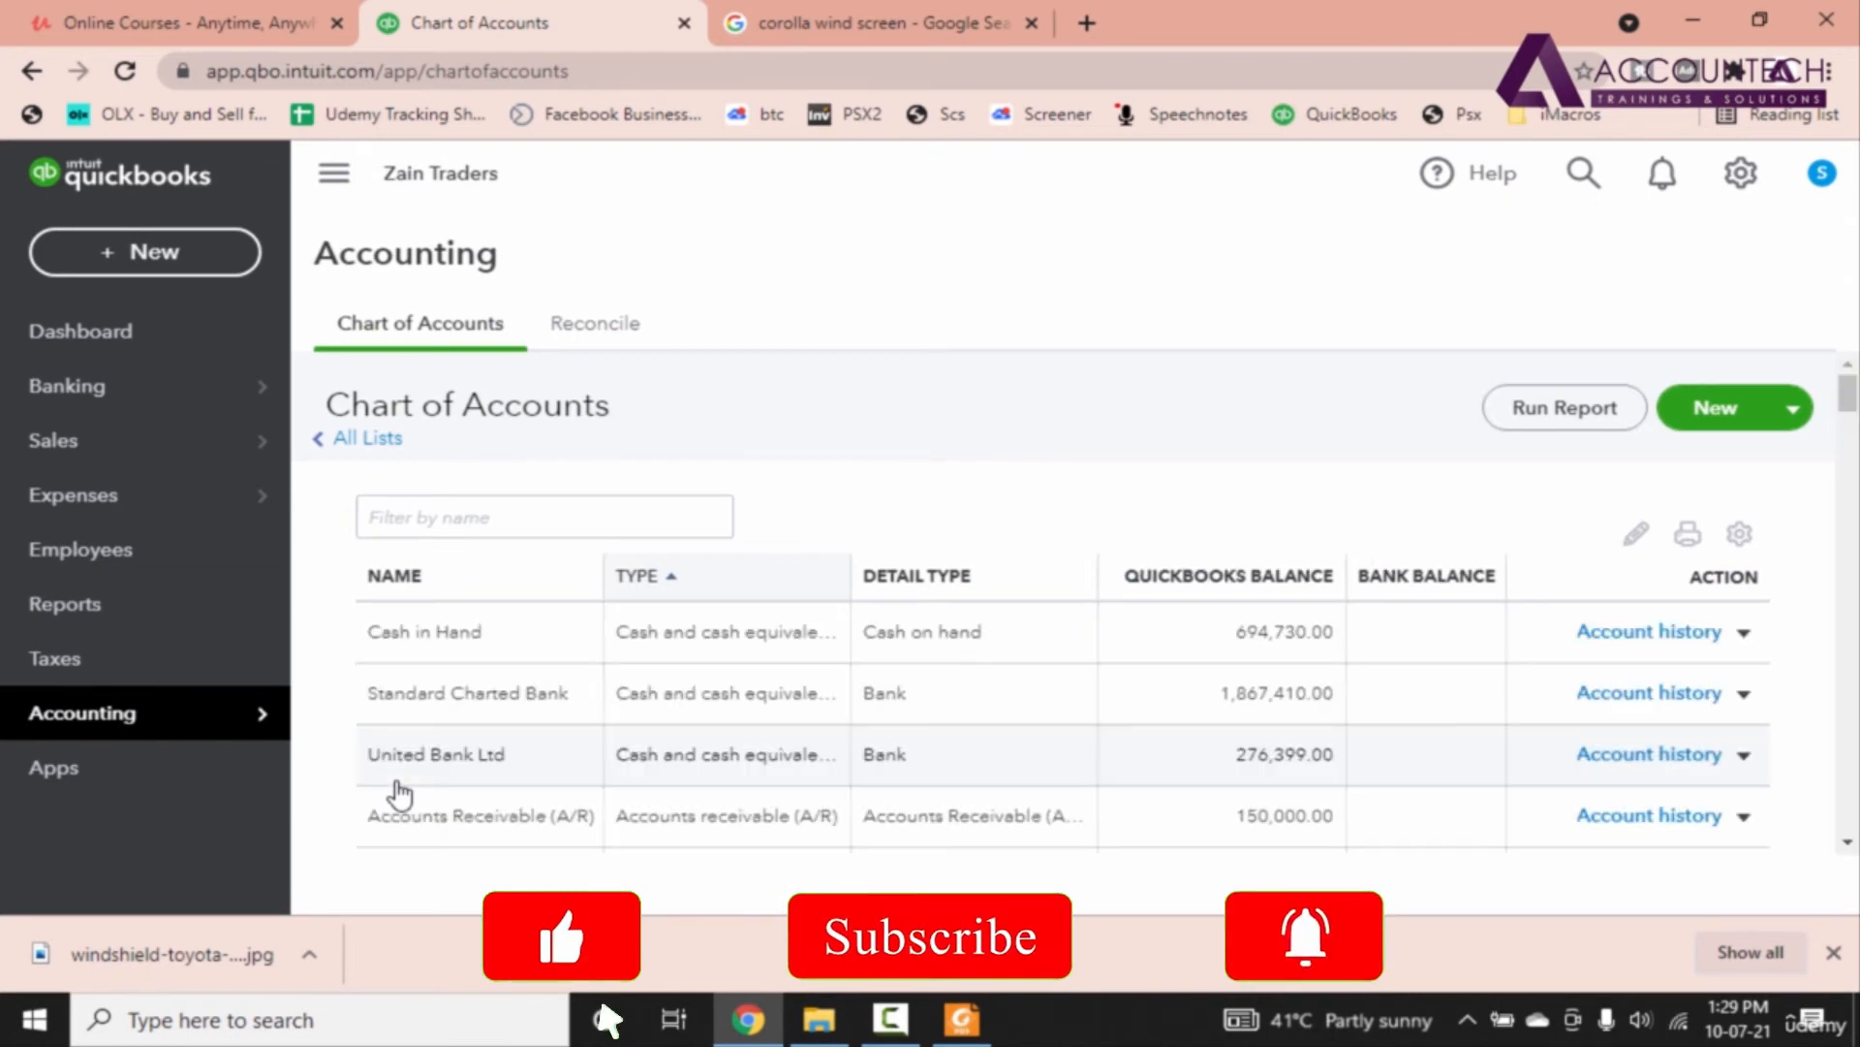
scroll("down", 3)
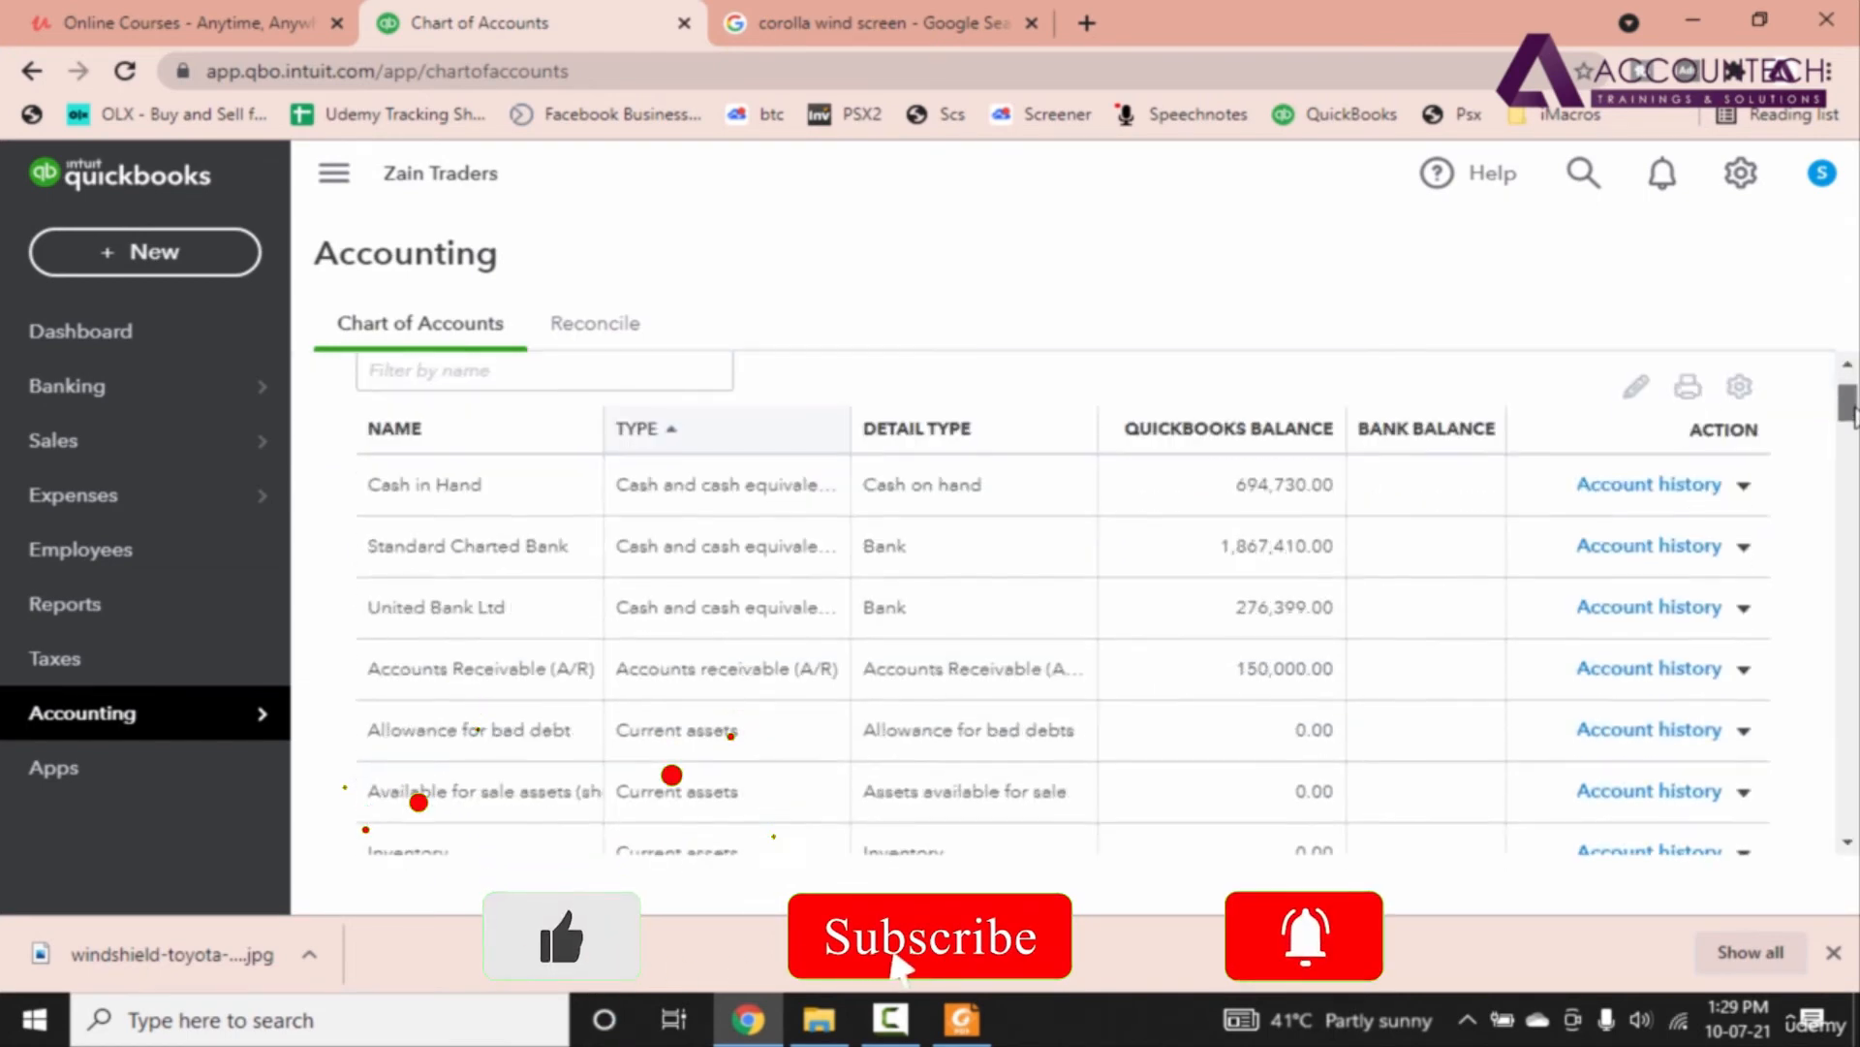
scroll("down", 3)
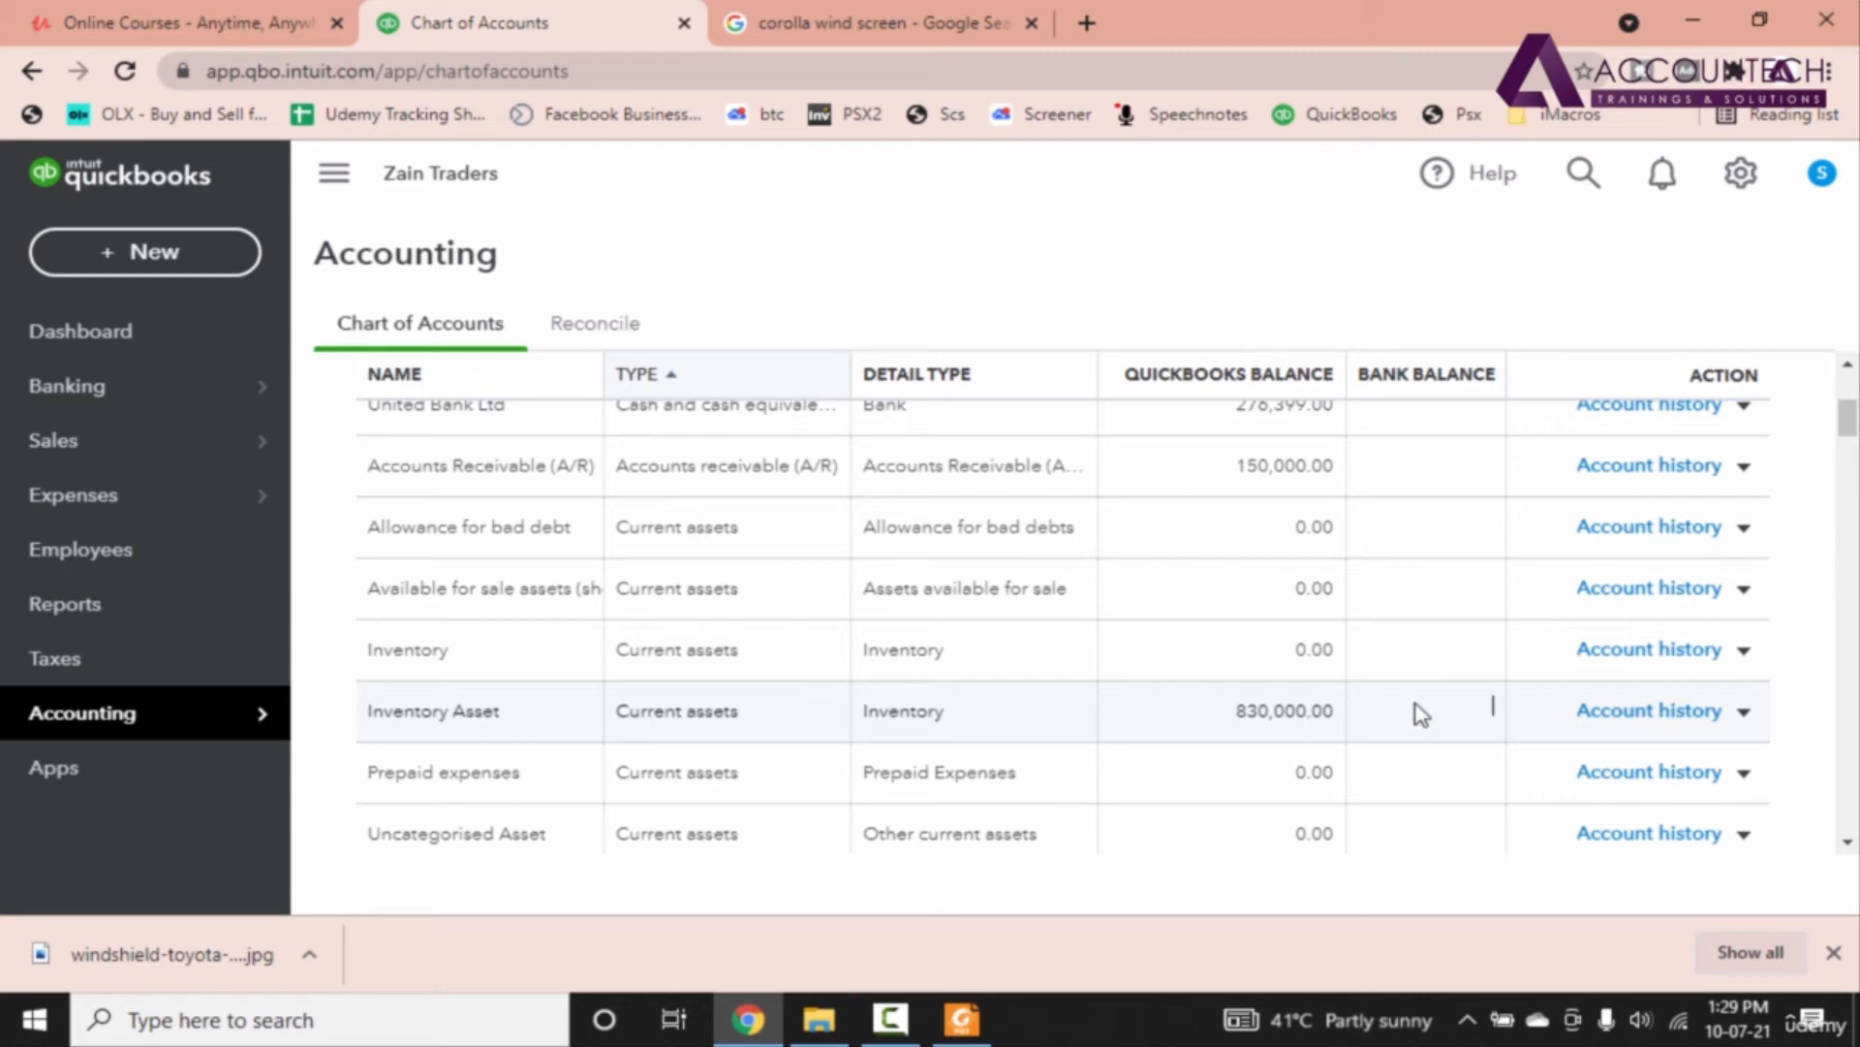
mouse_move(1623, 732)
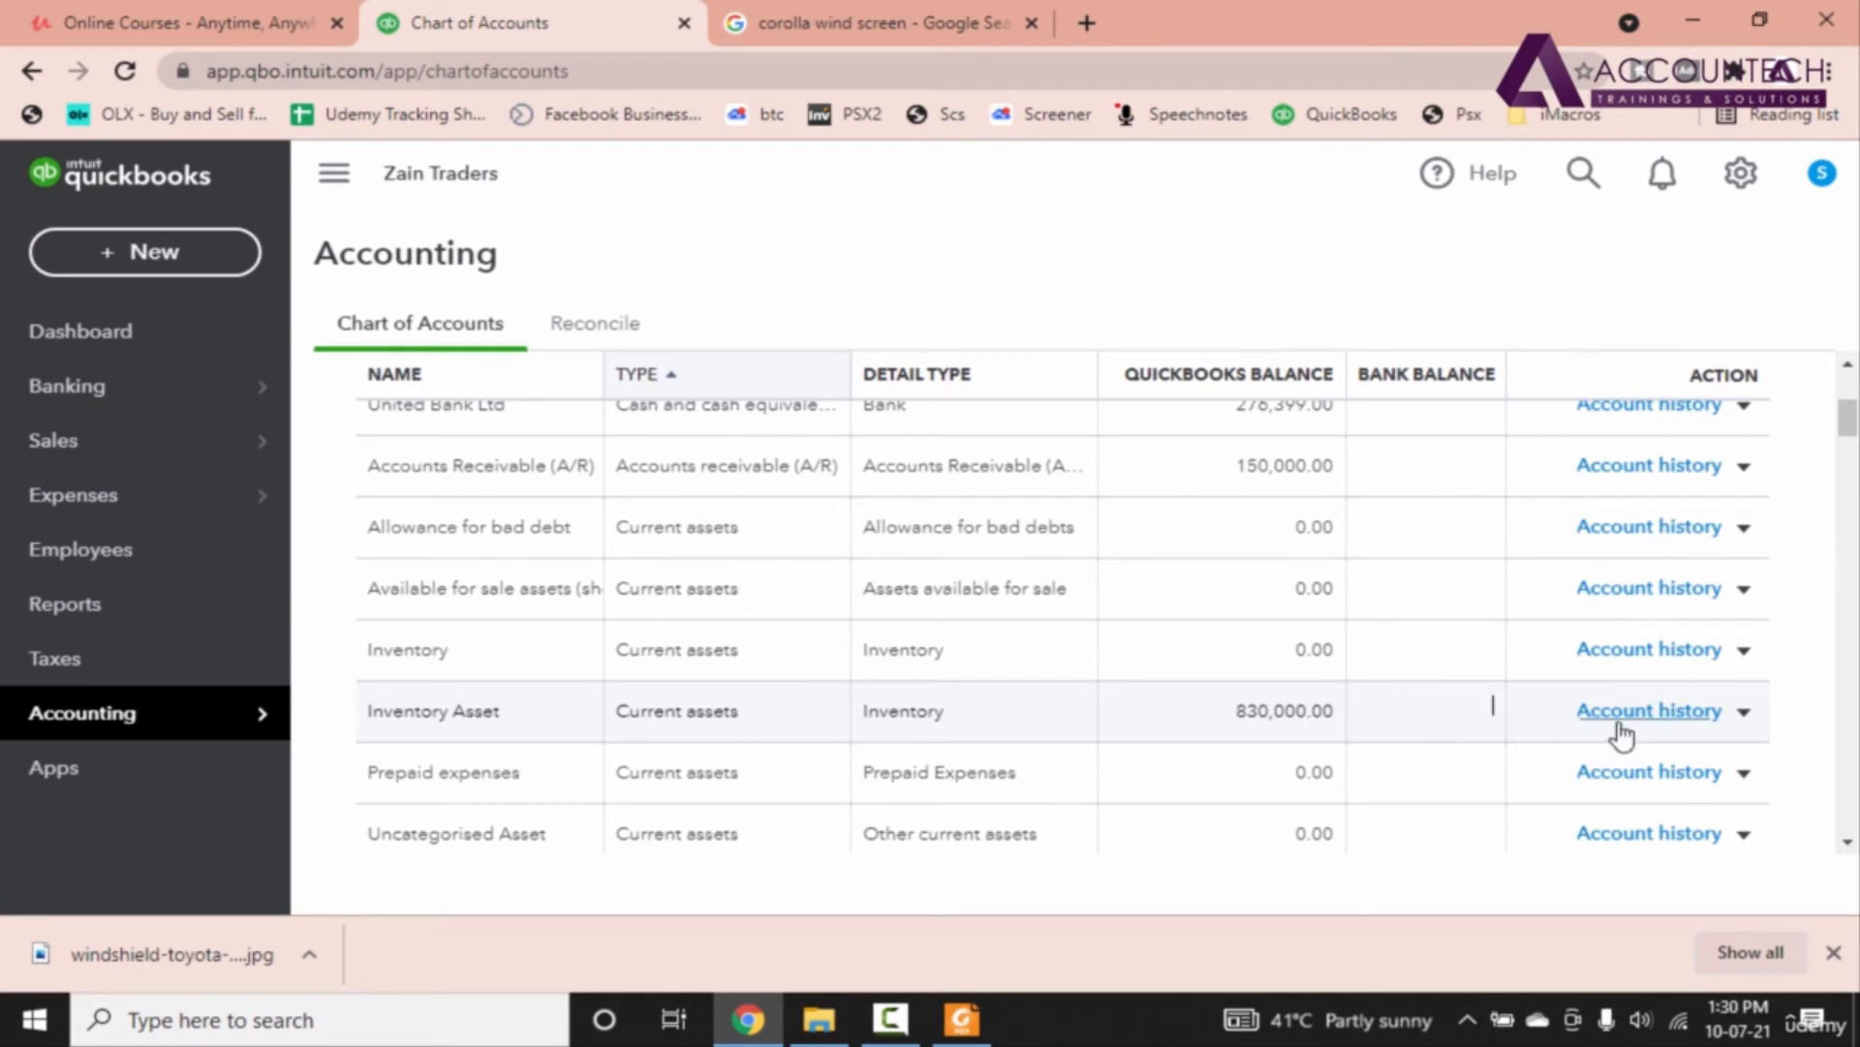
mouse_move(74, 495)
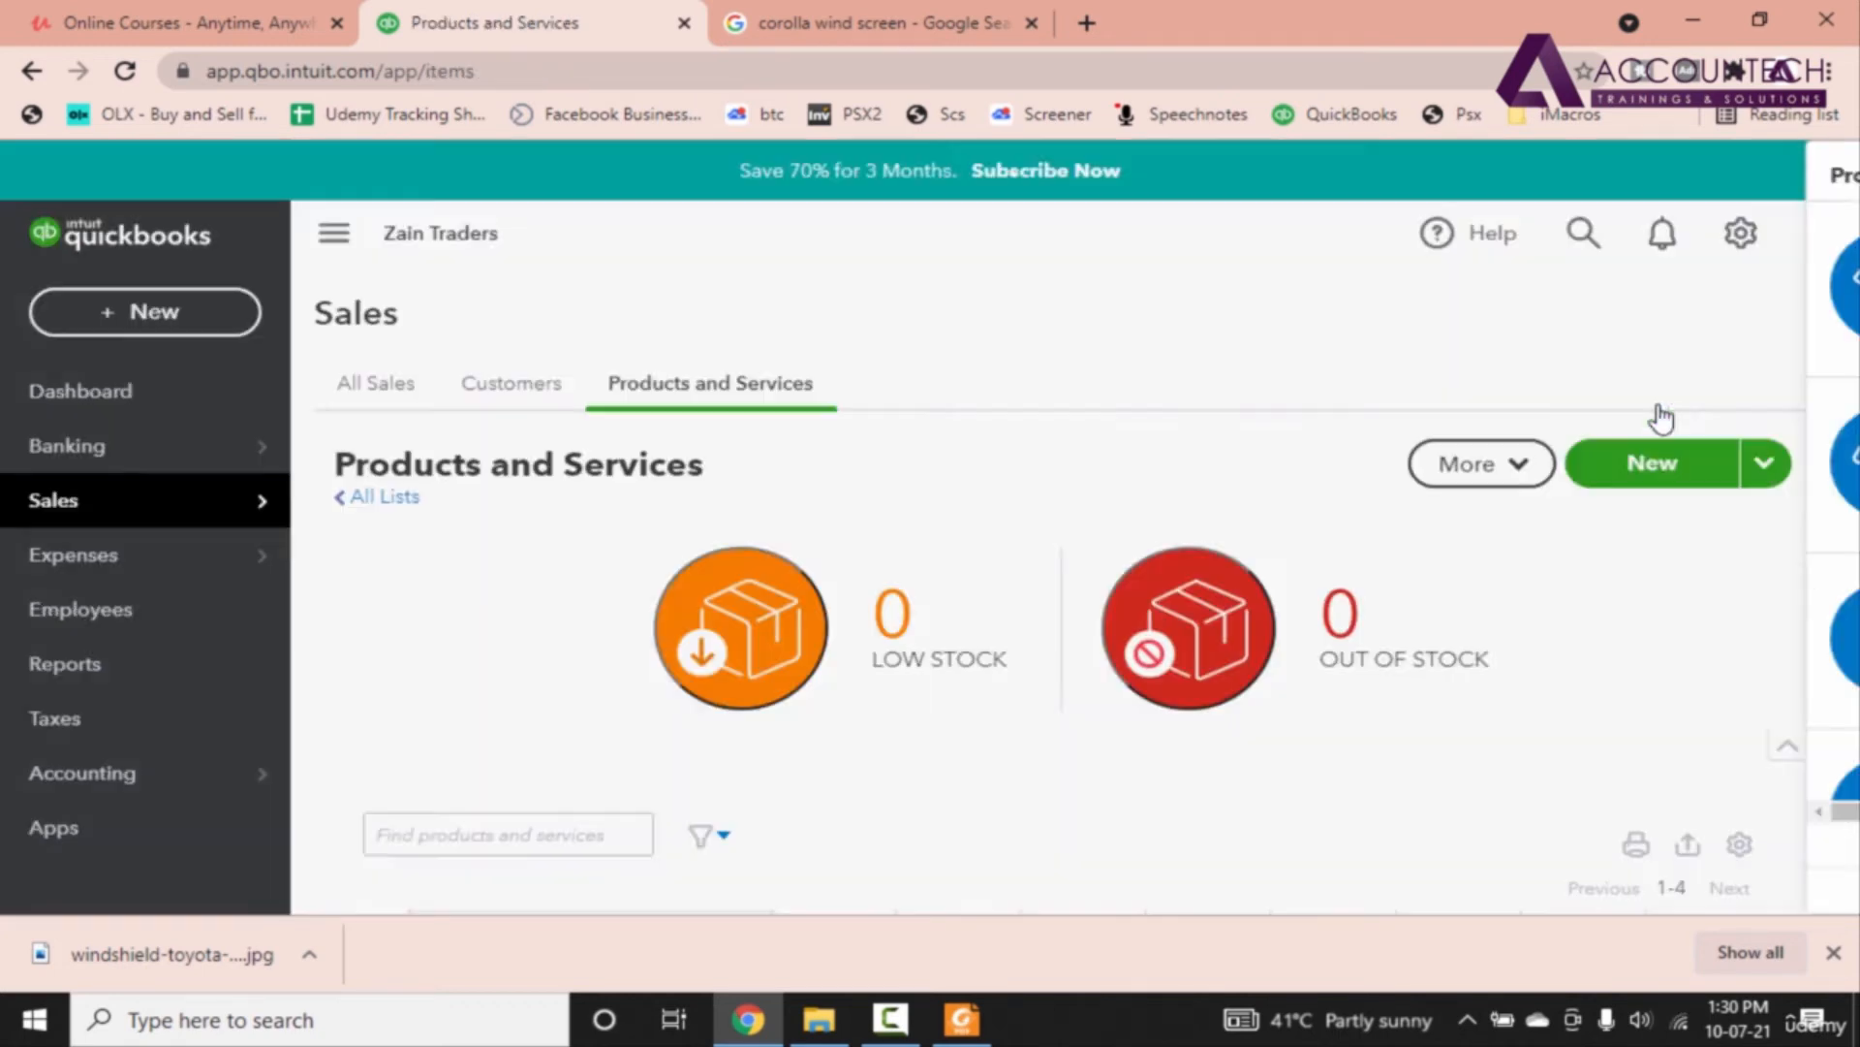
Step: Create an inventory item named Suzuki Wheel Cups, SKU Each, category Car Parts
left_click(960, 1018)
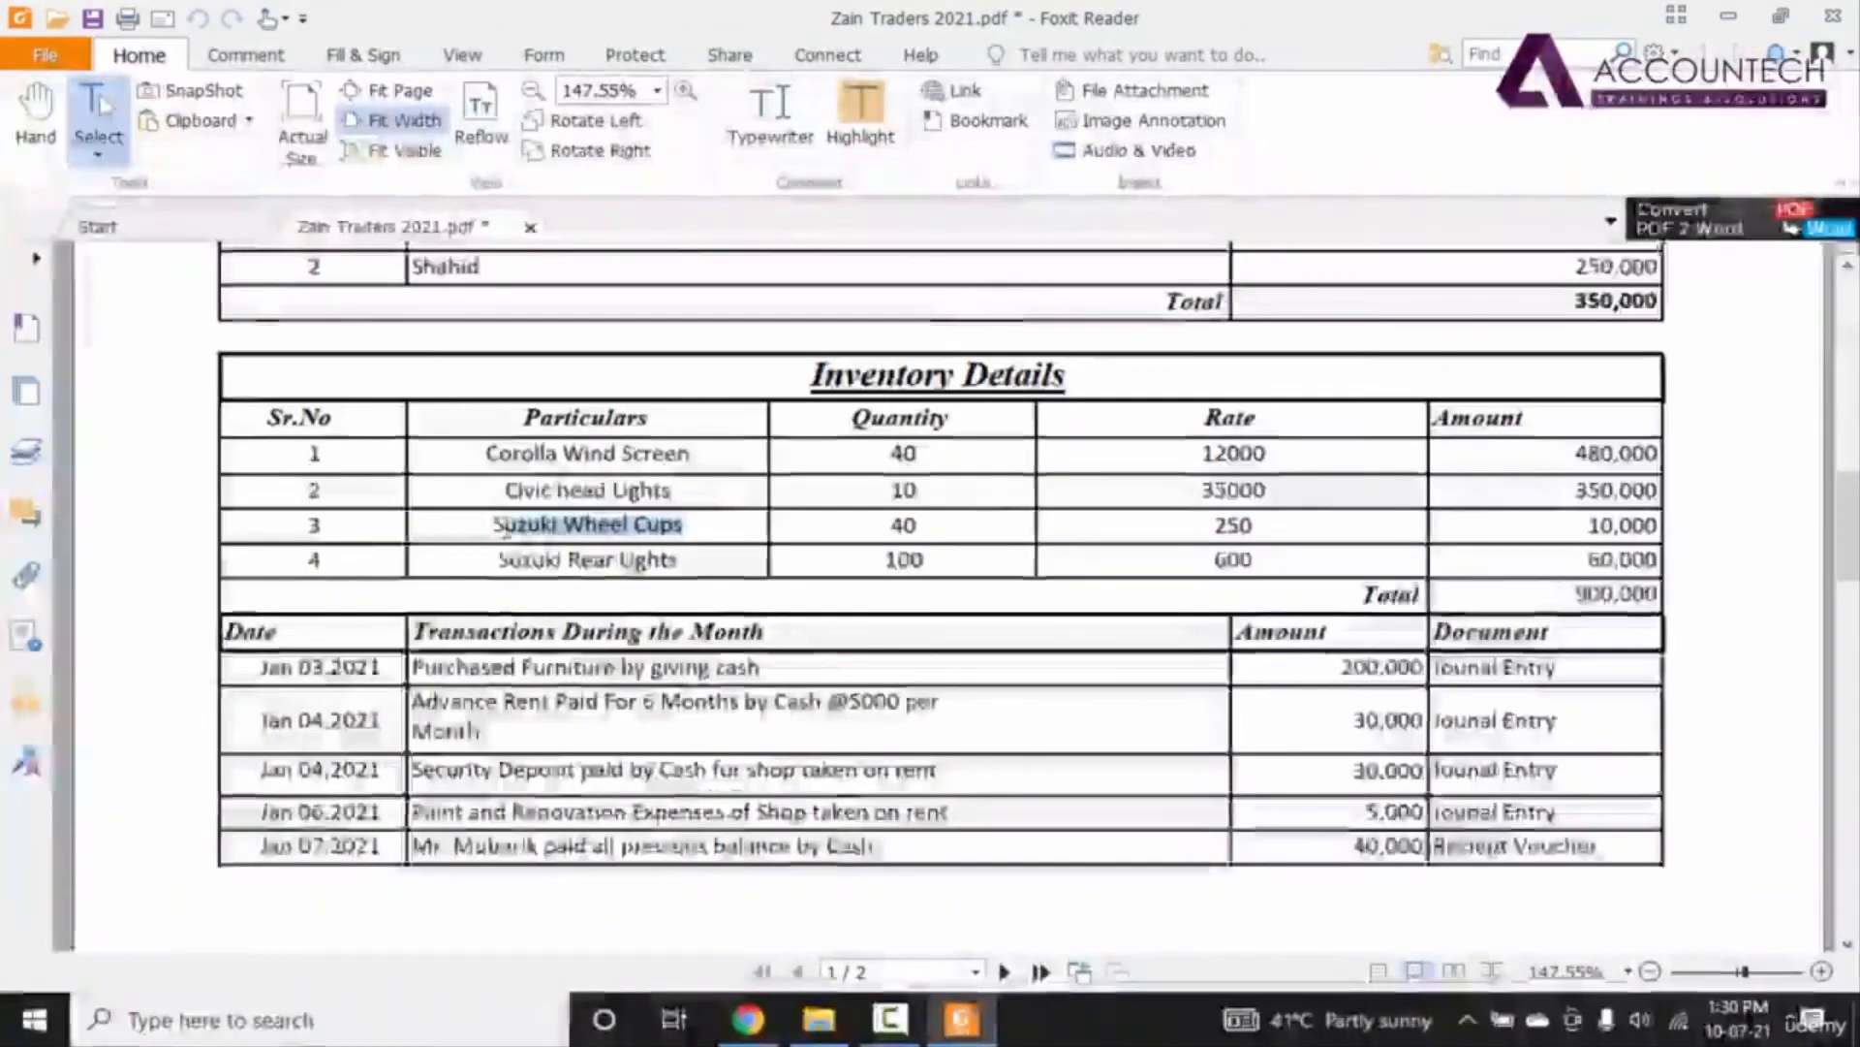
left_click(740, 1020)
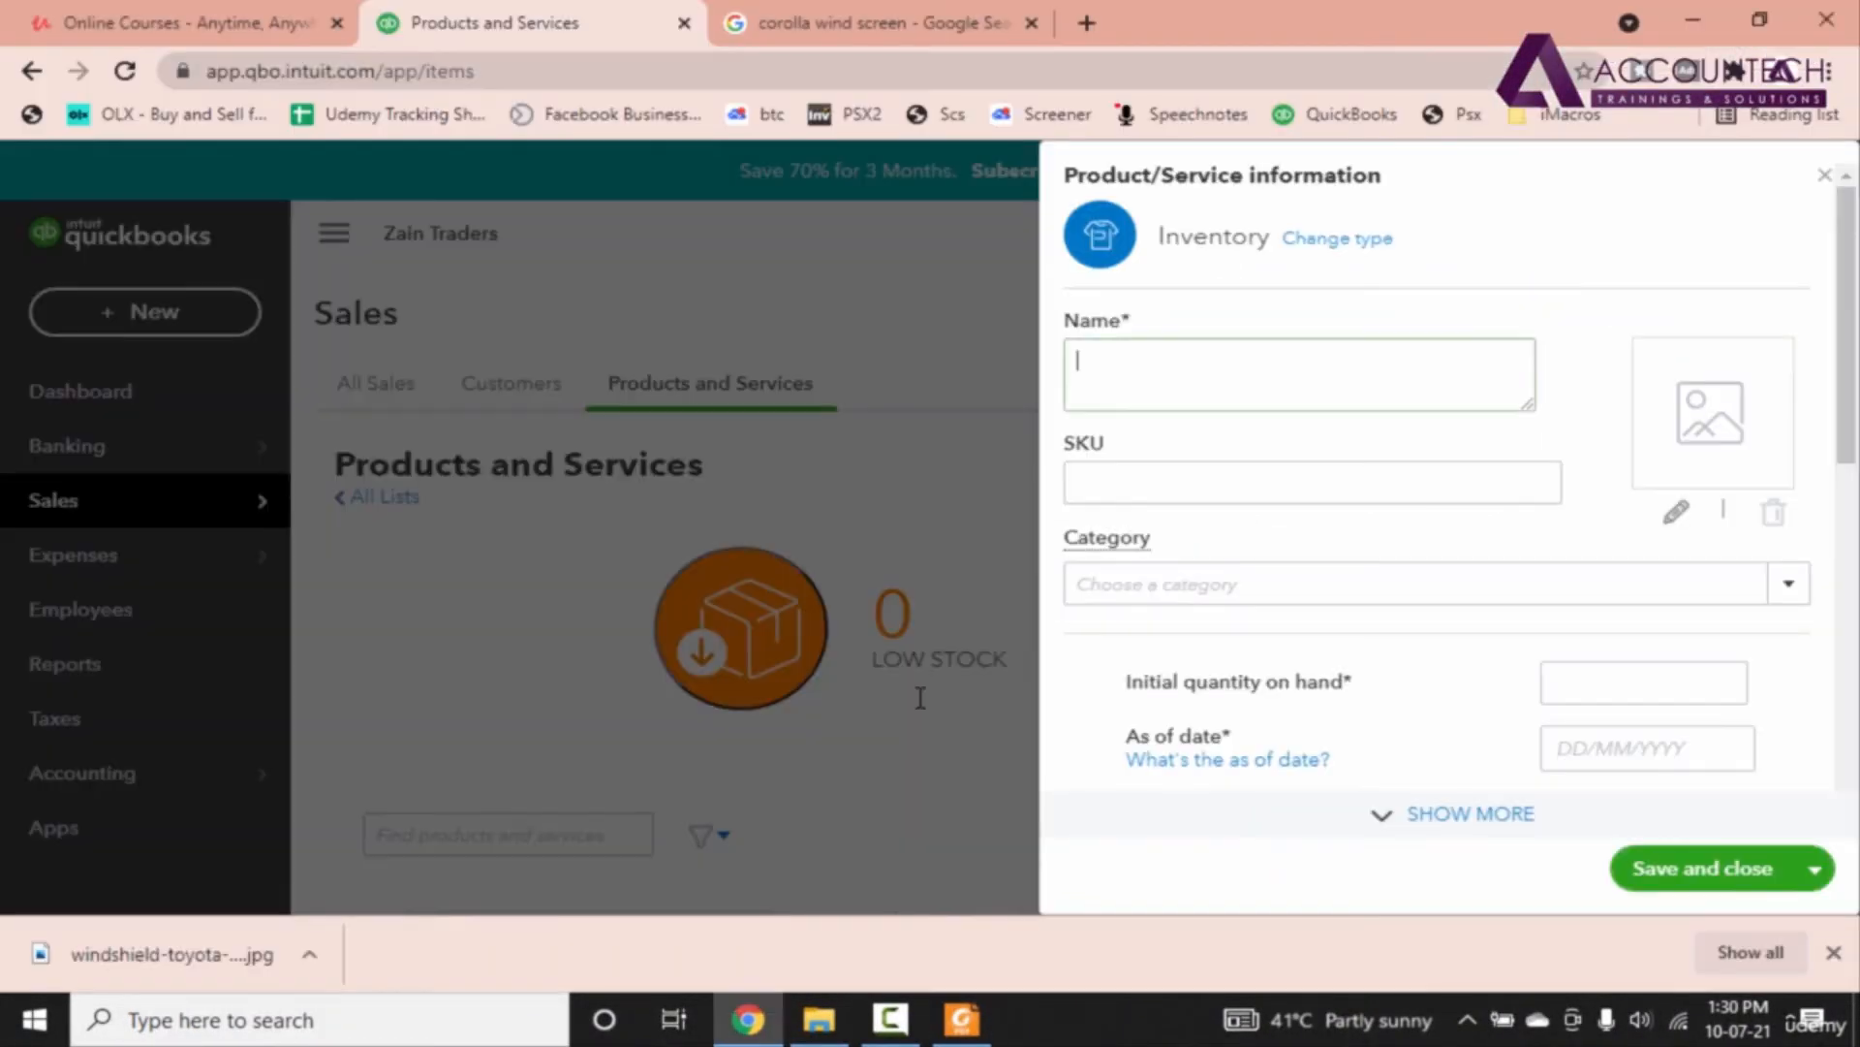
type("Suzuki Wheel Cups")
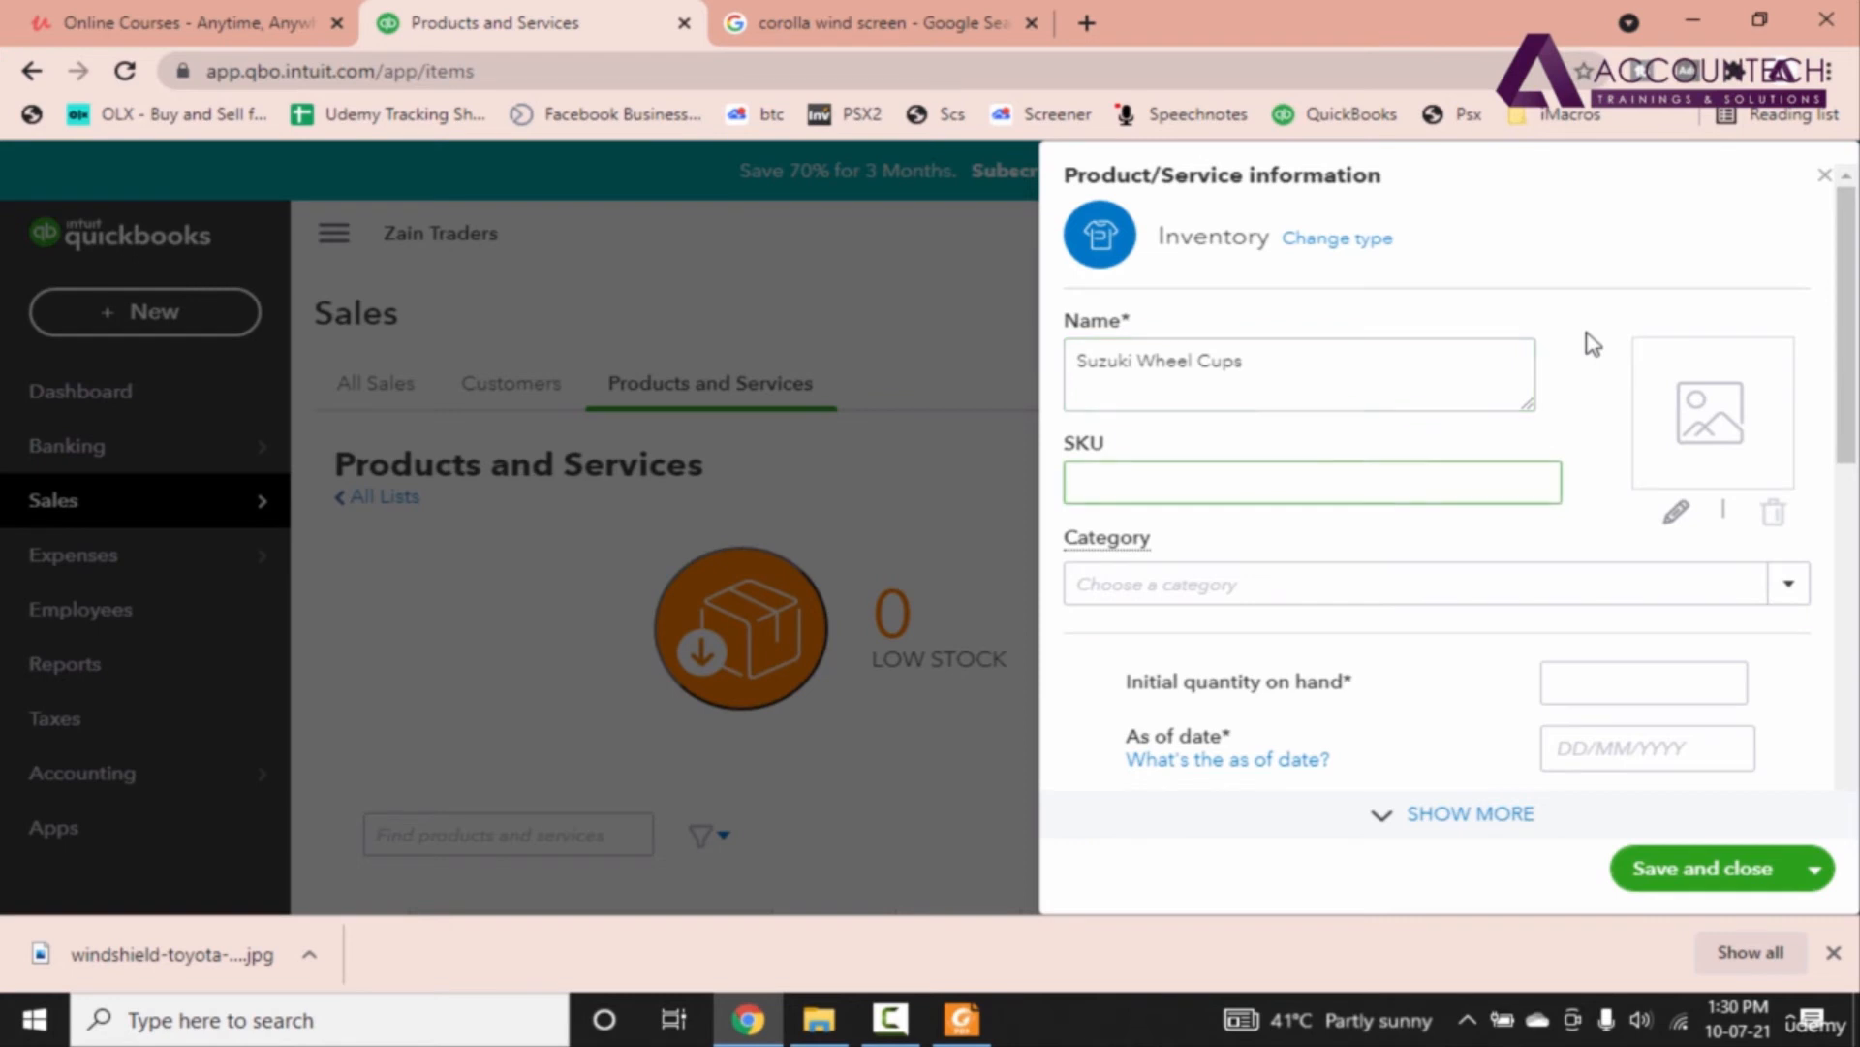
type("Each")
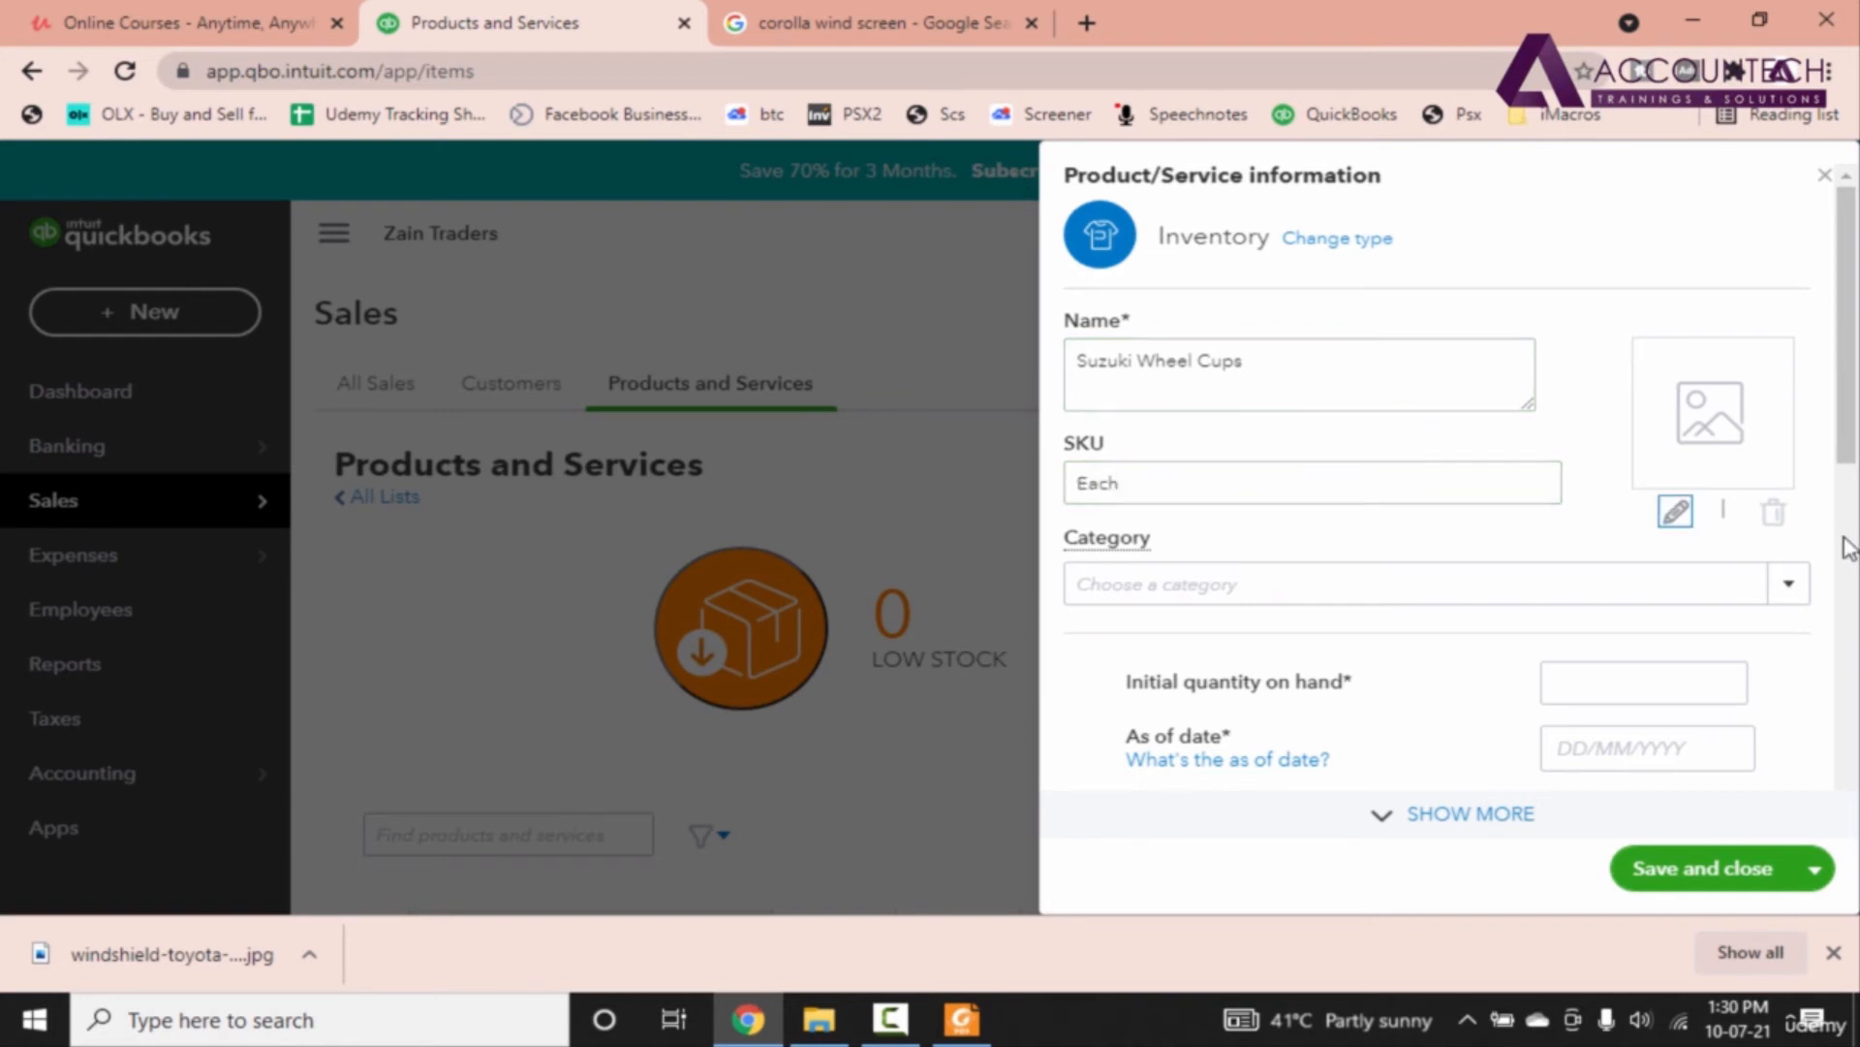
type("Car Parts")
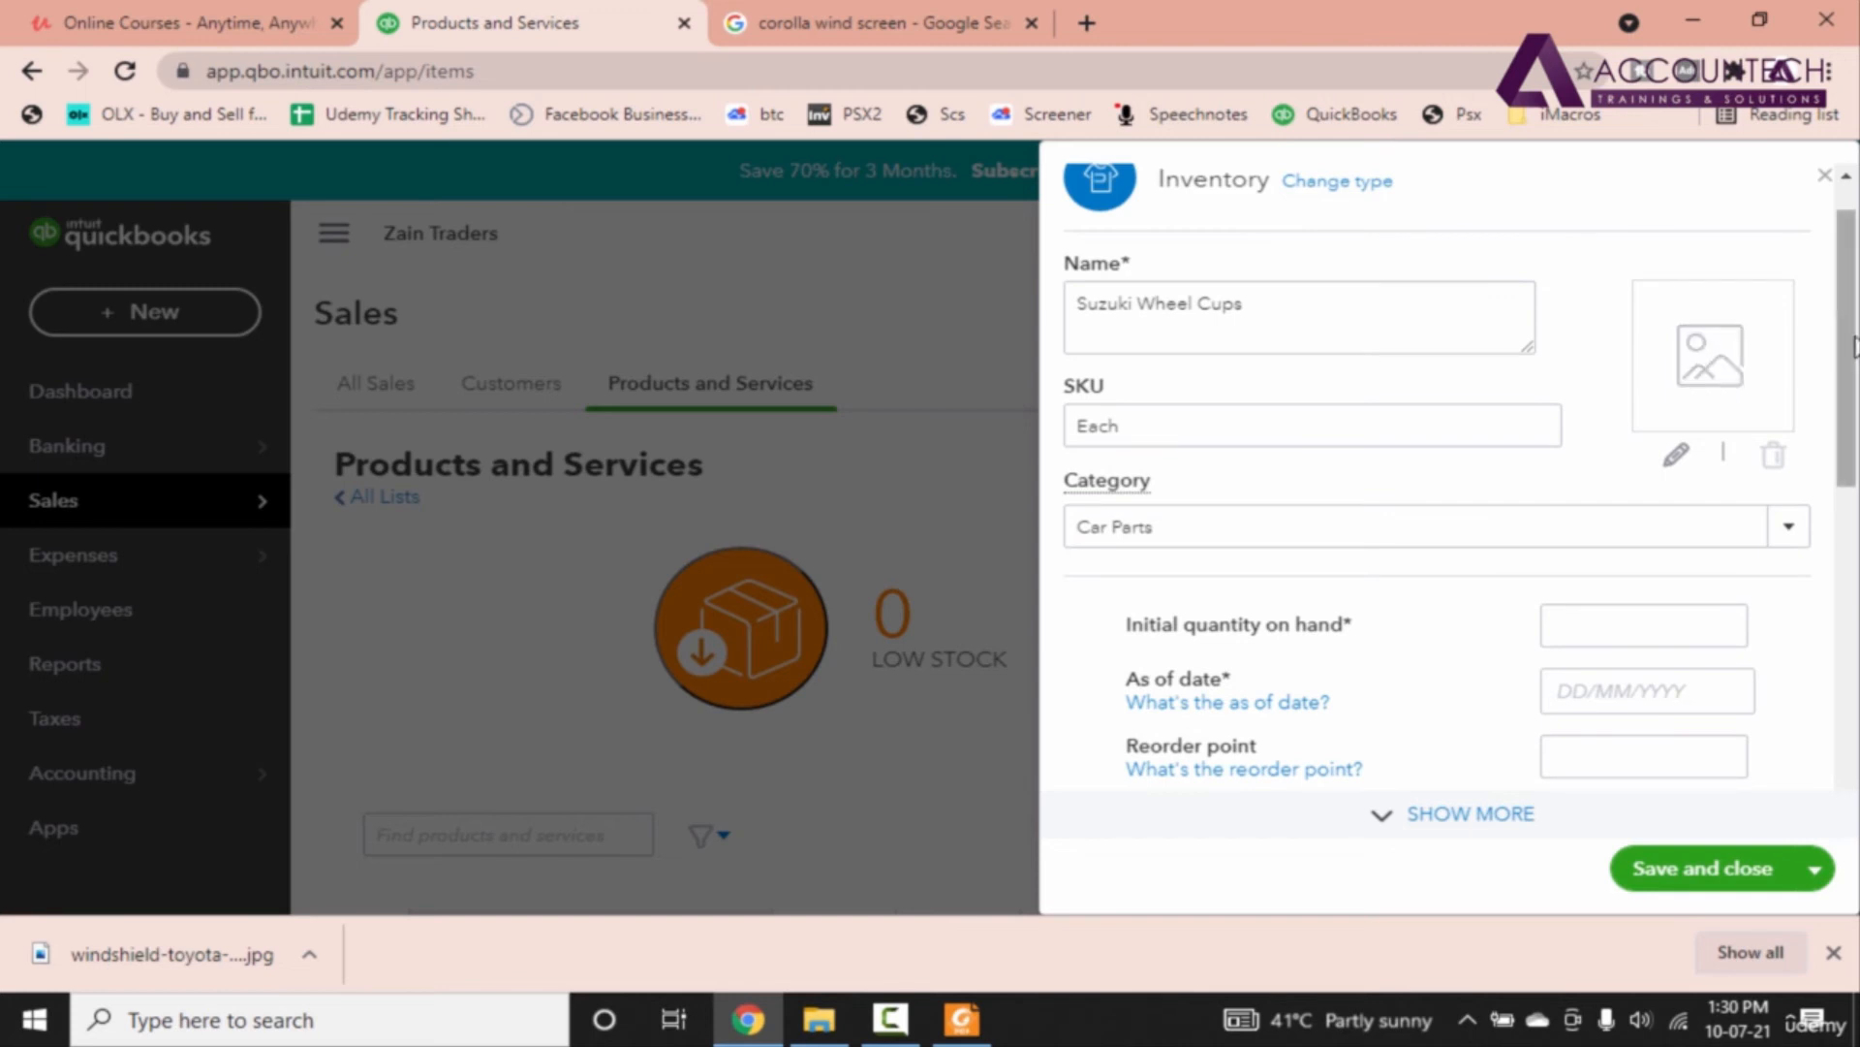
Step: Give Suzuki Wheel Cups an initial quantity of 40 as of 01/01/2021
scroll("down", 3)
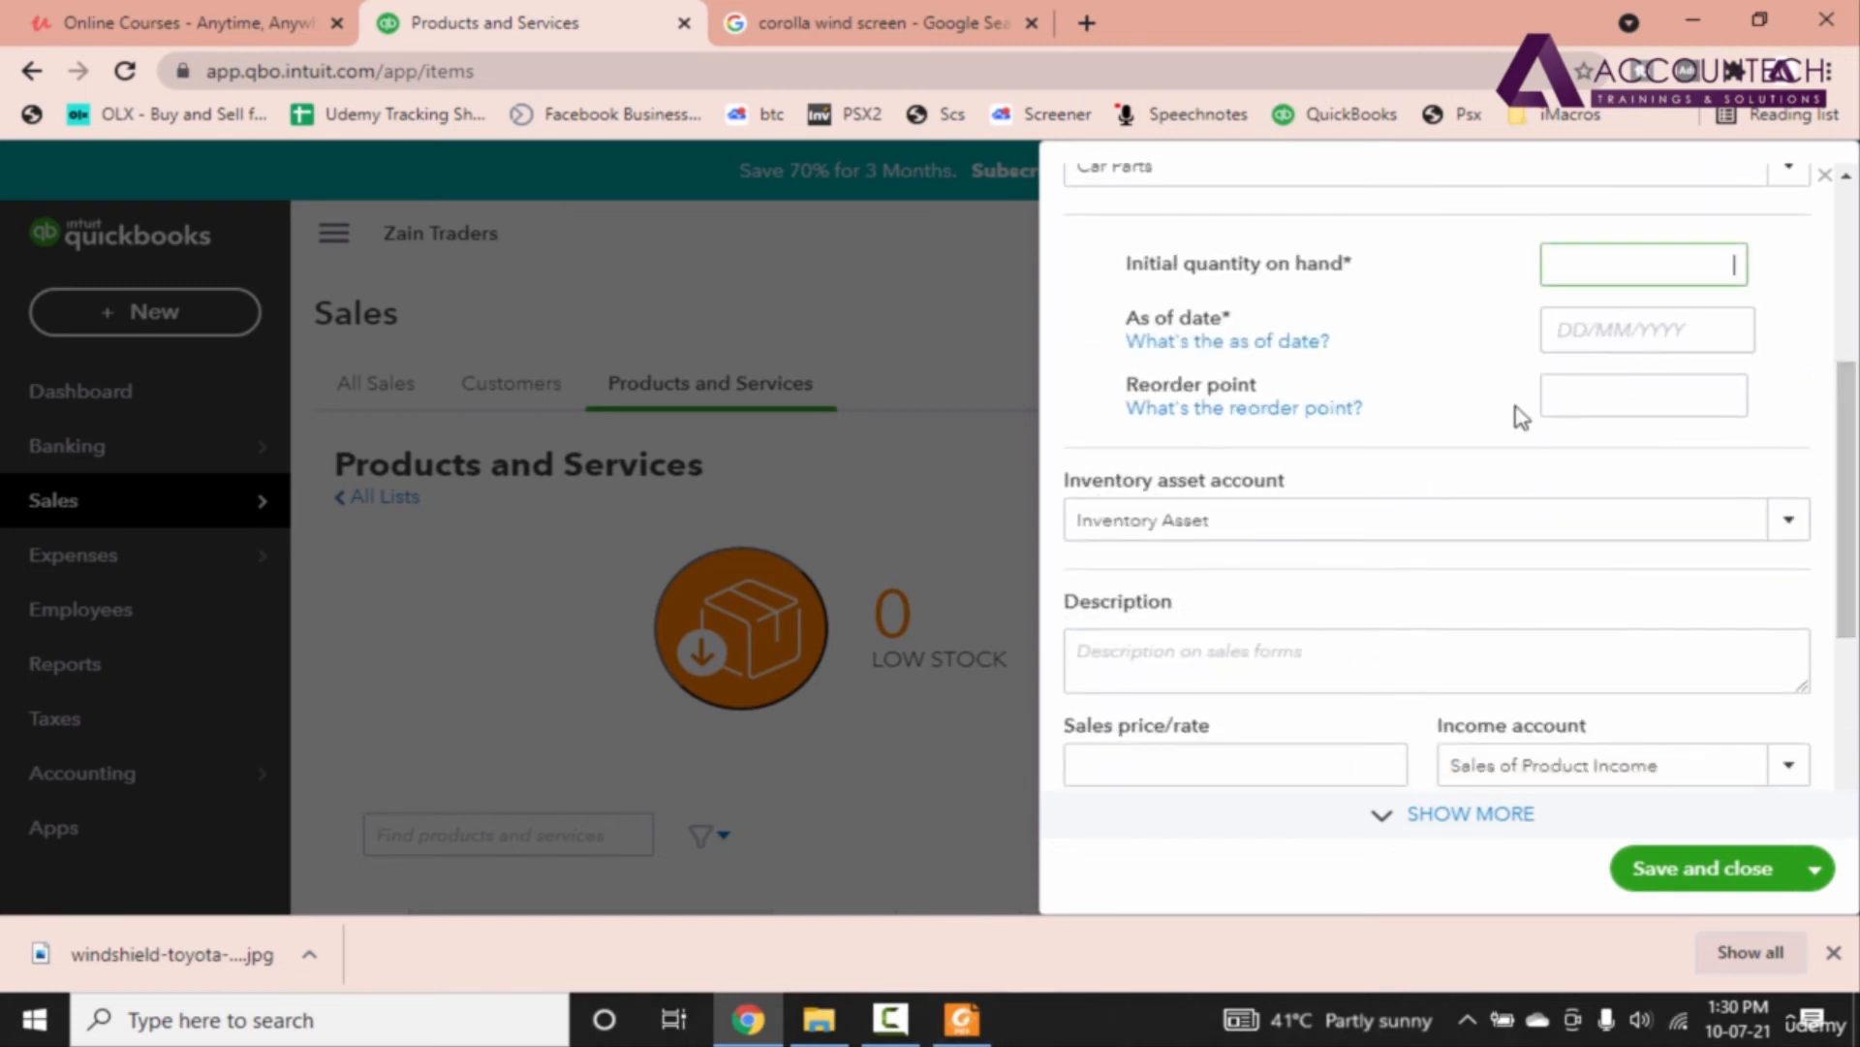
type("40")
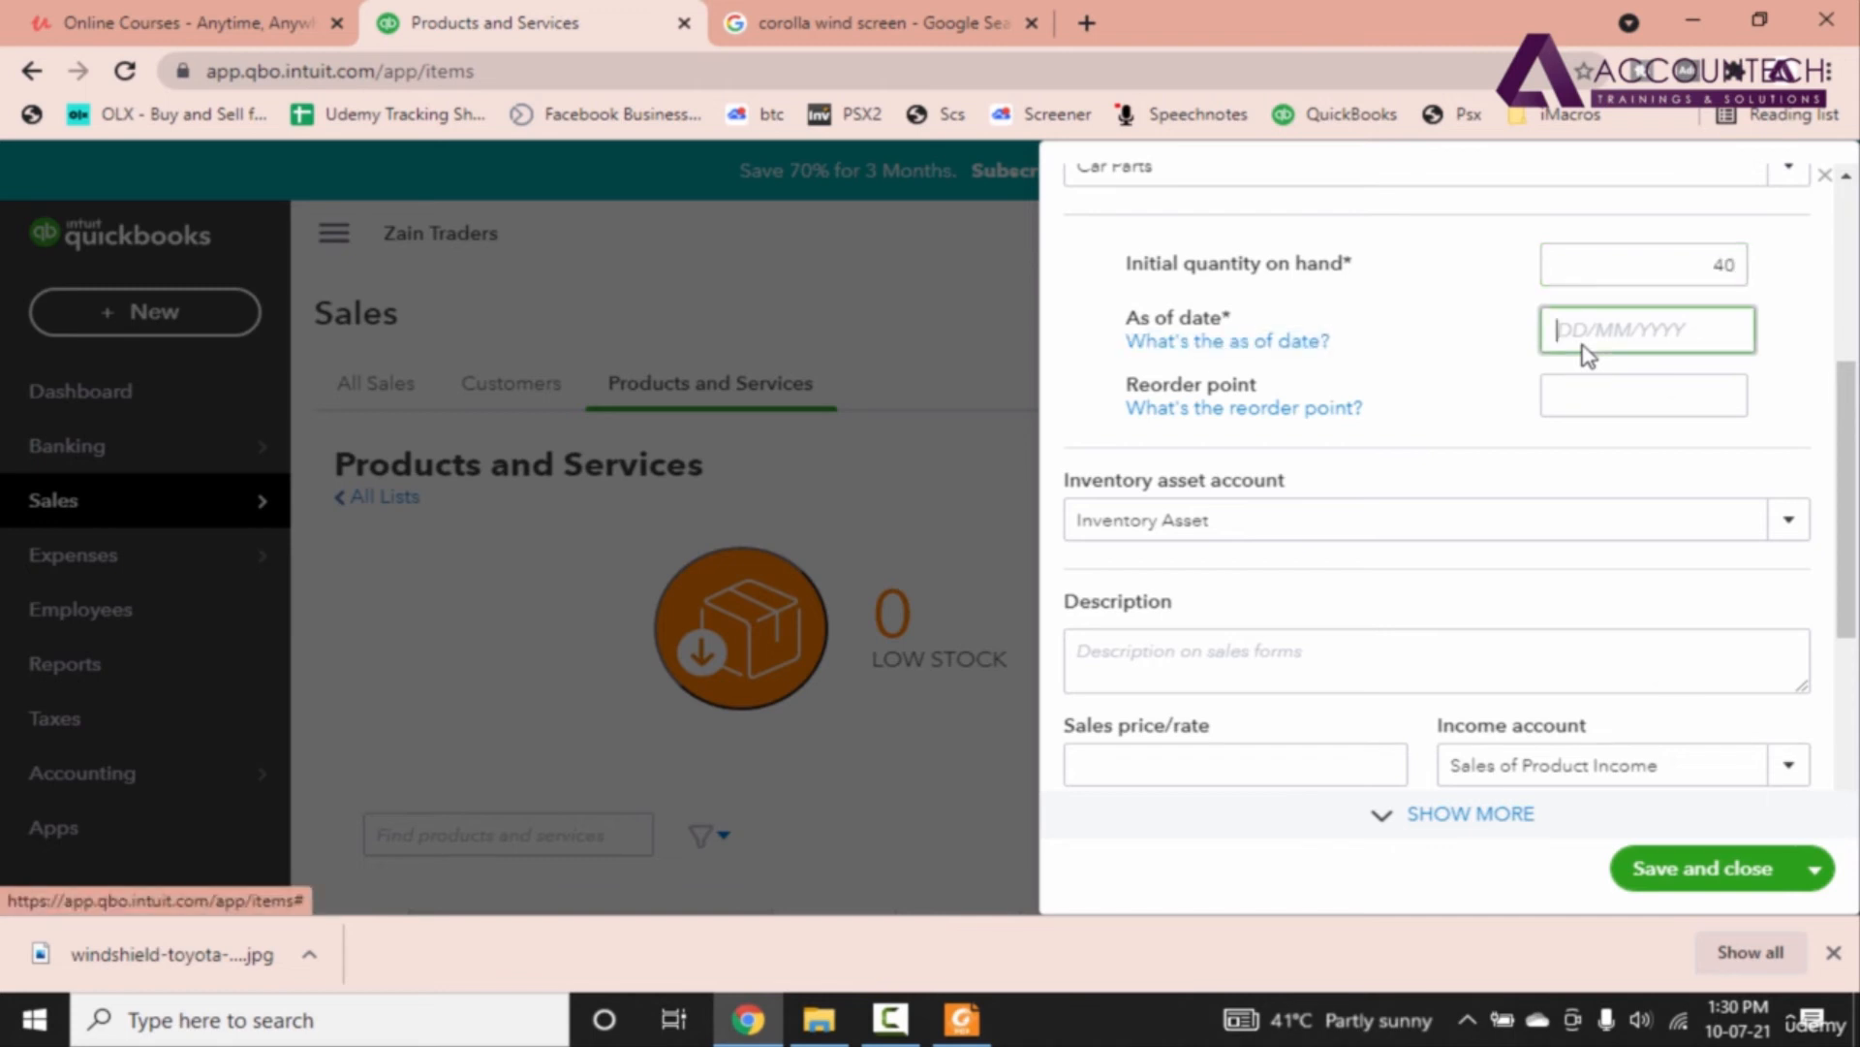
type("01")
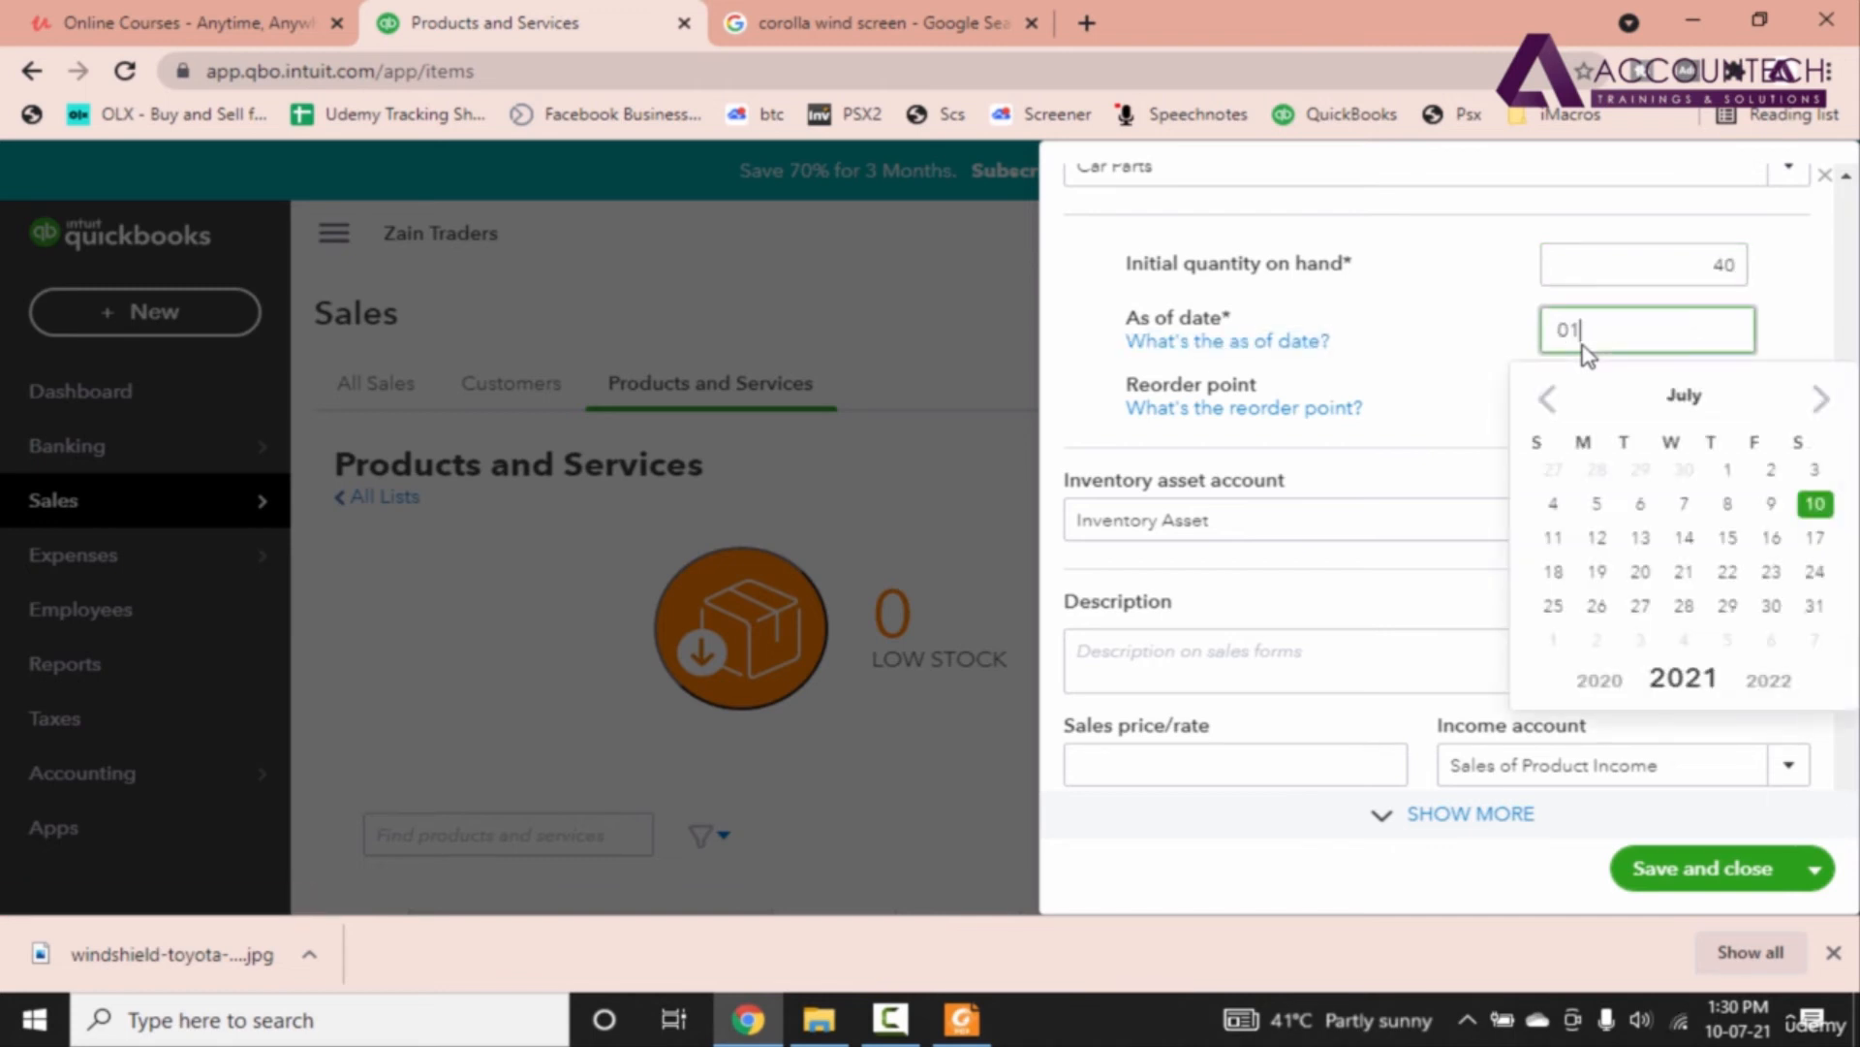
type("/02/")
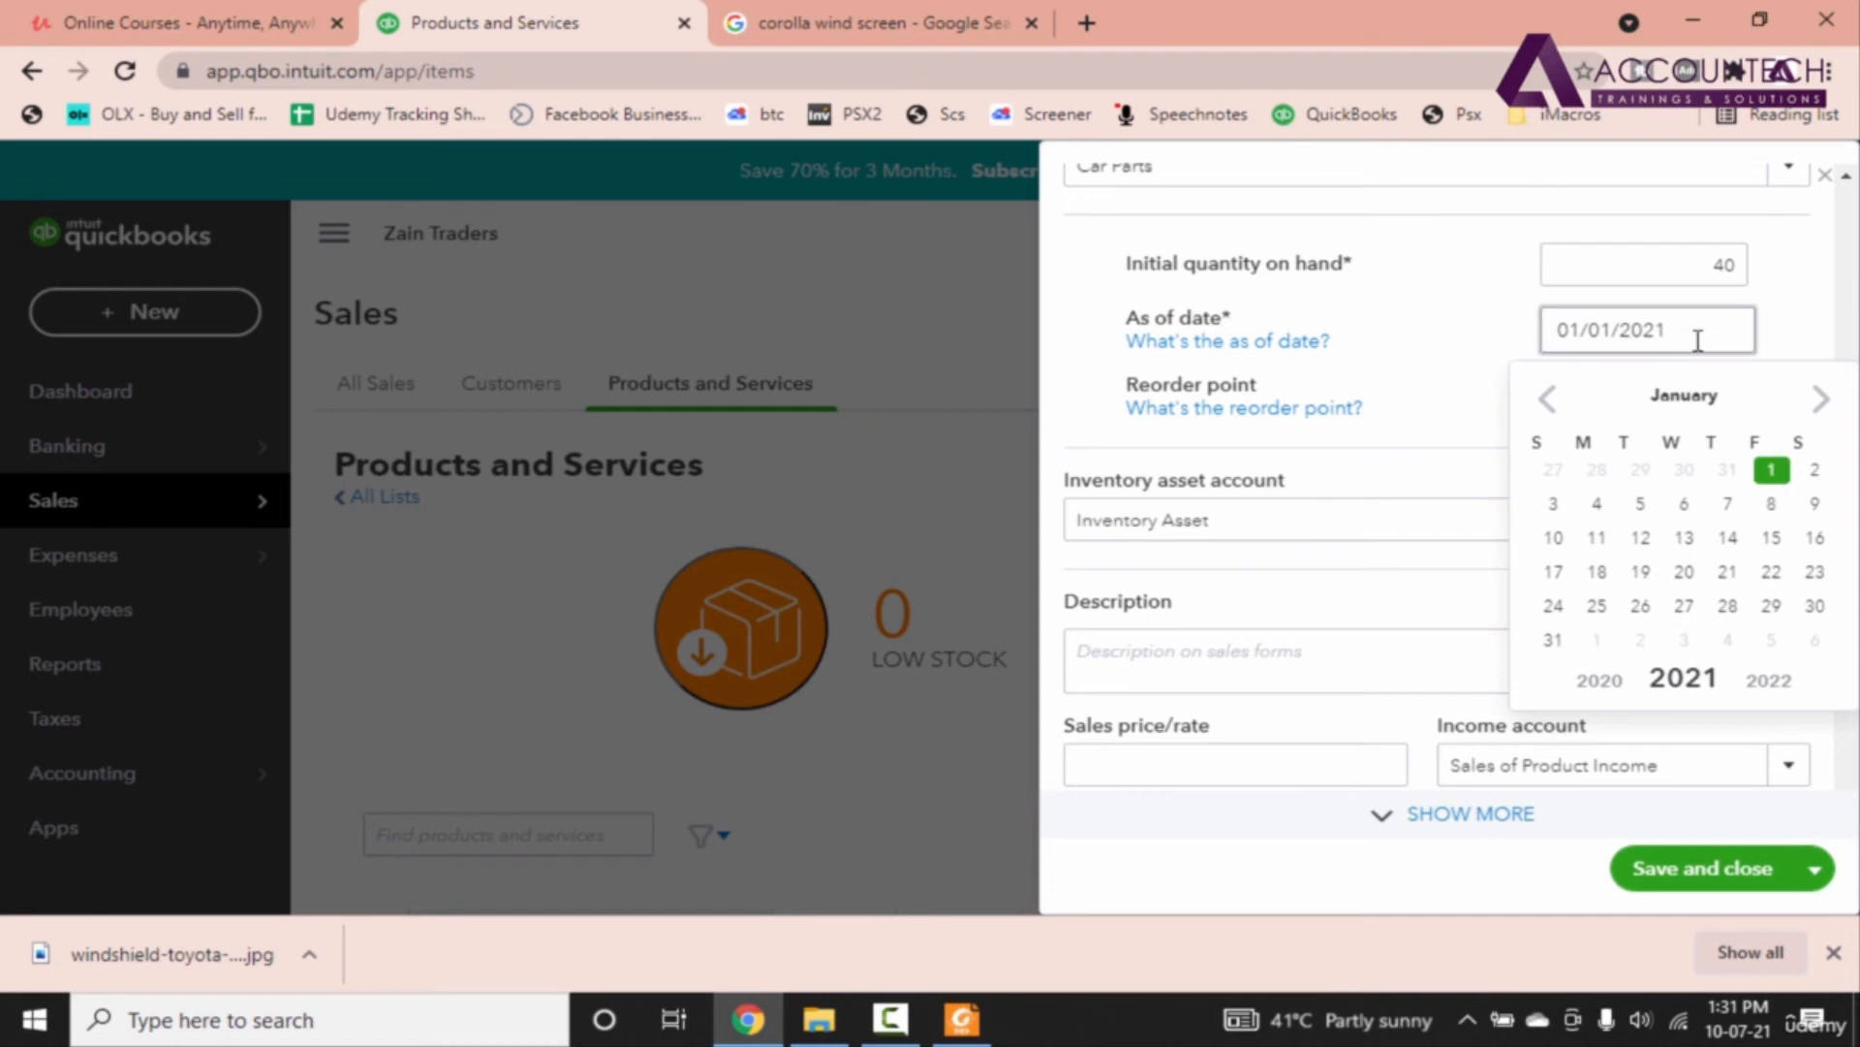
mouse_move(1695, 337)
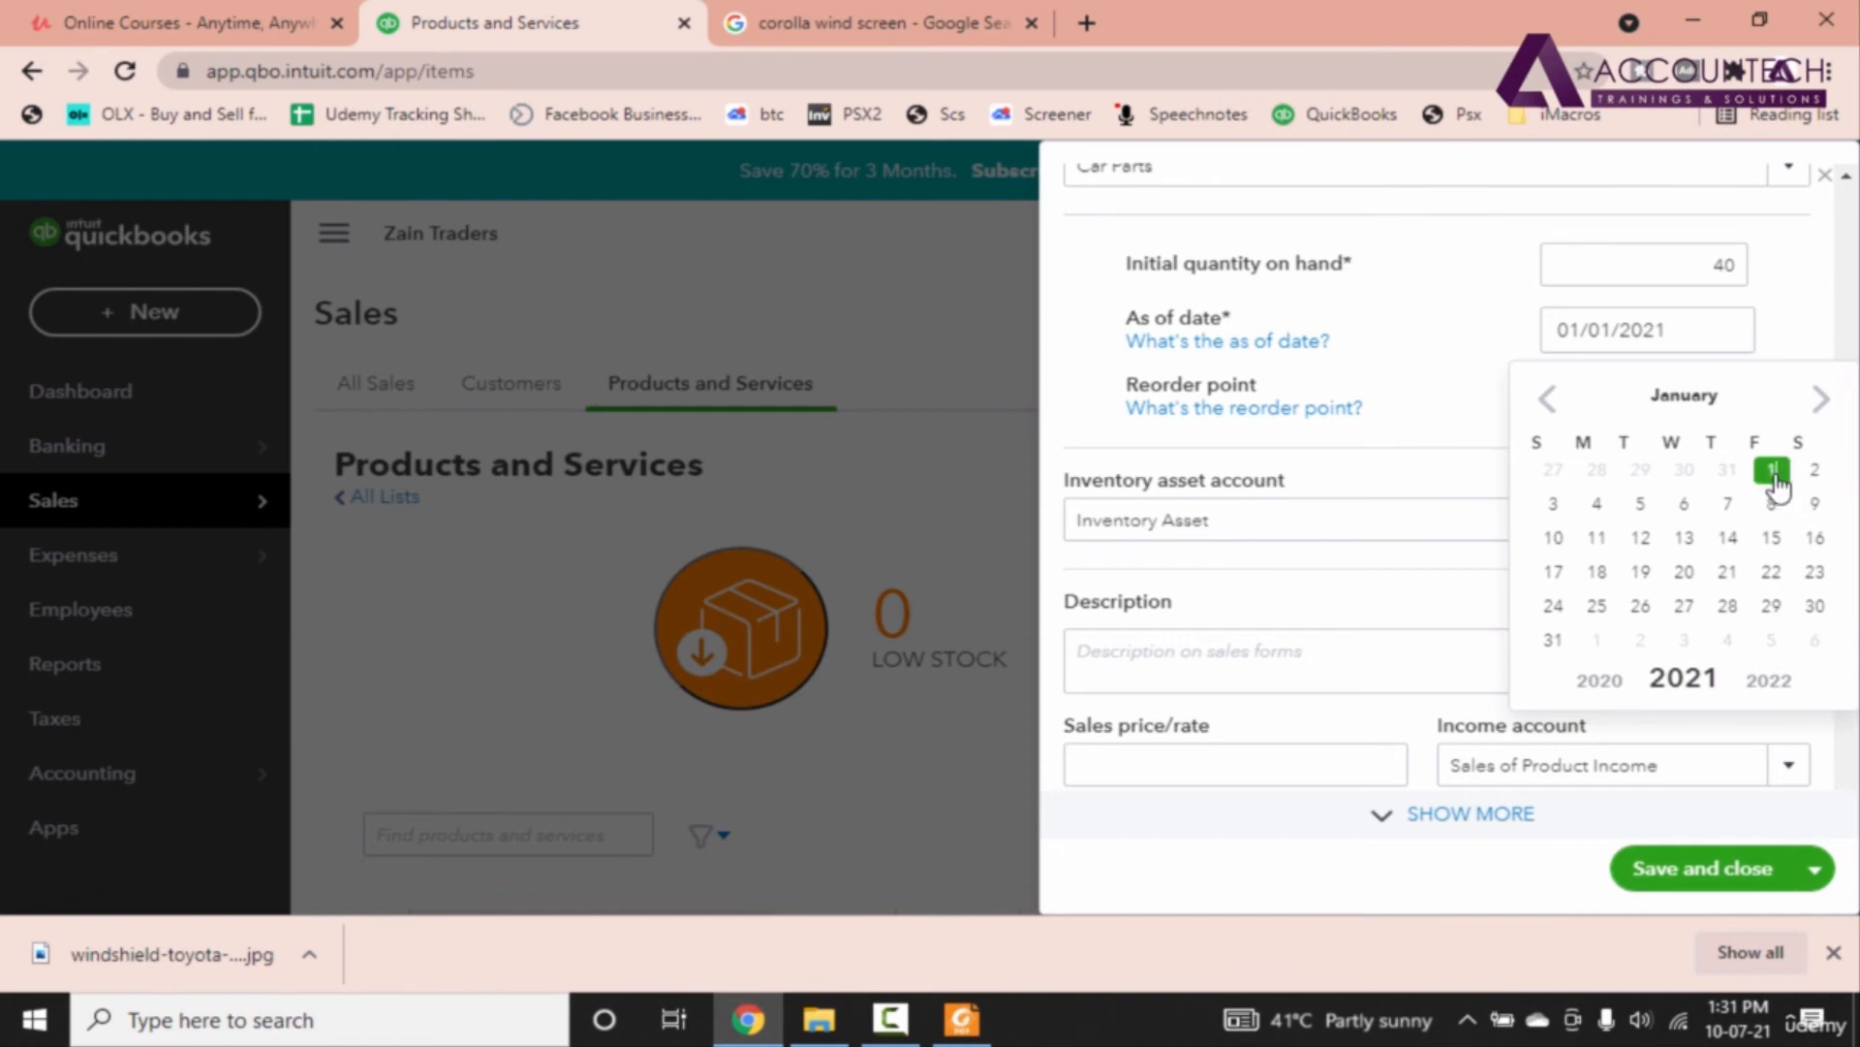
Step: Set both sales and purchase descriptions to 'Suzuki Wheel Cups'
scroll("down", 3)
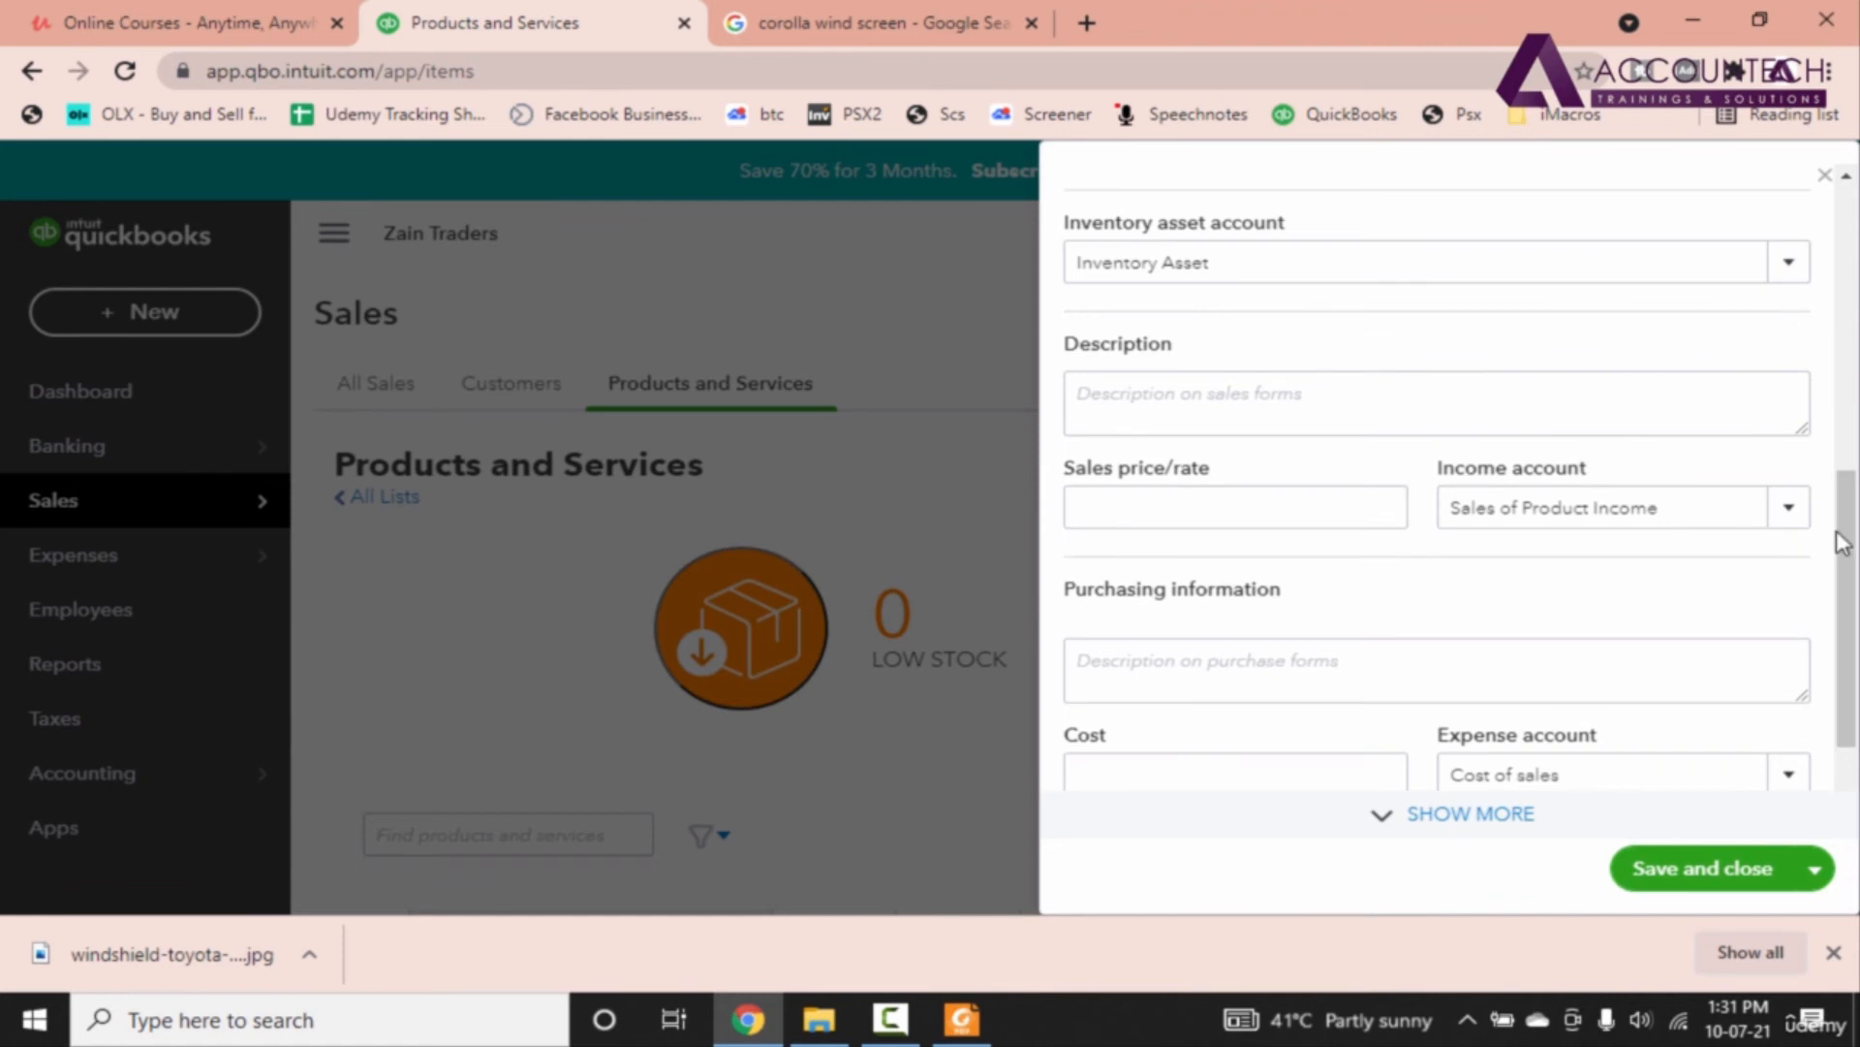
type("Suzuki Wheel Cups")
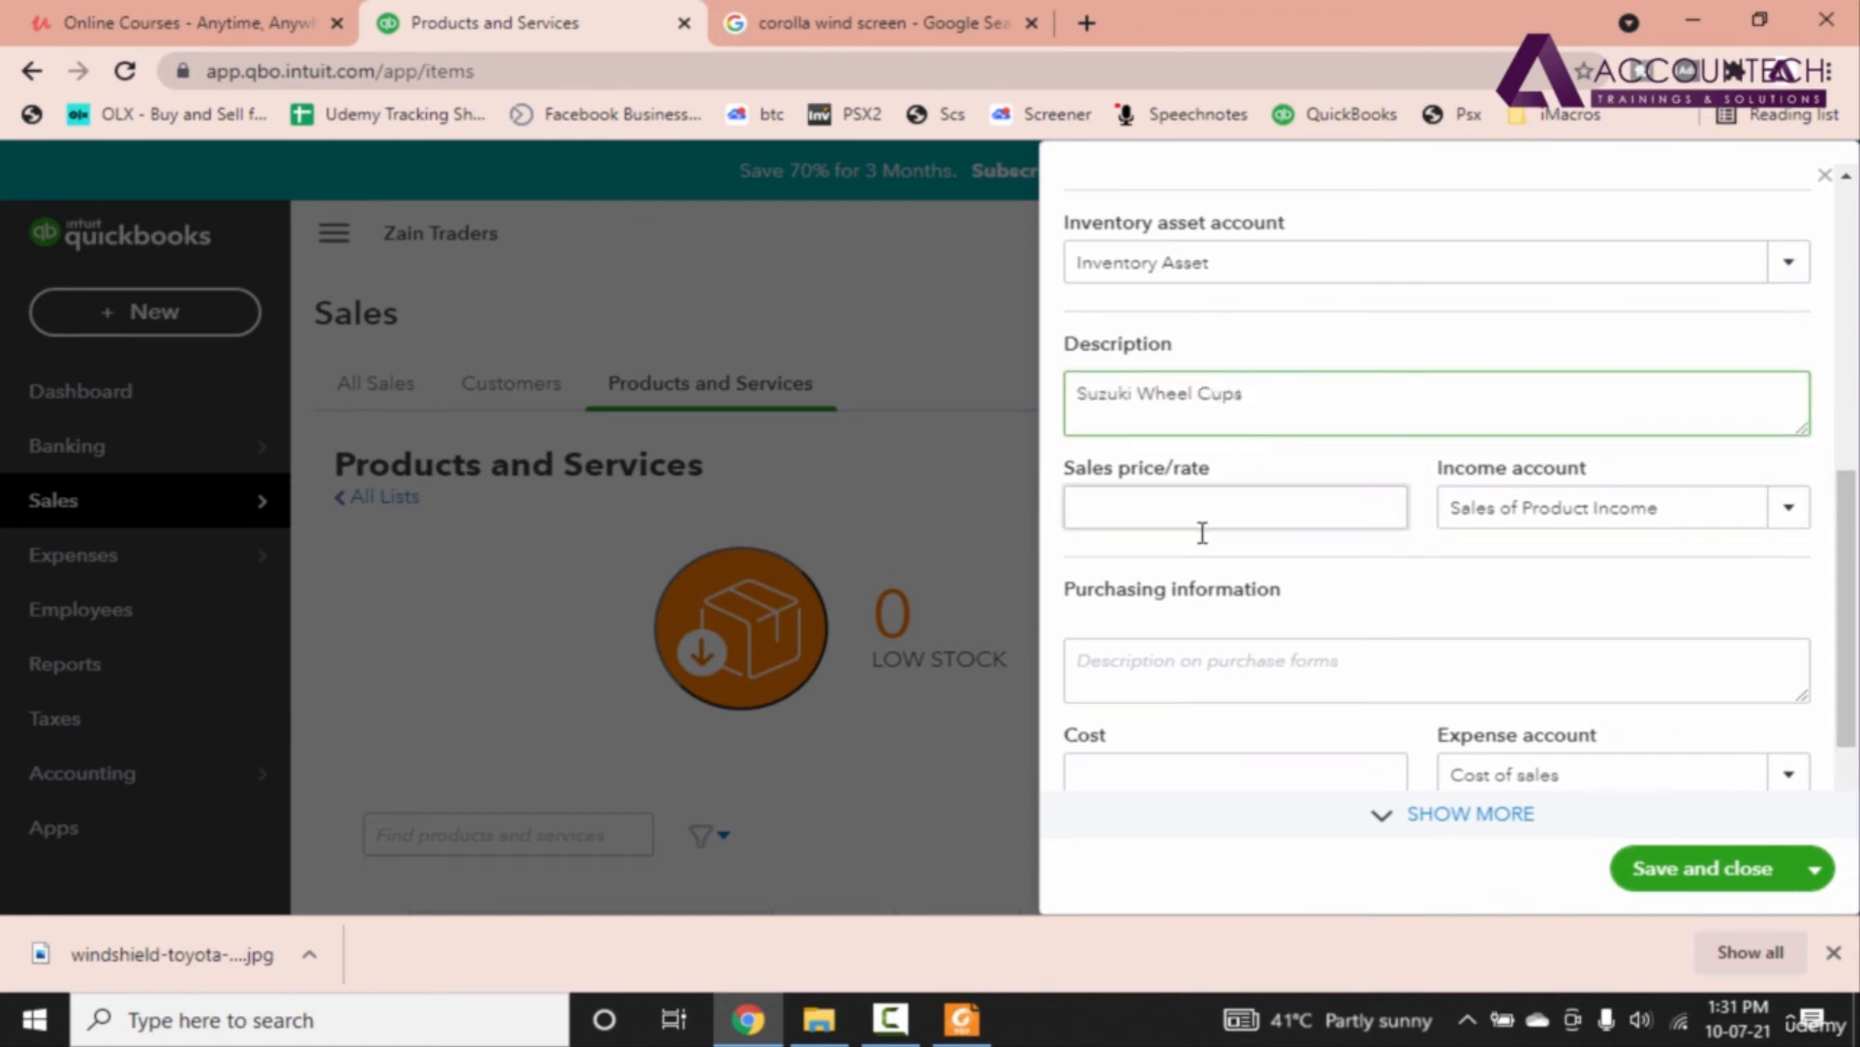
scroll("down", 3)
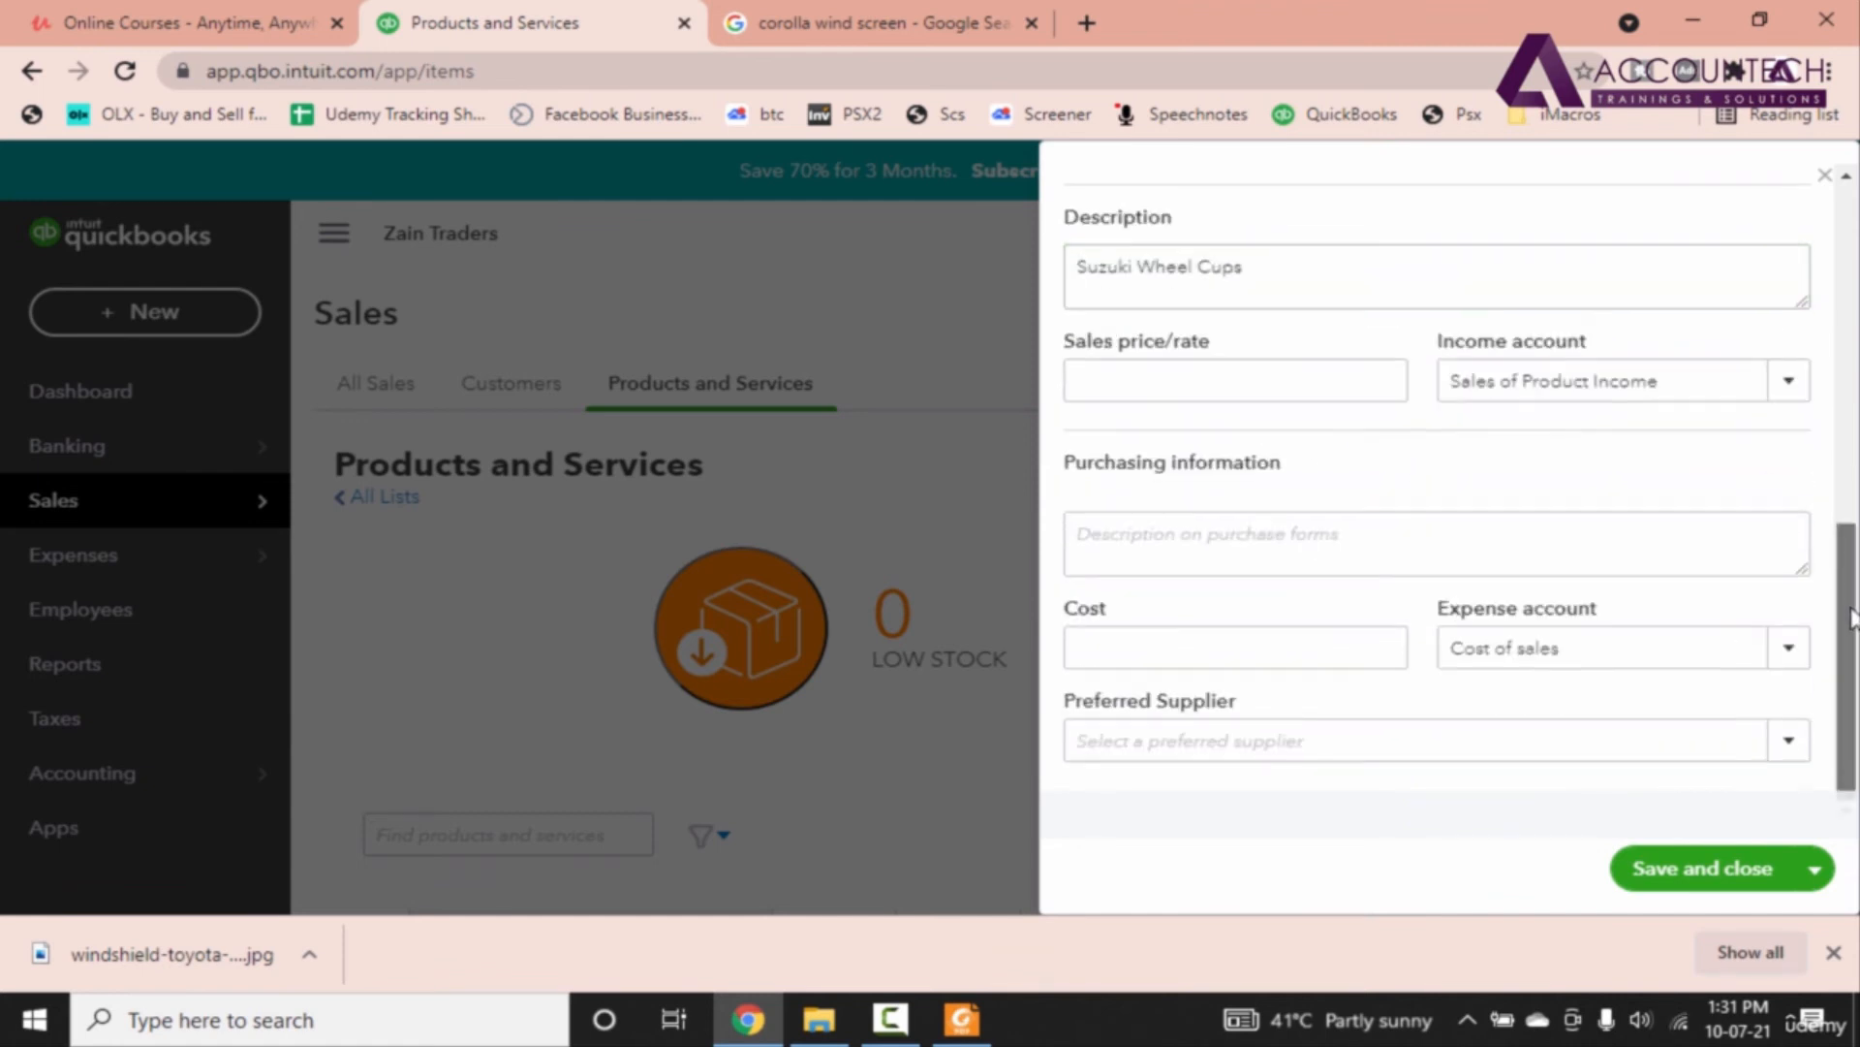
type("Suzuki Wheel Cups")
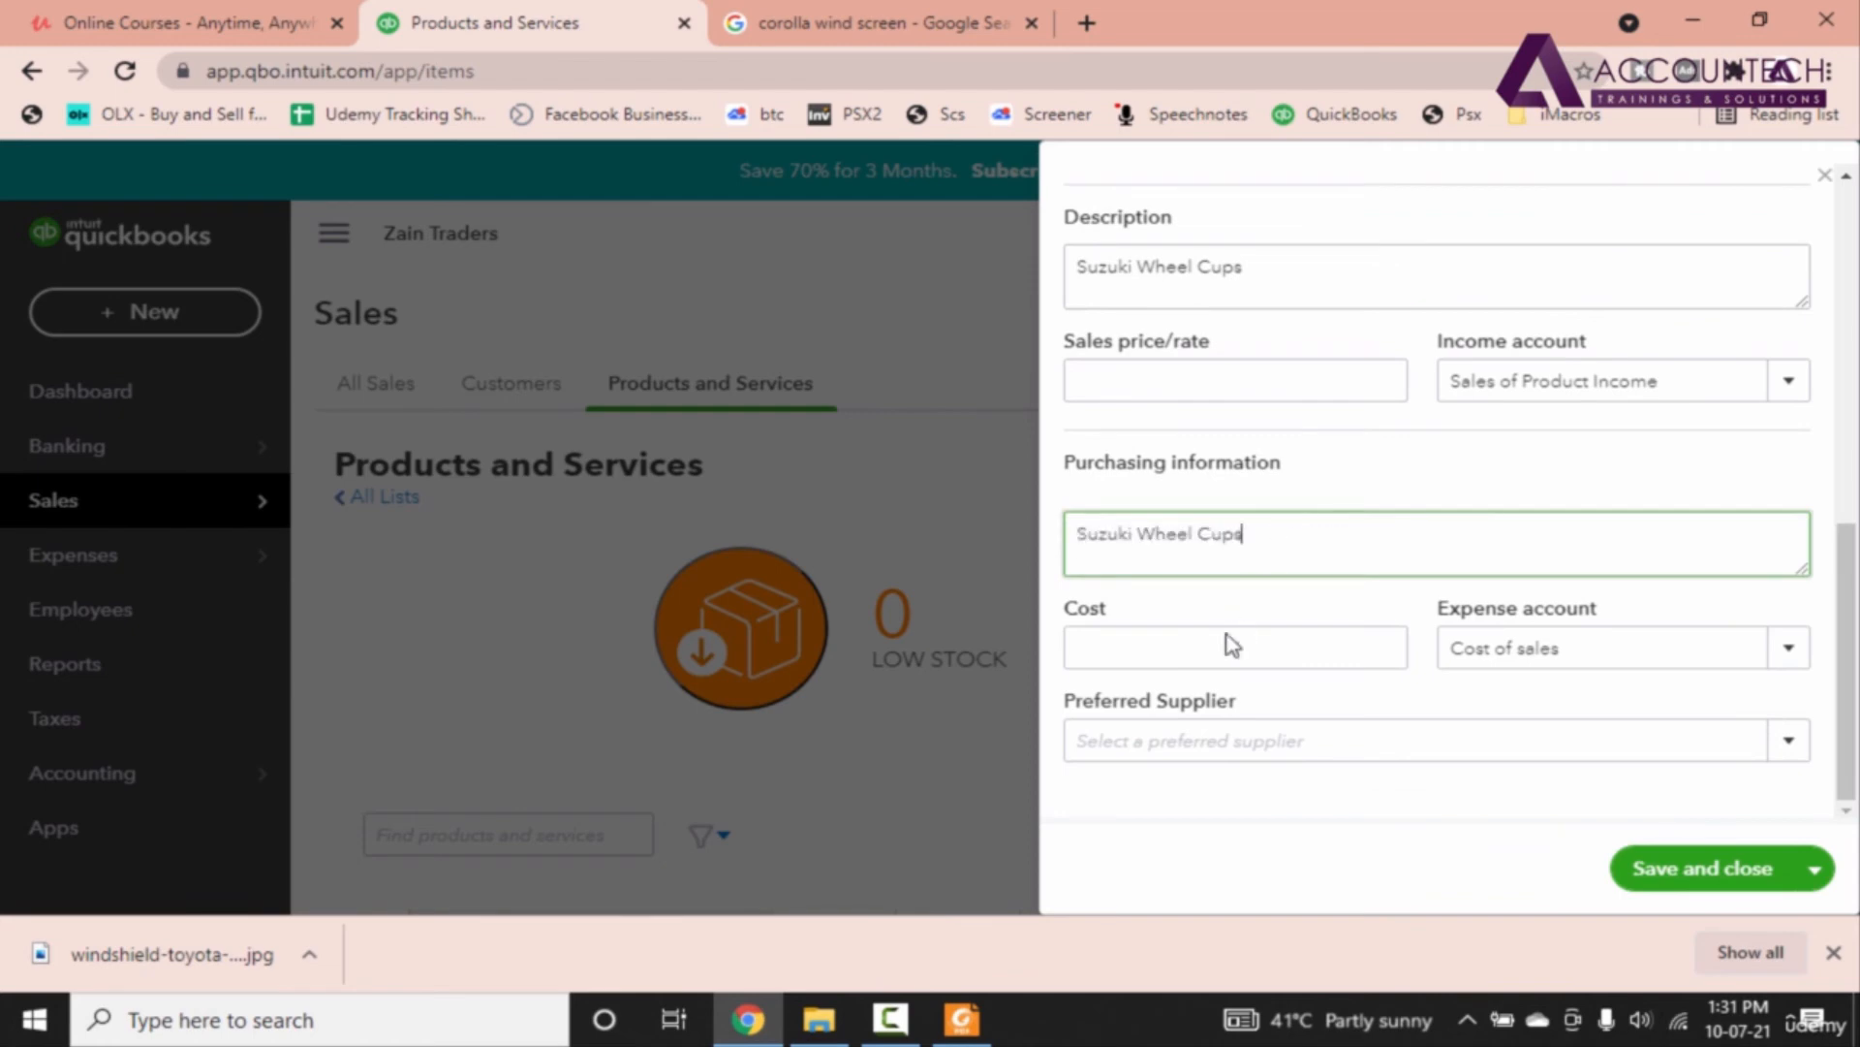
Step: Enter a cost of 250 and save the Suzuki Wheel Cups item
left_click(1235, 647)
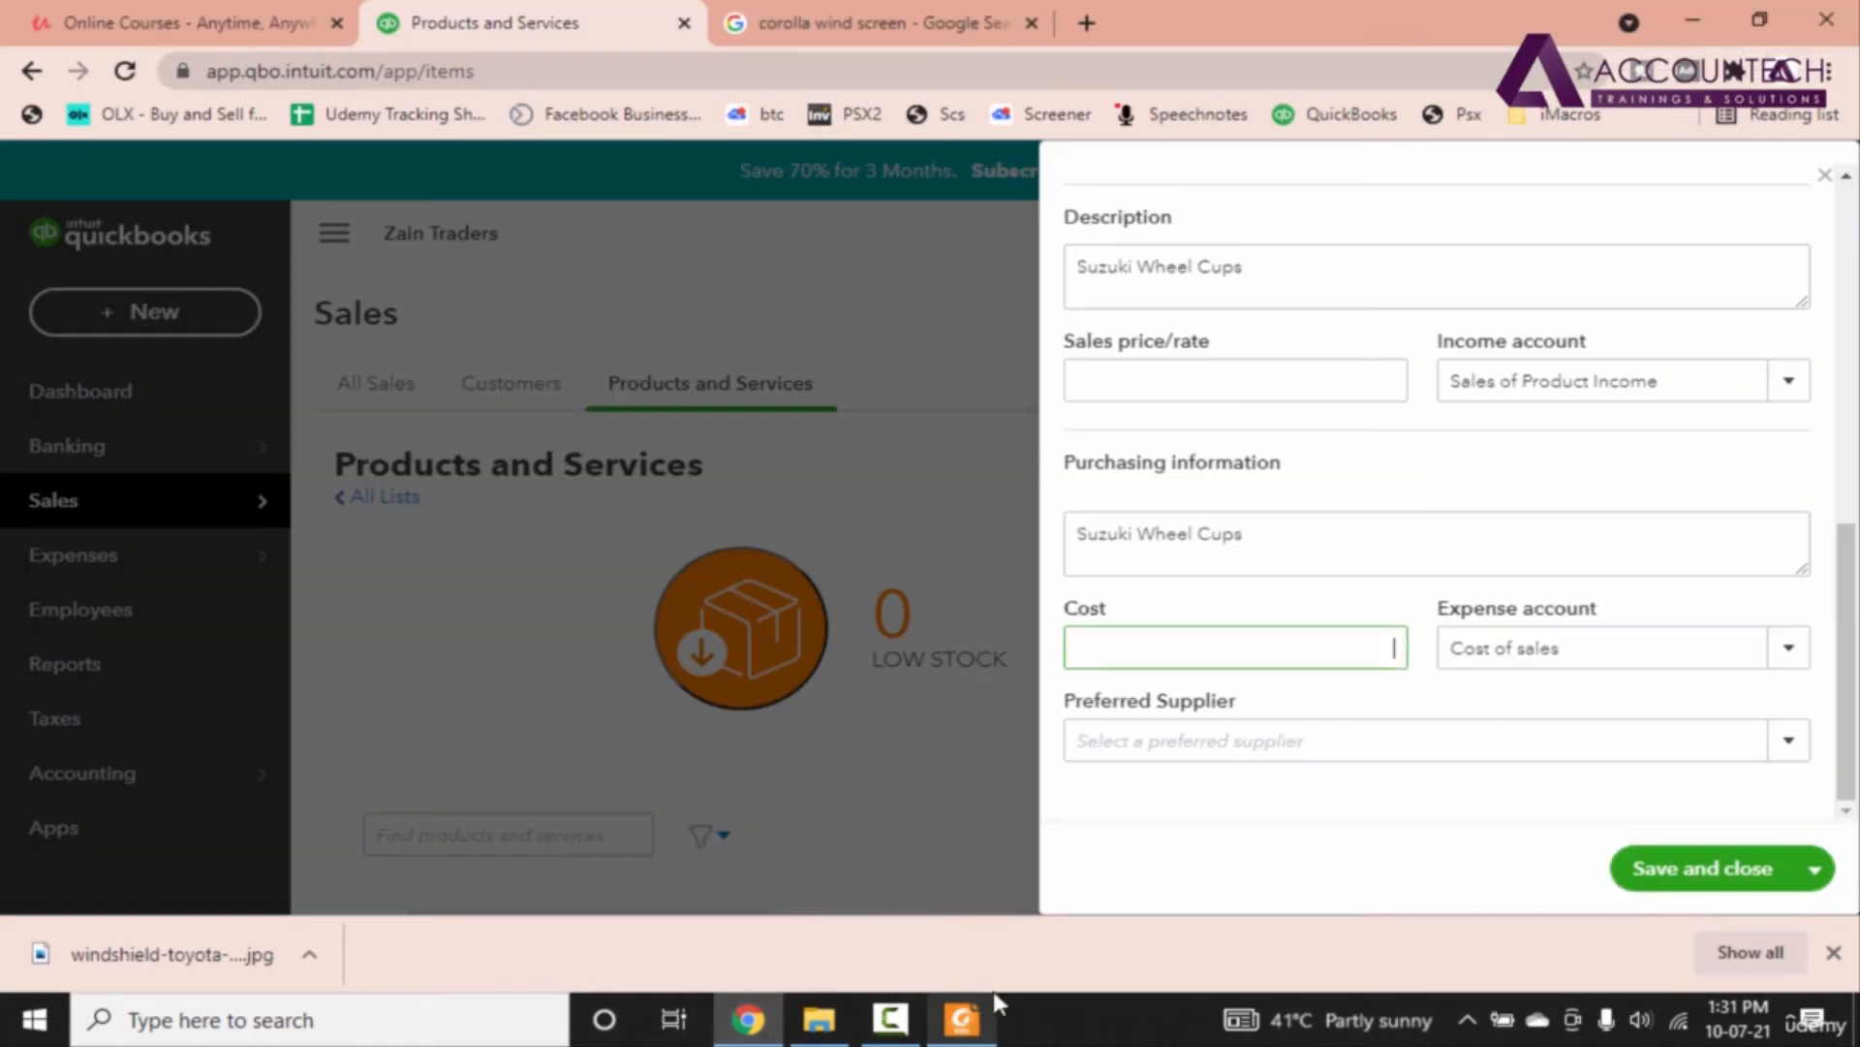
type("250")
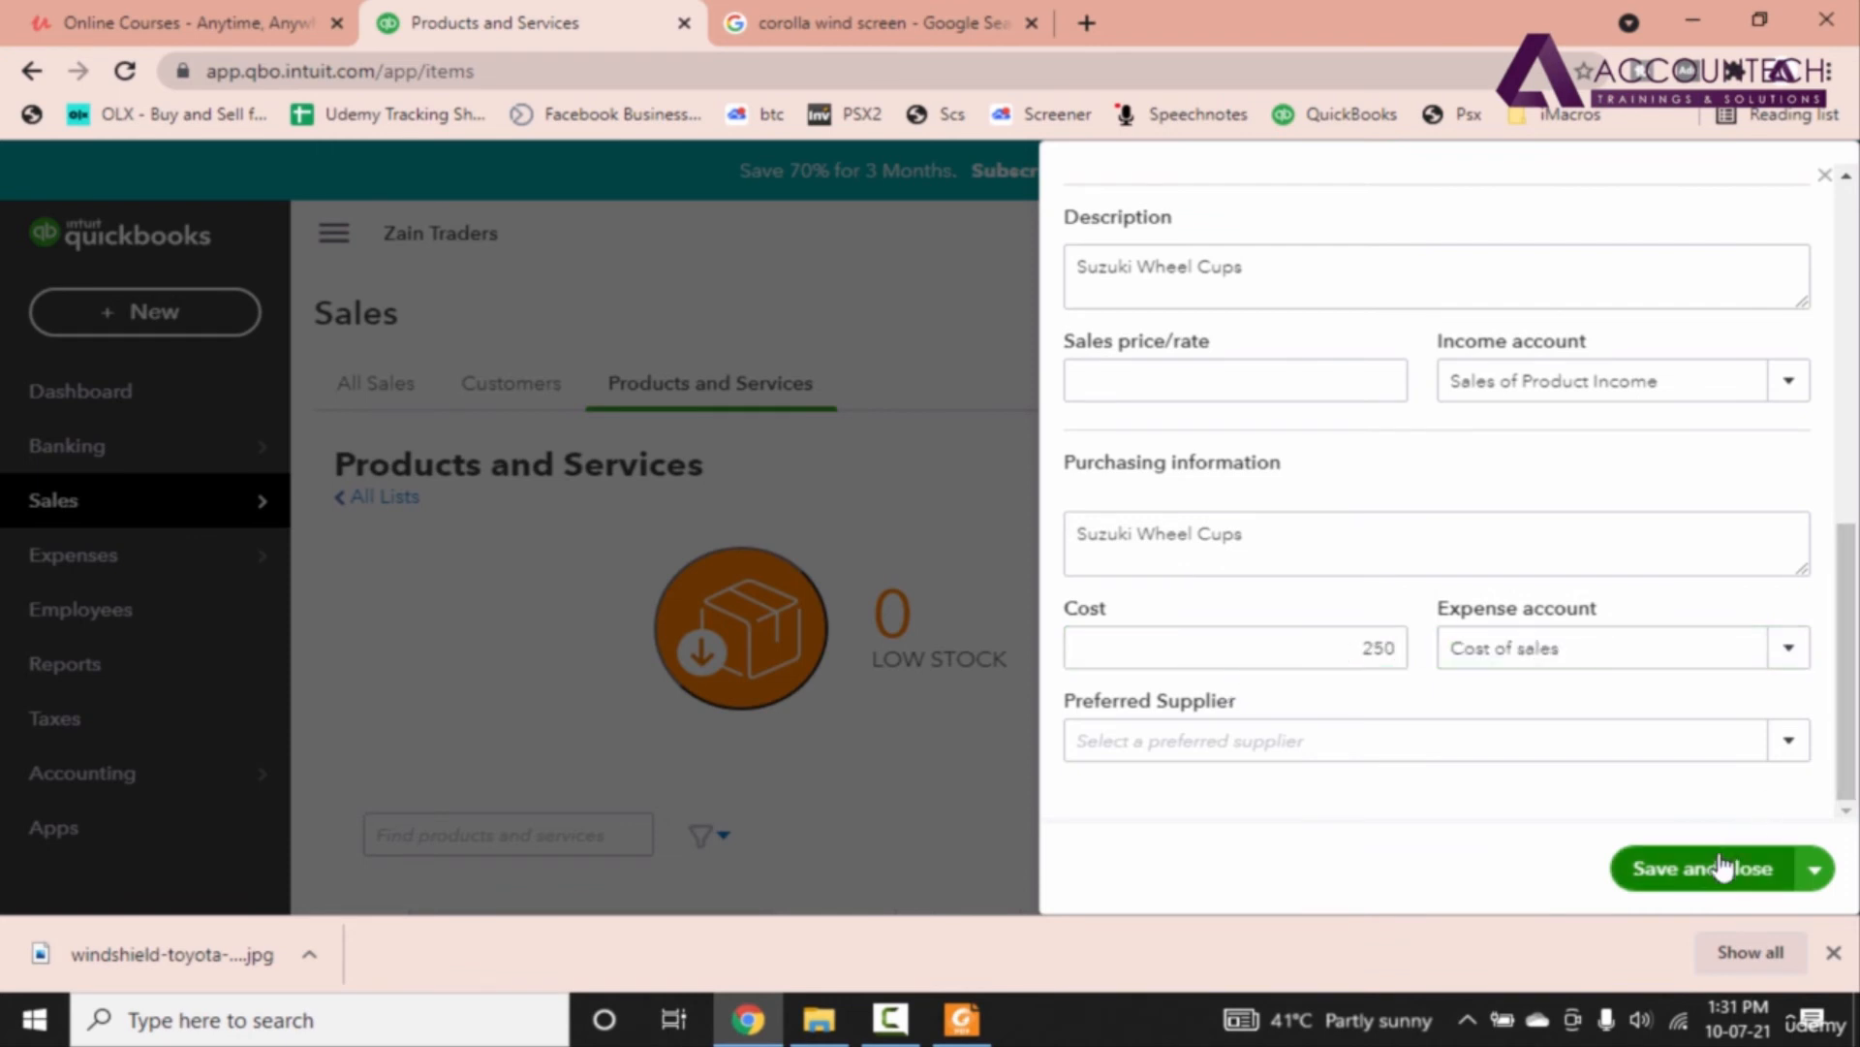
left_click(1696, 869)
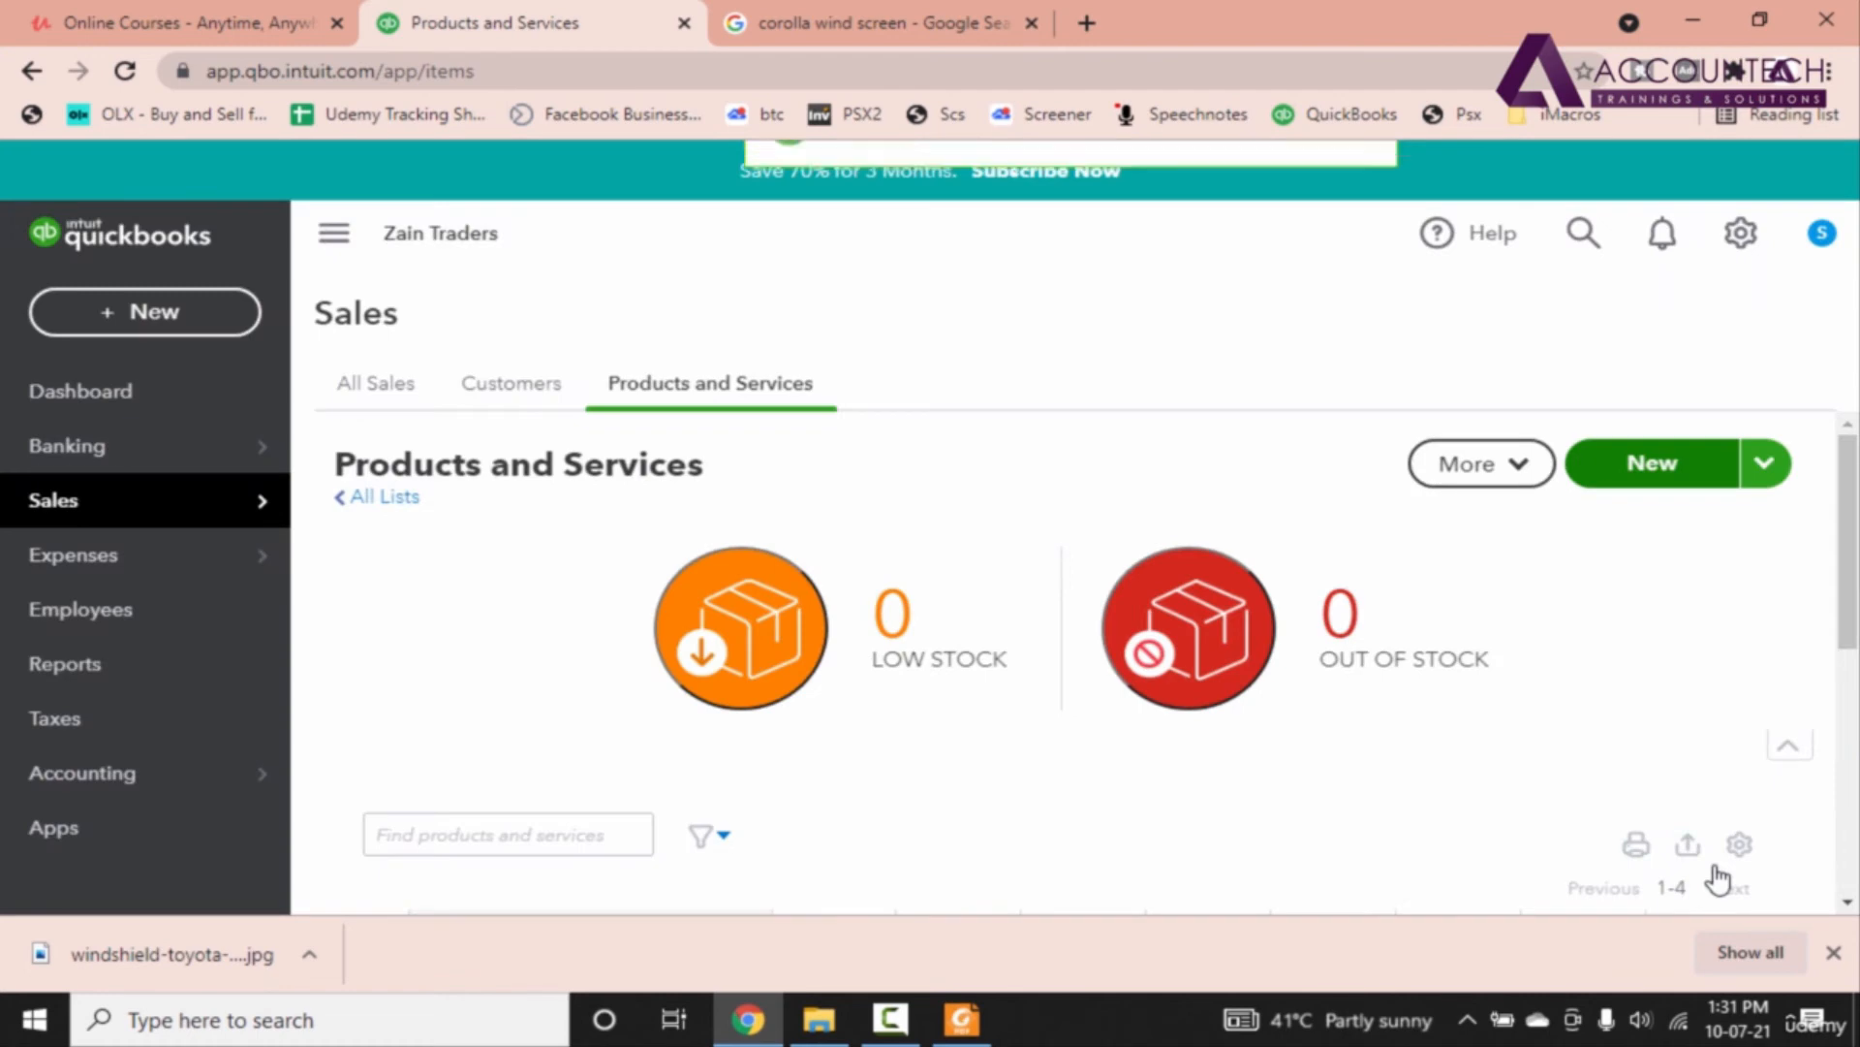
Step: Start inventory item Suzuki Rear Lights, copying its name from the PDF
left_click(1652, 463)
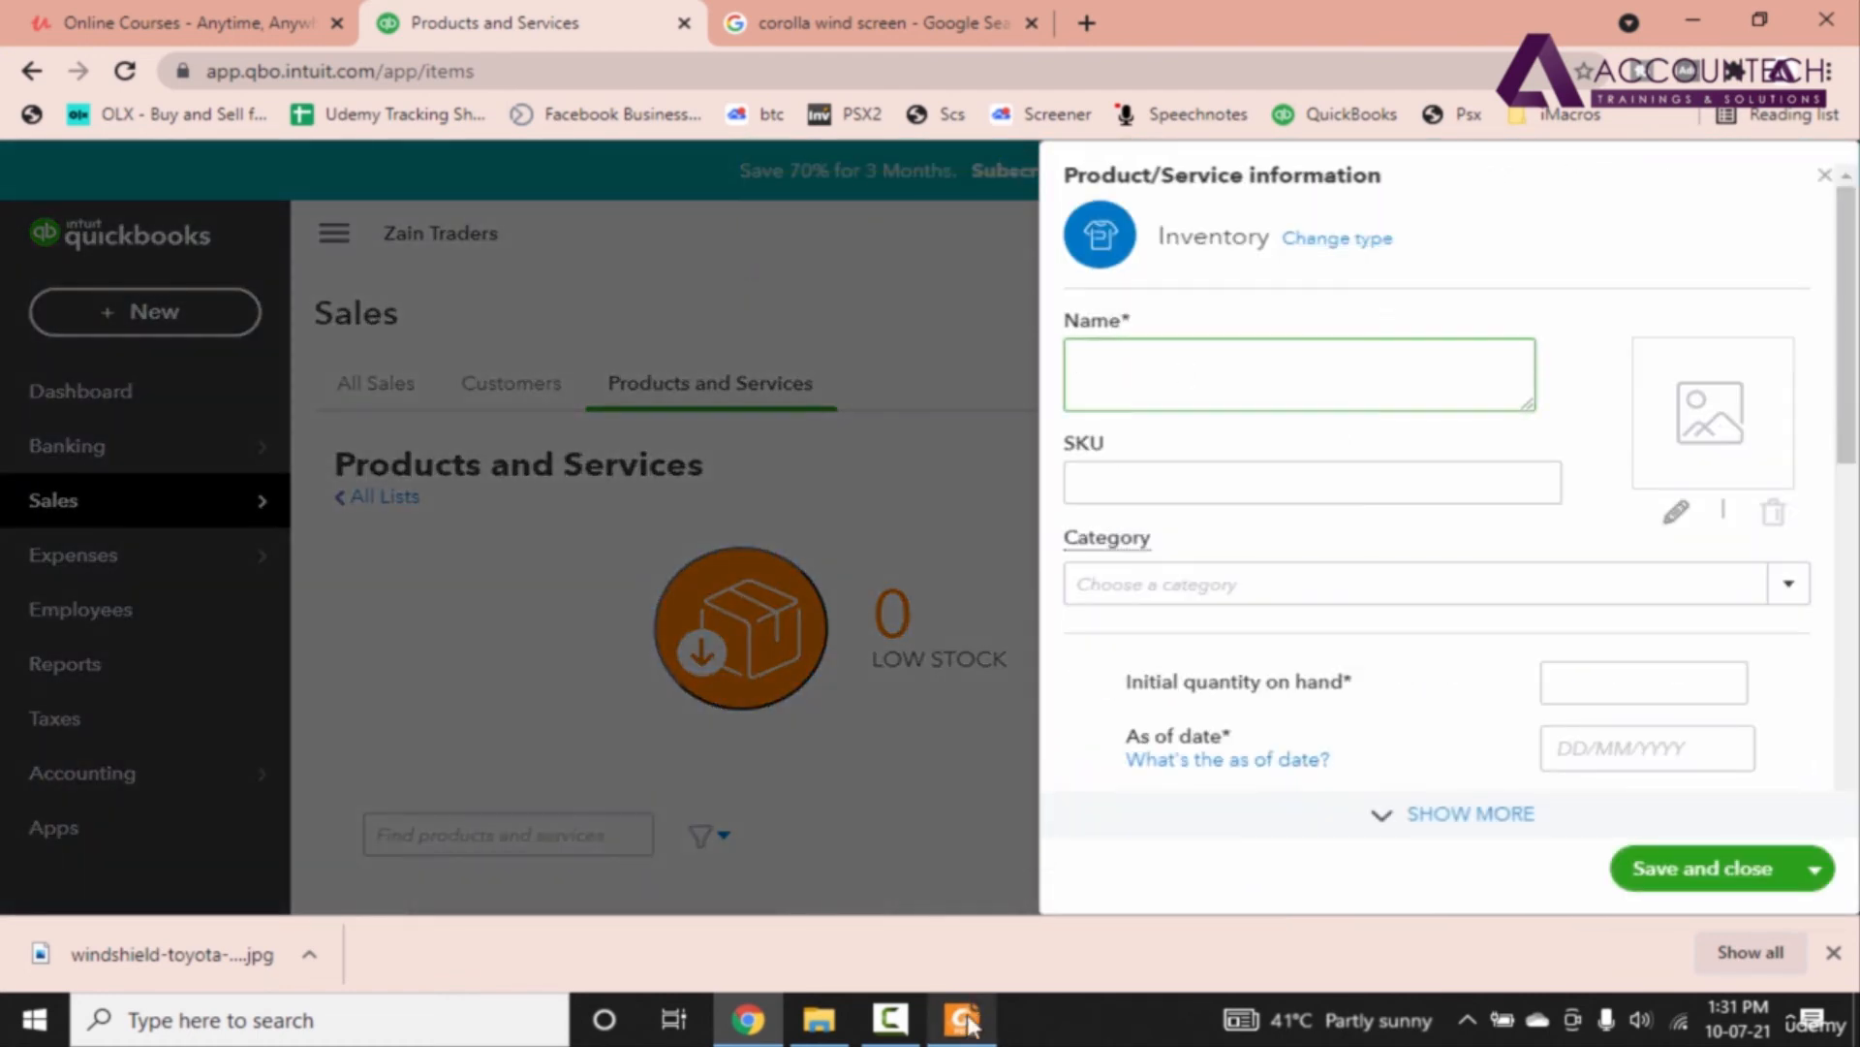
left_click(961, 1019)
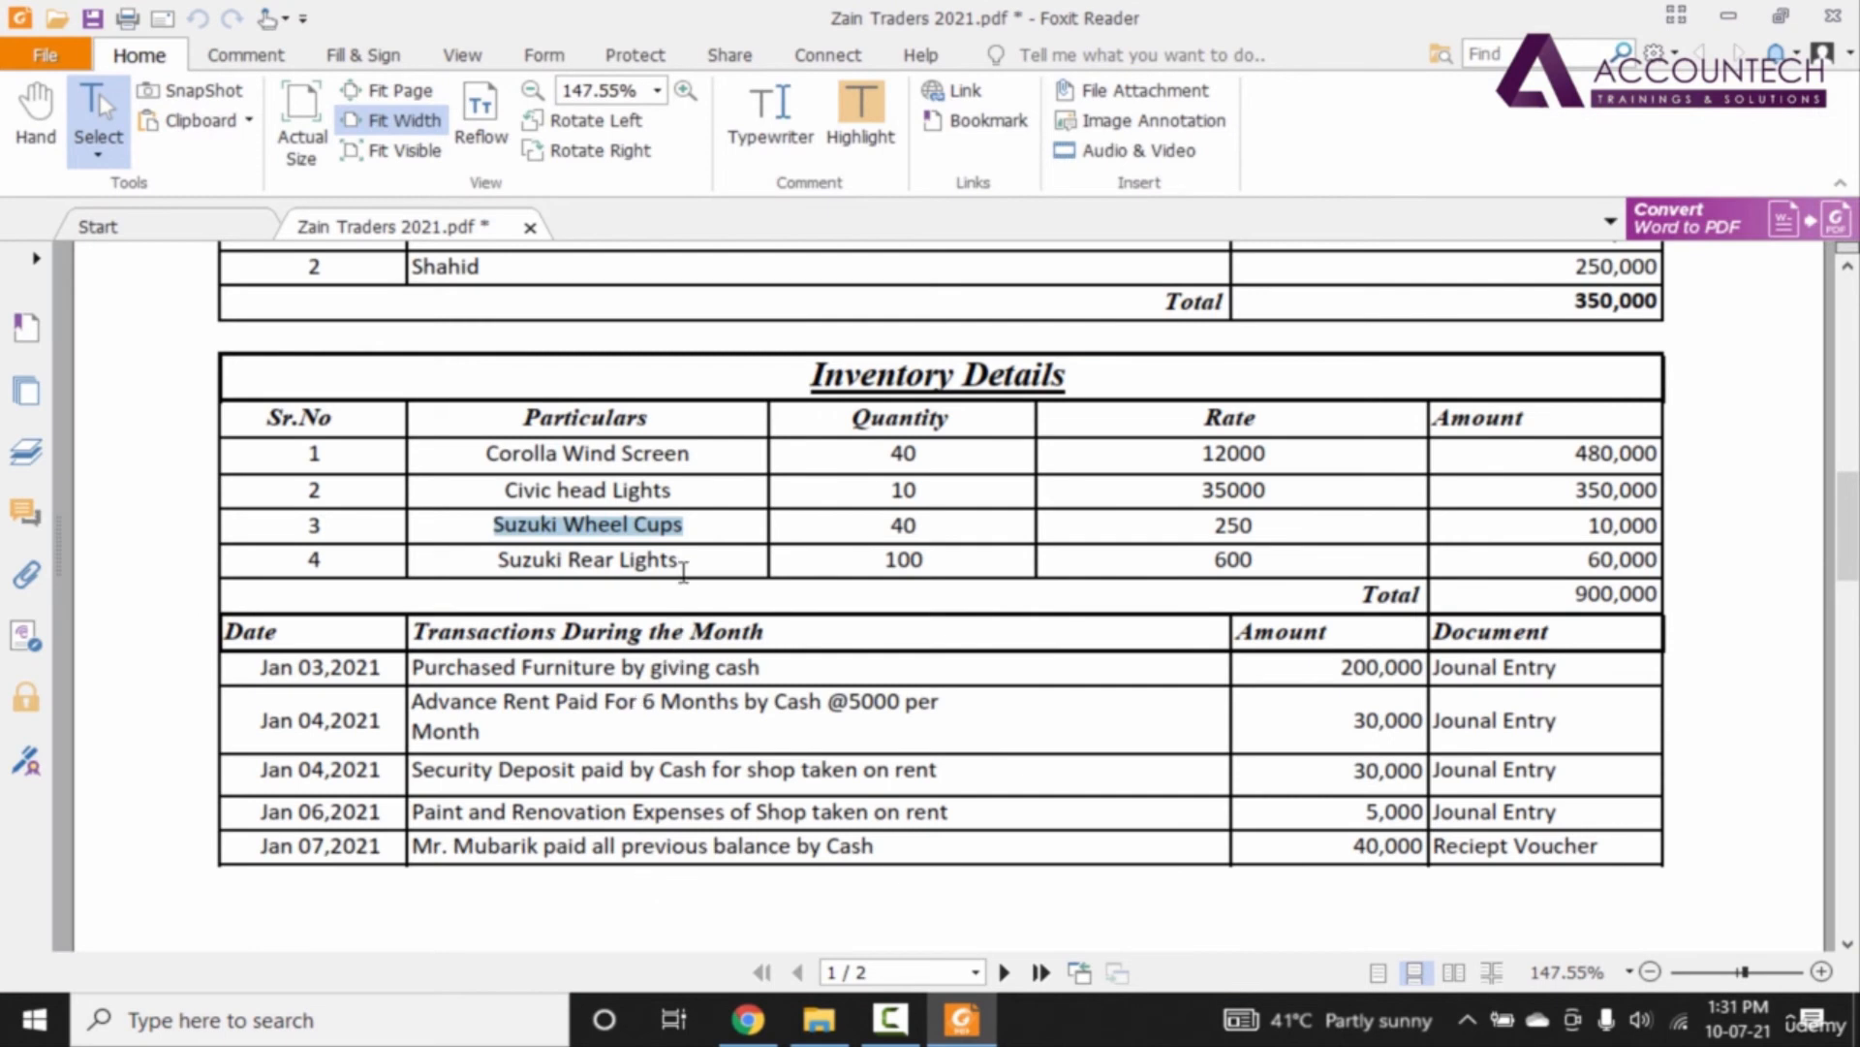
double_click(588, 559)
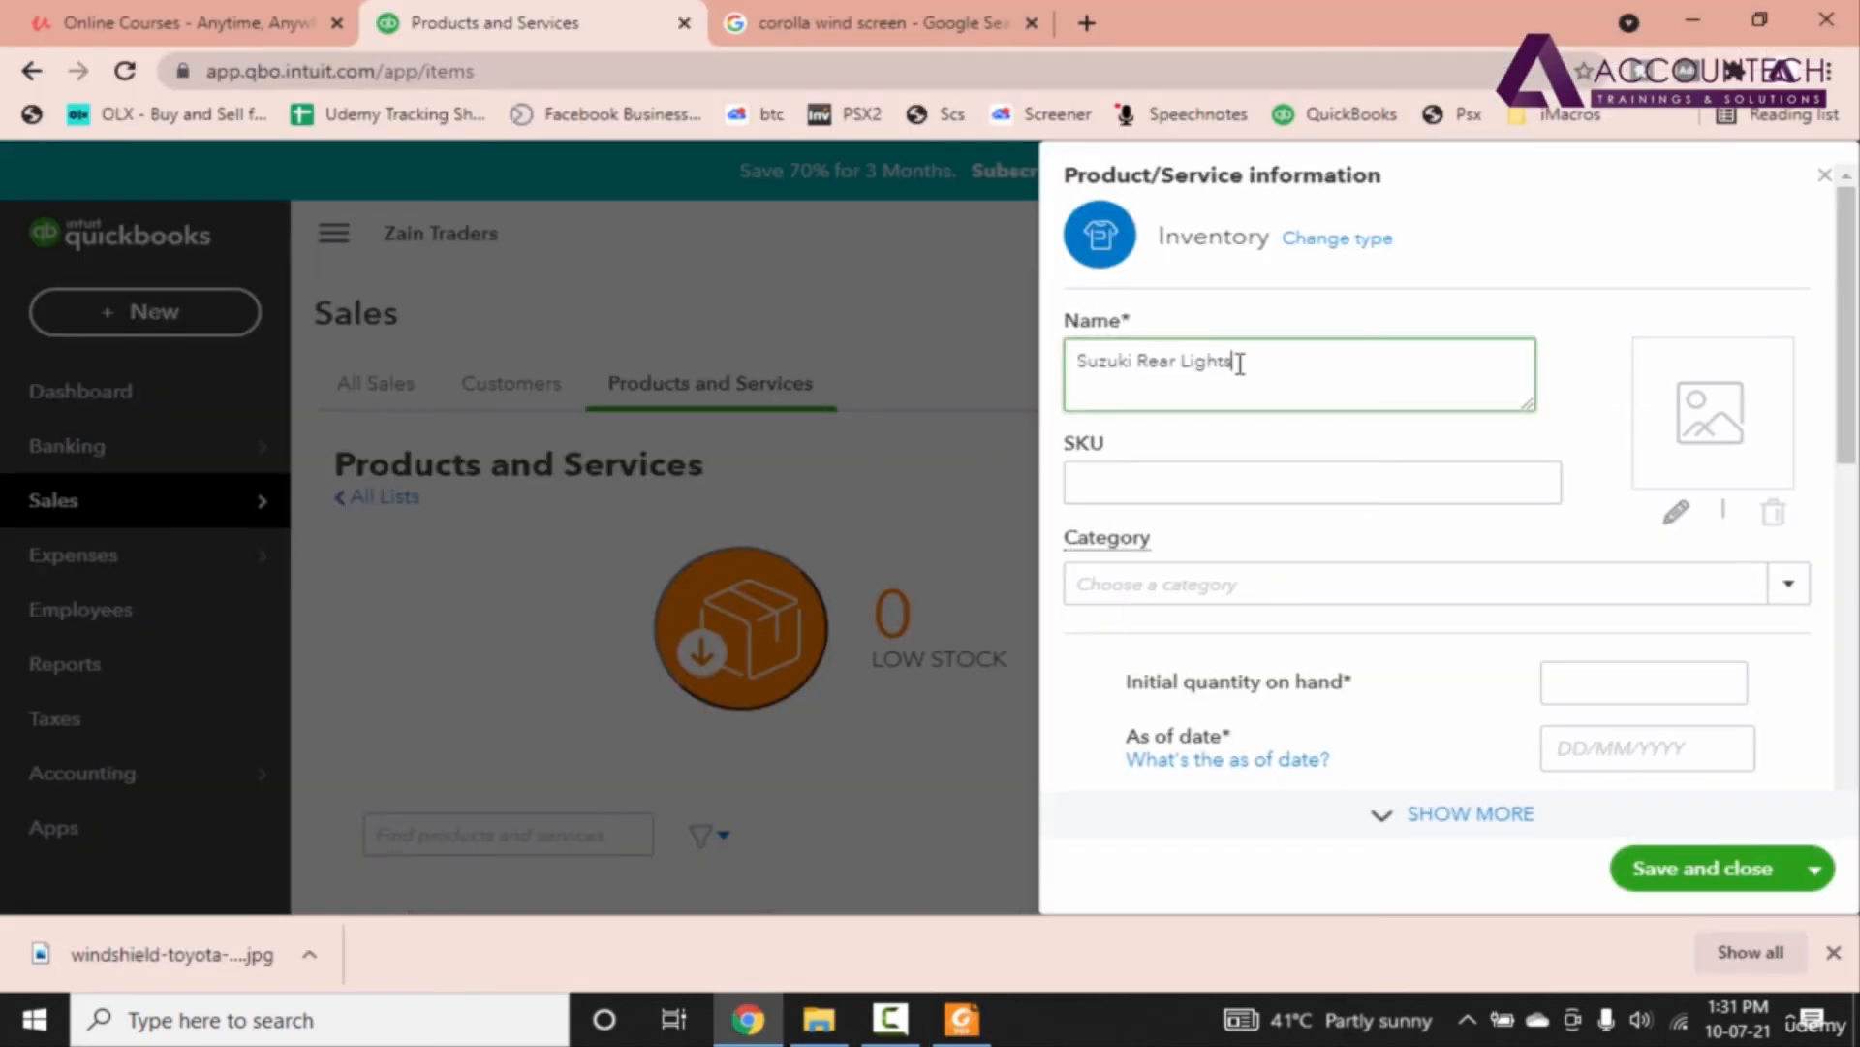
type("Eac")
left_click(1645, 682)
type("100")
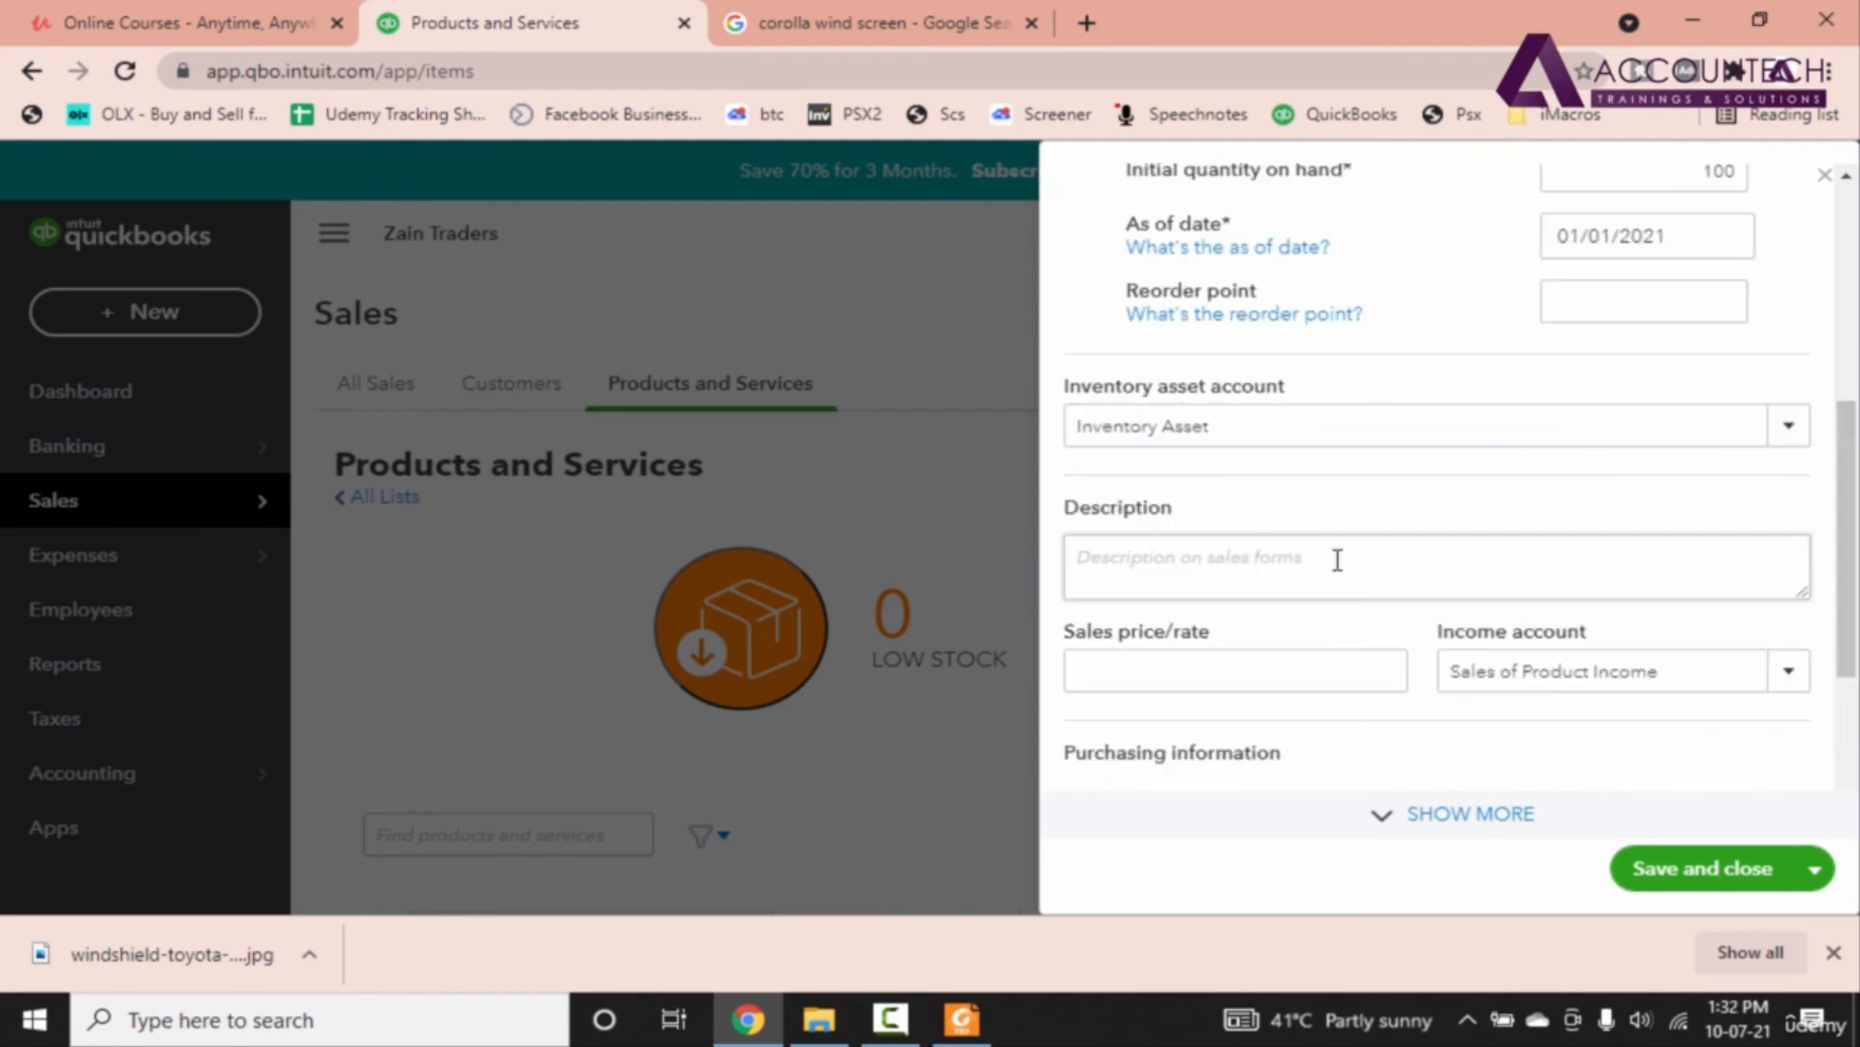
Step: Set both sales and purchase descriptions to 'Suzuki Rear Lights'
type("Suzuki Rear Lights")
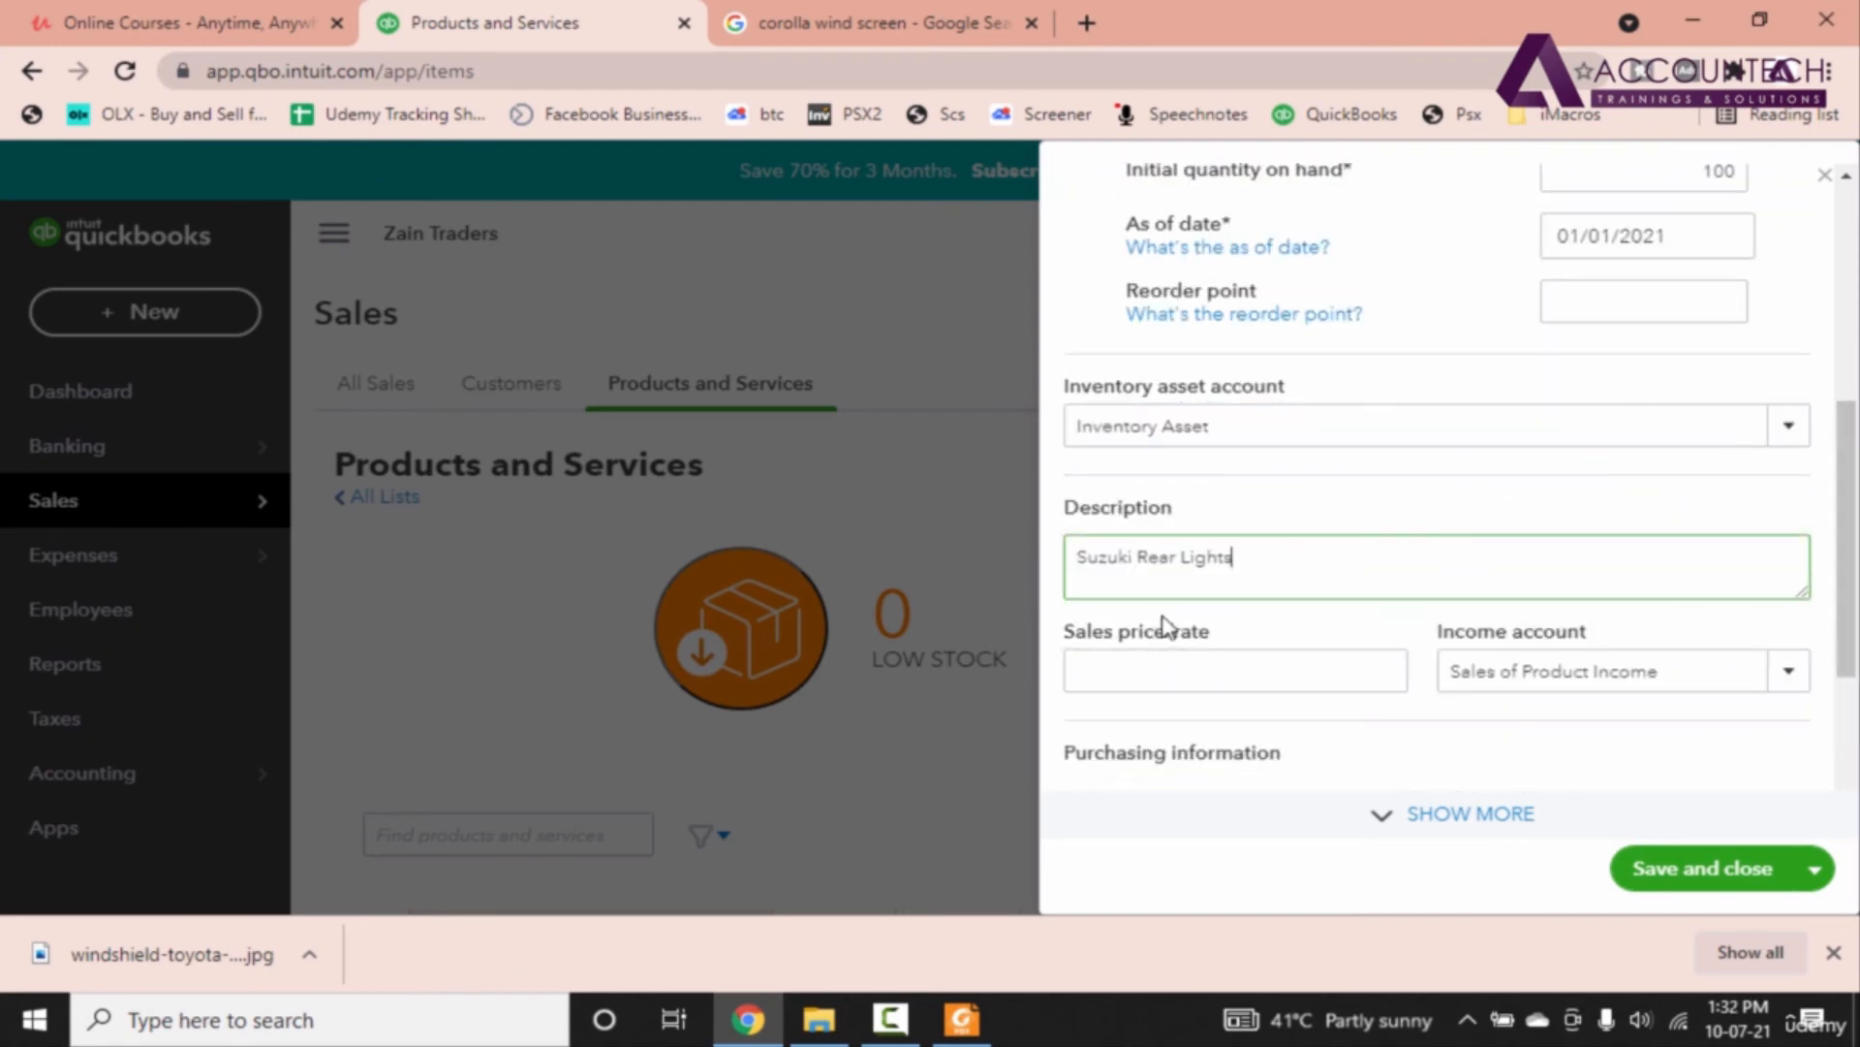
scroll("down", 3)
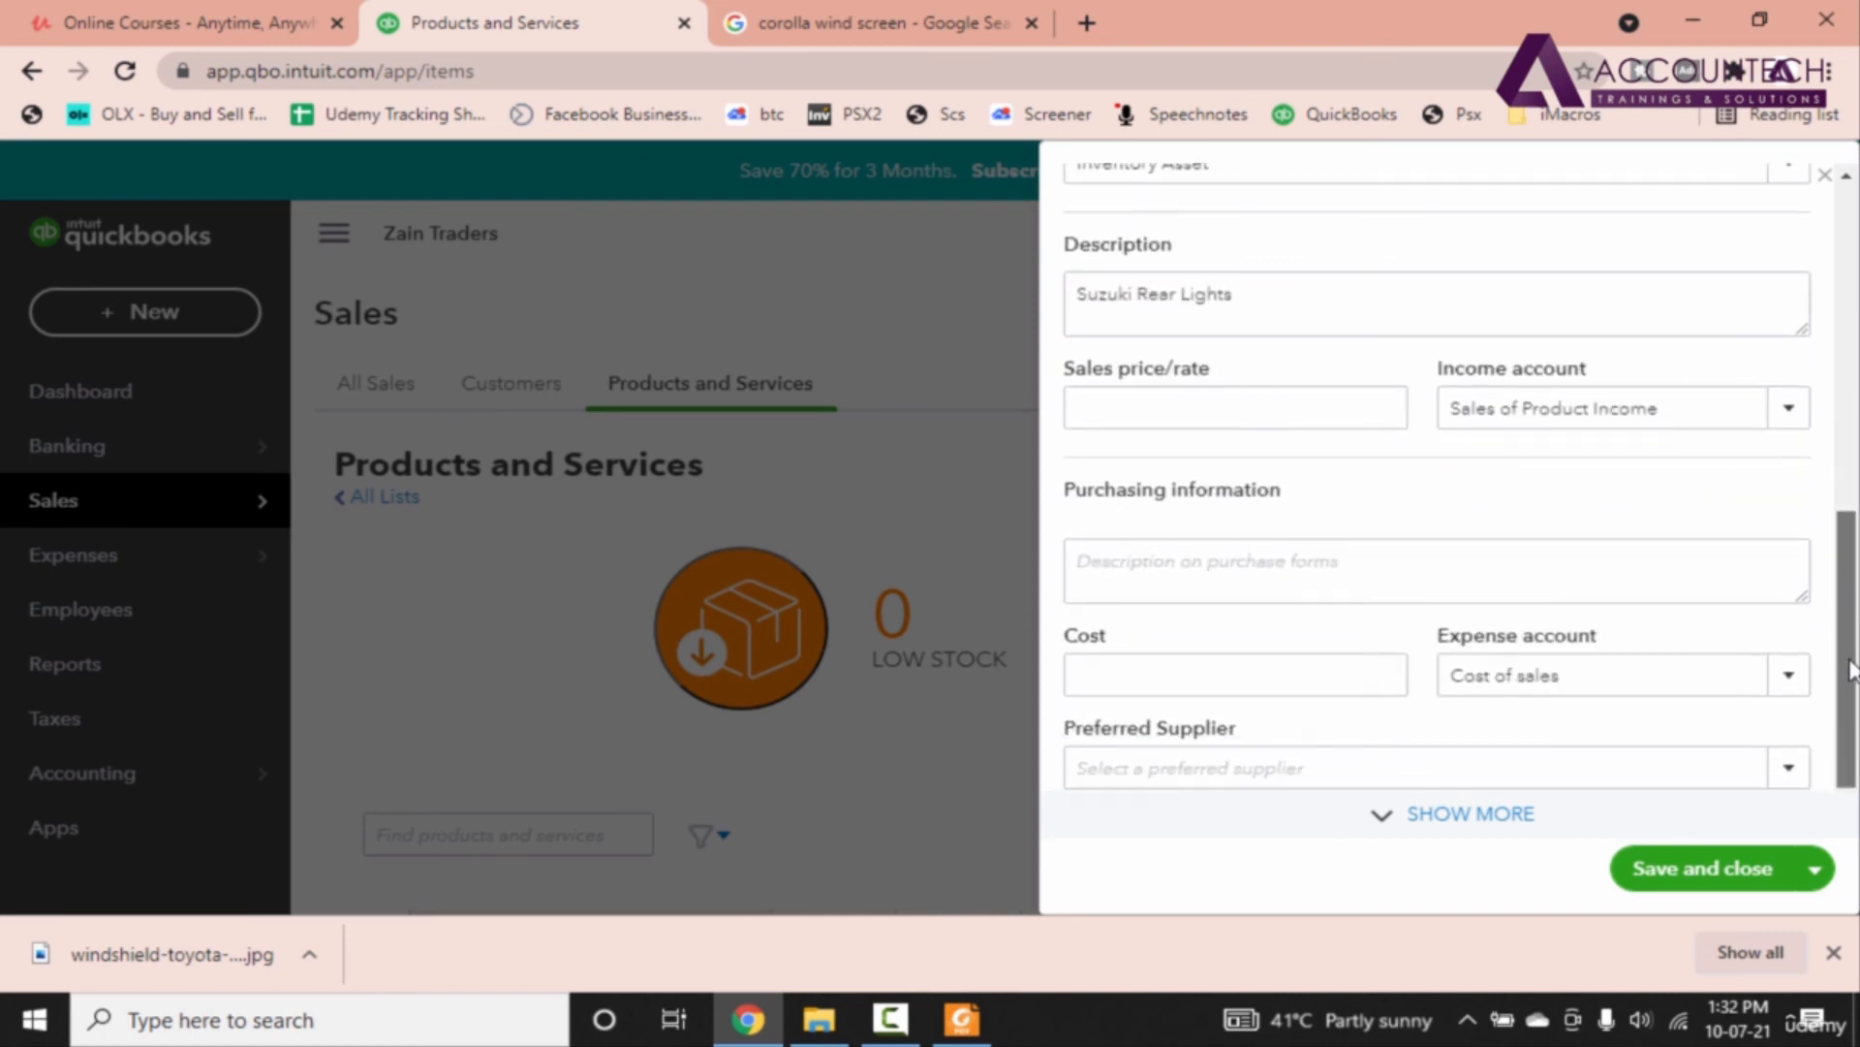
type("Suzuki Rear Lights")
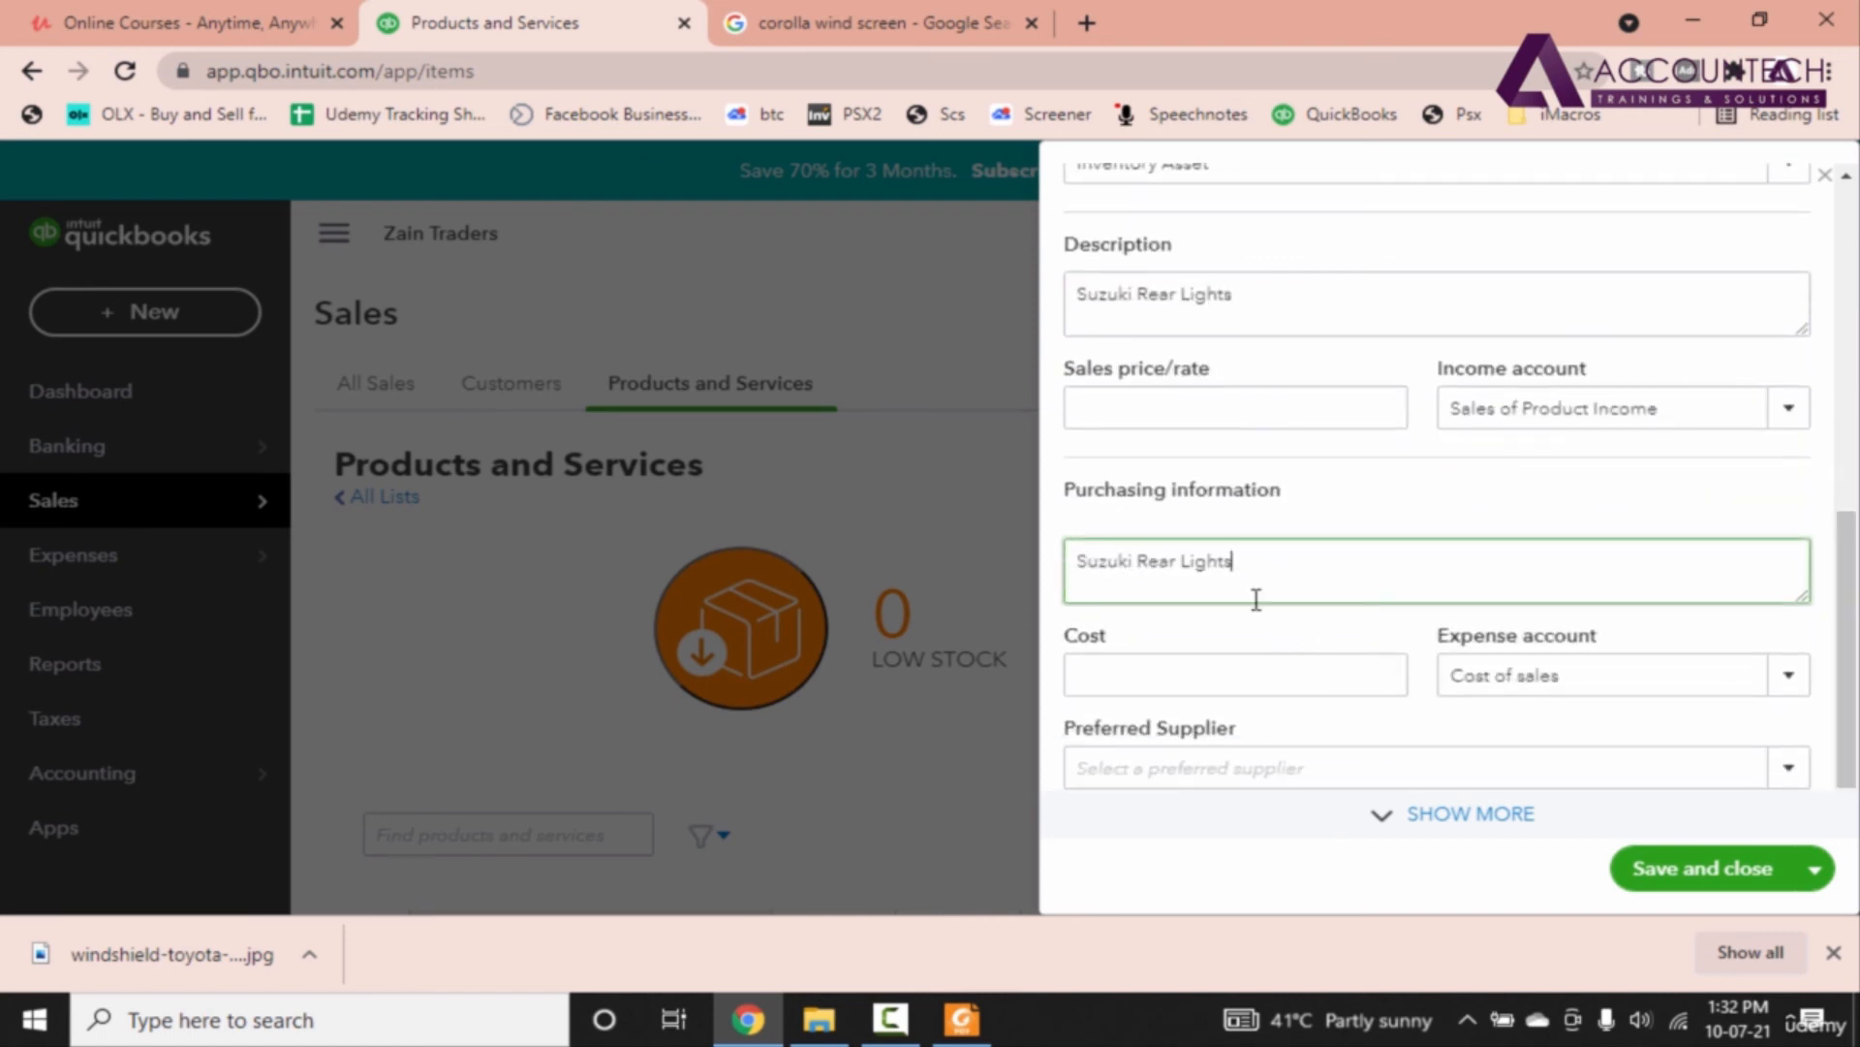
Step: Enter a cost of 600 for Suzuki Rear Lights after checking the PDF rate
left_click(1236, 675)
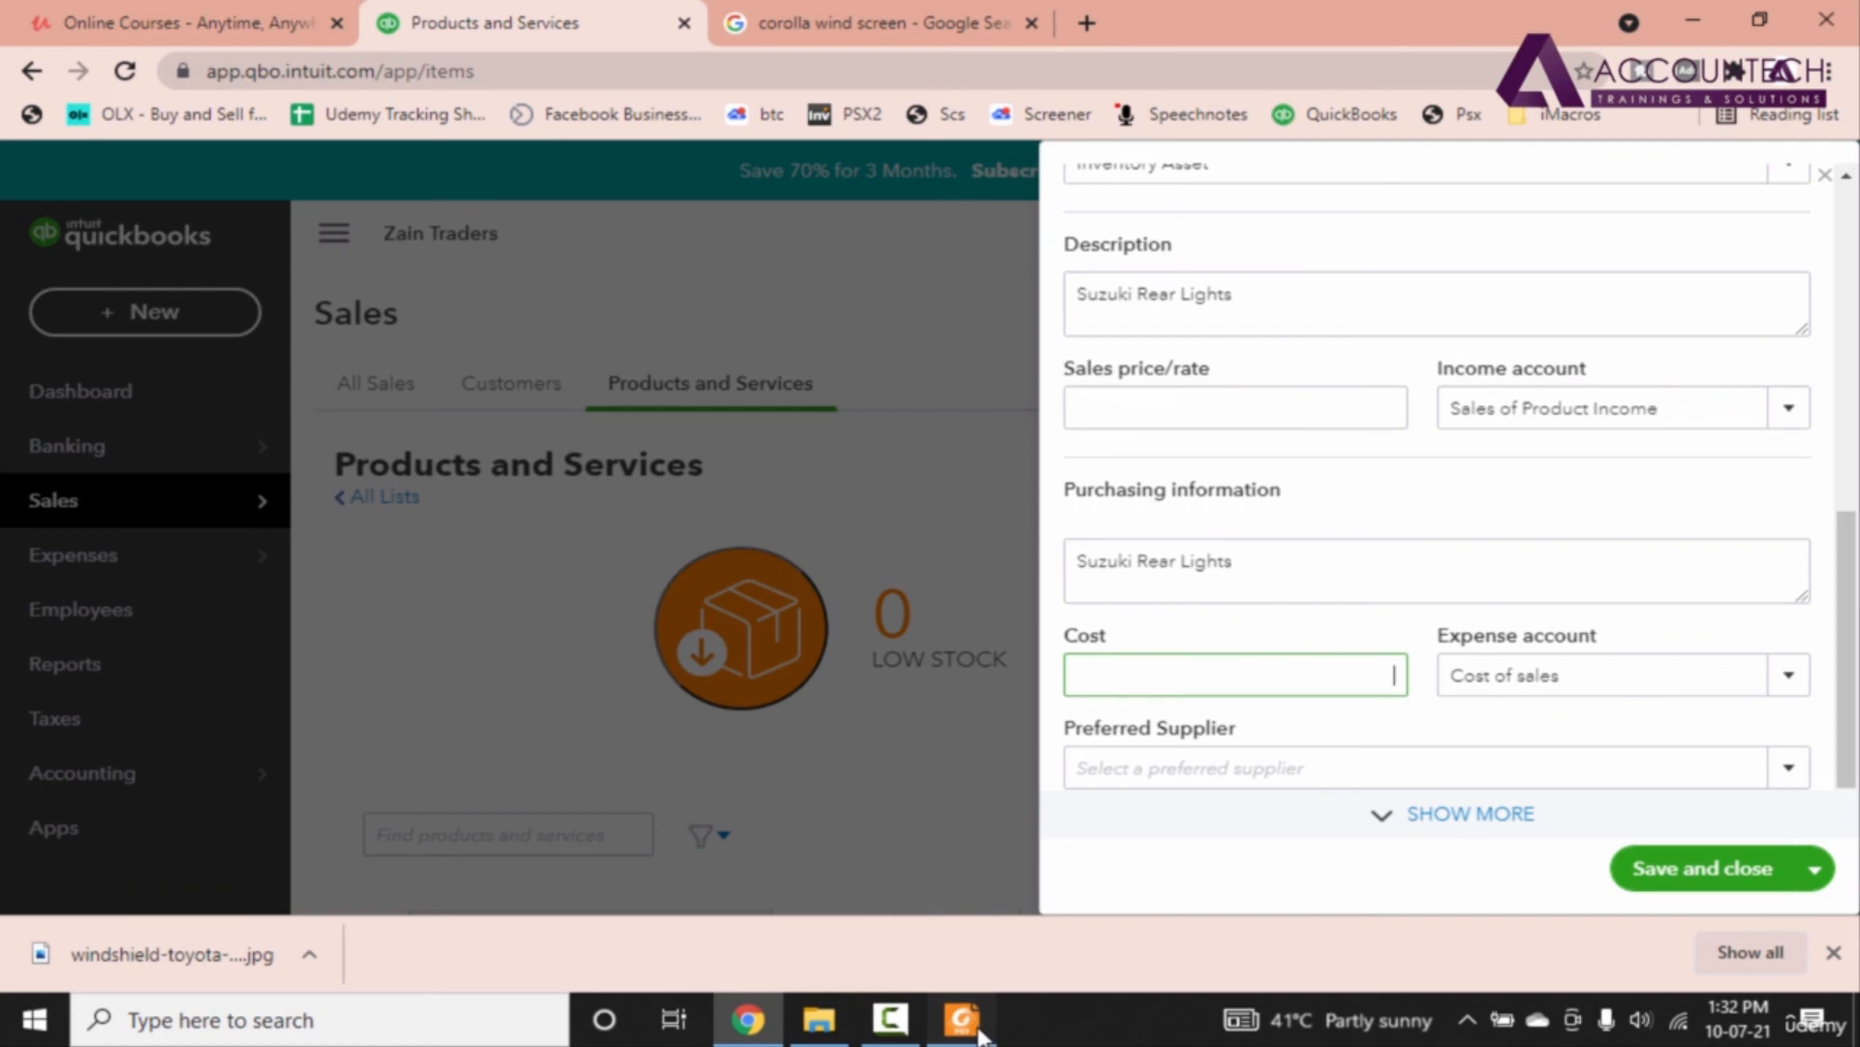
left_click(962, 1019)
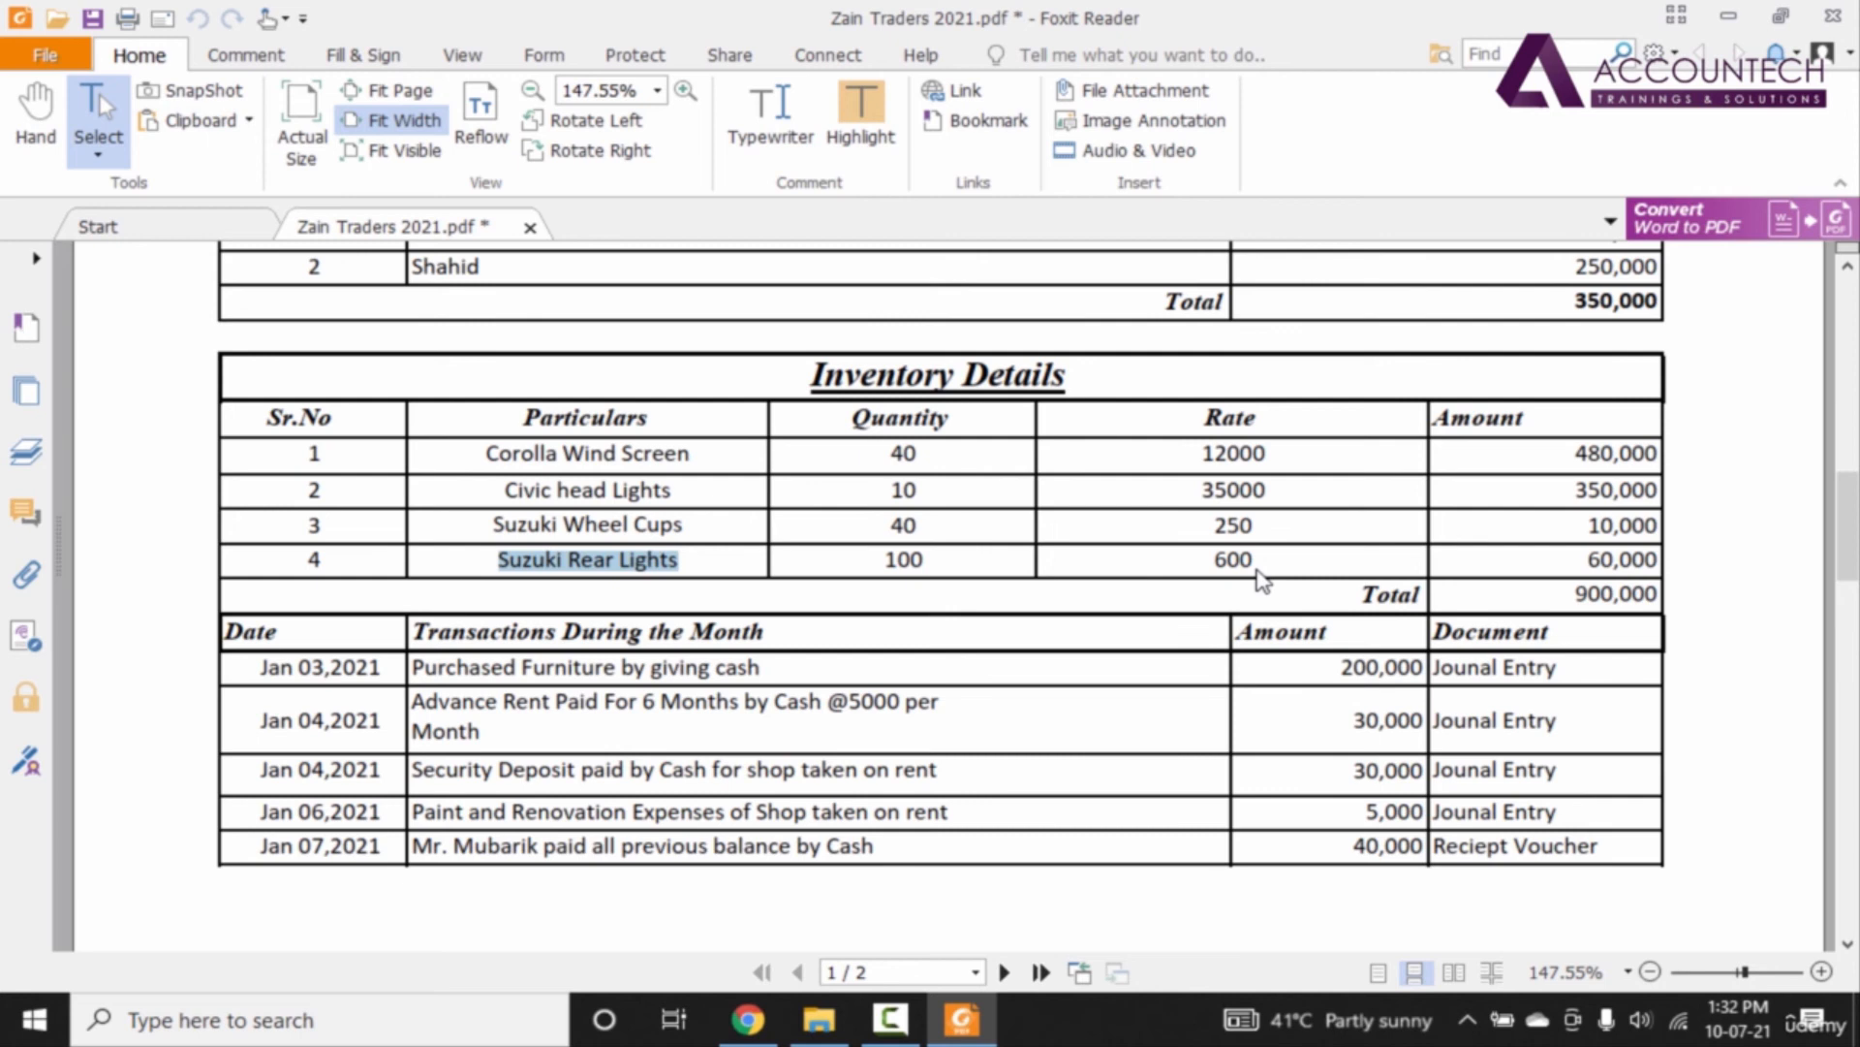
mouse_move(1296, 569)
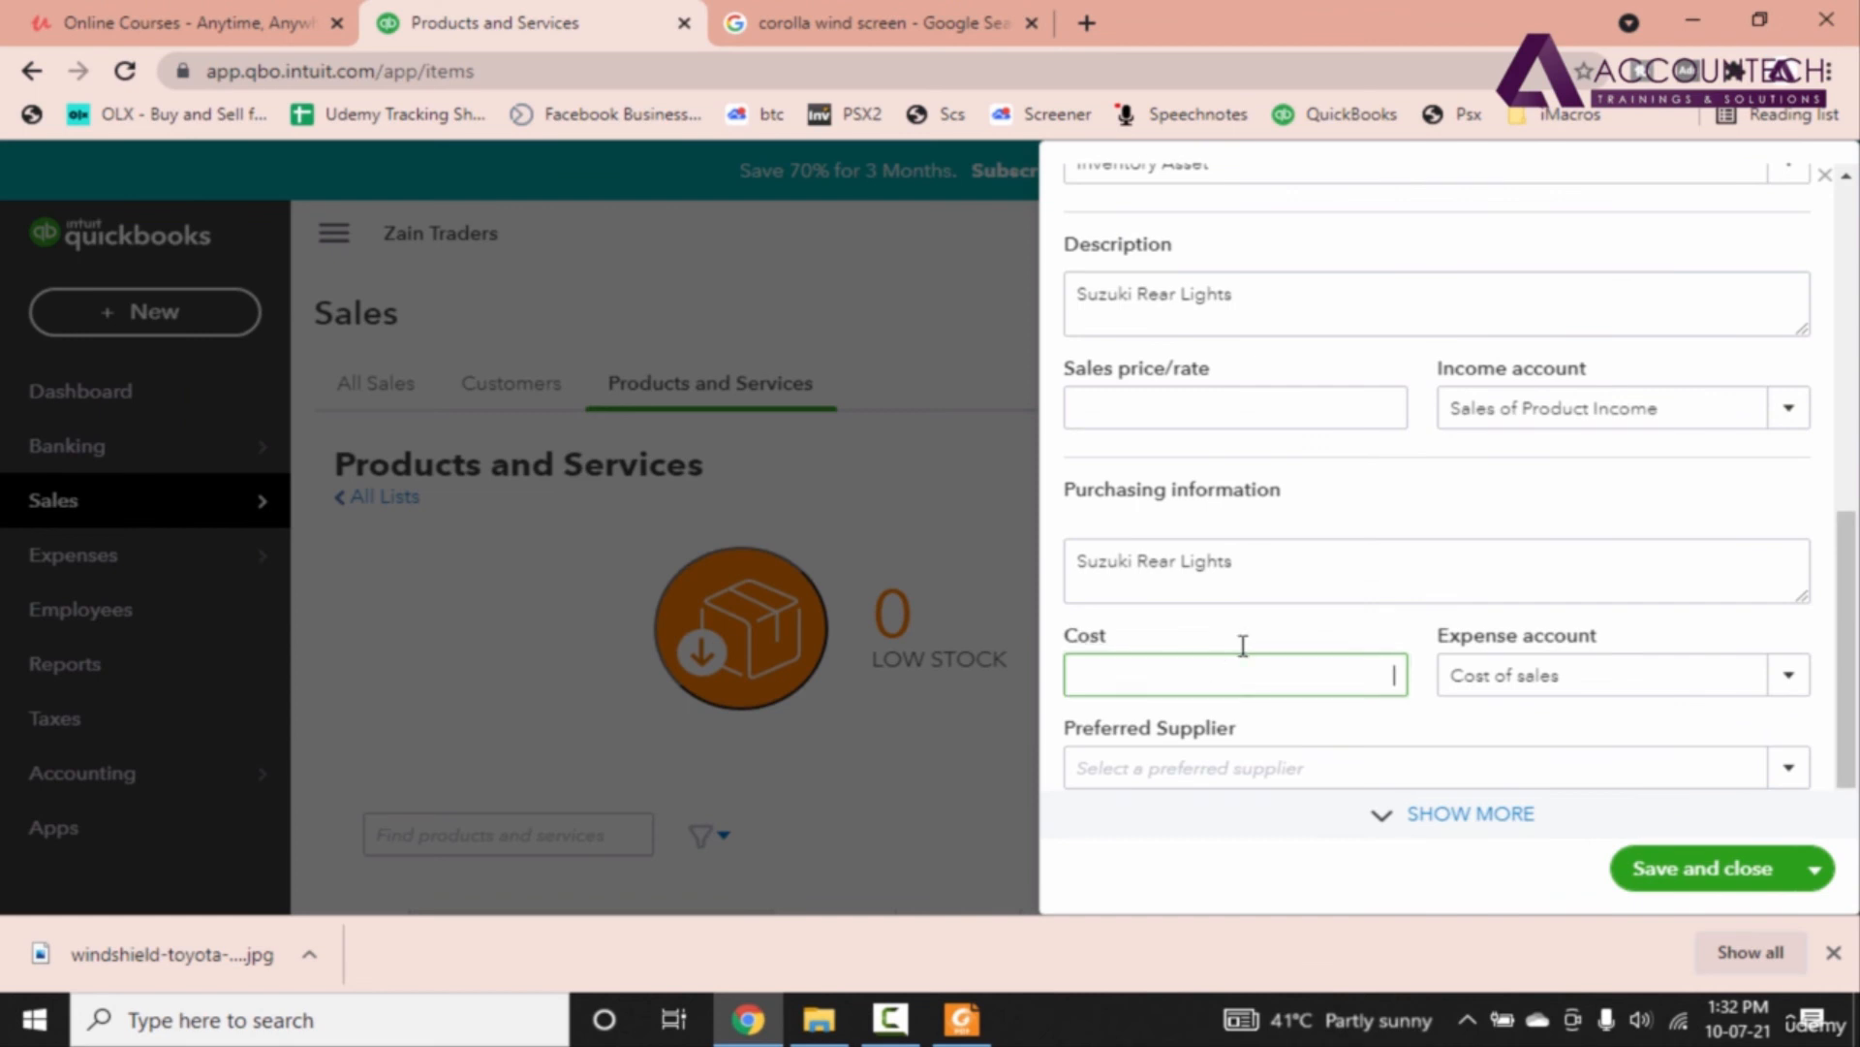
type("600")
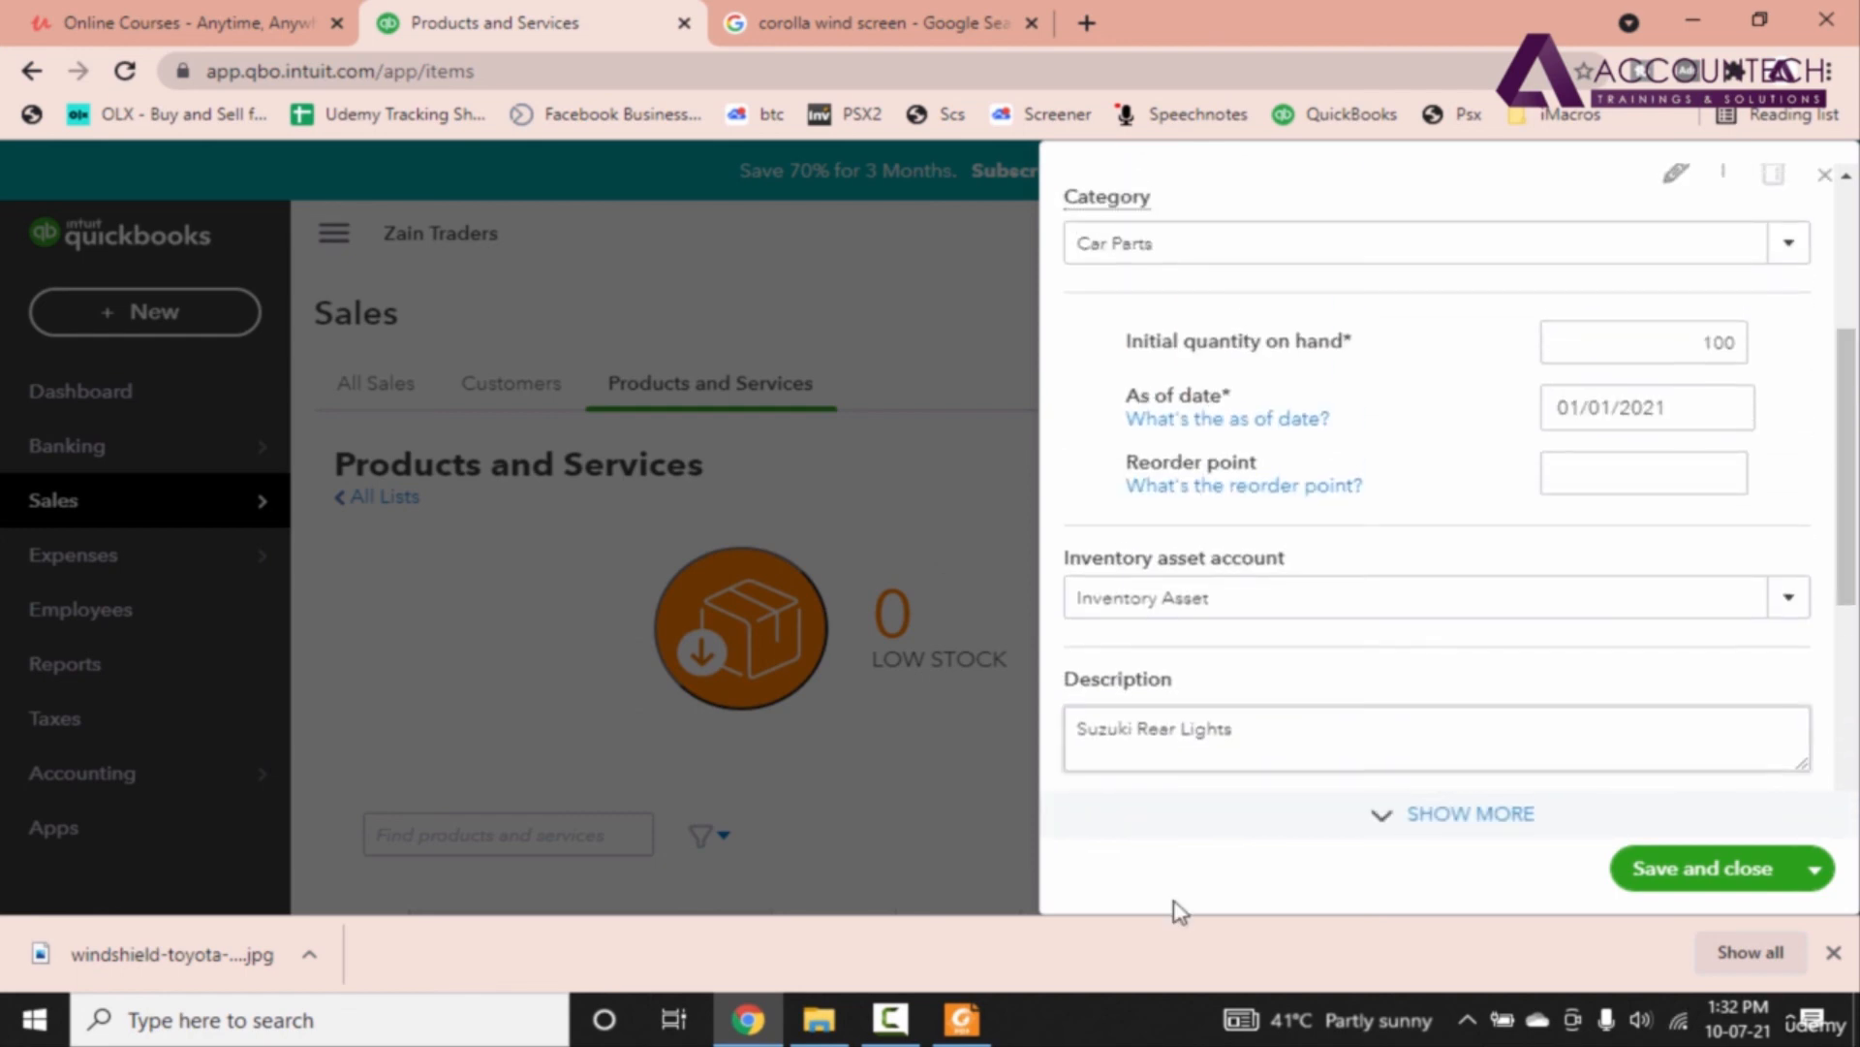
left_click(963, 1020)
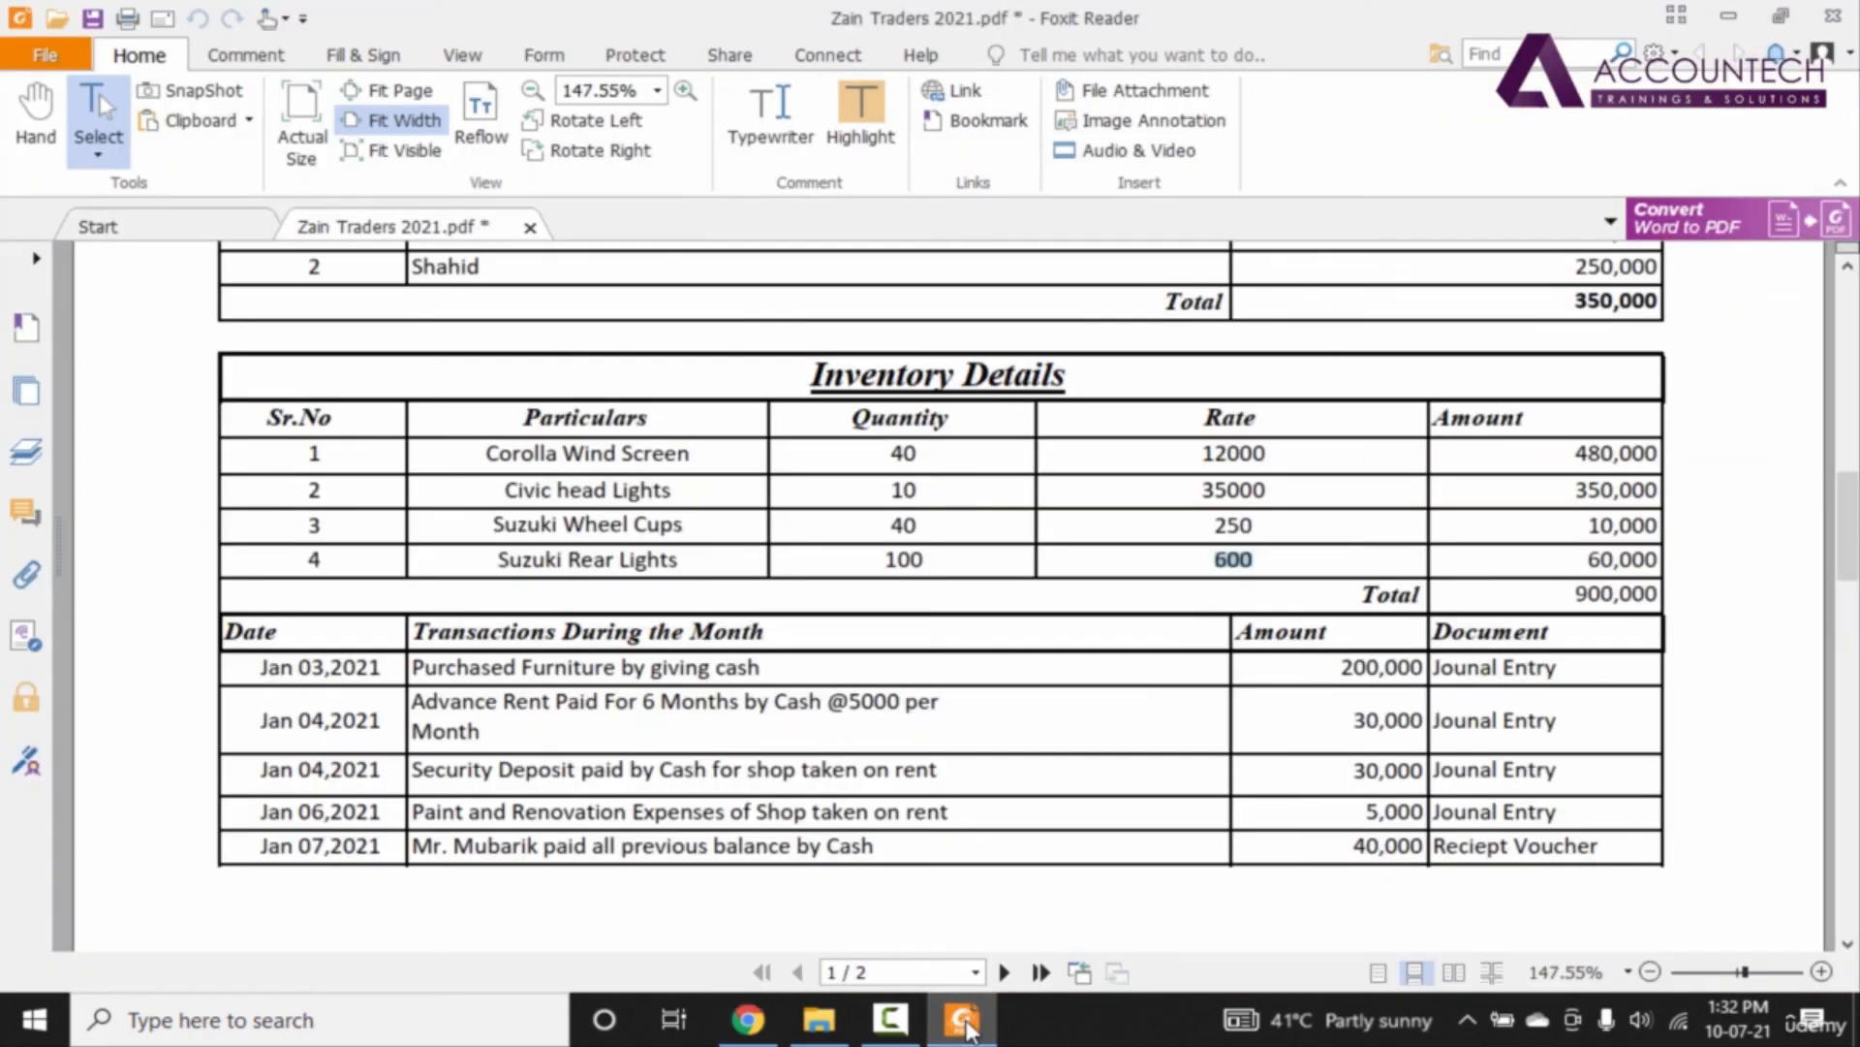
left_click(742, 1018)
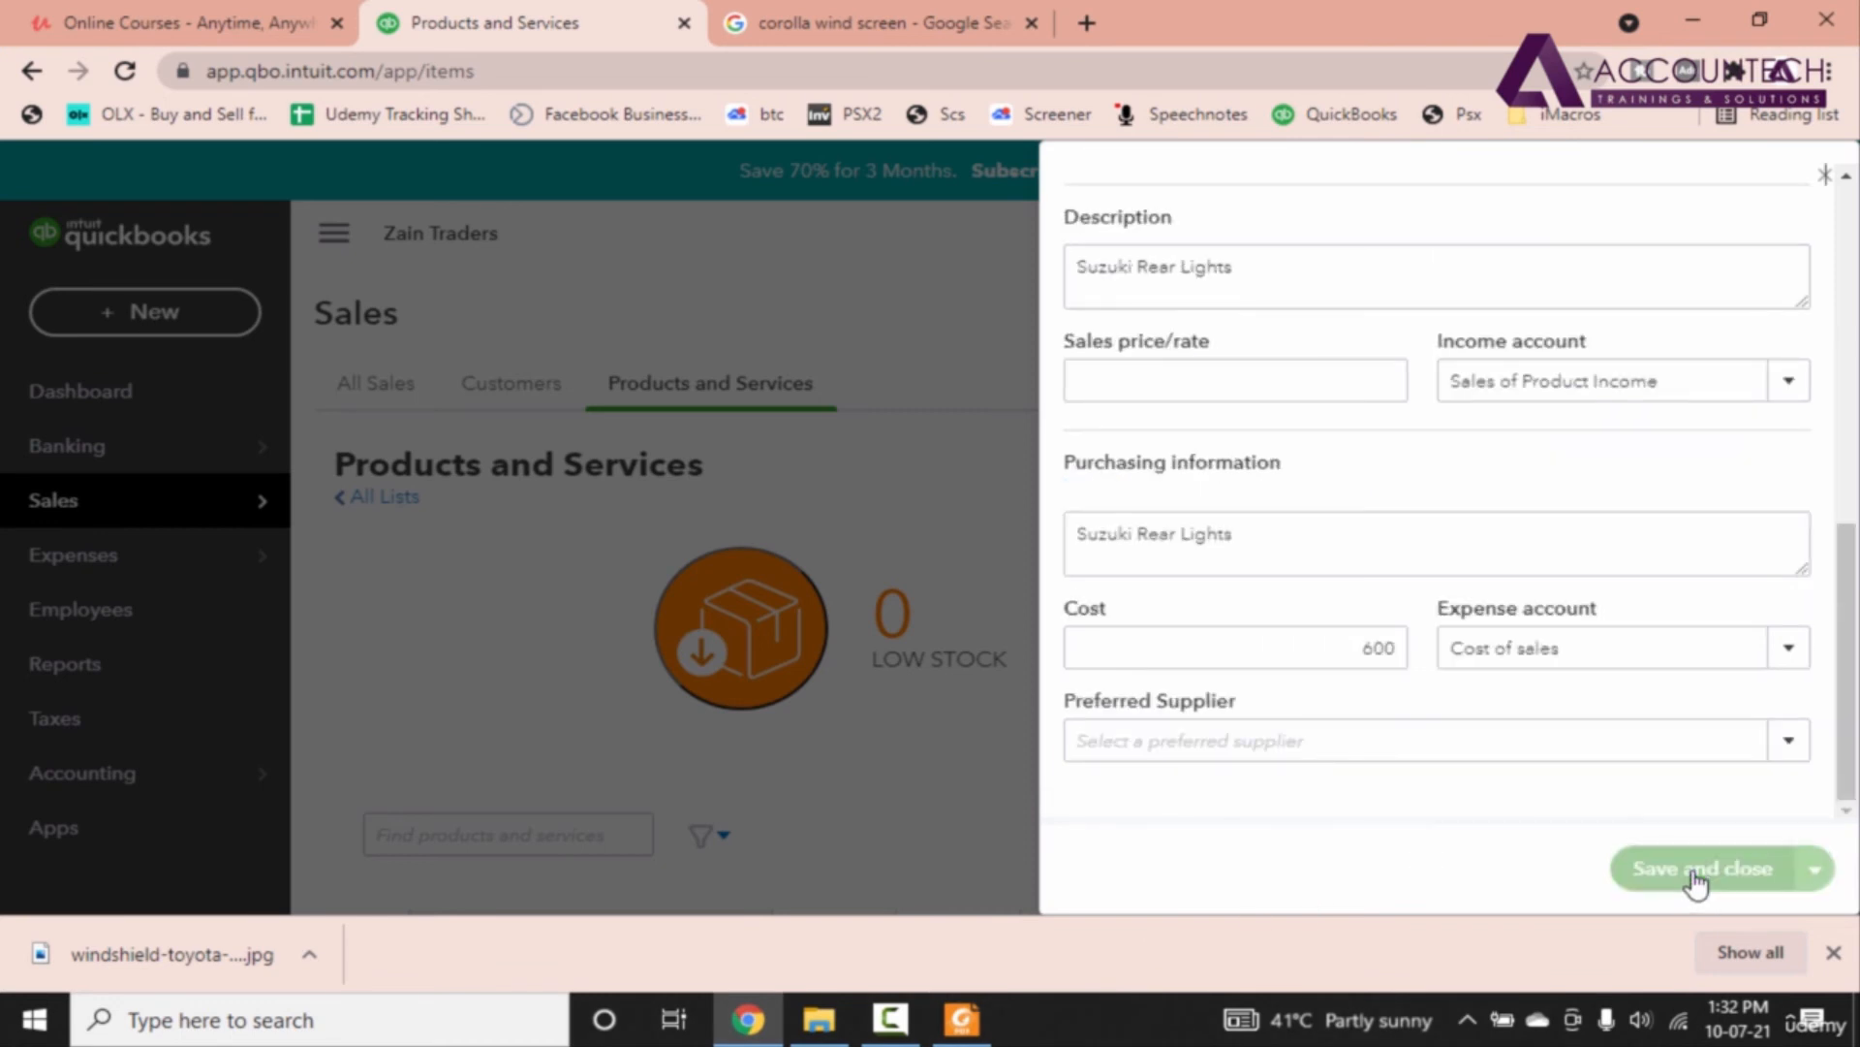
Step: Save the Suzuki Rear Lights item and bring up the Accounting menu
left_click(1705, 868)
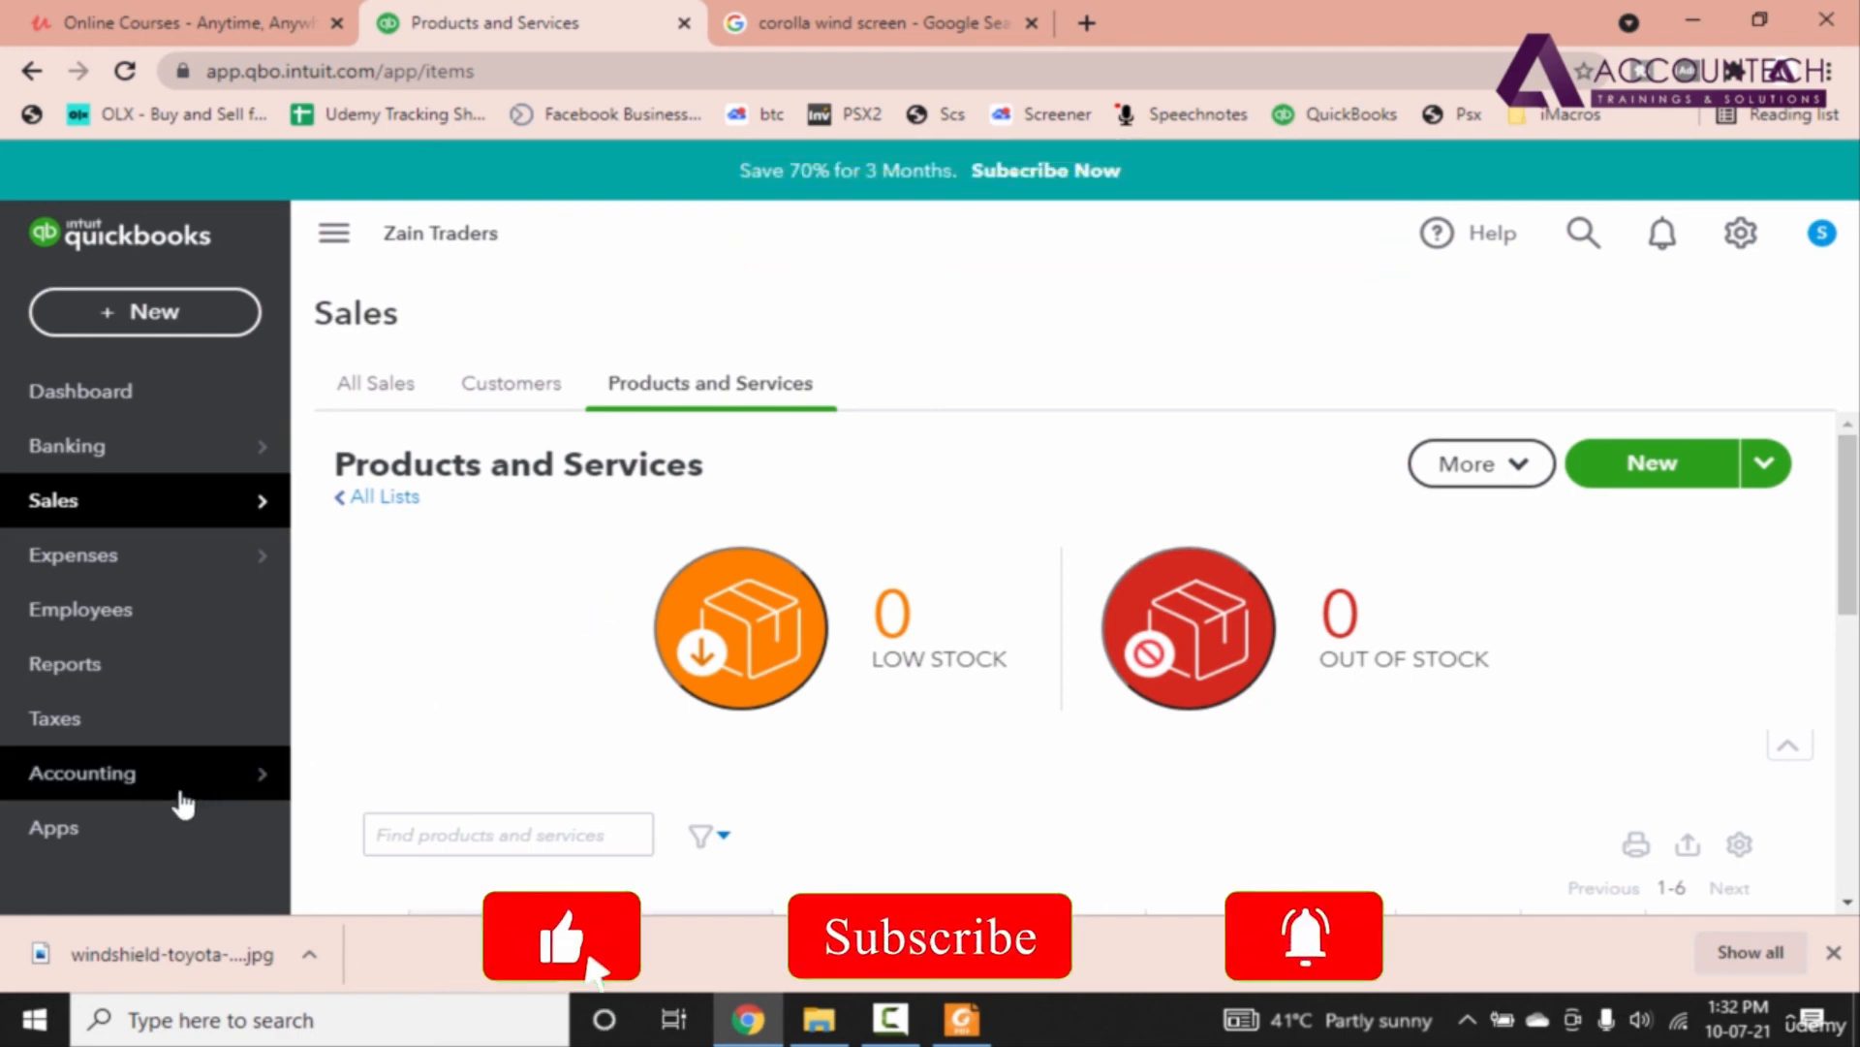
left_click(82, 773)
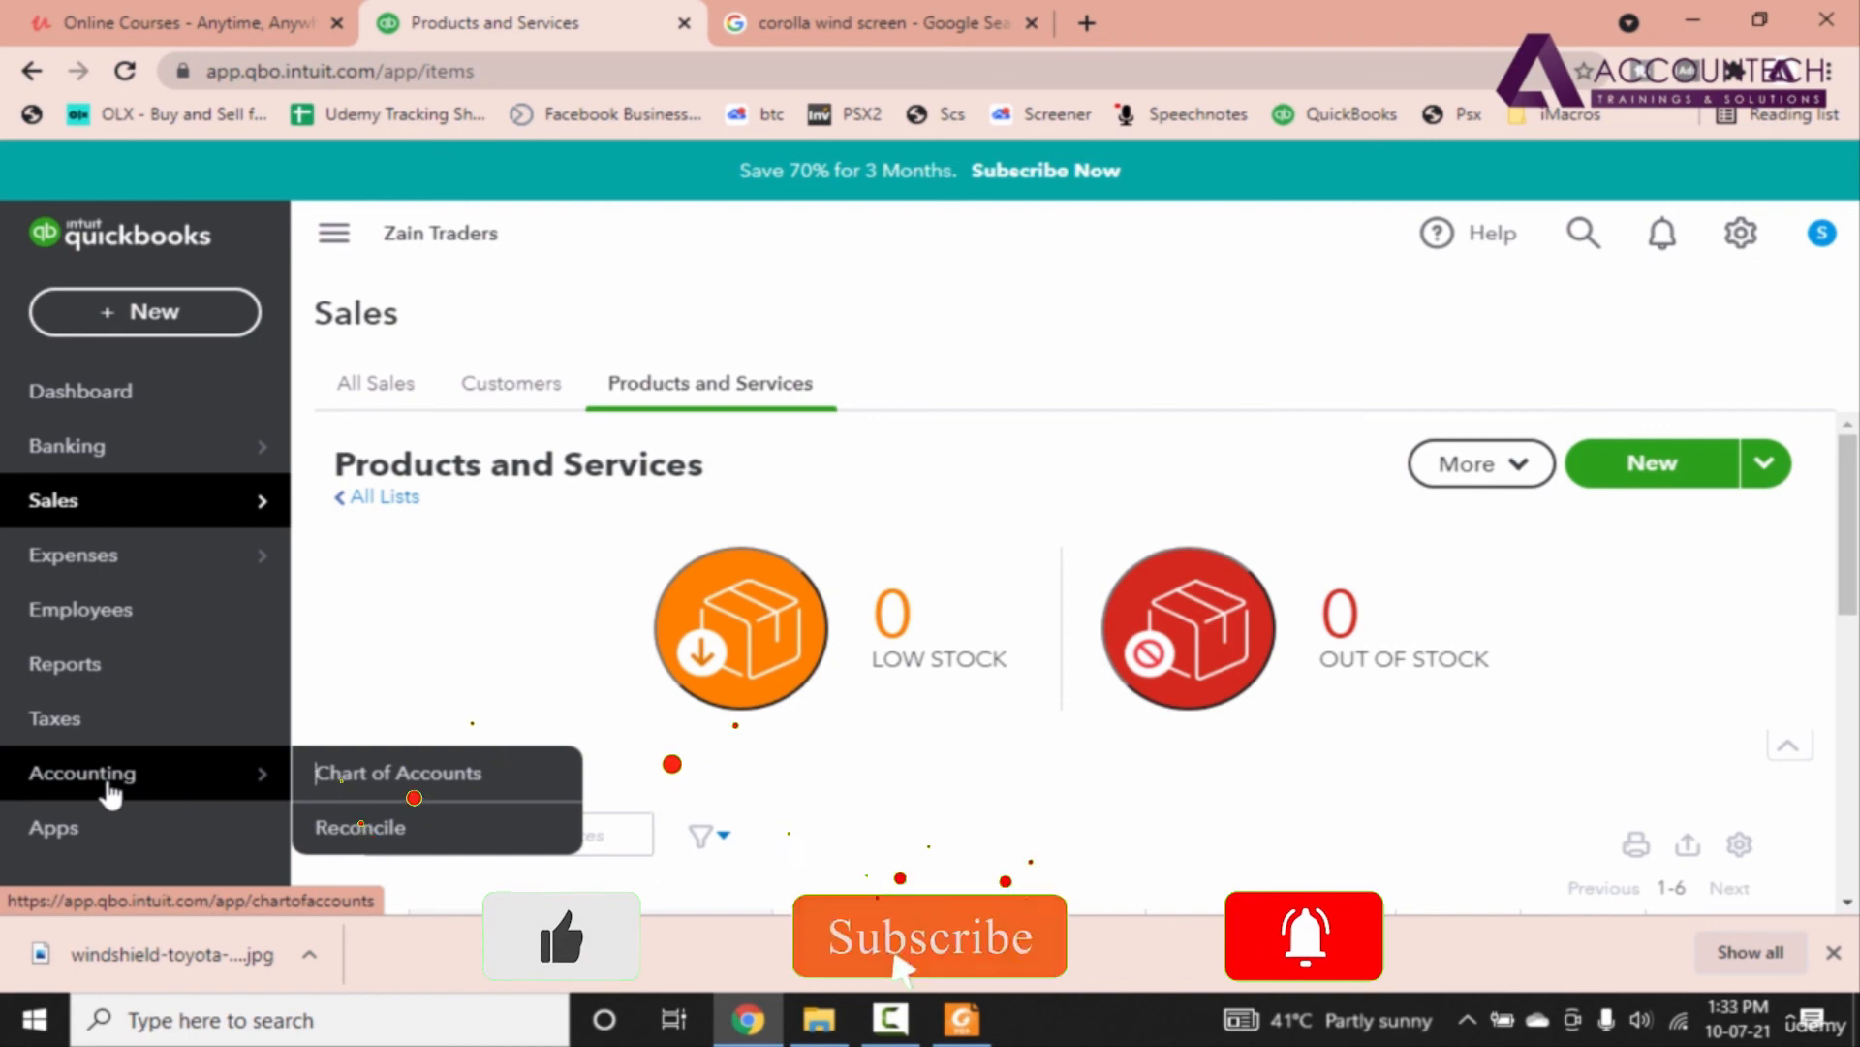
Step: Open the Chart of Accounts and scroll to Inventory Asset showing 900,000.00
left_click(399, 772)
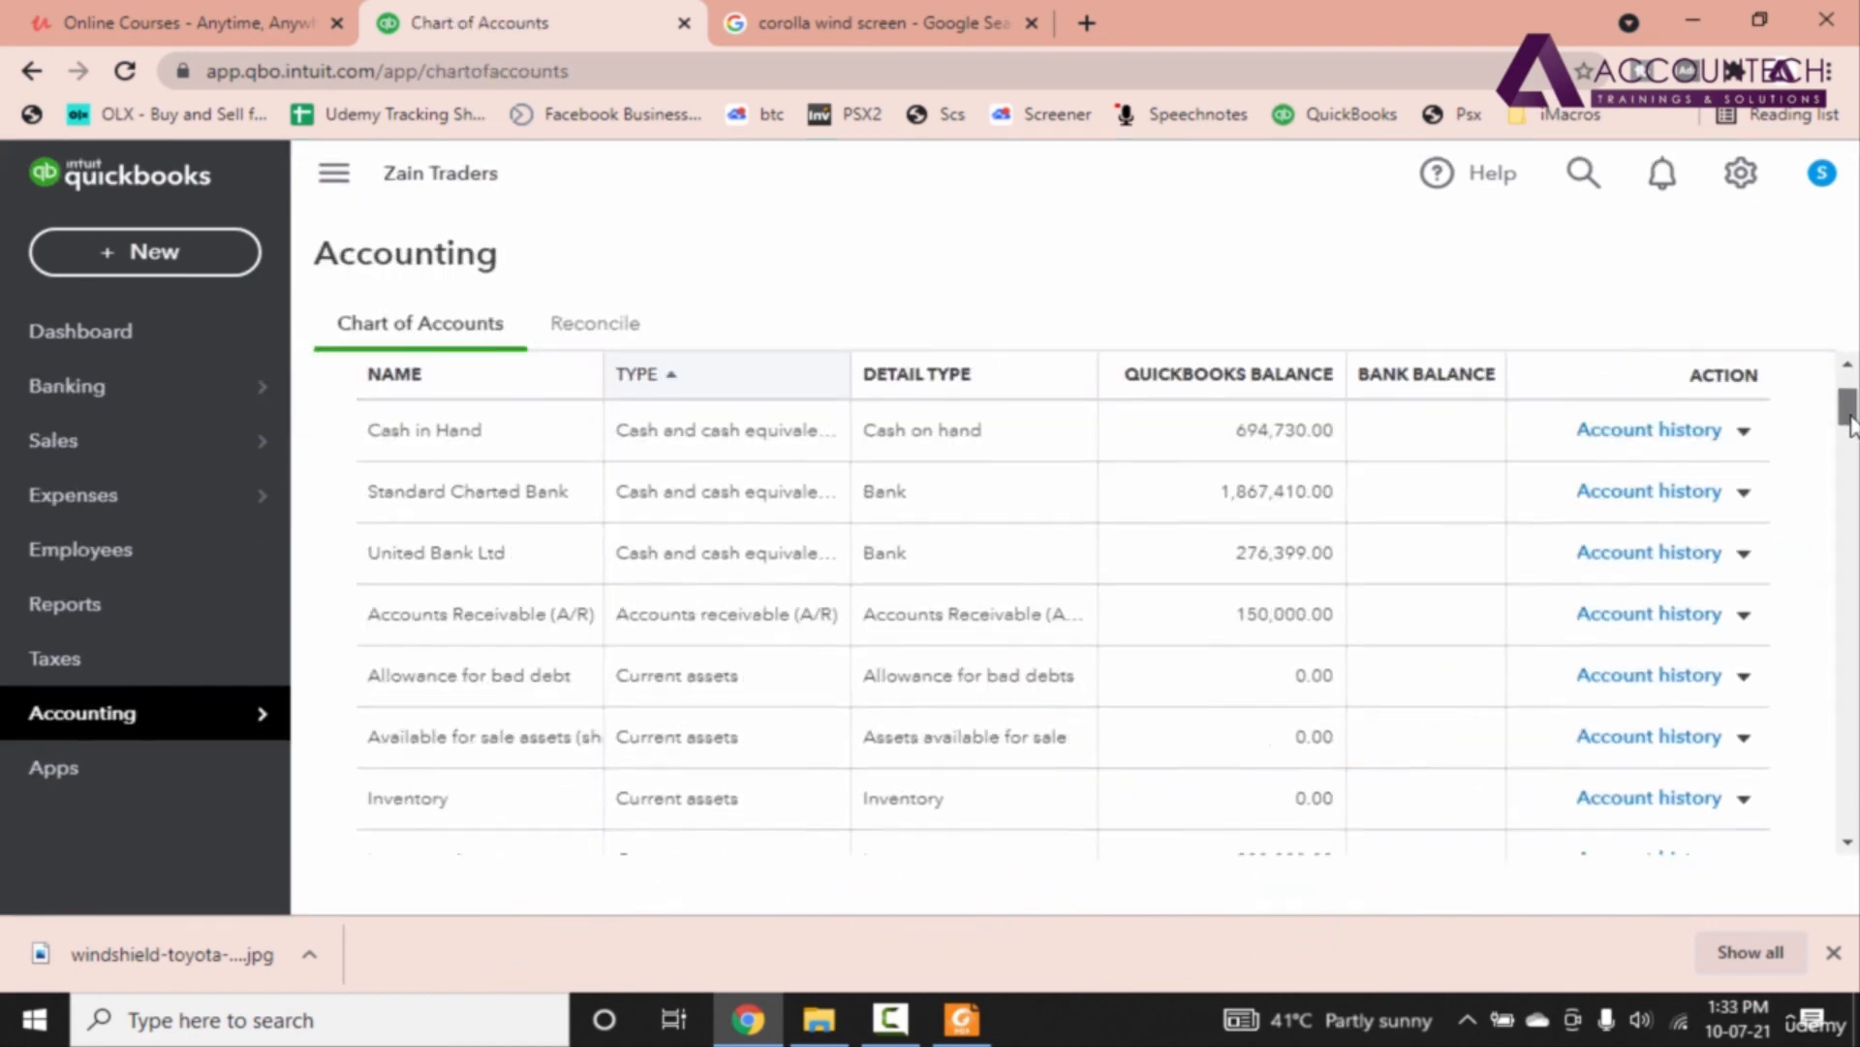
scroll("down", 3)
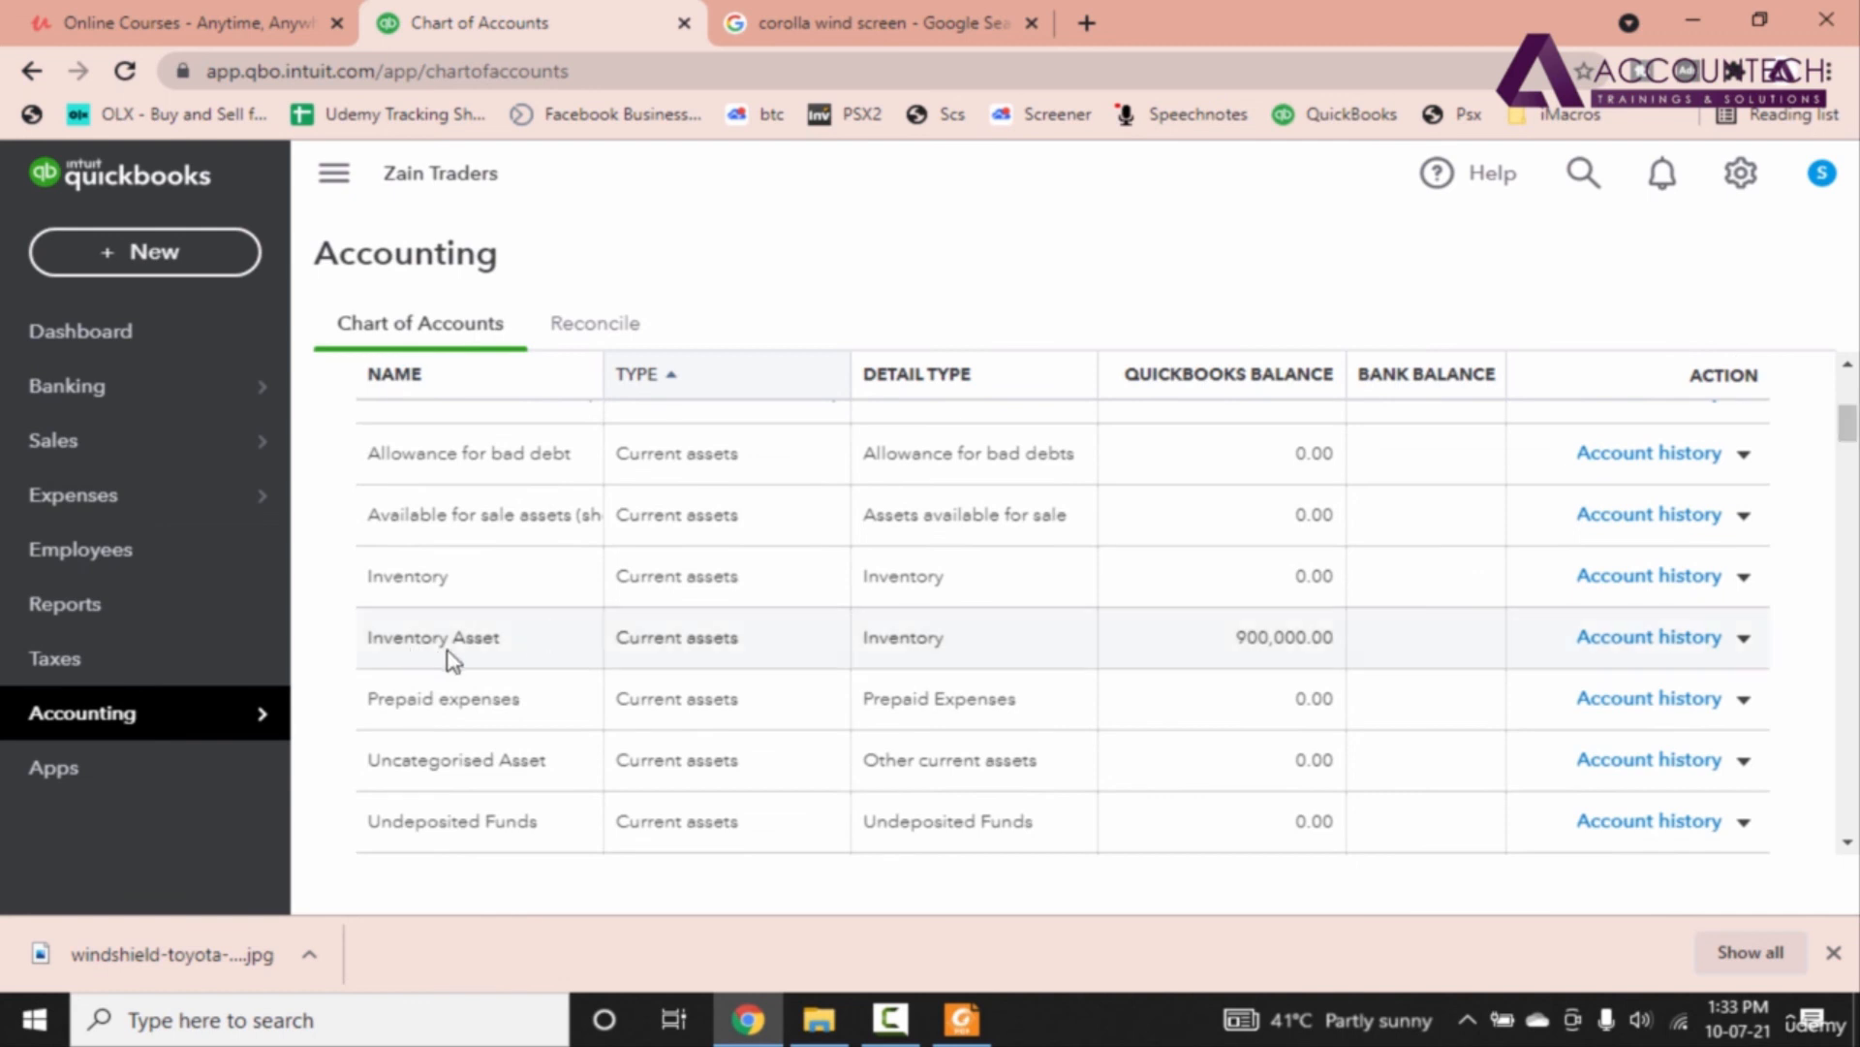
mouse_move(1224, 698)
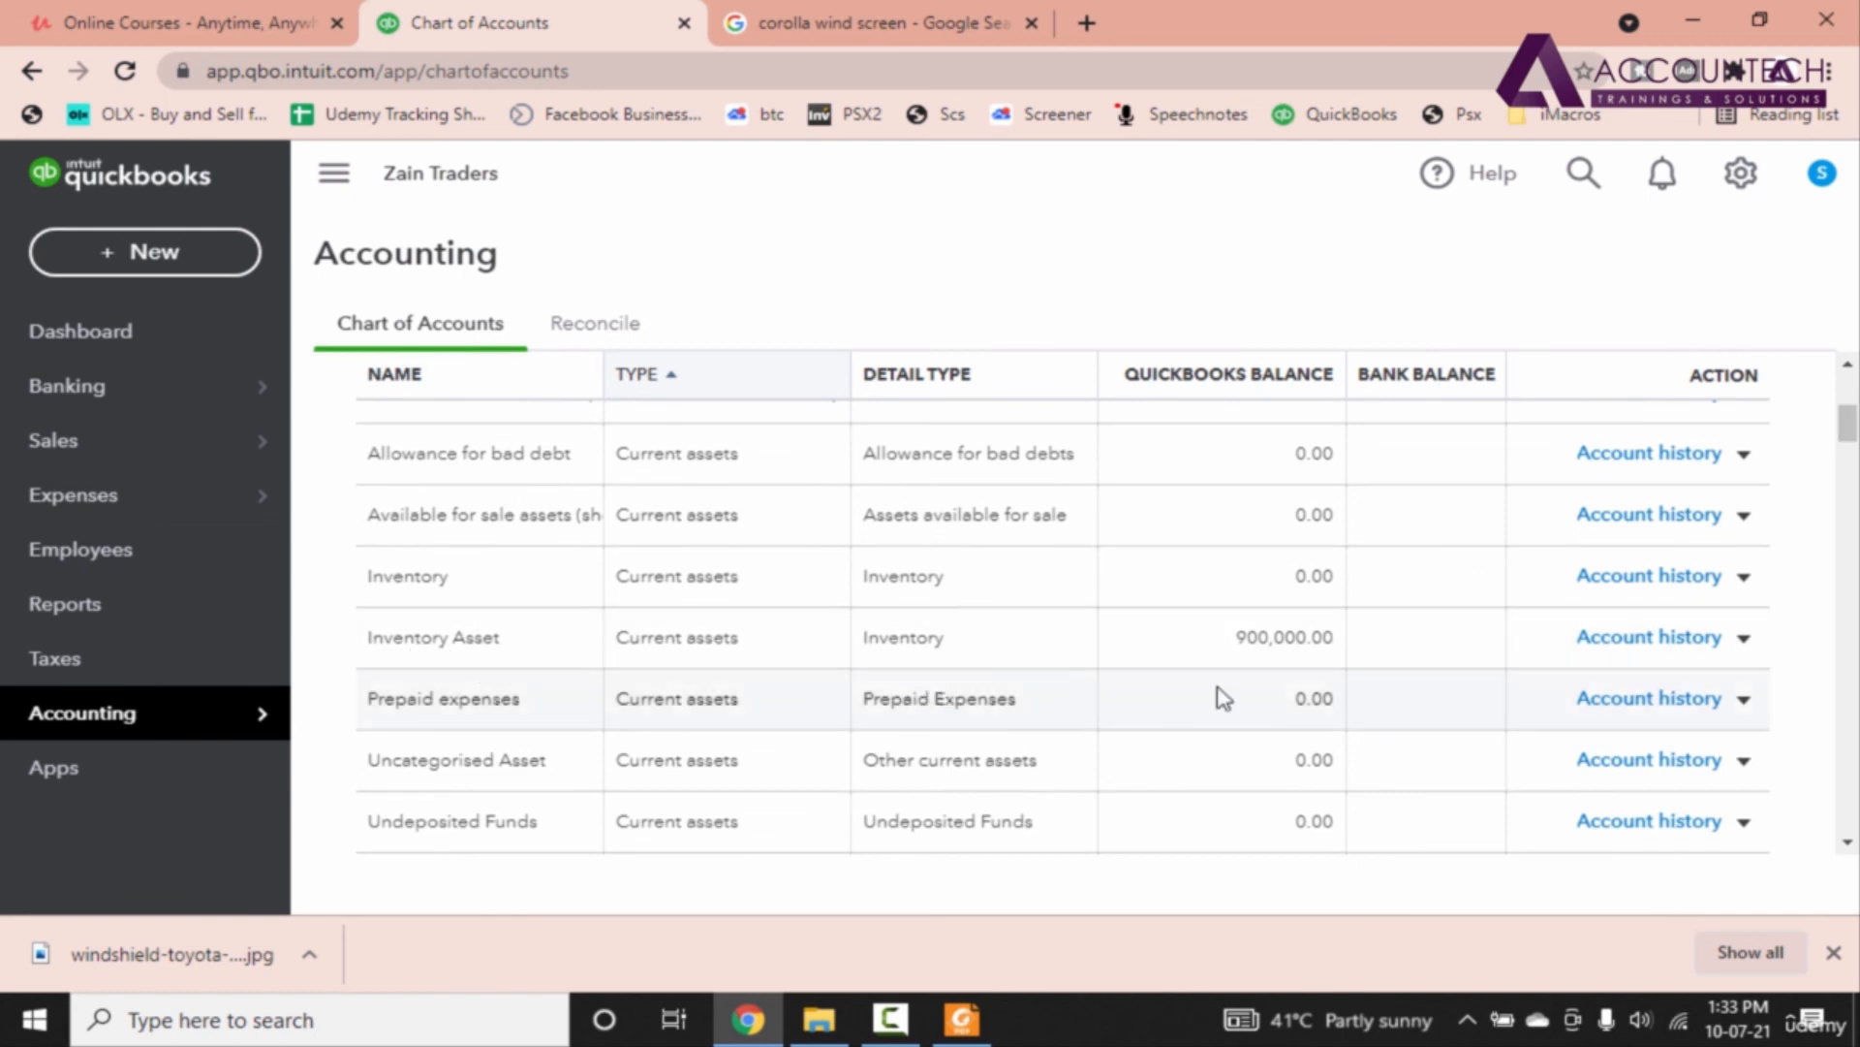
mouse_move(1309, 655)
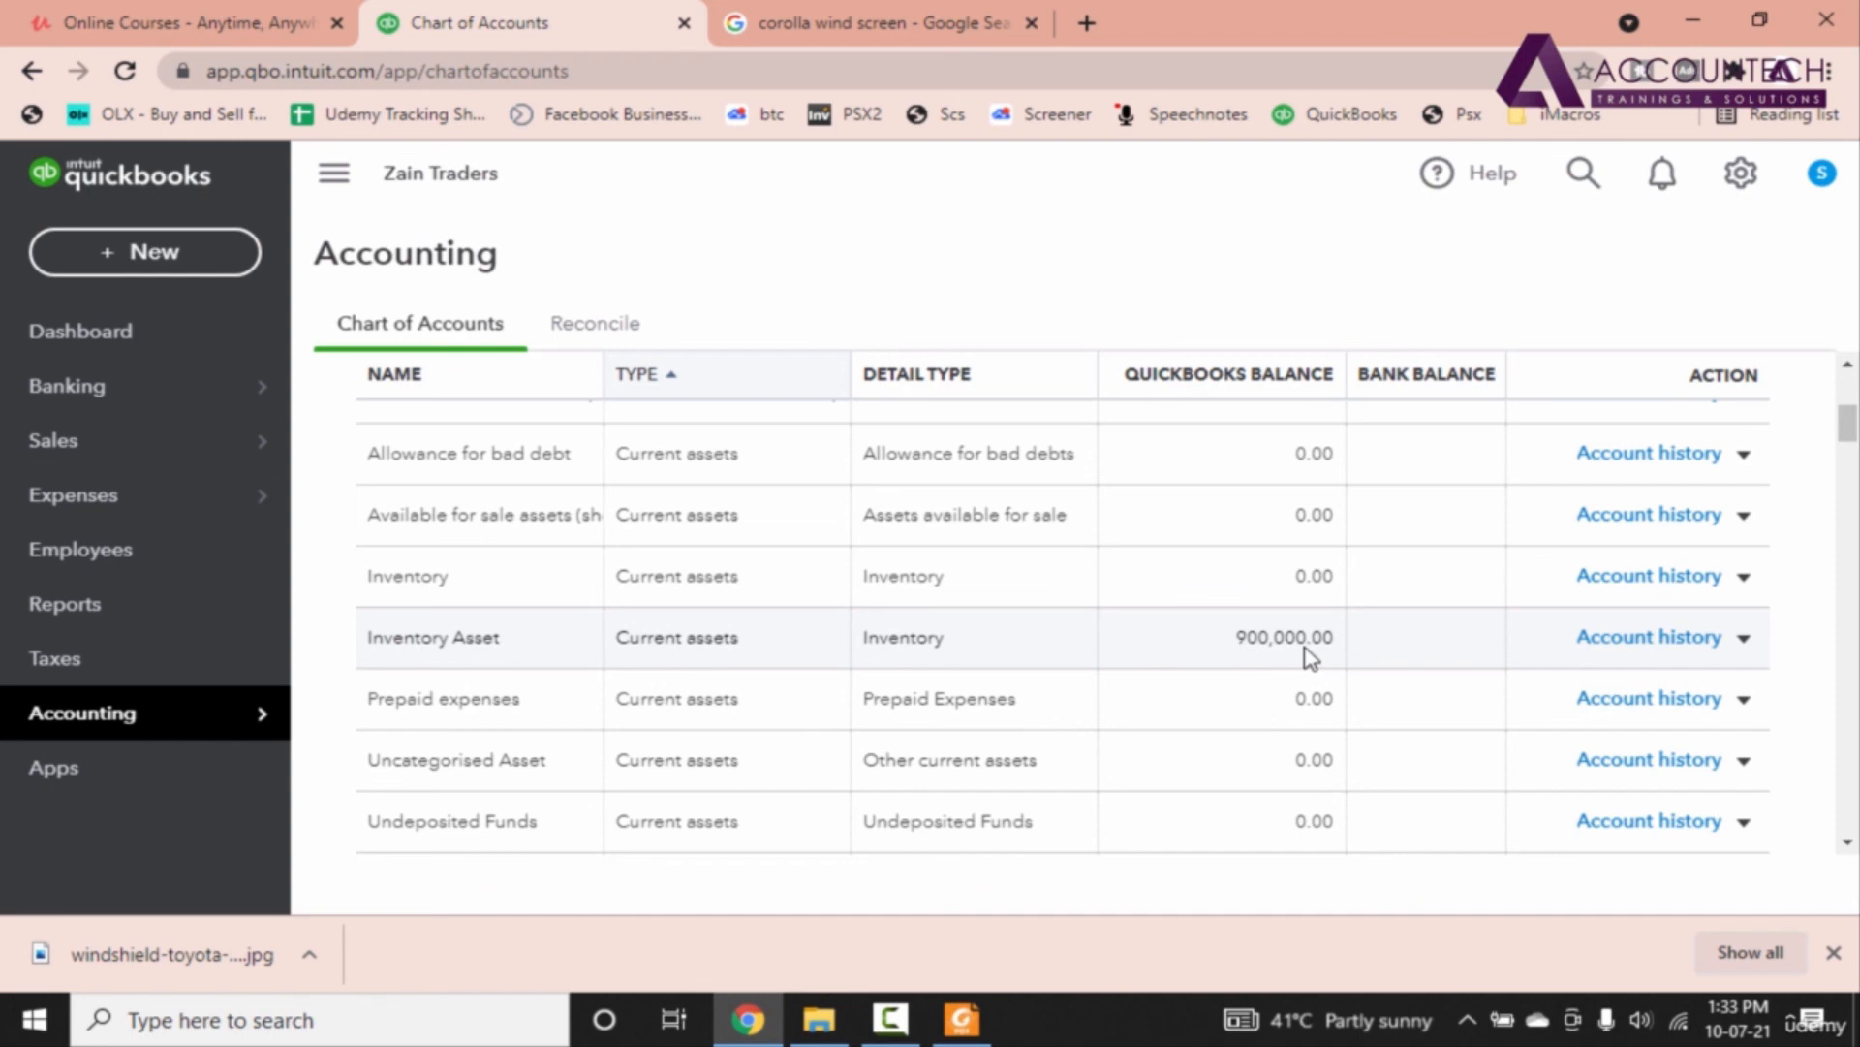